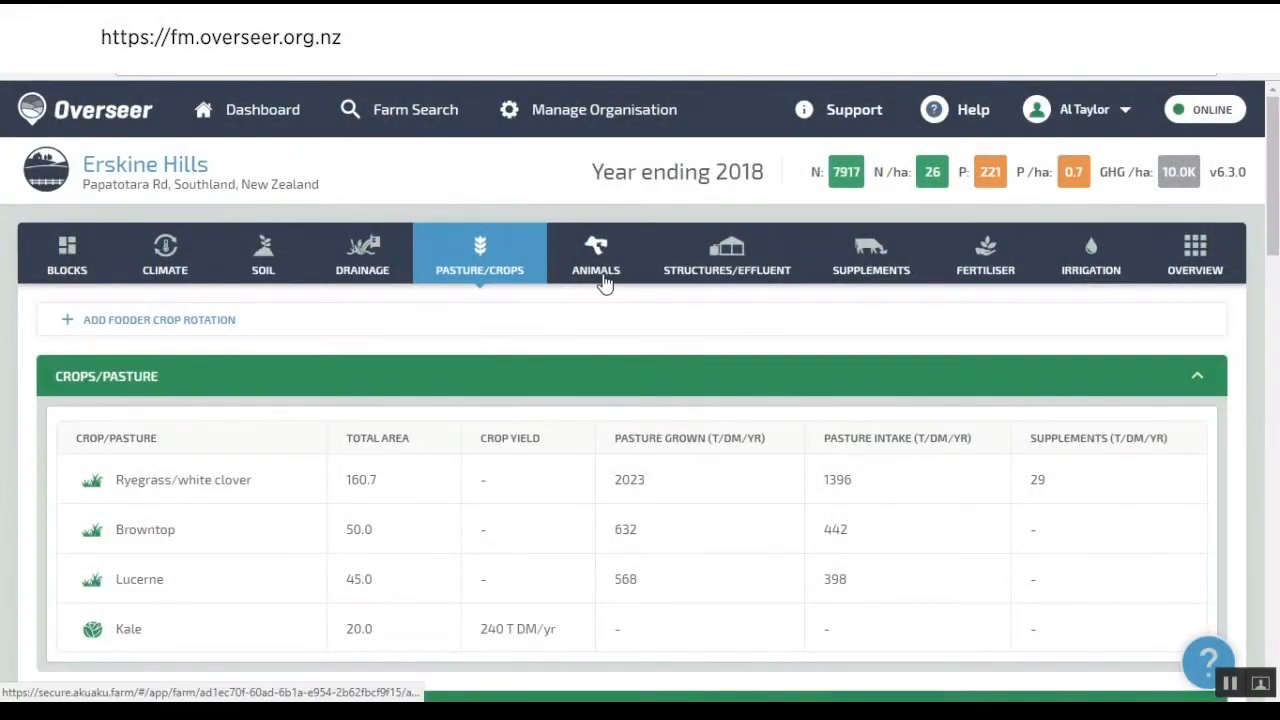
{"action": "mouse_move", "coordinate": [745, 381]}
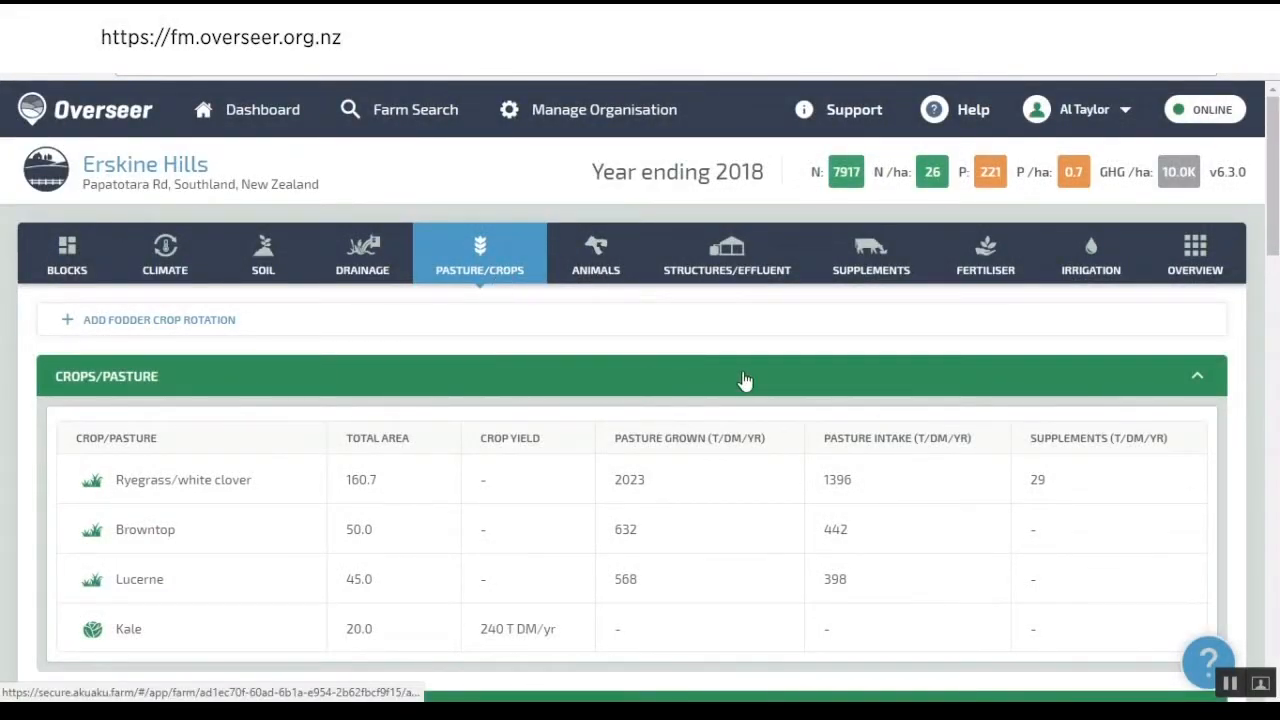
- View the Supplements page listing 115 tonnes of silage distributed to the wintering pad
{"action": "left_click", "coordinate": [870, 253]}
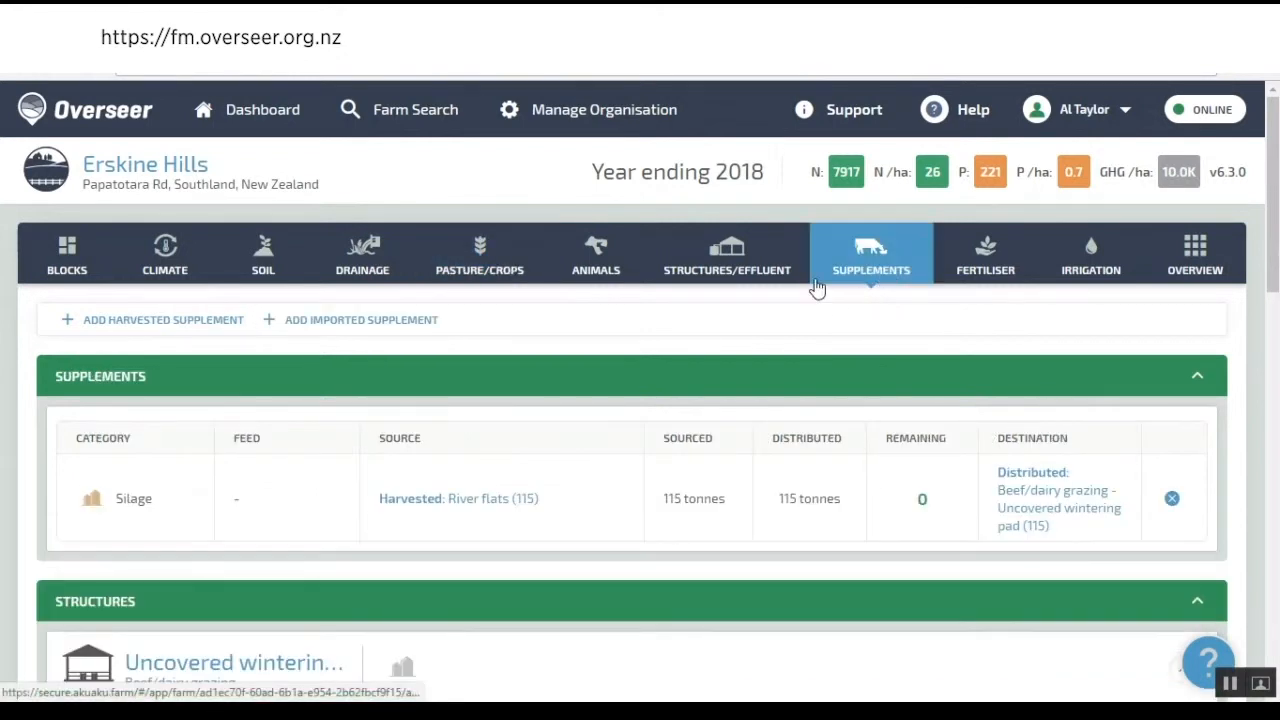
{"action": "scroll", "scroll_direction": "down", "scroll_amount": 3}
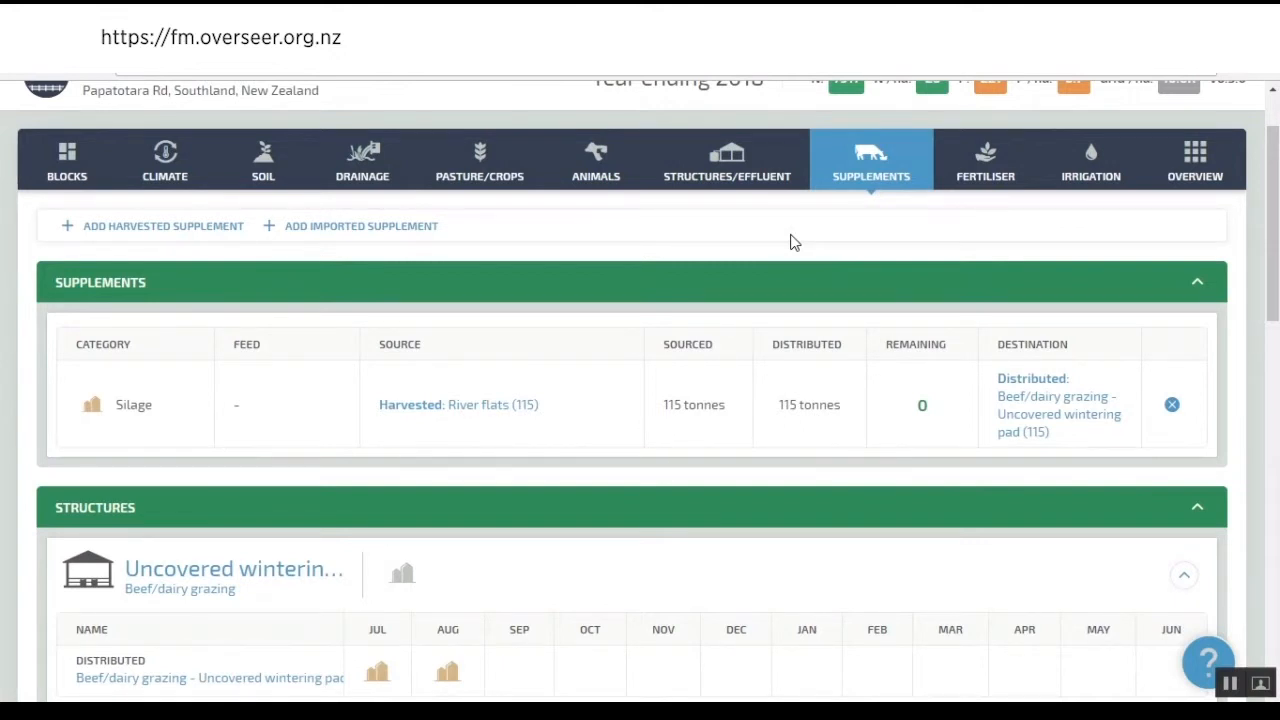
- Add an imported supplement sourced as Purchased, category Hay, feed Pasture good quality hay
{"action": "left_click", "coordinate": [361, 225]}
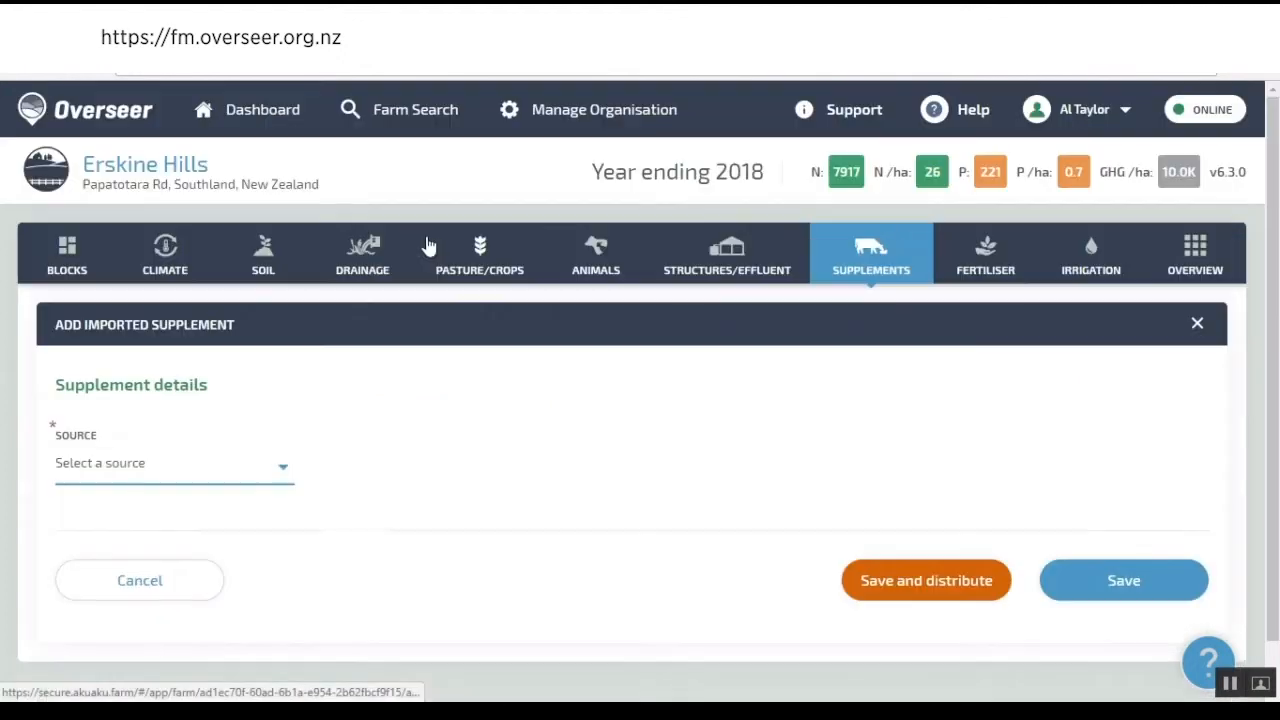
{"action": "left_click", "coordinate": [173, 463]}
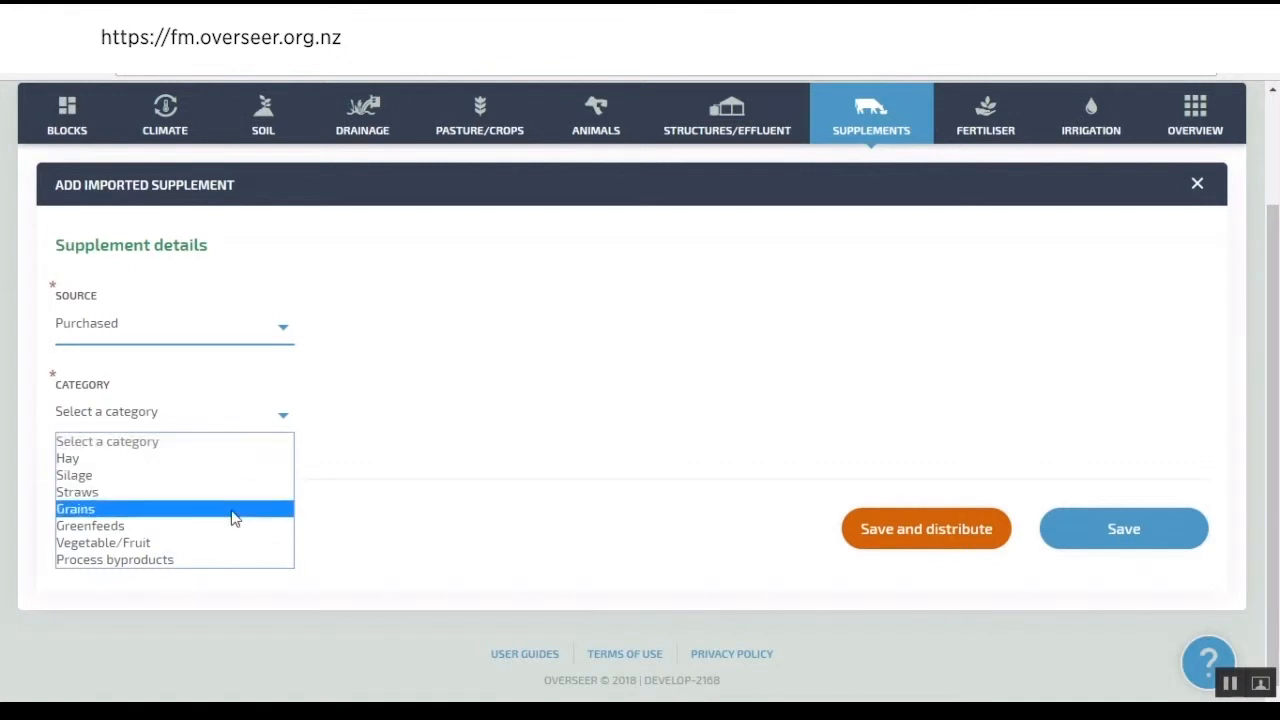
{"action": "mouse_move", "coordinate": [230, 559]}
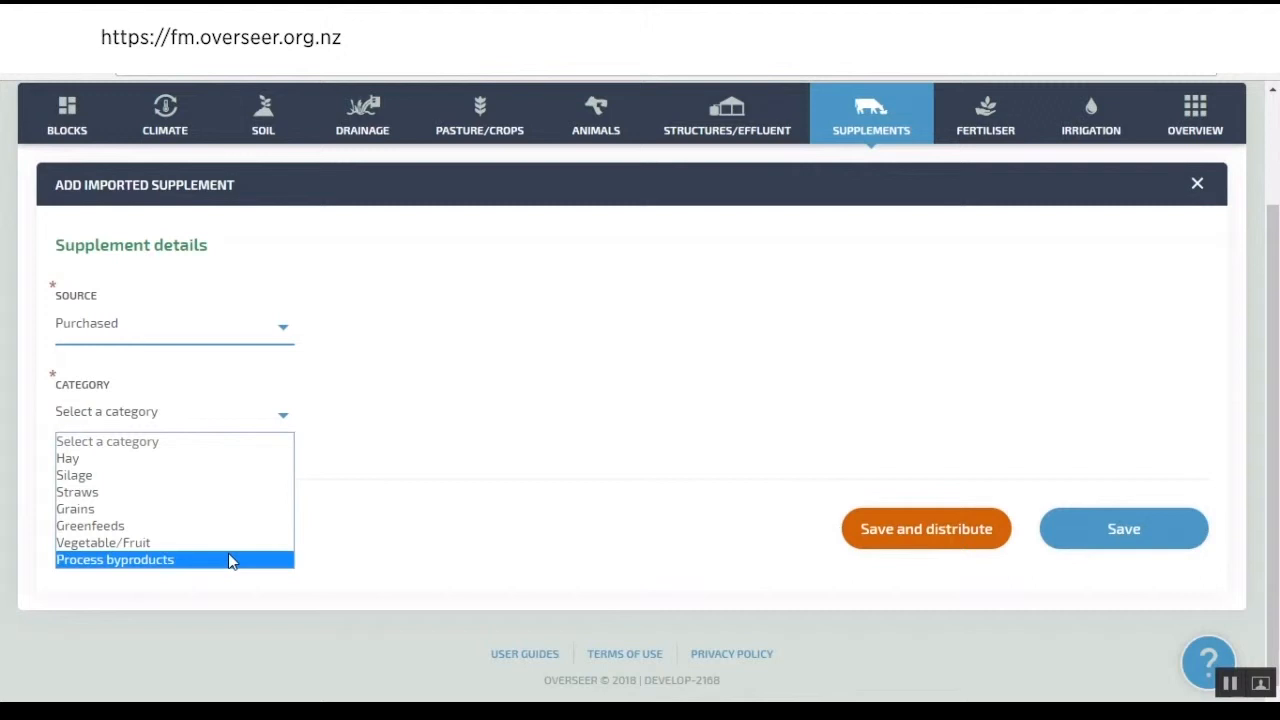
{"action": "left_click", "coordinate": [114, 559]}
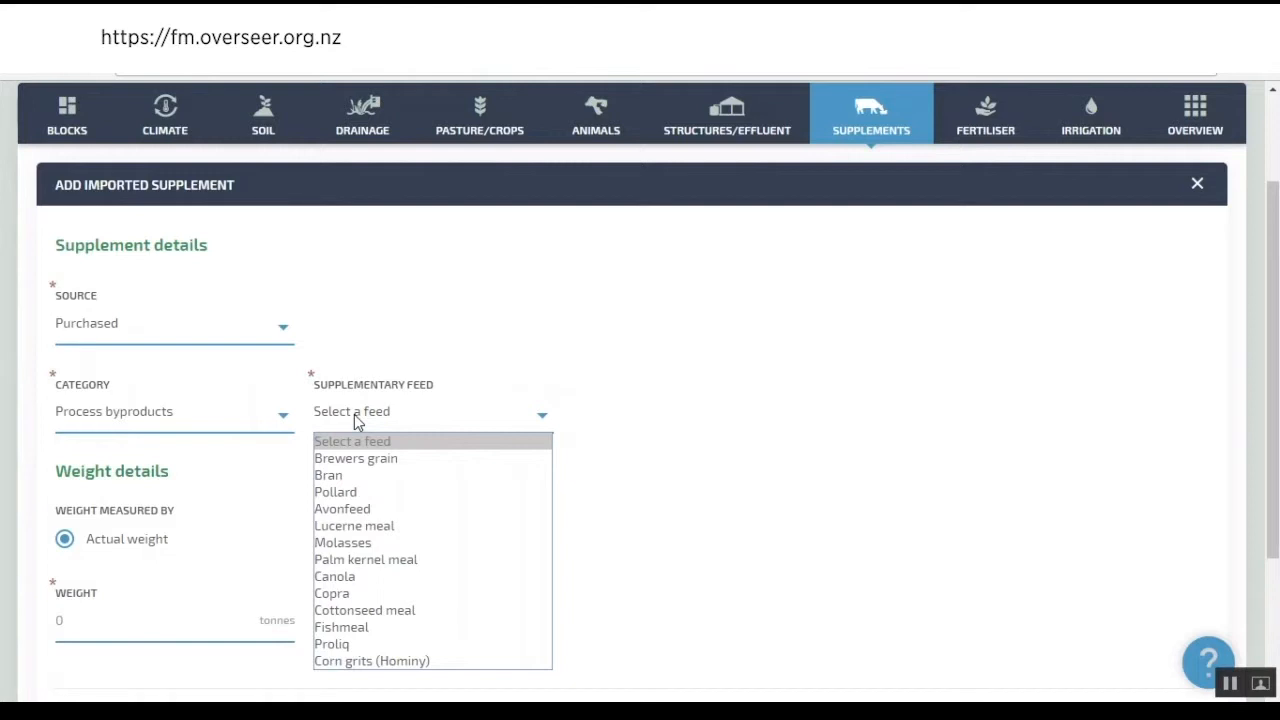
{"action": "mouse_move", "coordinate": [355, 428]}
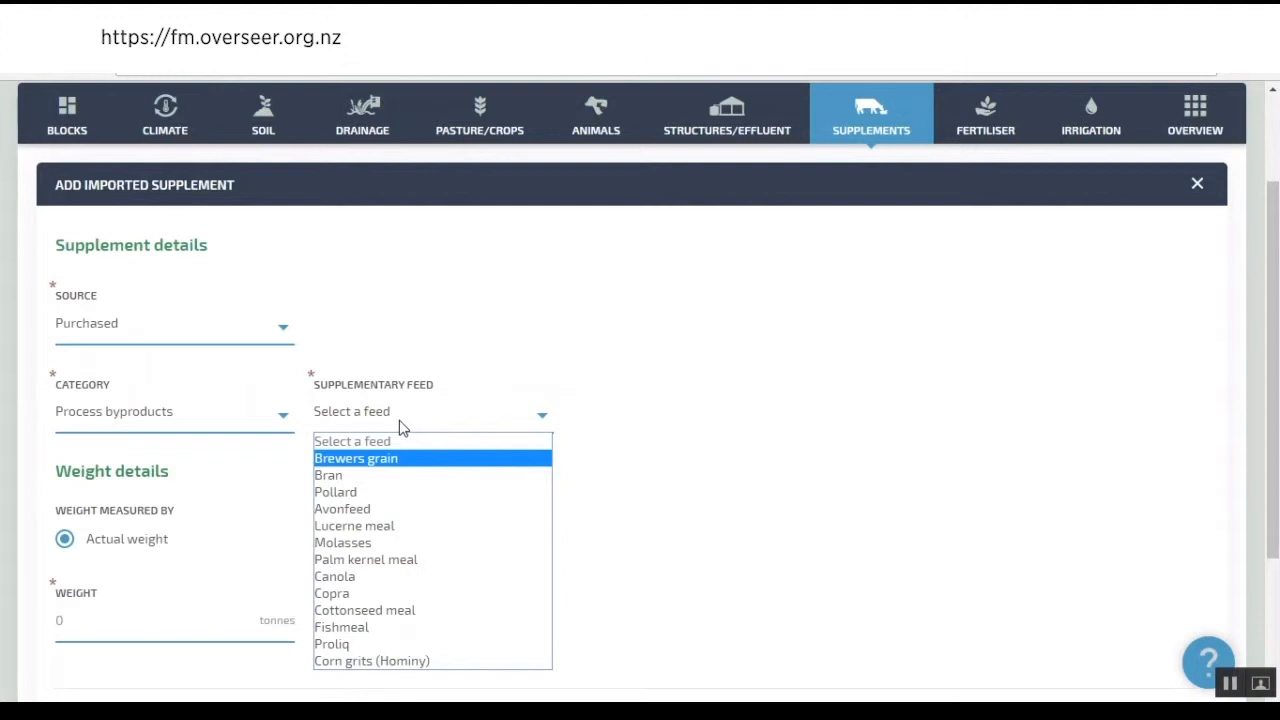
{"action": "mouse_move", "coordinate": [398, 418]}
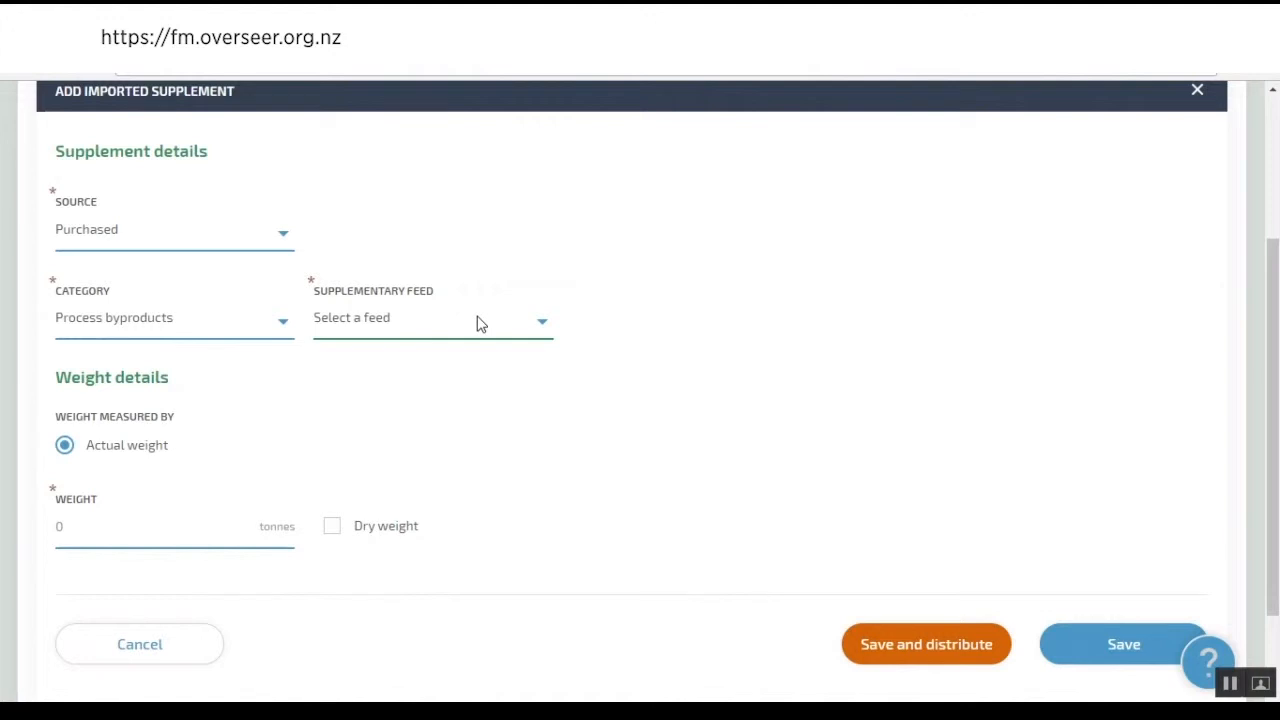
{"action": "mouse_move", "coordinate": [649, 340]}
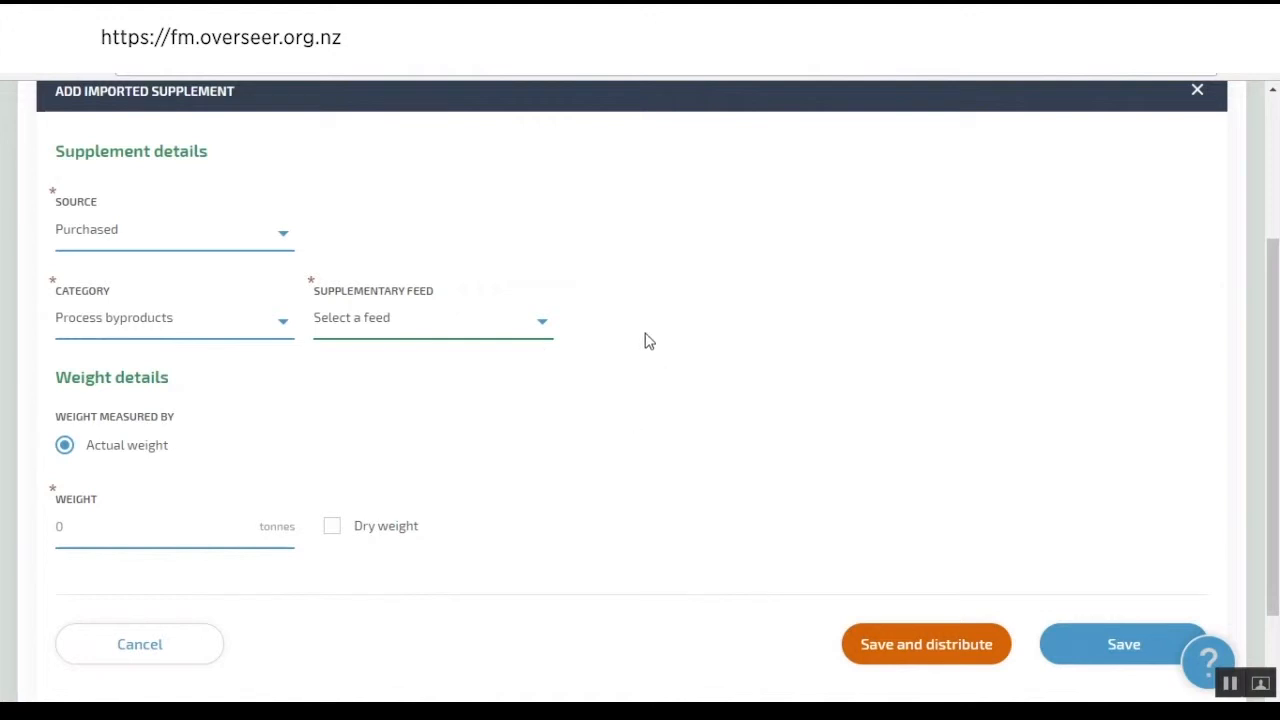
{"action": "left_click", "coordinate": [174, 317]}
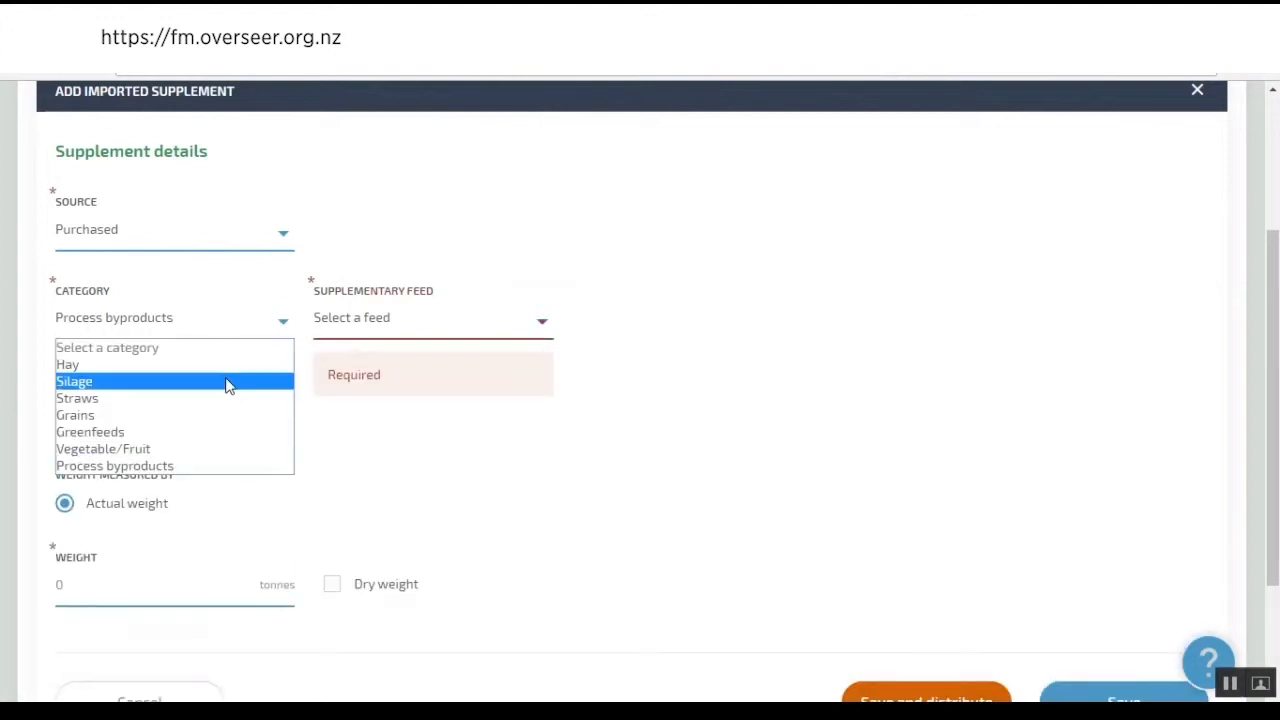
{"action": "left_click", "coordinate": [77, 398]}
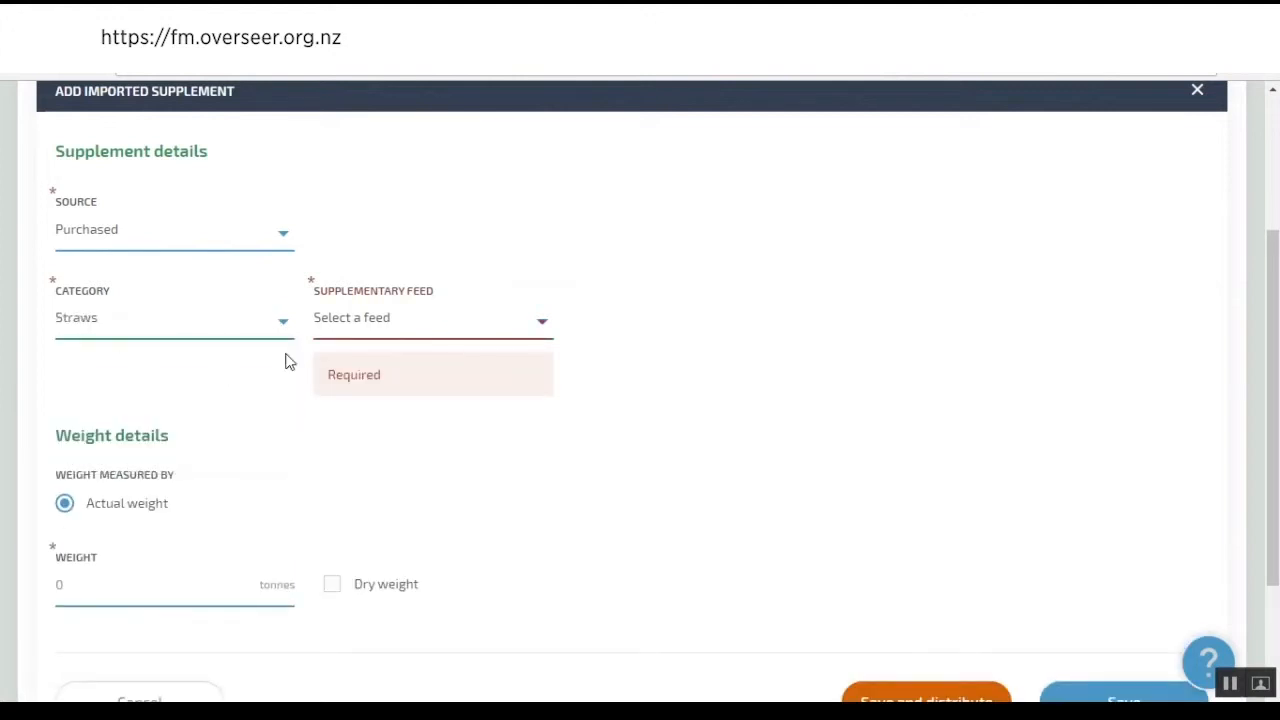
{"action": "left_click", "coordinate": [174, 317]}
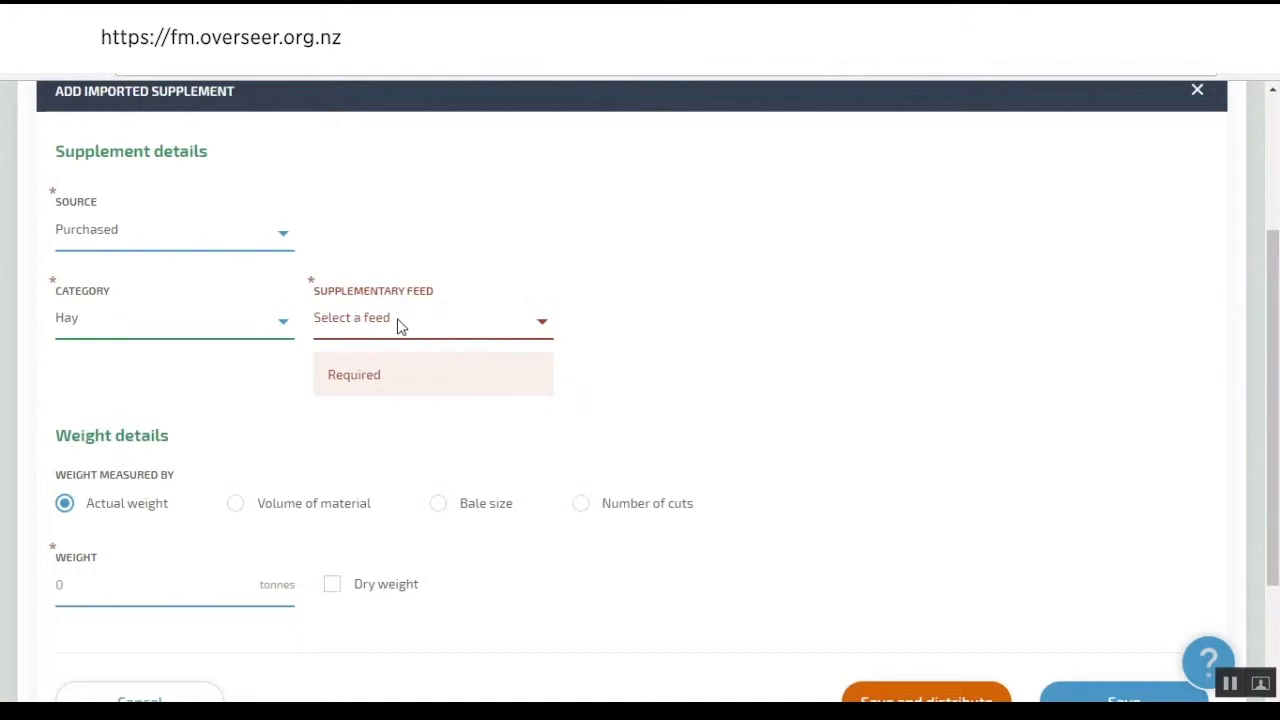
{"action": "left_click", "coordinate": [432, 318]}
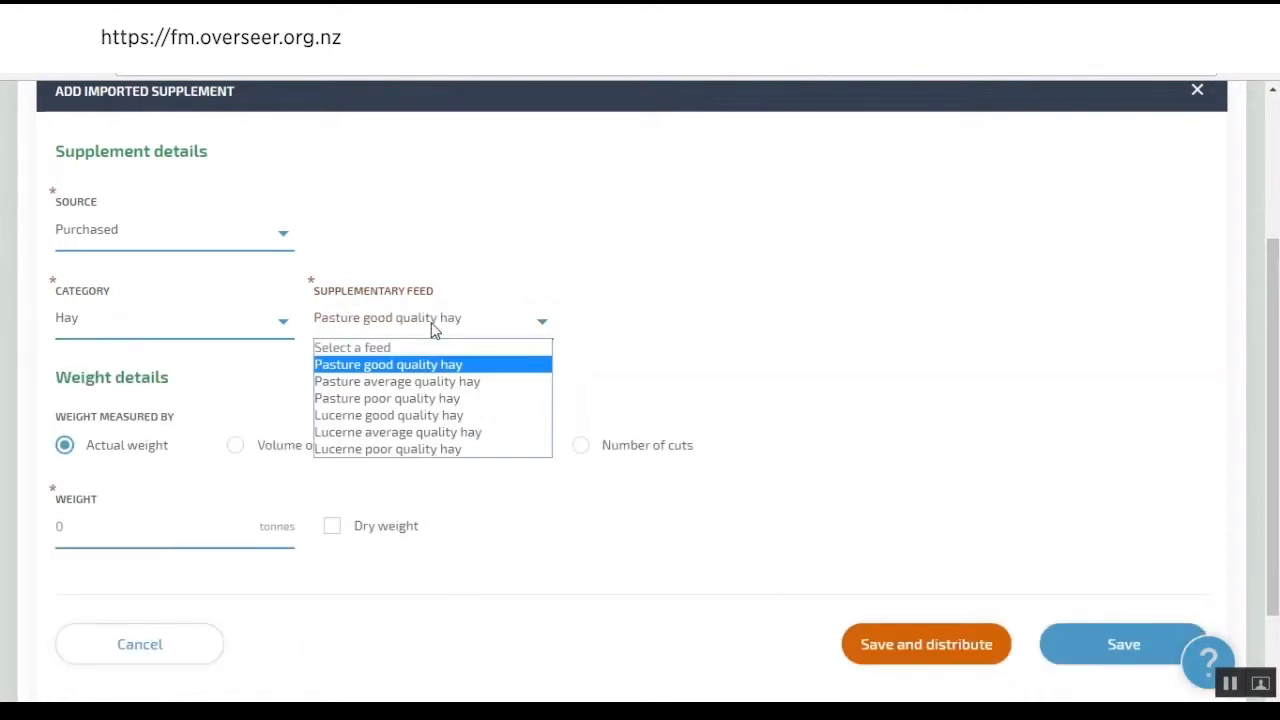
{"action": "mouse_move", "coordinate": [434, 448]}
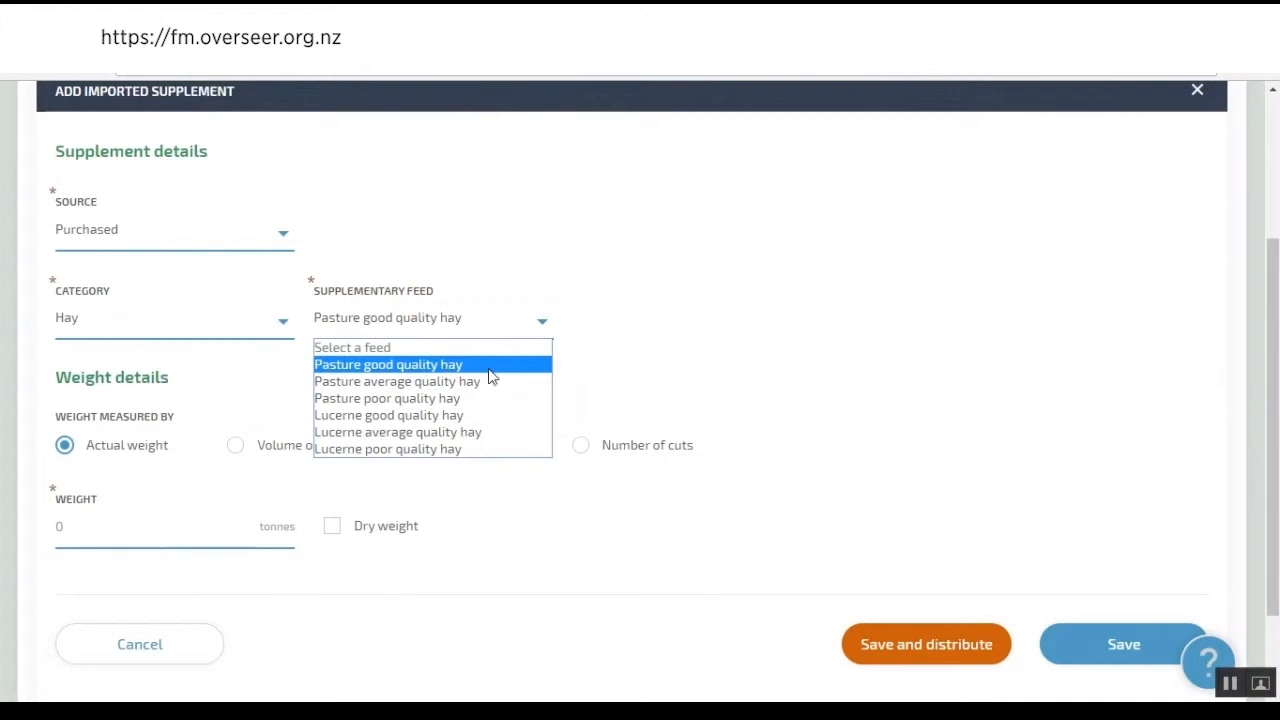
{"action": "mouse_move", "coordinate": [491, 372]}
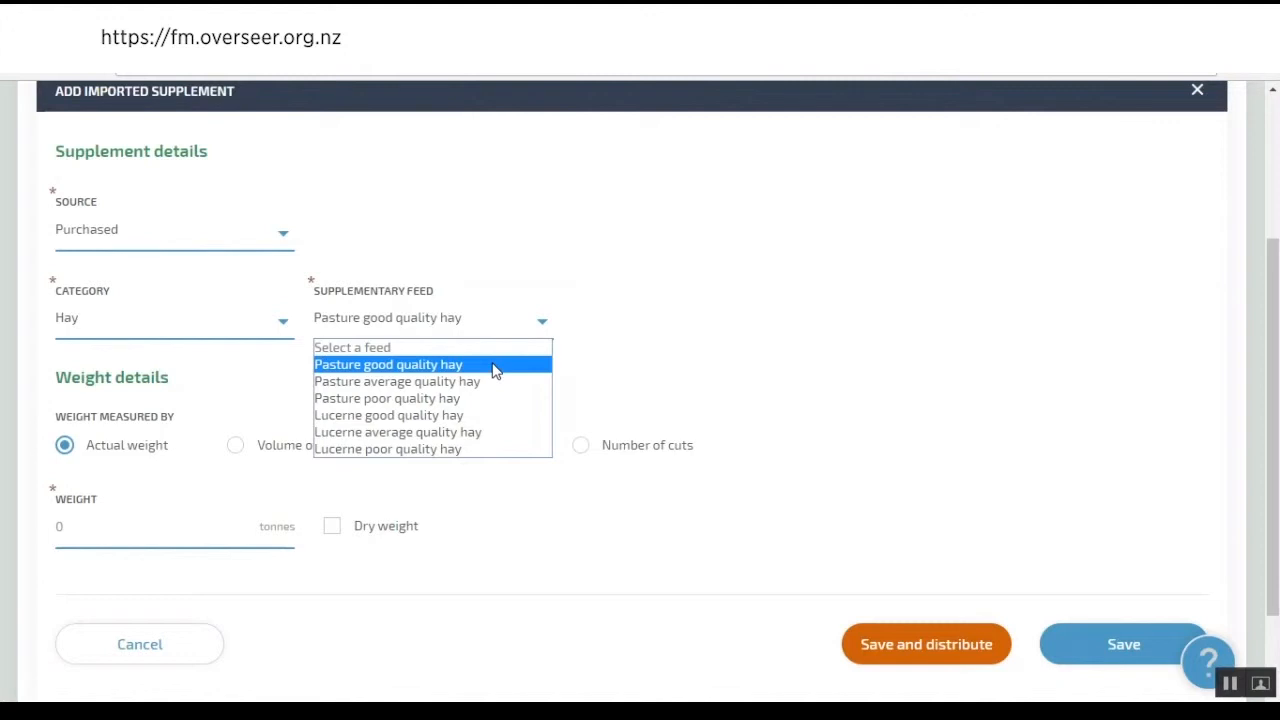
{"action": "mouse_move", "coordinate": [500, 379]}
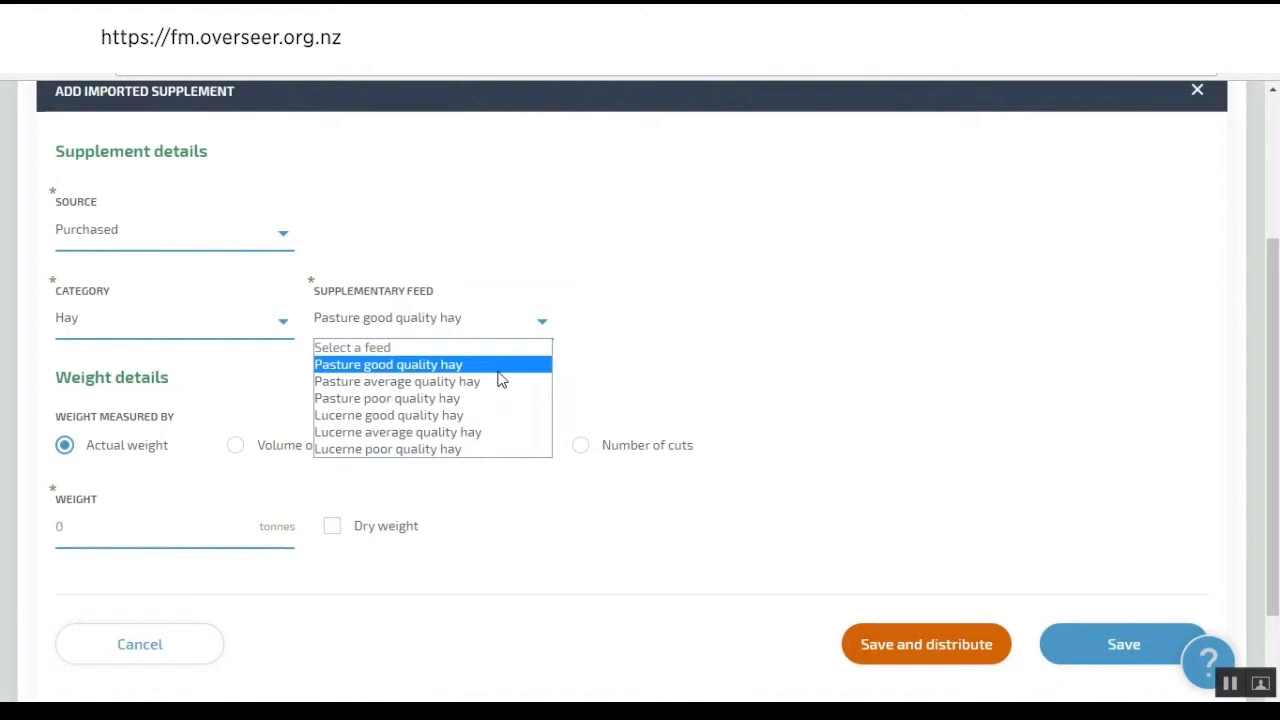
- Measure the purchased hay by actual weight: 5 tonnes, dry weight
{"action": "left_click", "coordinate": [388, 364]}
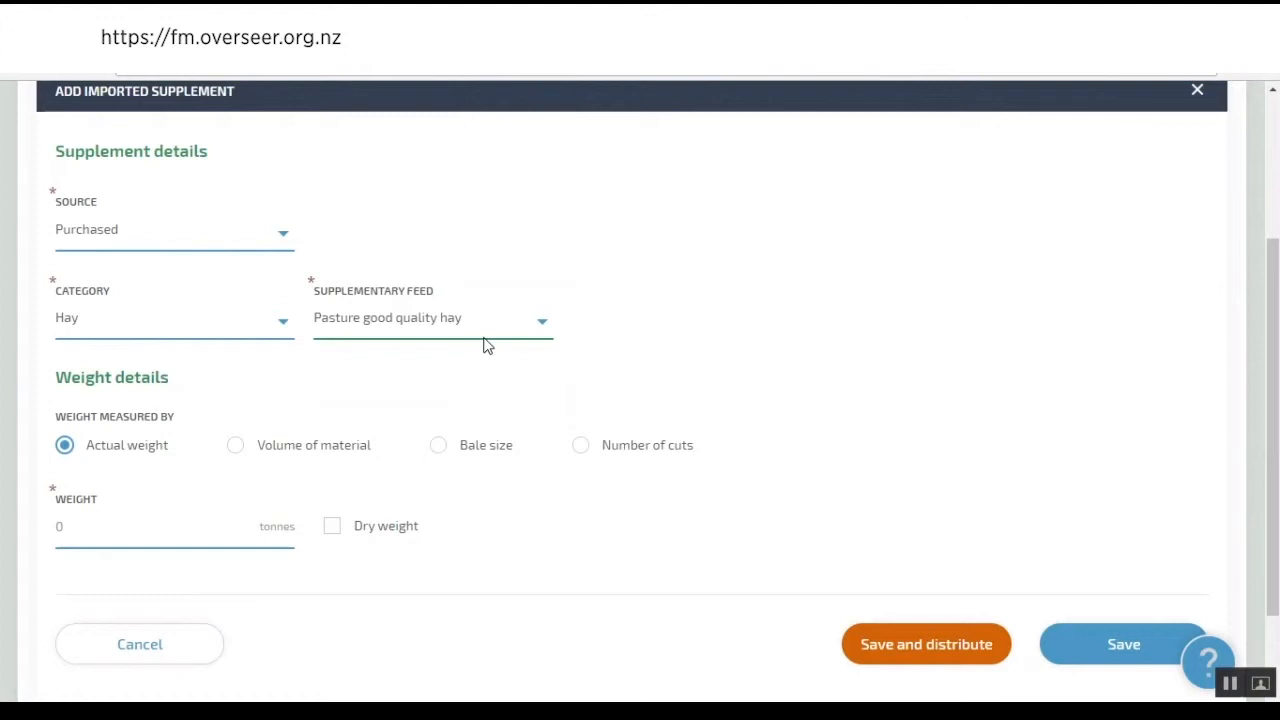
{"action": "mouse_move", "coordinate": [462, 428]}
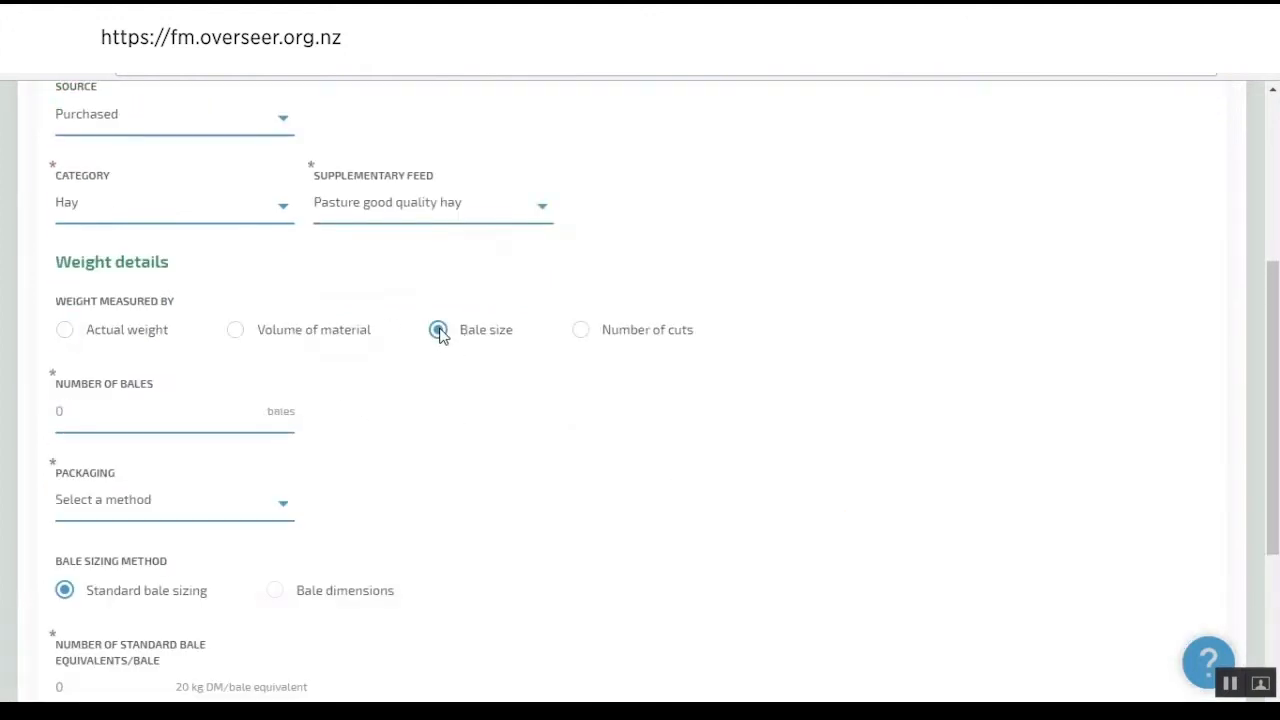
{"action": "left_click", "coordinate": [64, 329]}
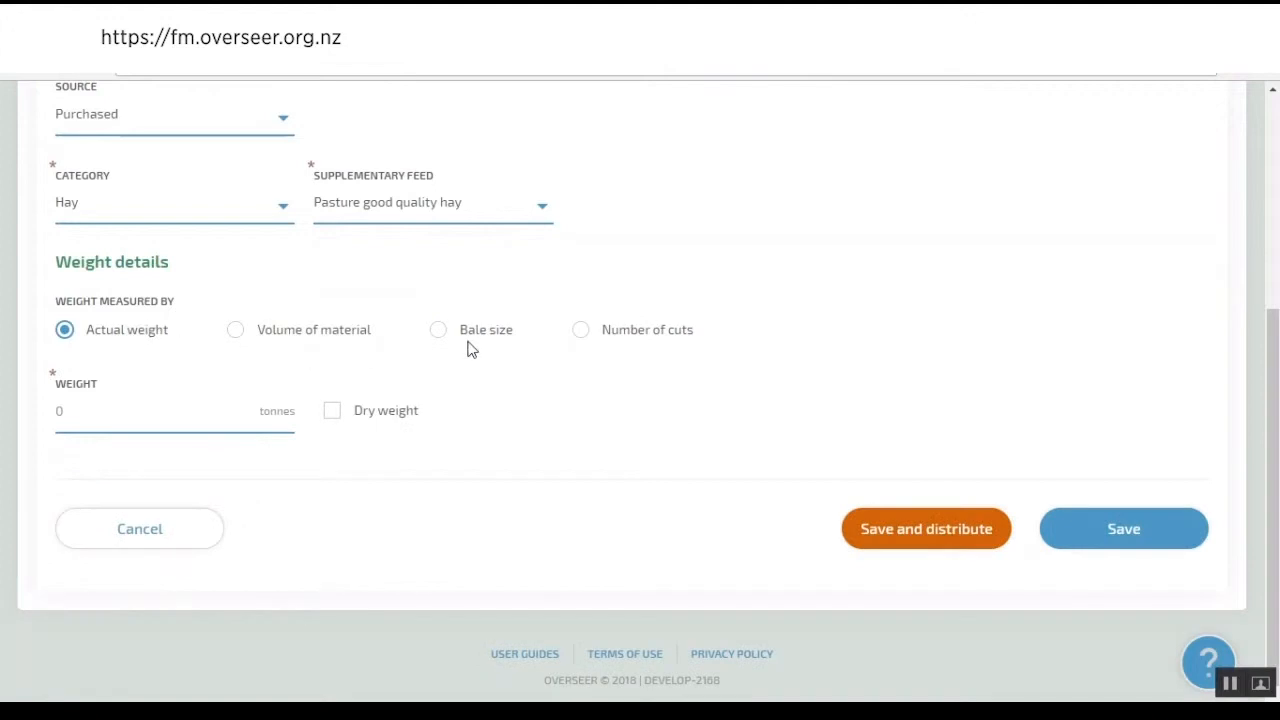
{"action": "left_click", "coordinate": [438, 329]}
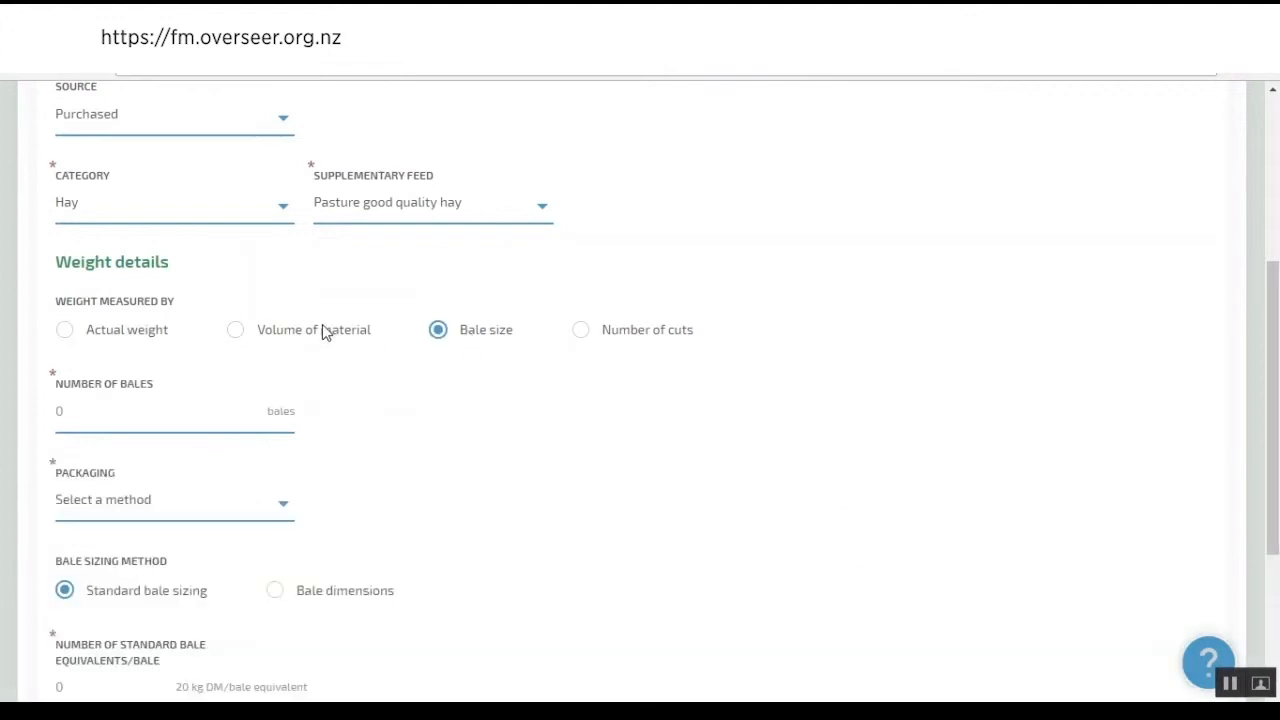
{"action": "left_click", "coordinate": [235, 329]}
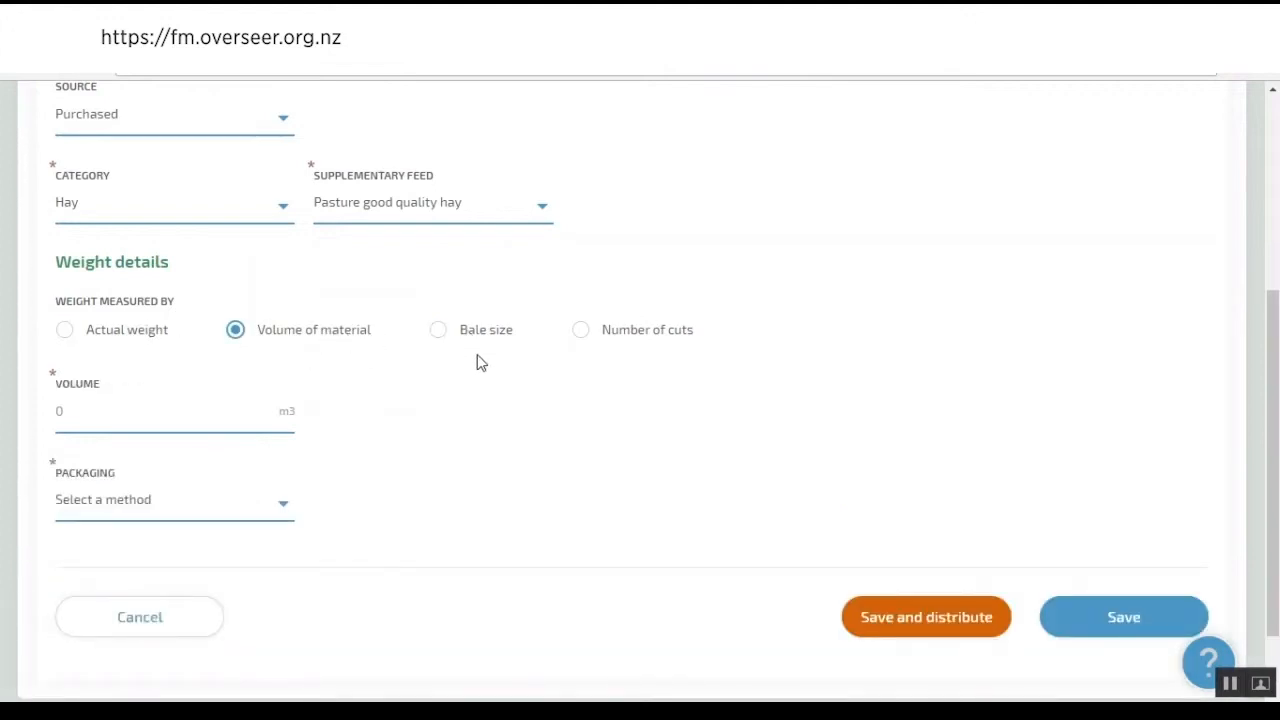
{"action": "left_click", "coordinate": [438, 329]}
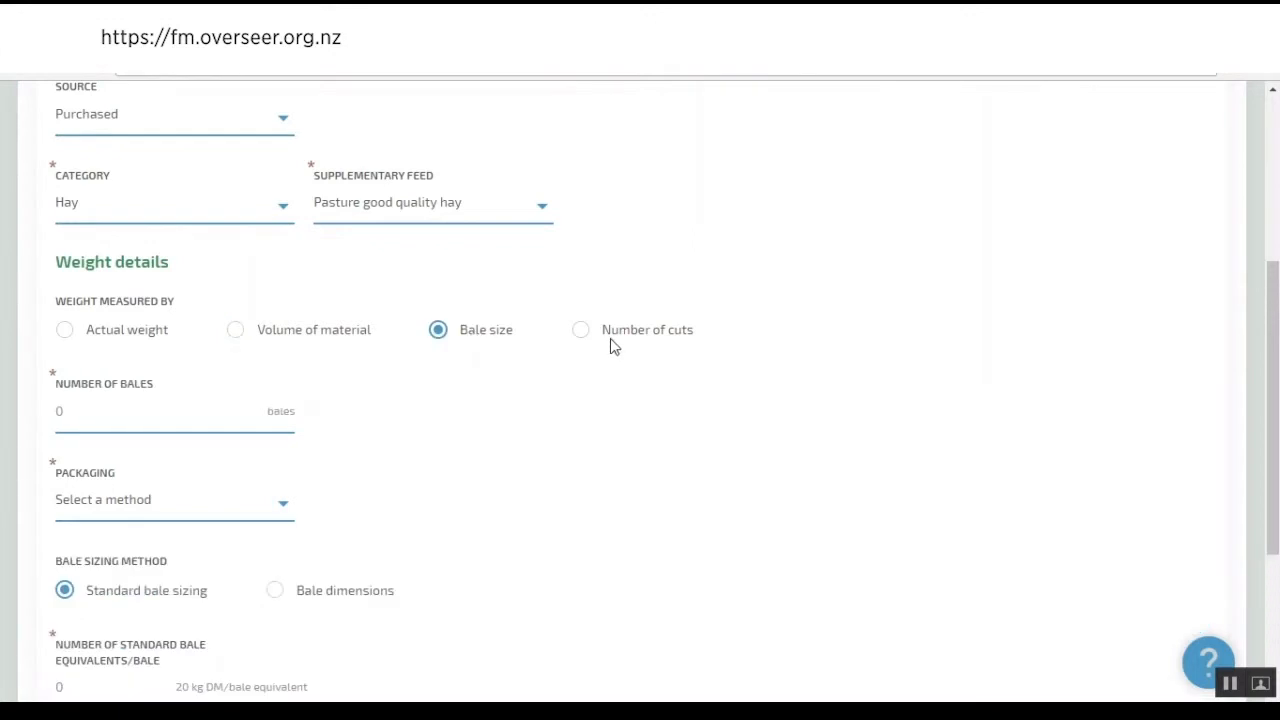
{"action": "left_click", "coordinate": [580, 329]}
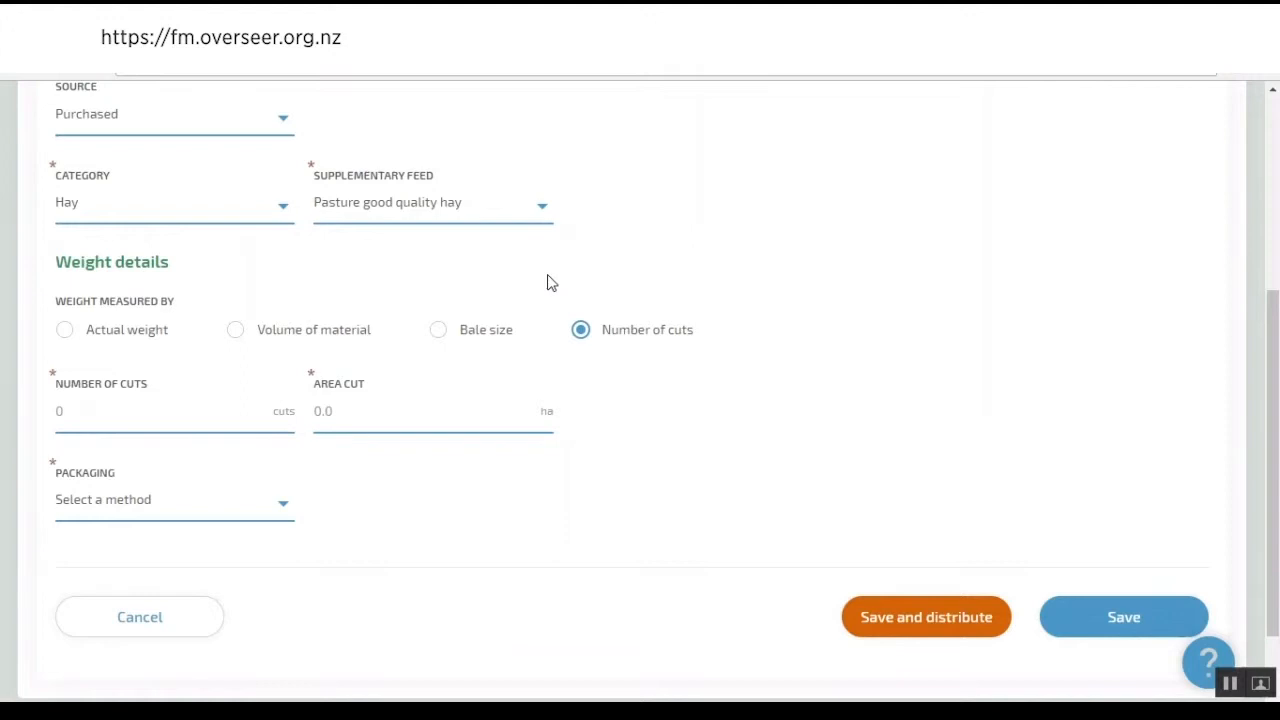
{"action": "left_click", "coordinate": [64, 329]}
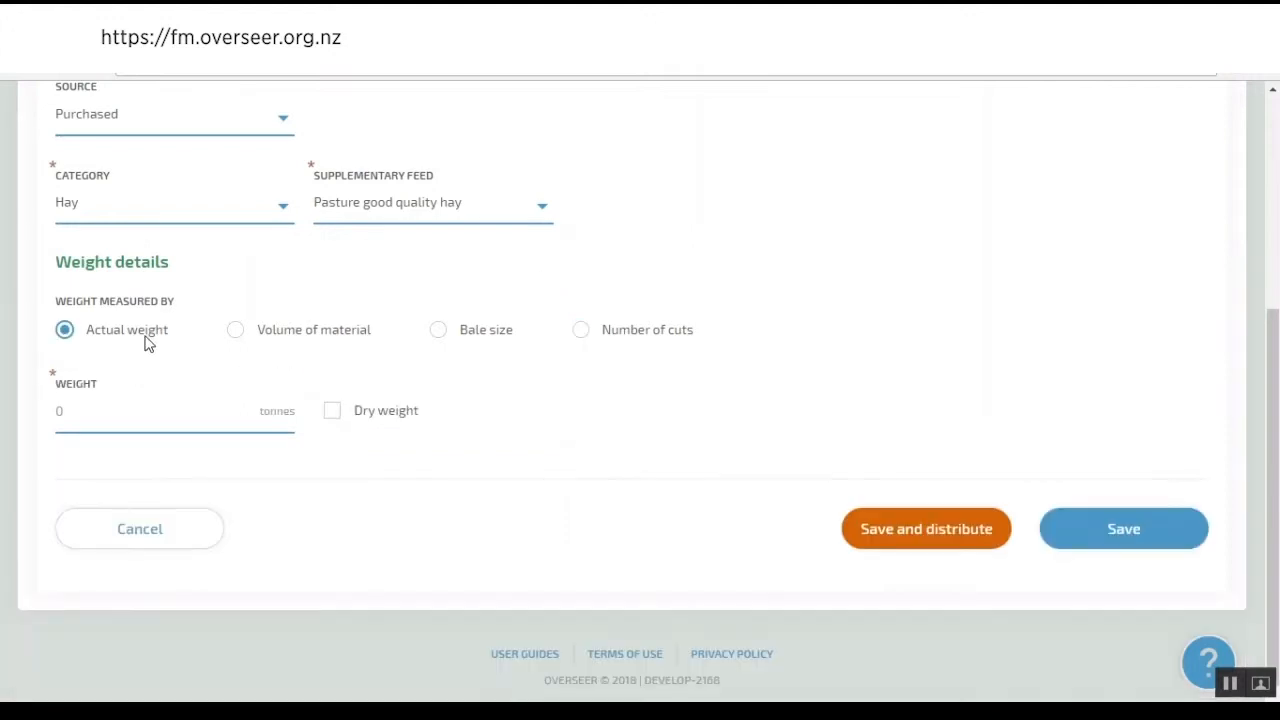
{"action": "left_click", "coordinate": [150, 410]}
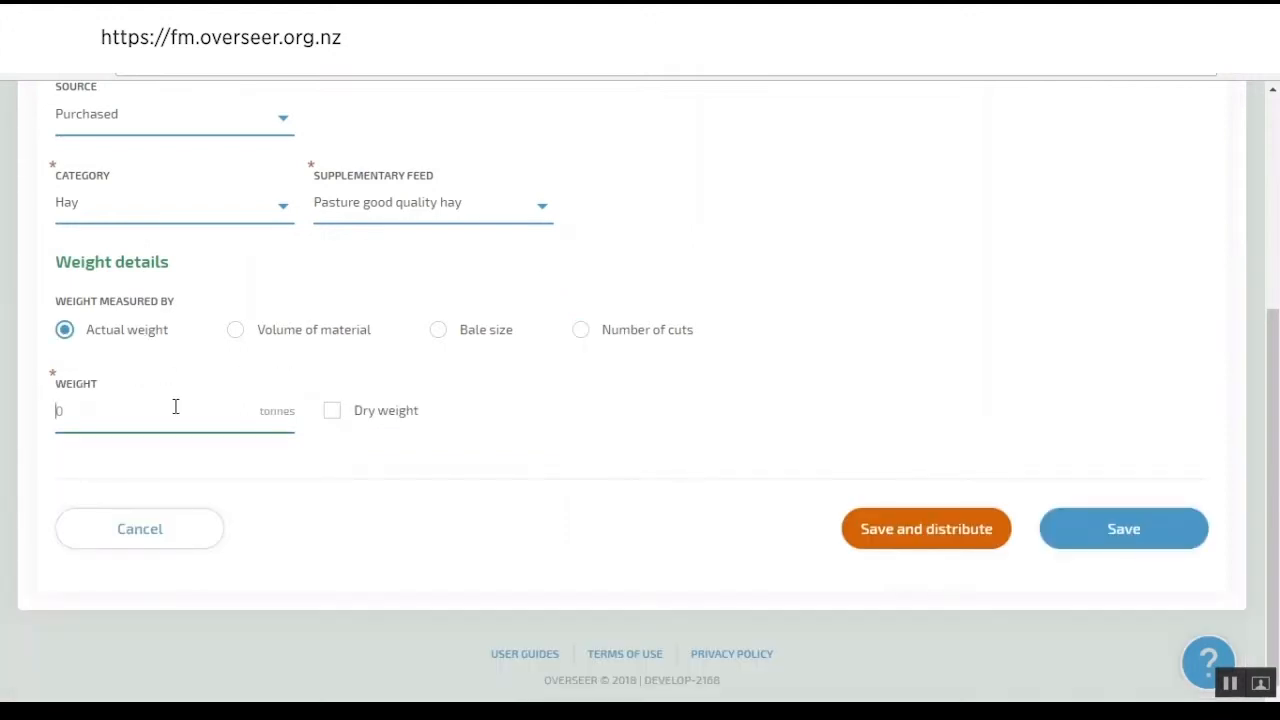
{"action": "left_click", "coordinate": [438, 329]}
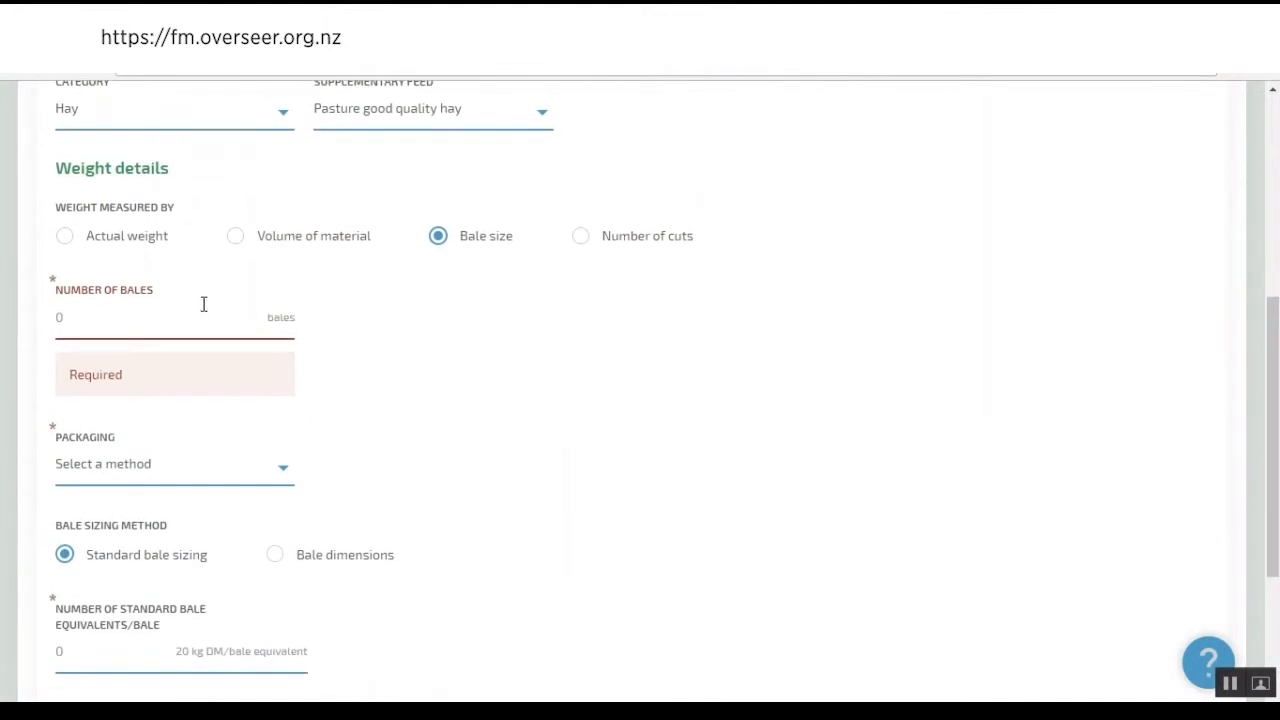
{"action": "scroll", "scroll_direction": "down", "scroll_amount": 3}
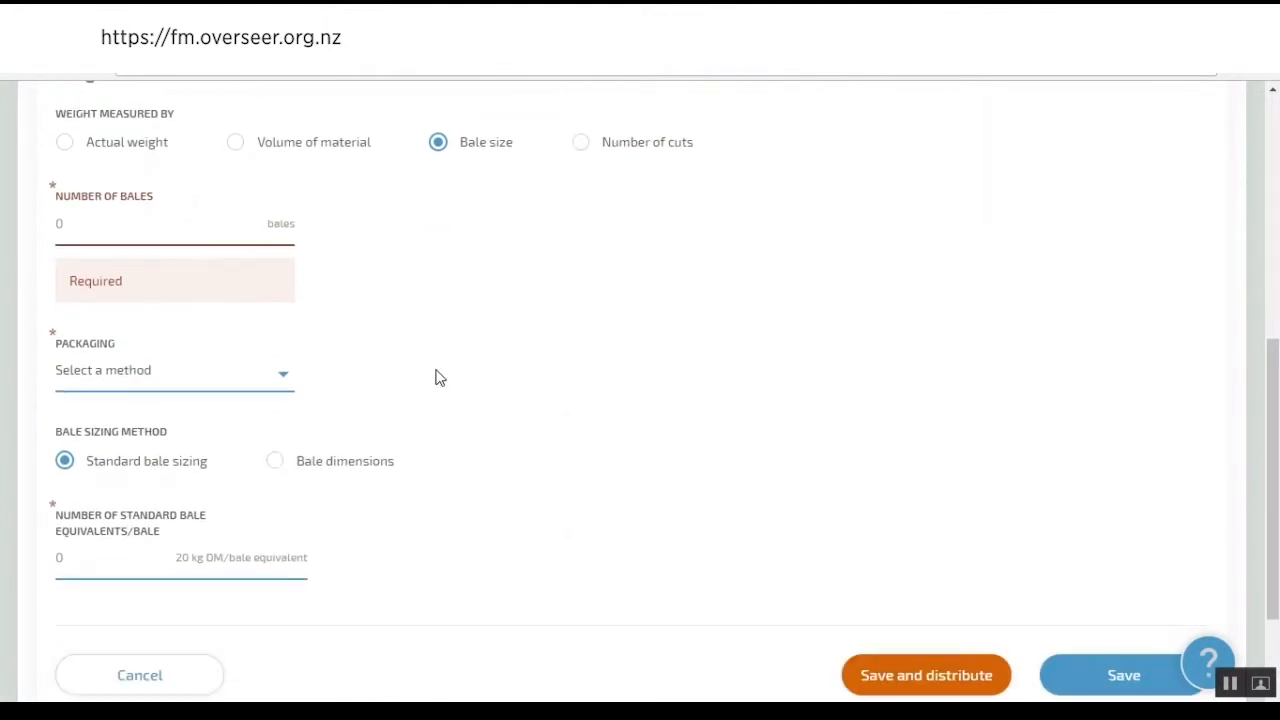
{"action": "scroll", "scroll_direction": "down", "scroll_amount": 3}
{"action": "type", "text": "5"}
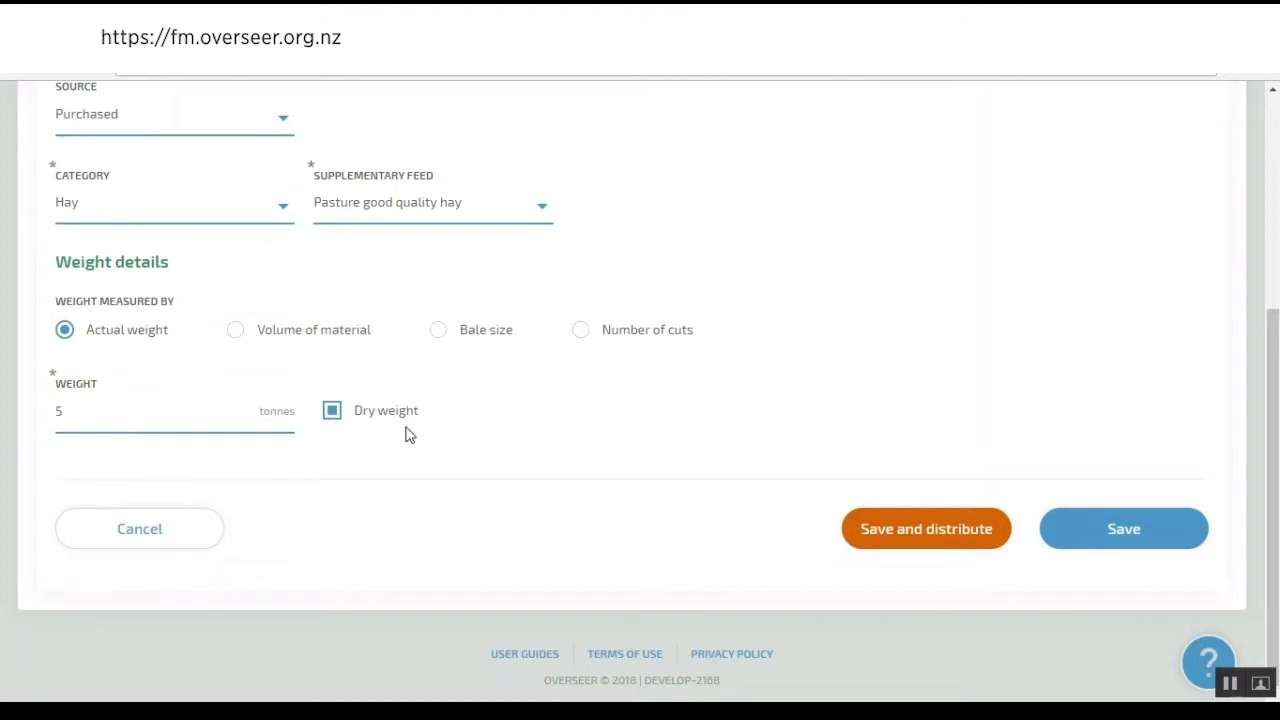
{"action": "mouse_move", "coordinate": [240, 308]}
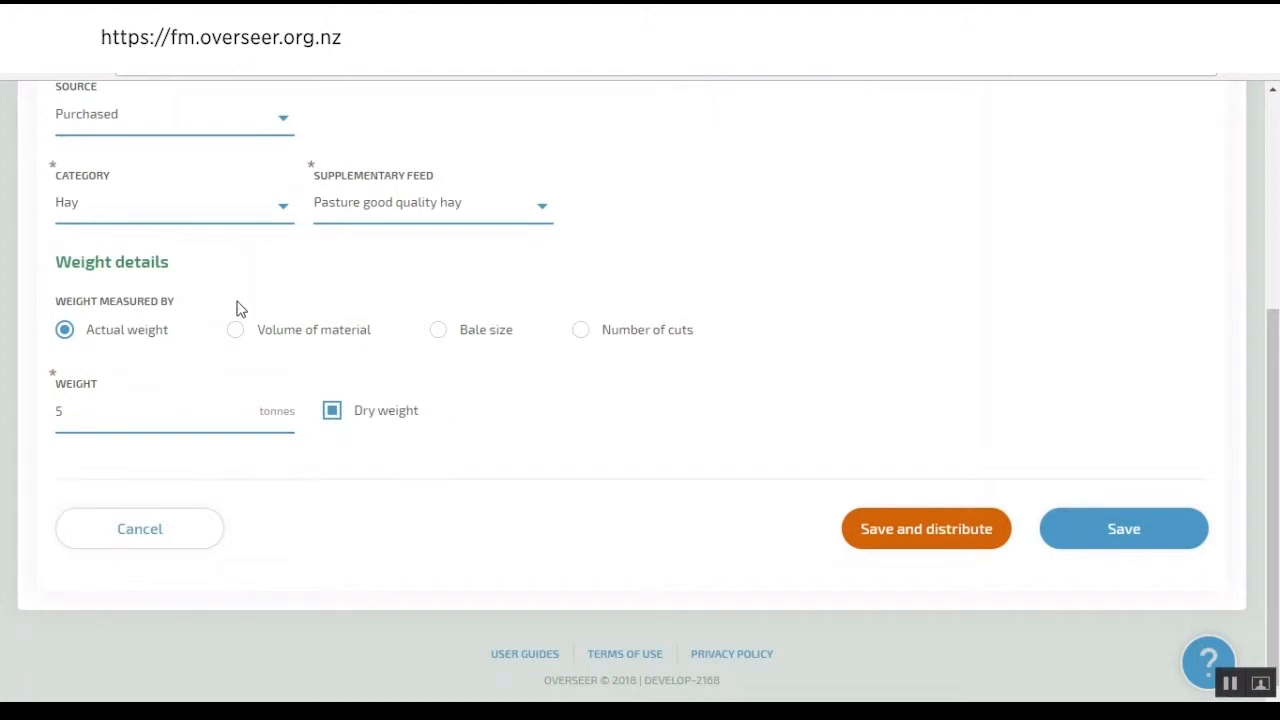
{"action": "mouse_move", "coordinate": [378, 389]}
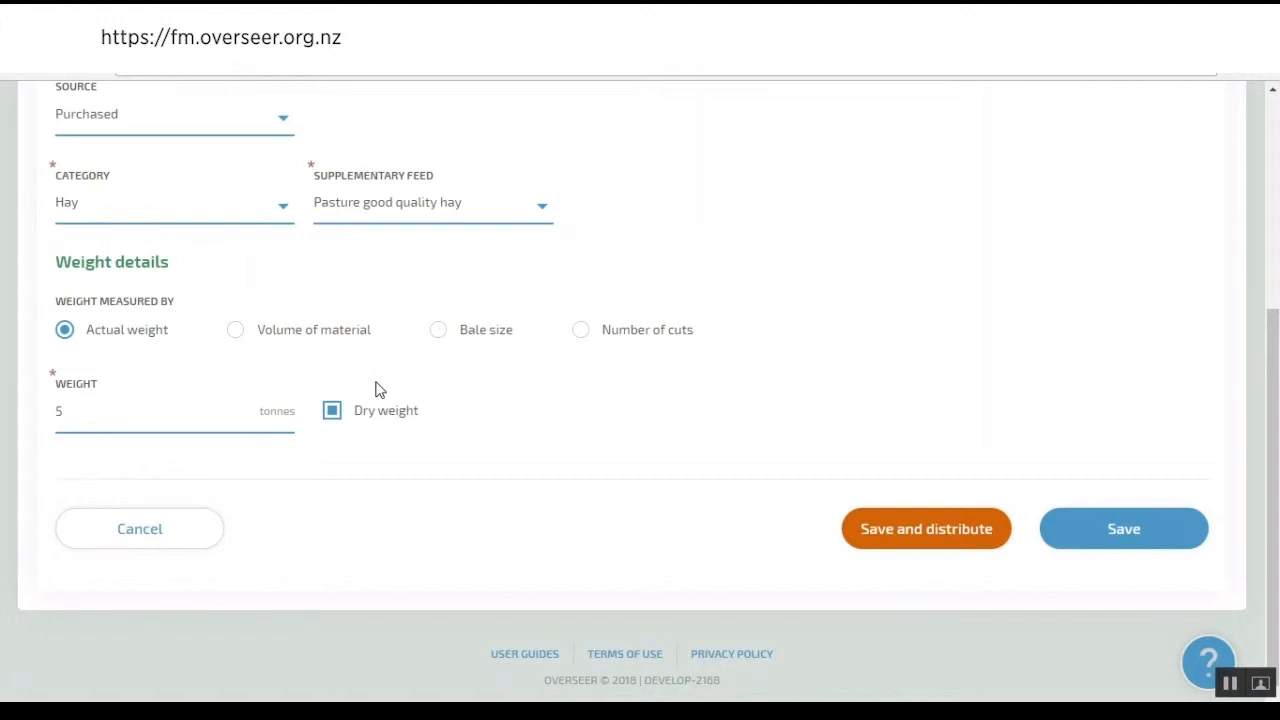
{"action": "left_click", "coordinate": [925, 528]}
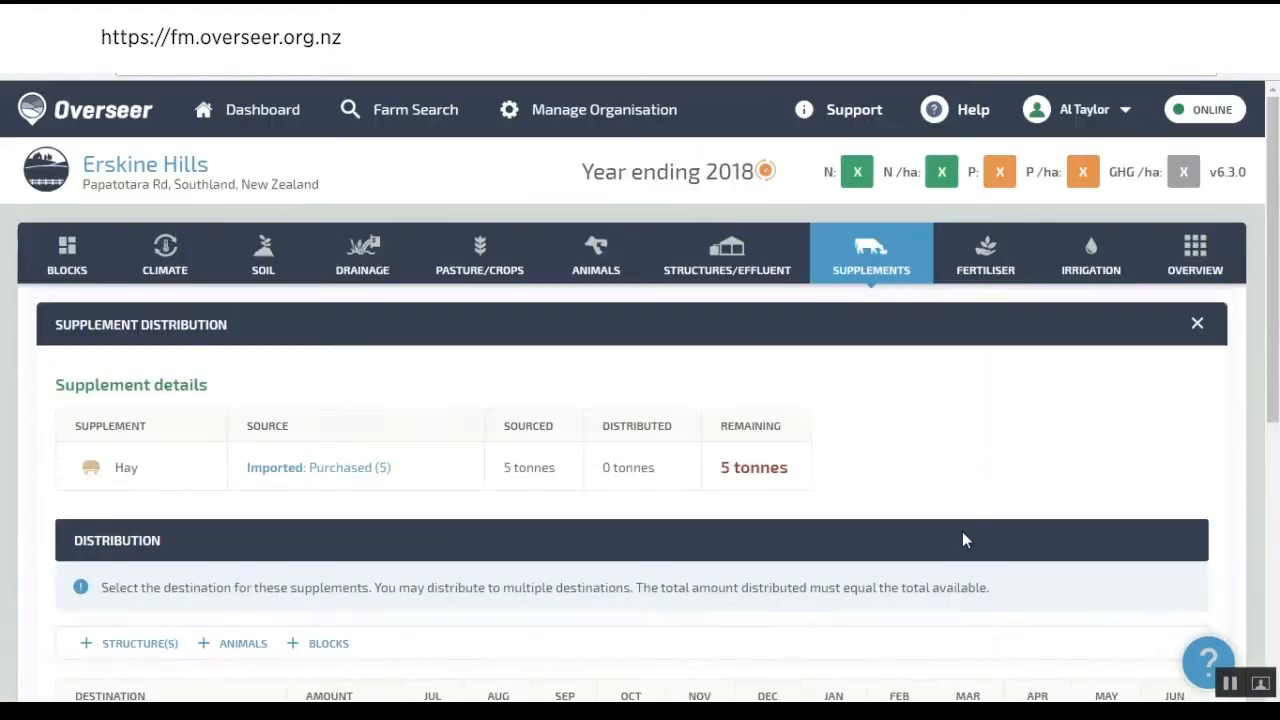
{"action": "scroll", "scroll_direction": "down", "scroll_amount": 3}
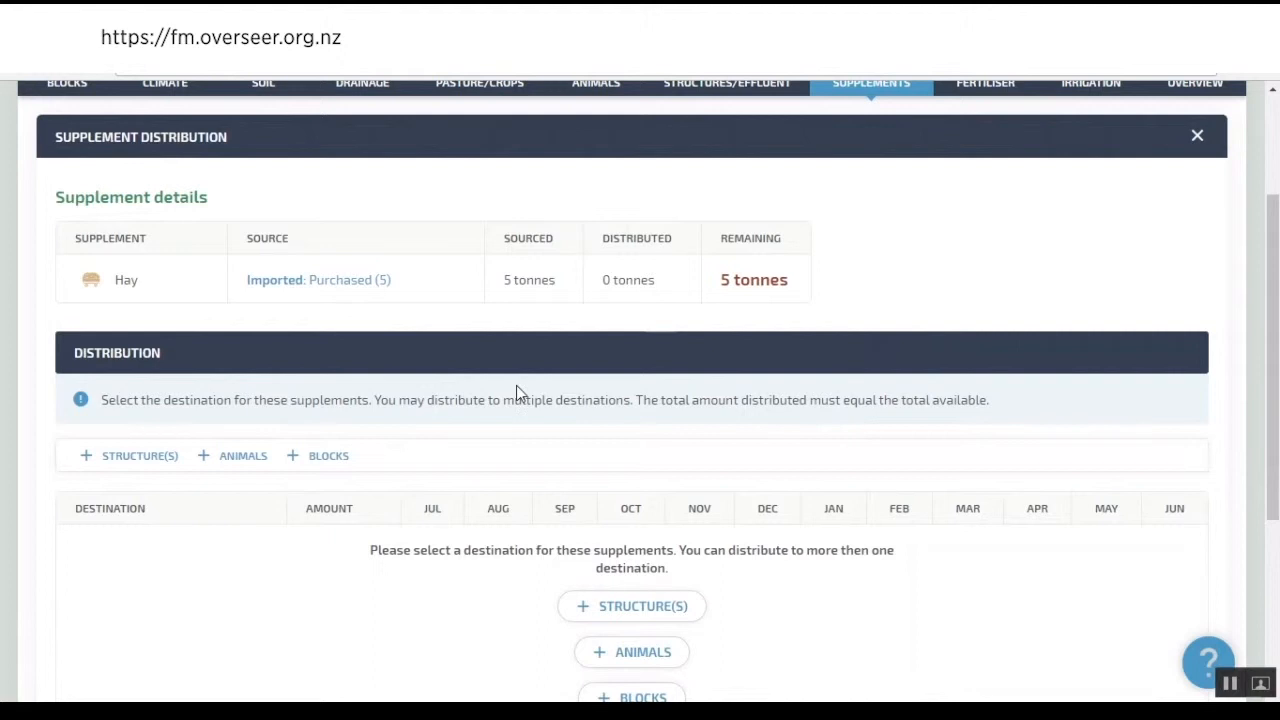
{"action": "mouse_move", "coordinate": [632, 188]}
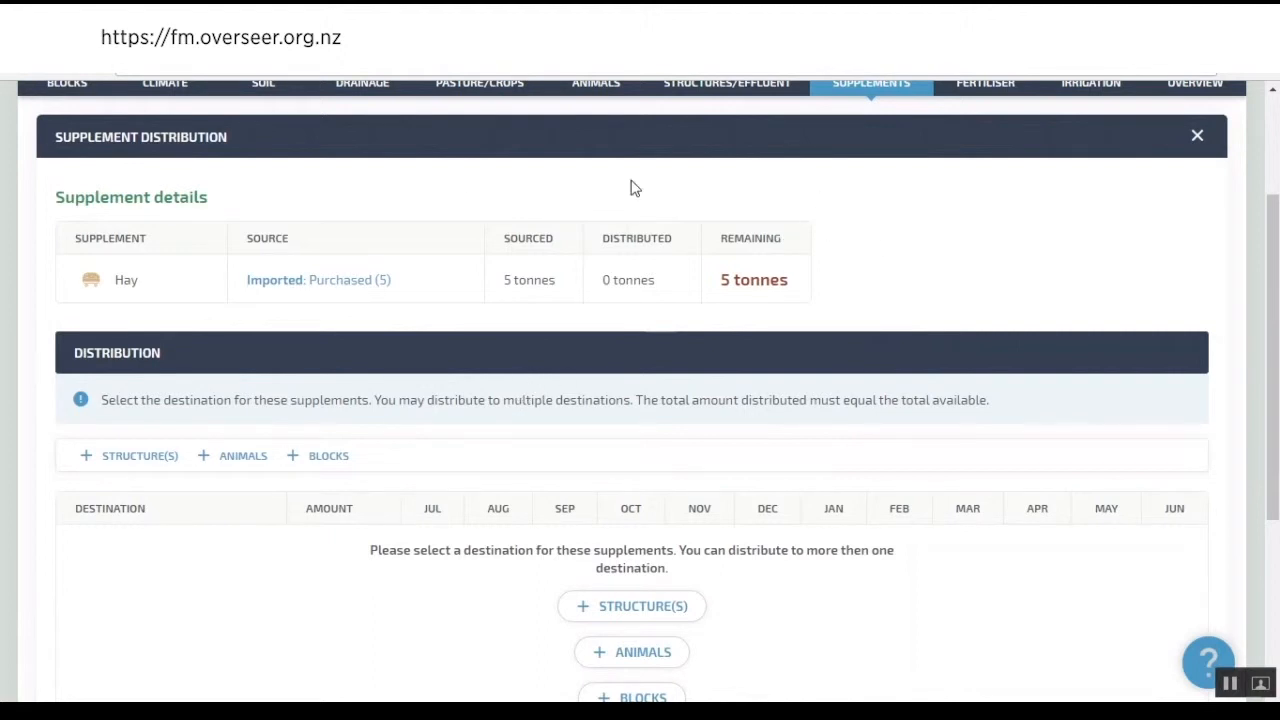
{"action": "mouse_move", "coordinate": [618, 283]}
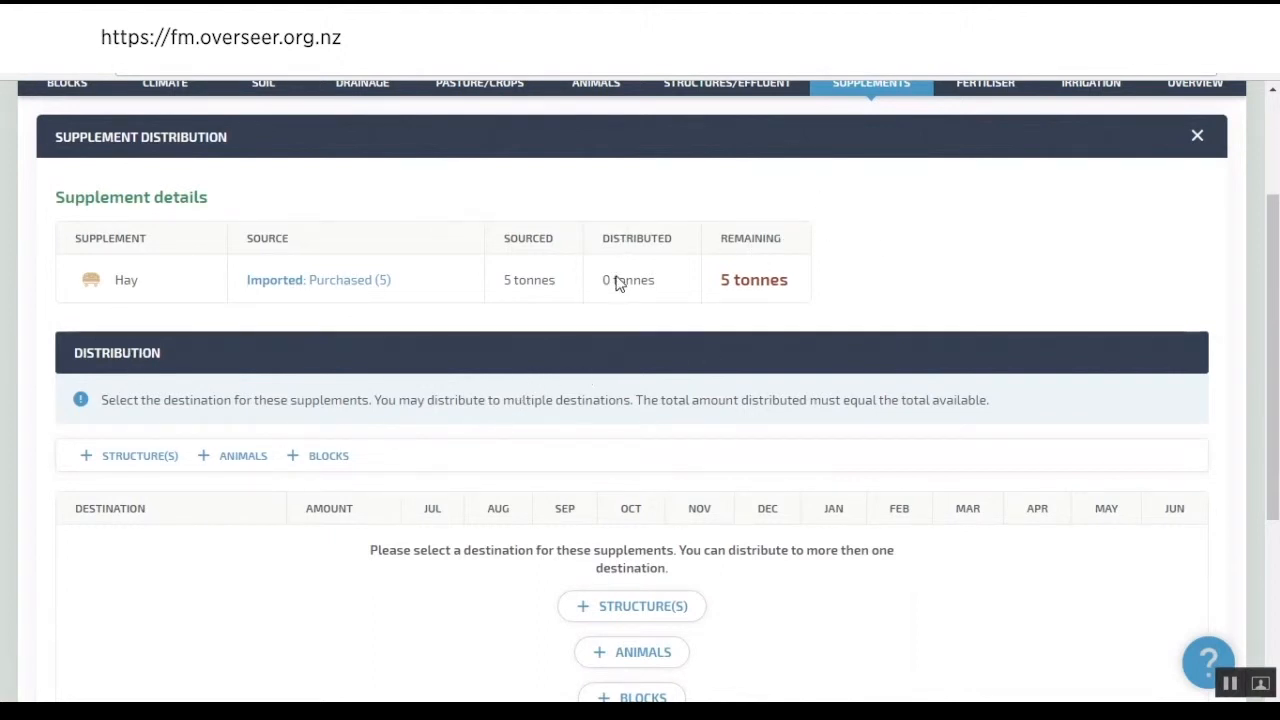
{"action": "mouse_move", "coordinate": [828, 275]}
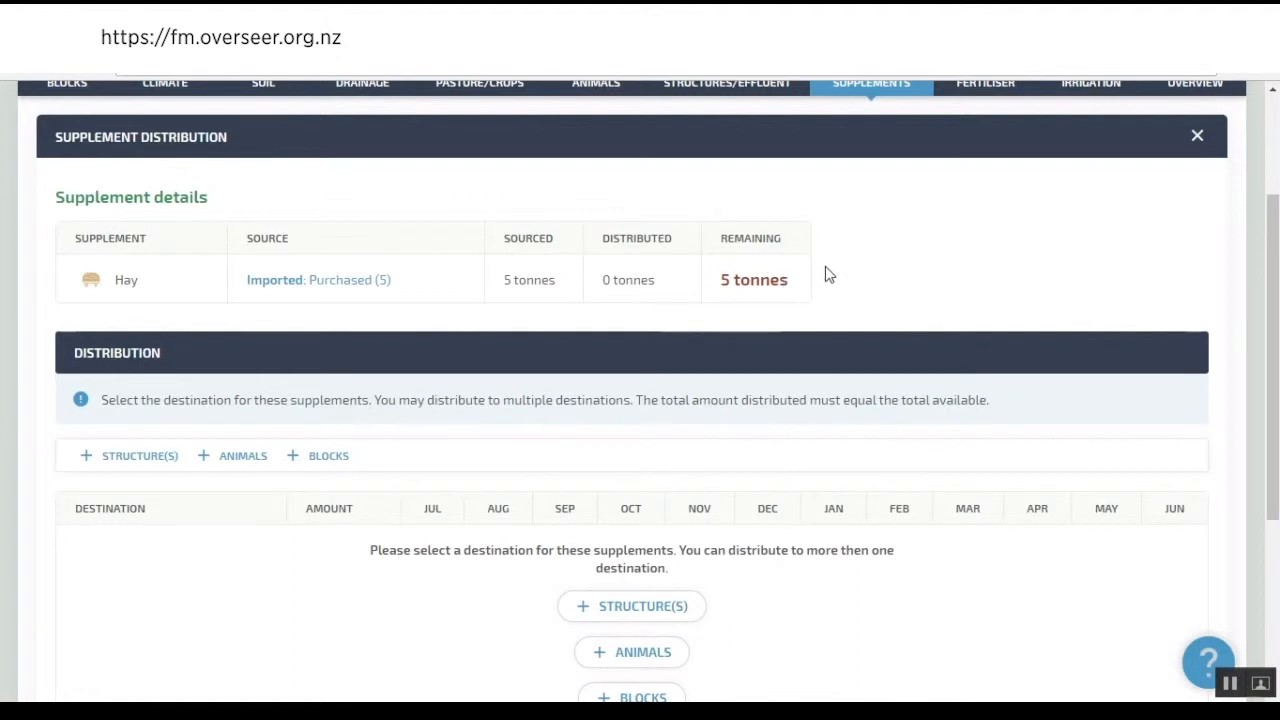
{"action": "mouse_move", "coordinate": [207, 536]}
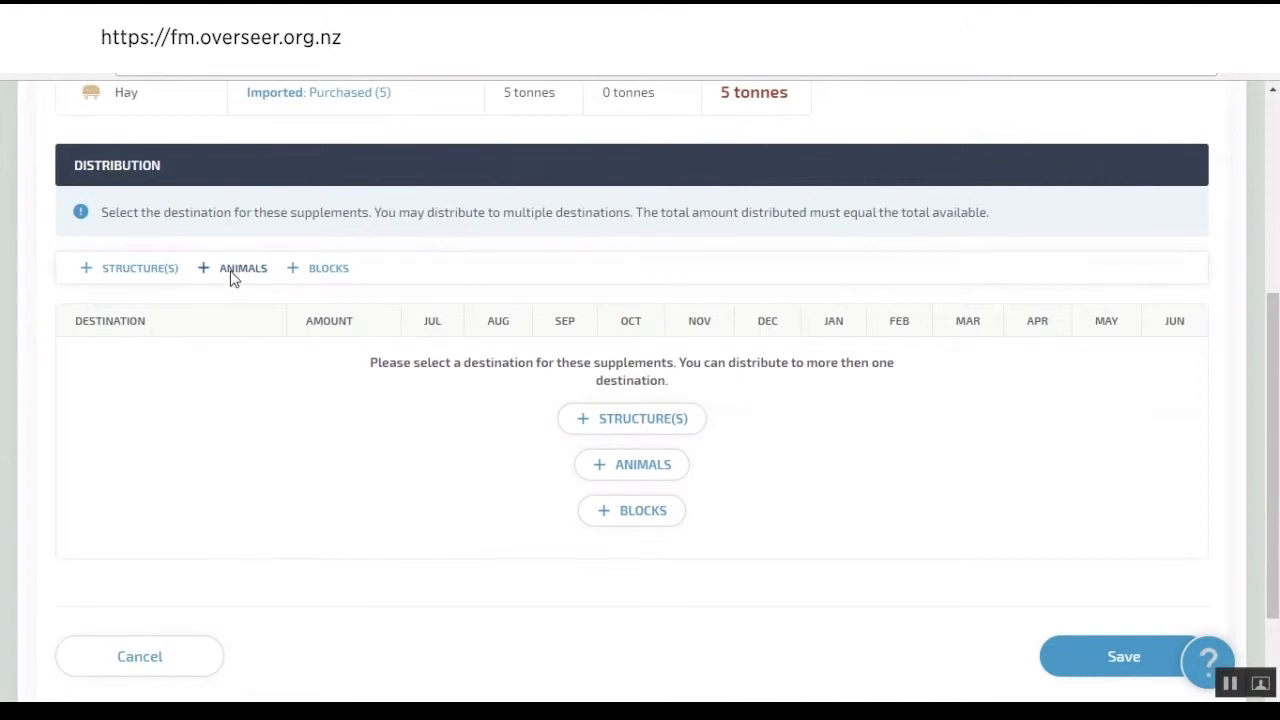
{"action": "mouse_move", "coordinate": [238, 423]}
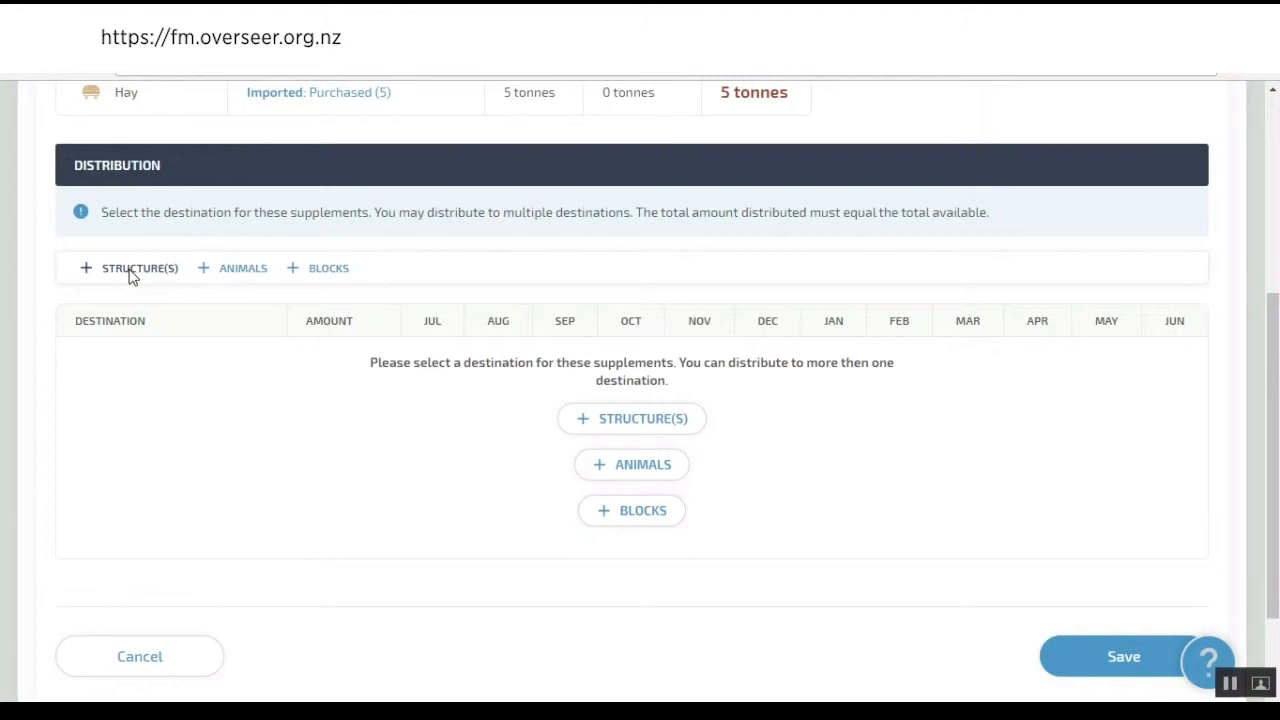
{"action": "left_click", "coordinate": [631, 464]}
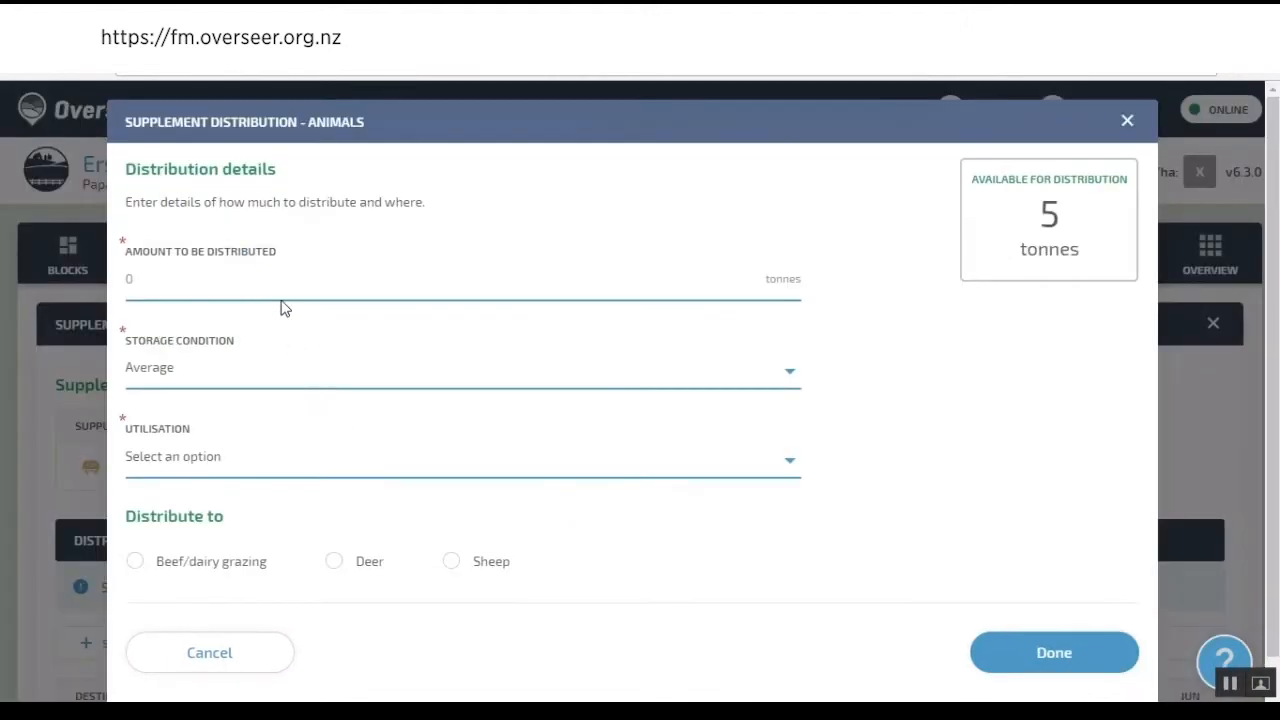
{"action": "type", "text": "5"}
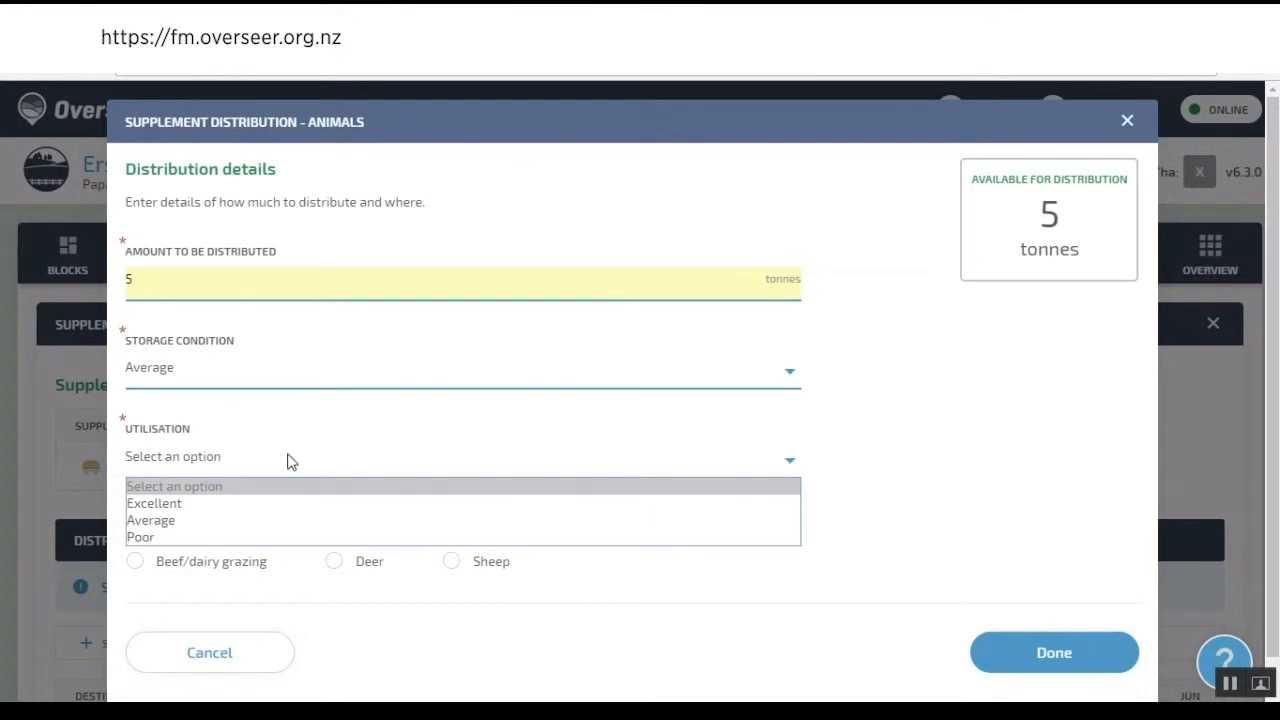
{"action": "left_click", "coordinate": [150, 520]}
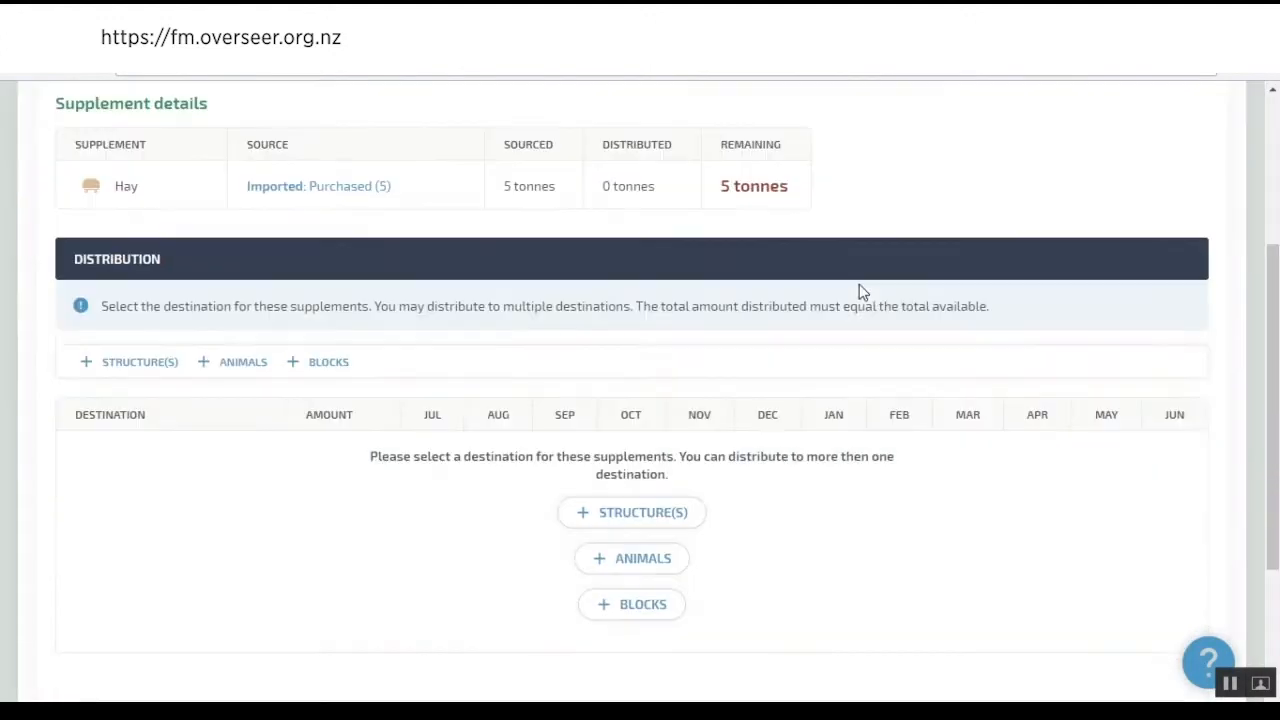
{"action": "scroll", "scroll_direction": "down", "scroll_amount": 3}
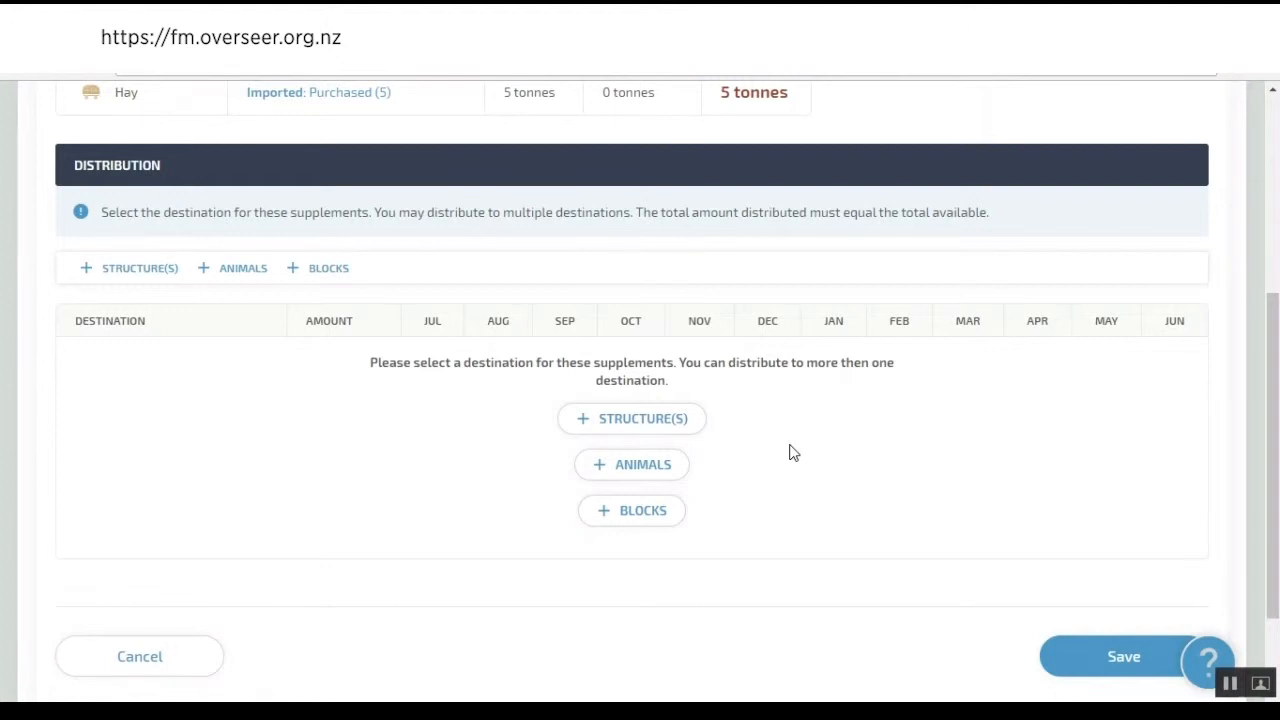
- Distribute the 5 tonnes of hay to sheep with Average utilisation and average storage
{"action": "left_click", "coordinate": [631, 464]}
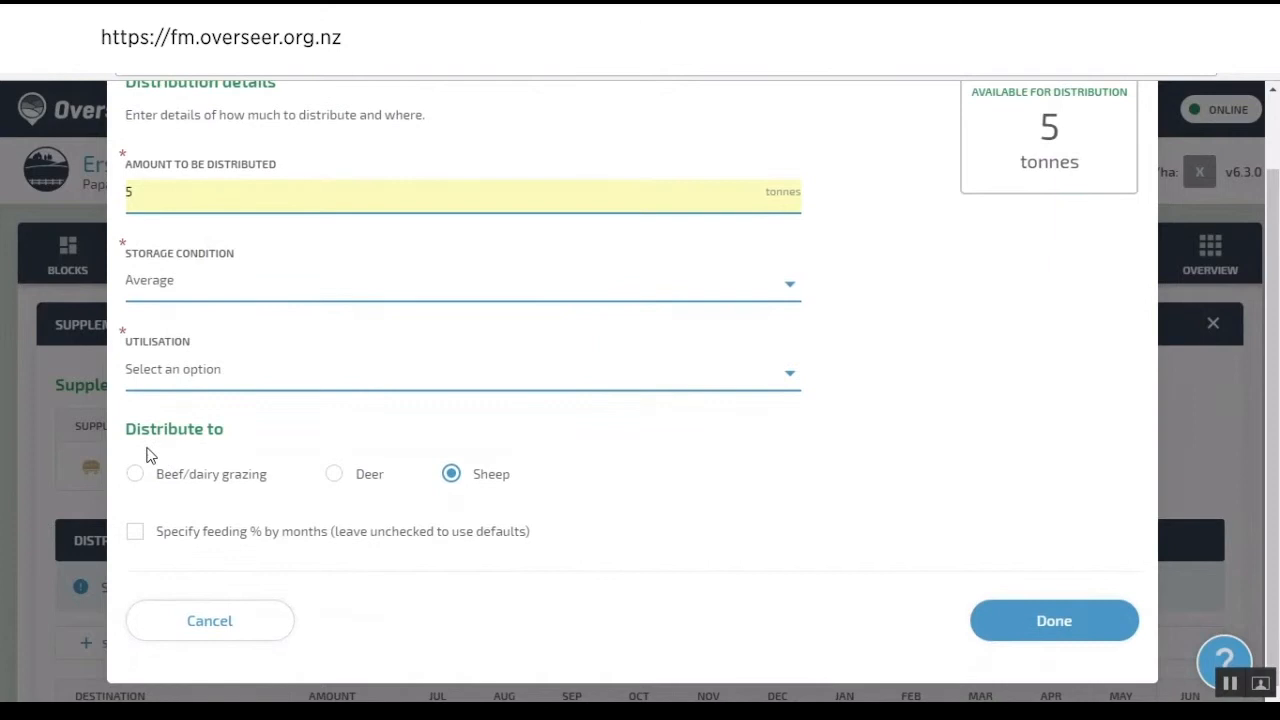
{"action": "mouse_move", "coordinate": [368, 487]}
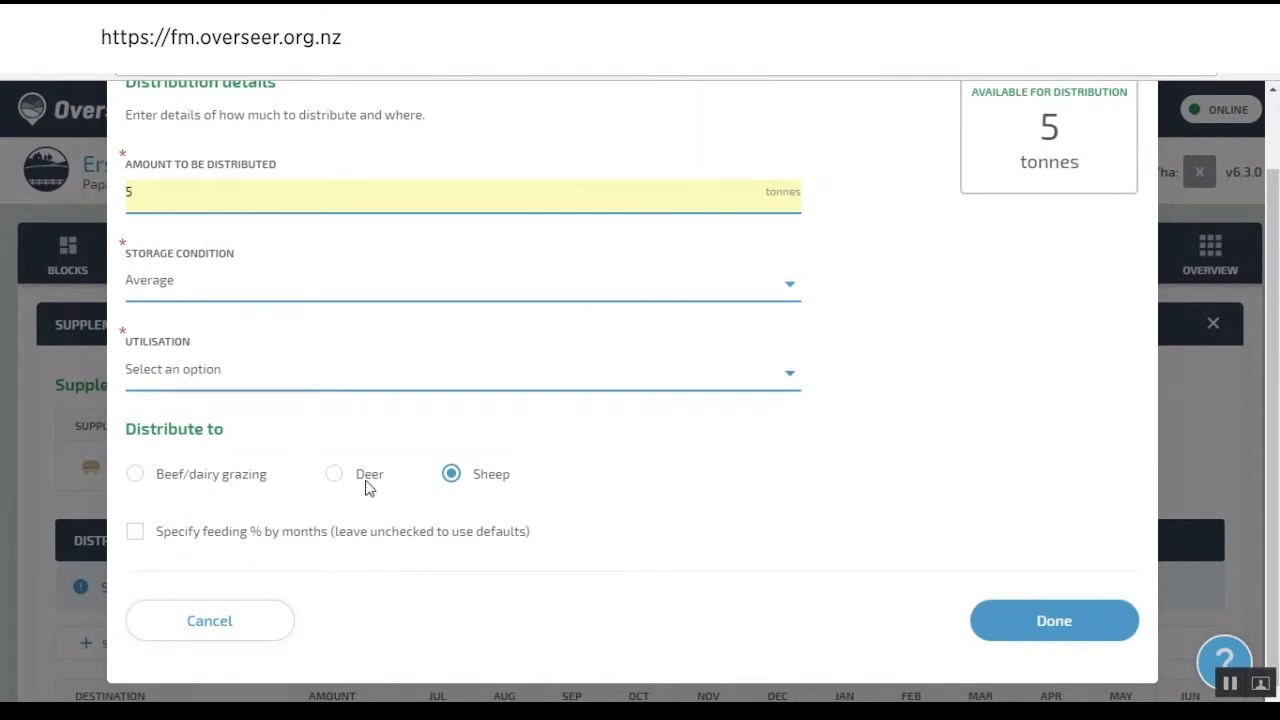
{"action": "mouse_move", "coordinate": [314, 533]}
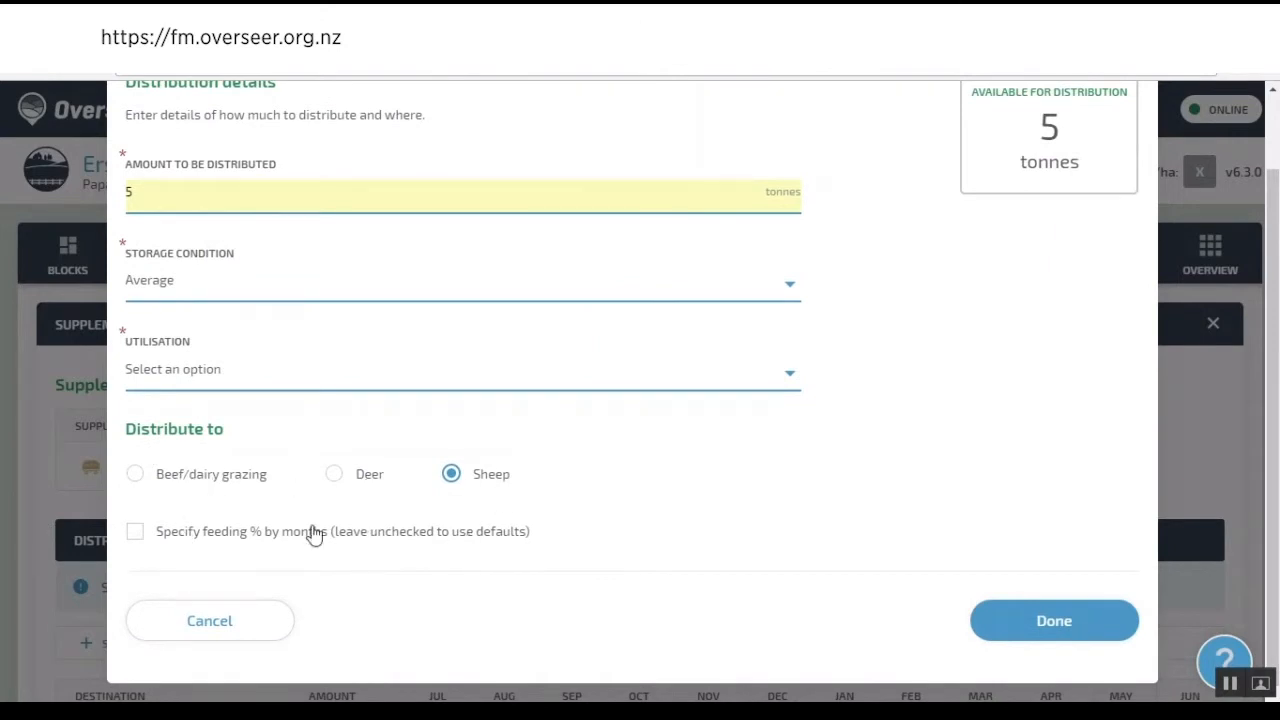
{"action": "mouse_move", "coordinate": [255, 518]}
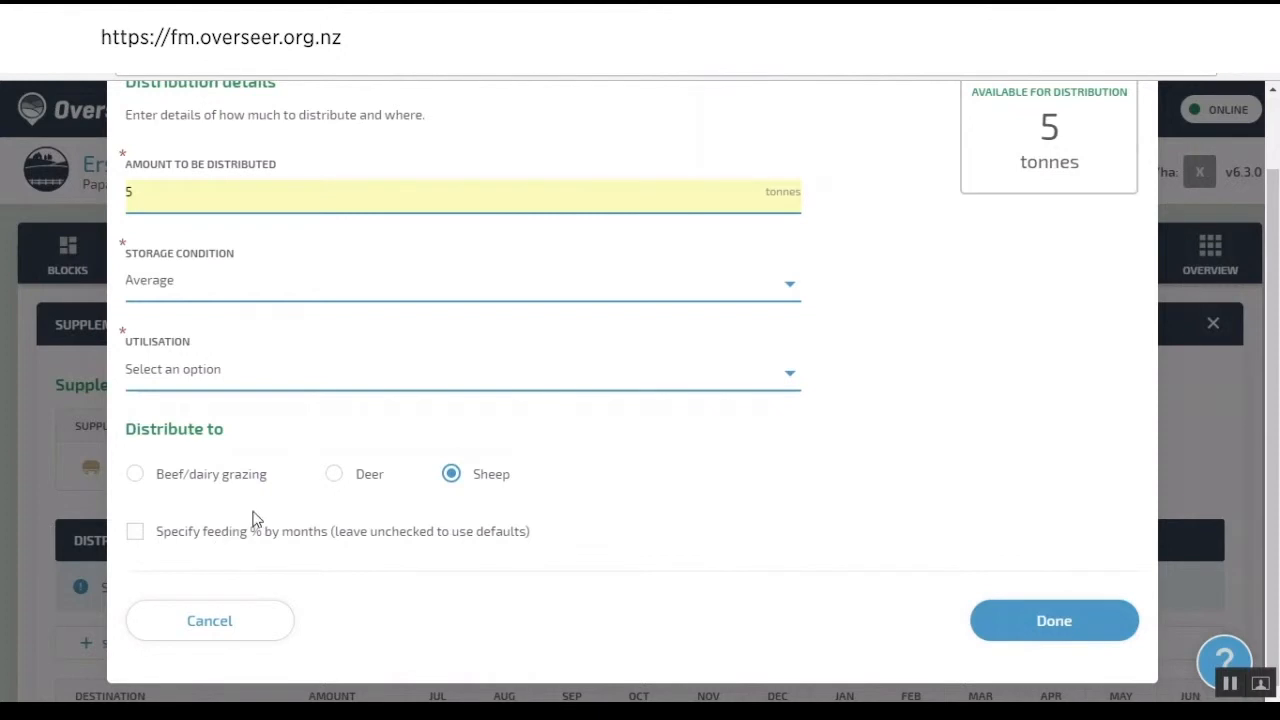
{"action": "left_click", "coordinate": [460, 369]}
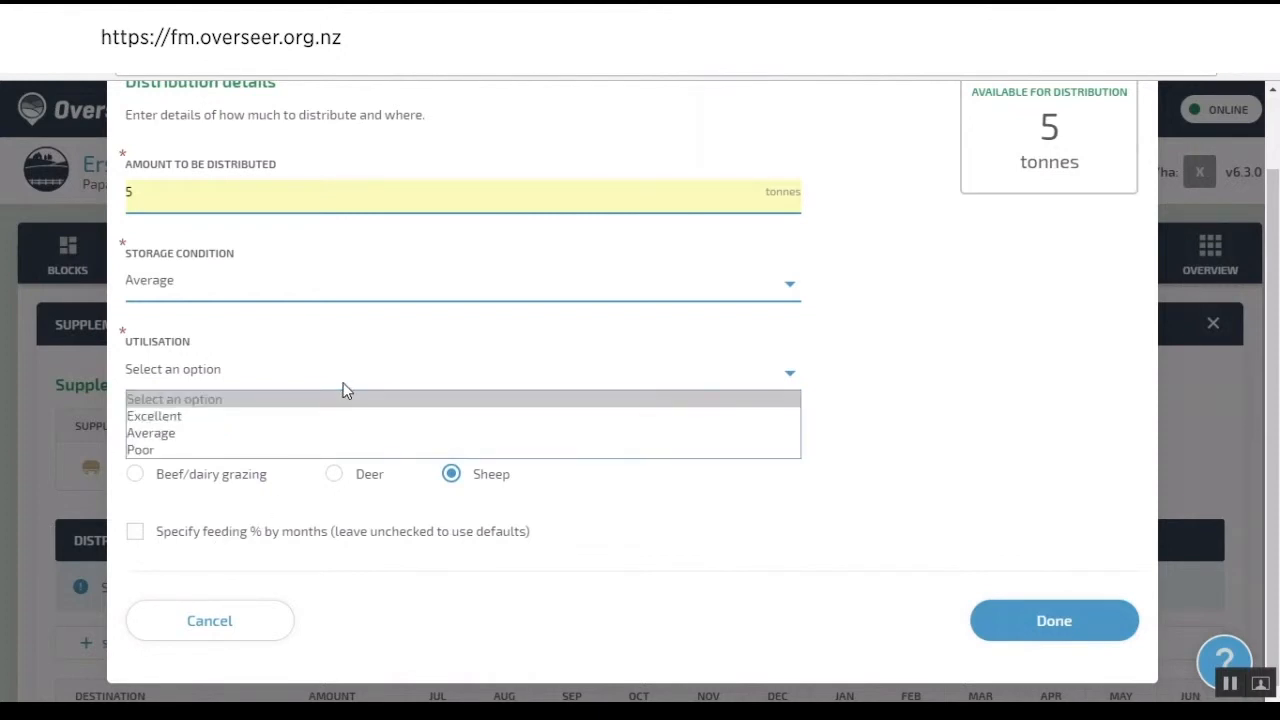
{"action": "left_click", "coordinate": [150, 433]}
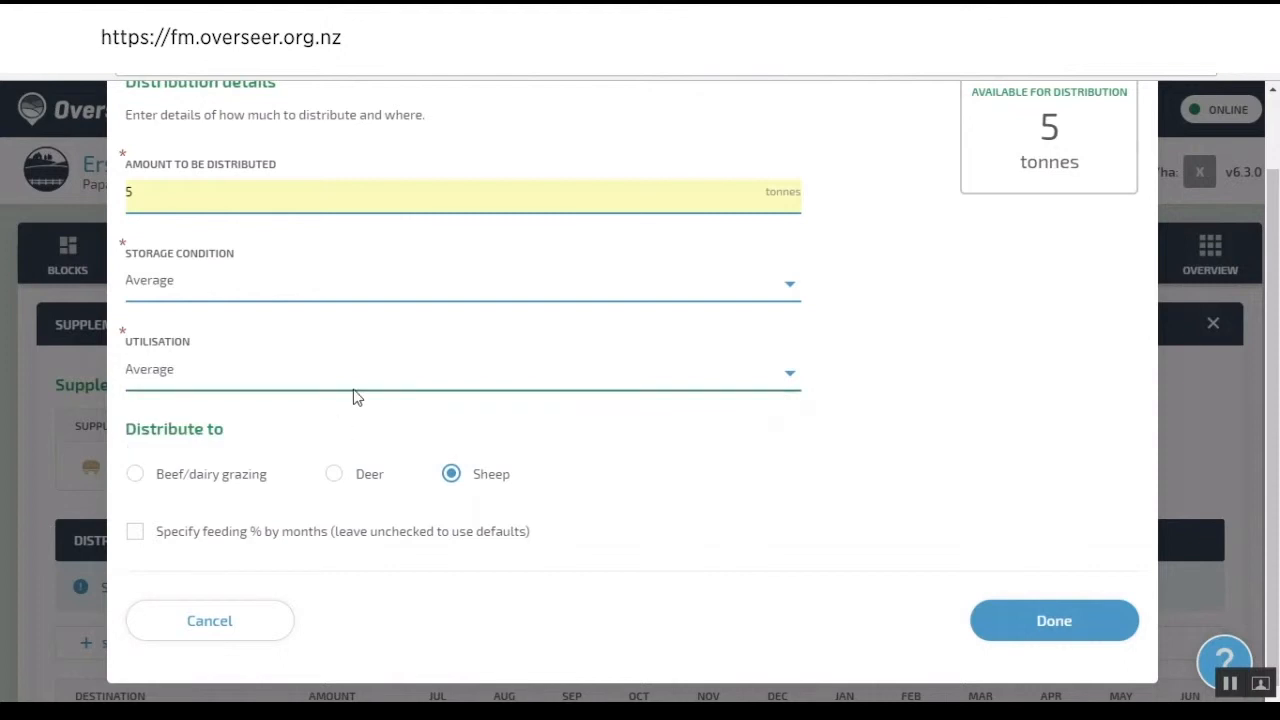
{"action": "mouse_move", "coordinate": [379, 381]}
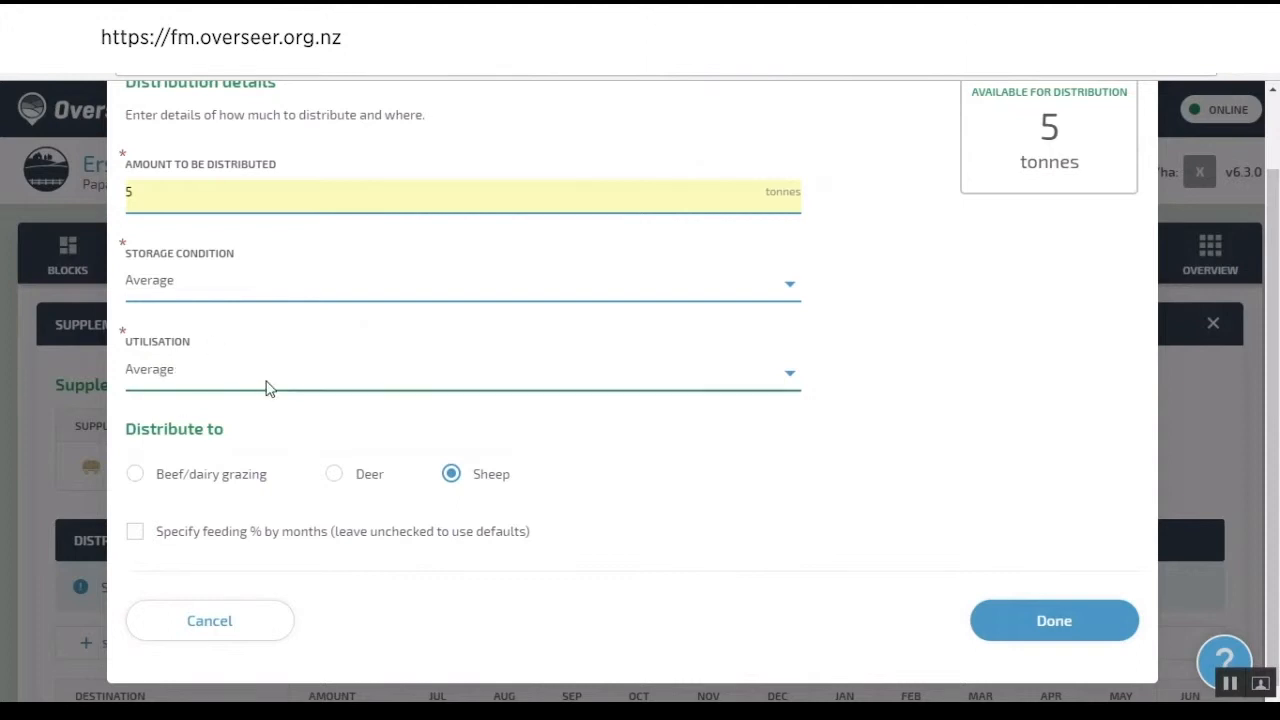
{"action": "left_click", "coordinate": [462, 369]}
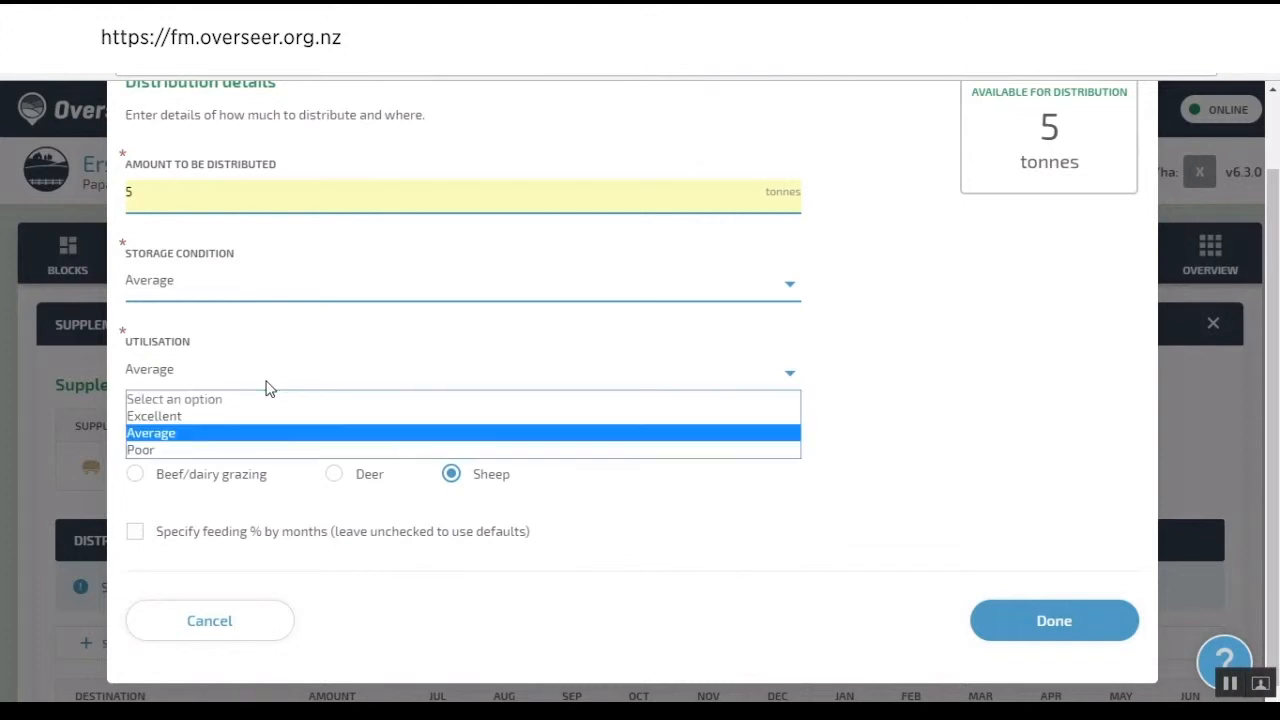
{"action": "left_click", "coordinate": [151, 432]}
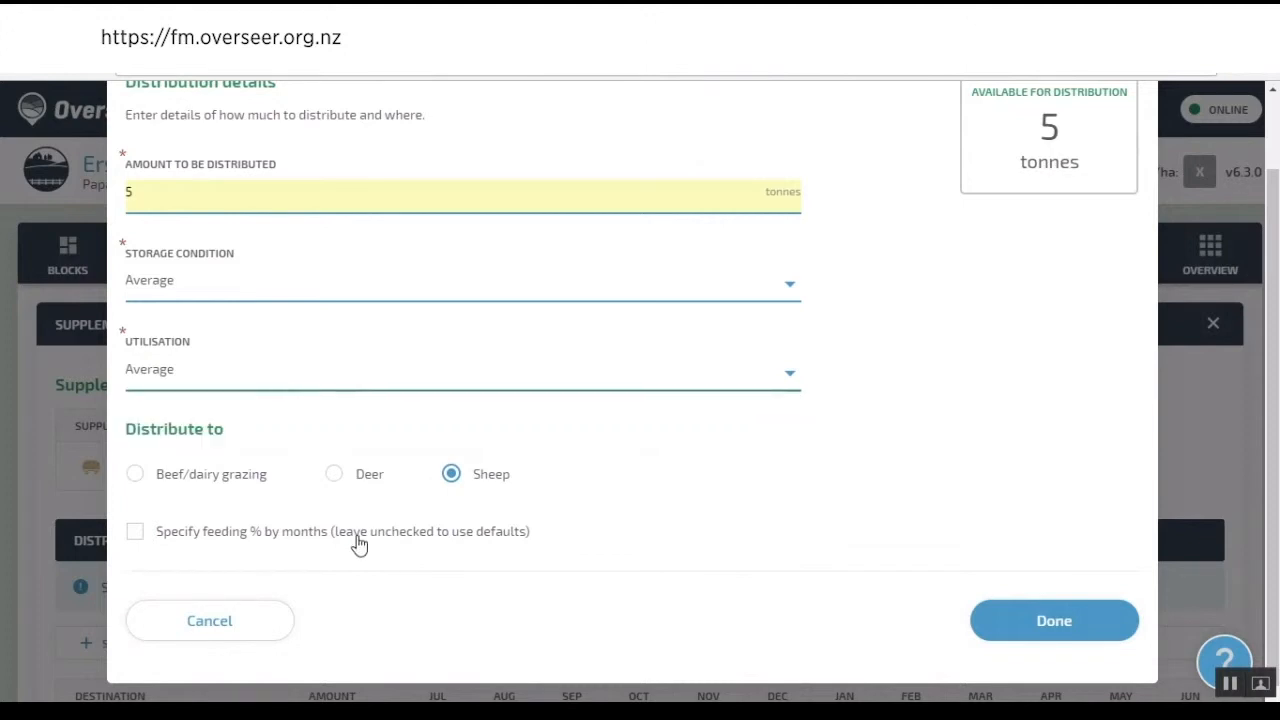
- Enable monthly feeding and enter 25% each for Jul, Aug, Jan and Feb
{"action": "left_click", "coordinate": [135, 531]}
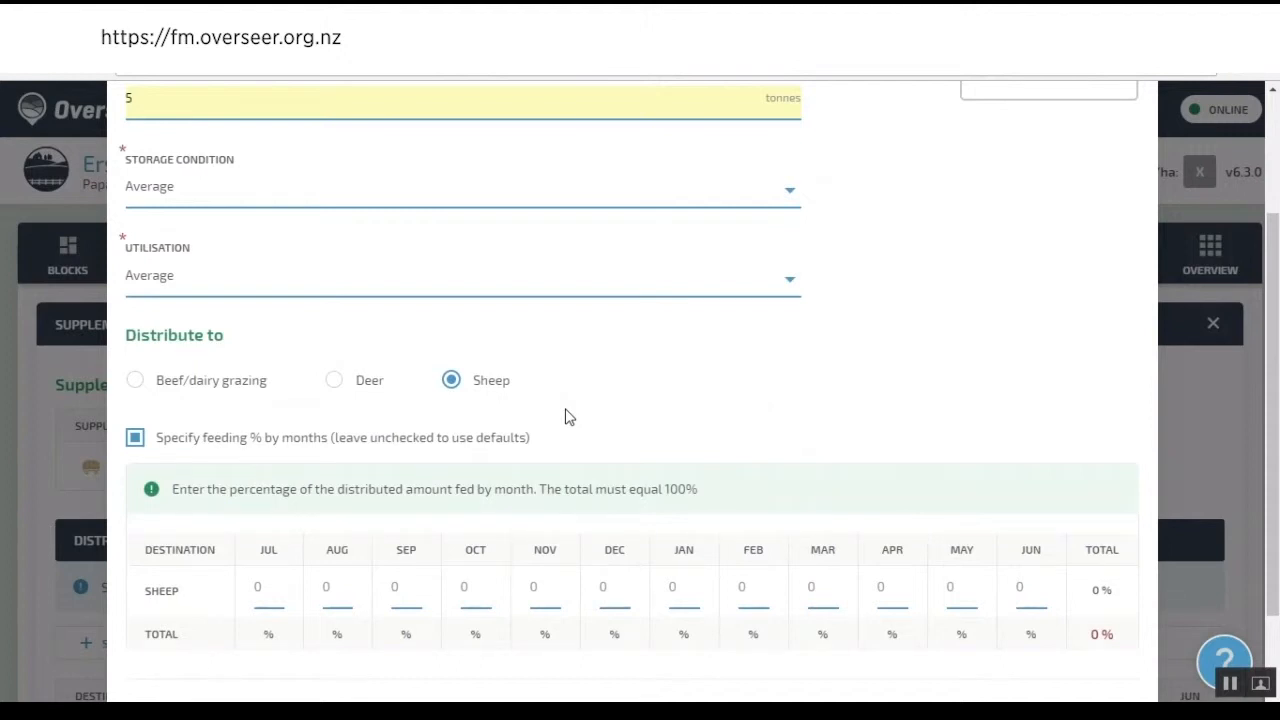
{"action": "scroll", "scroll_direction": "down", "scroll_amount": 3}
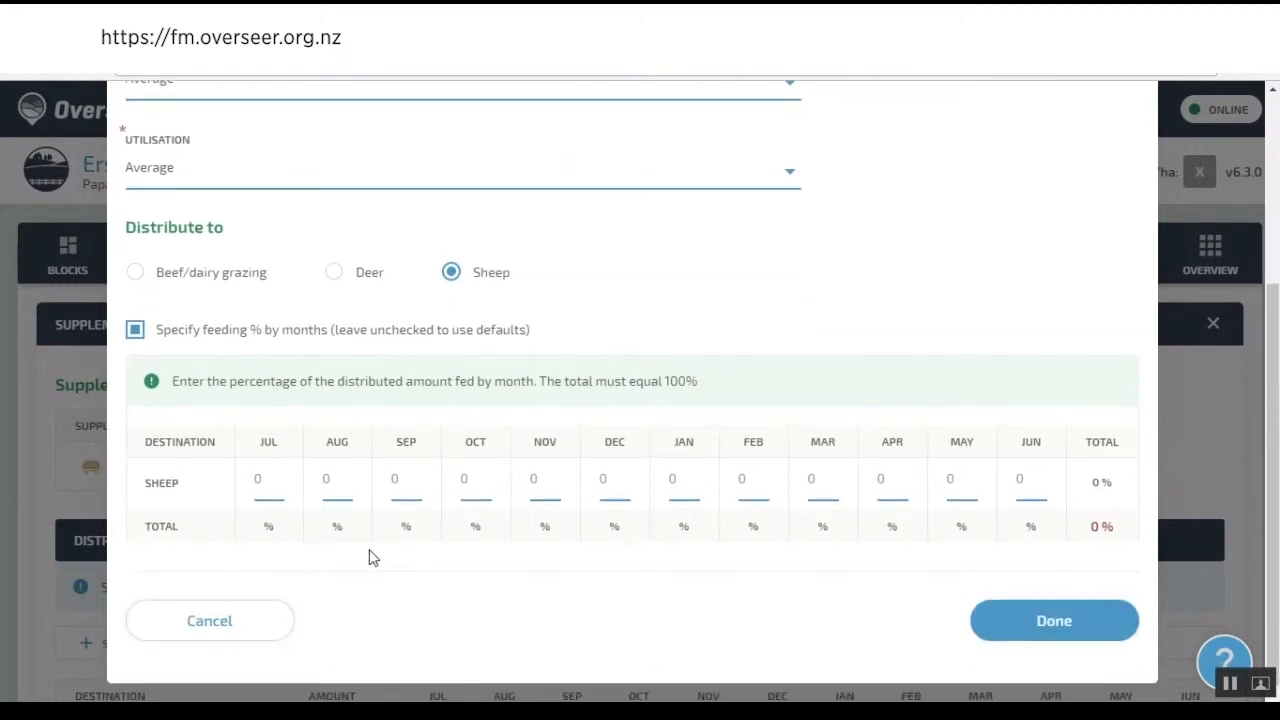
{"action": "left_click", "coordinate": [268, 479]}
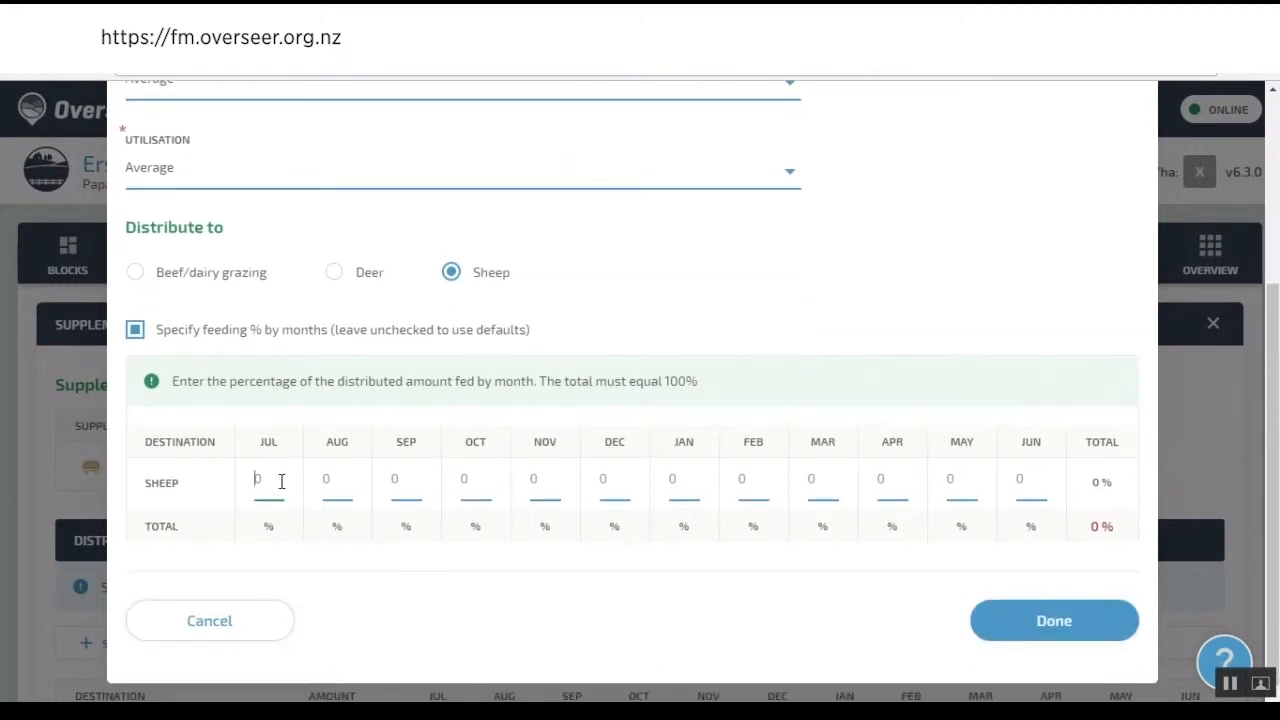
{"action": "type", "text": "25"}
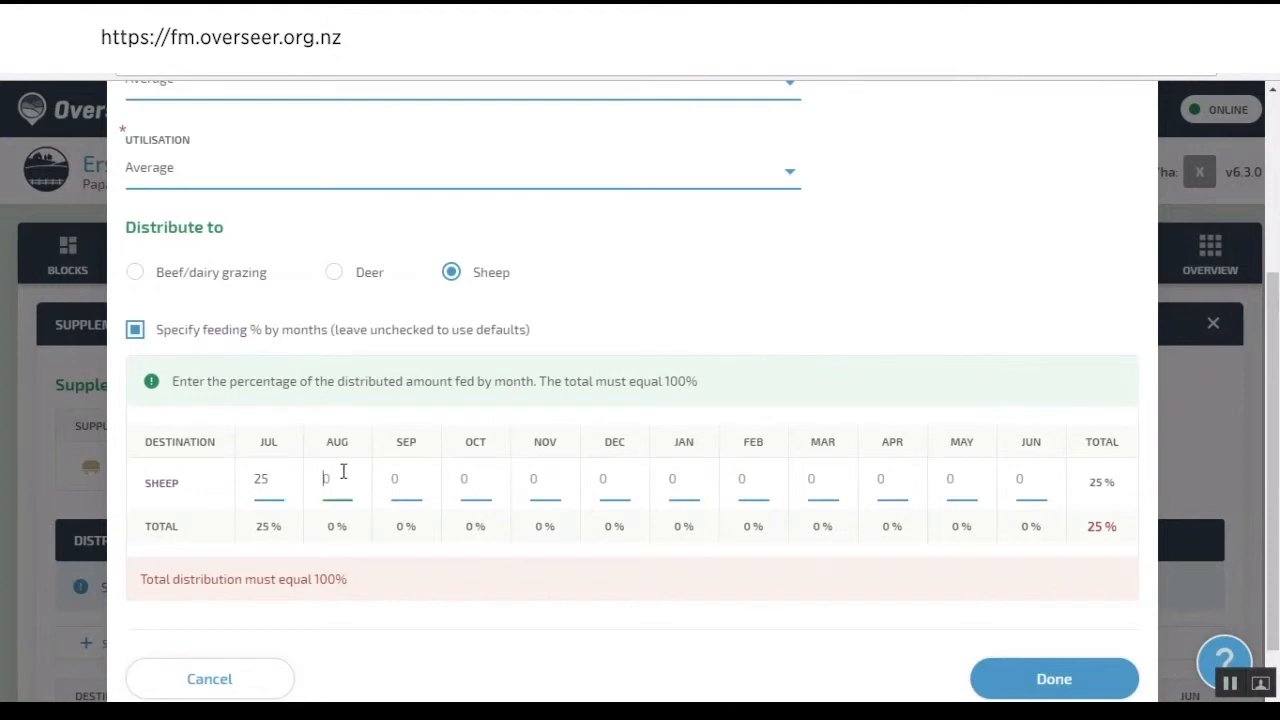
{"action": "type", "text": "25"}
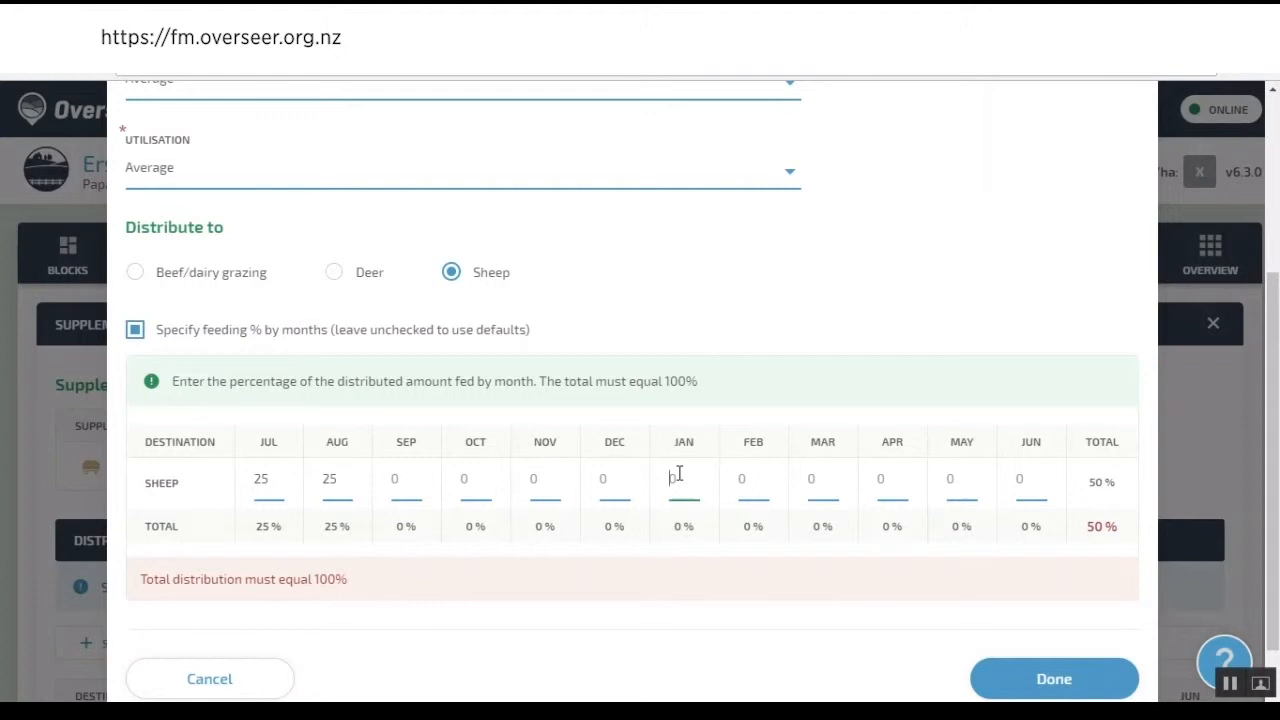
{"action": "type", "text": "25"}
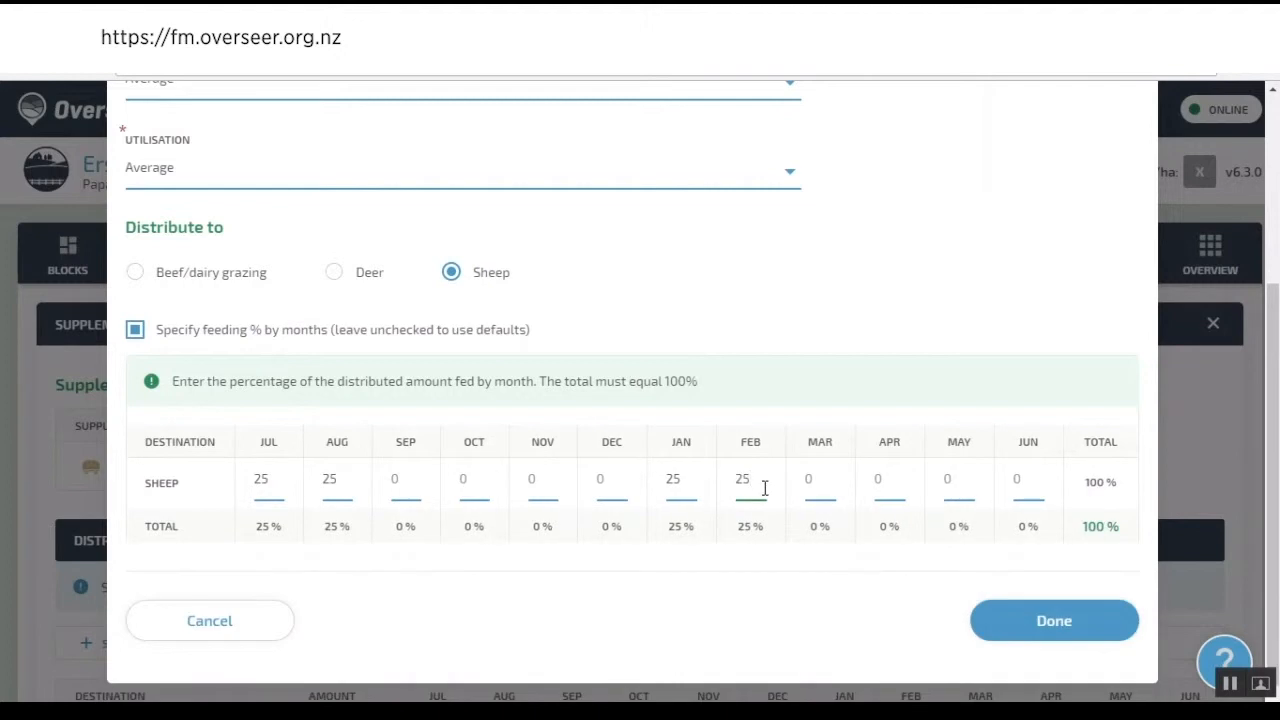
{"action": "left_click", "coordinate": [745, 479]}
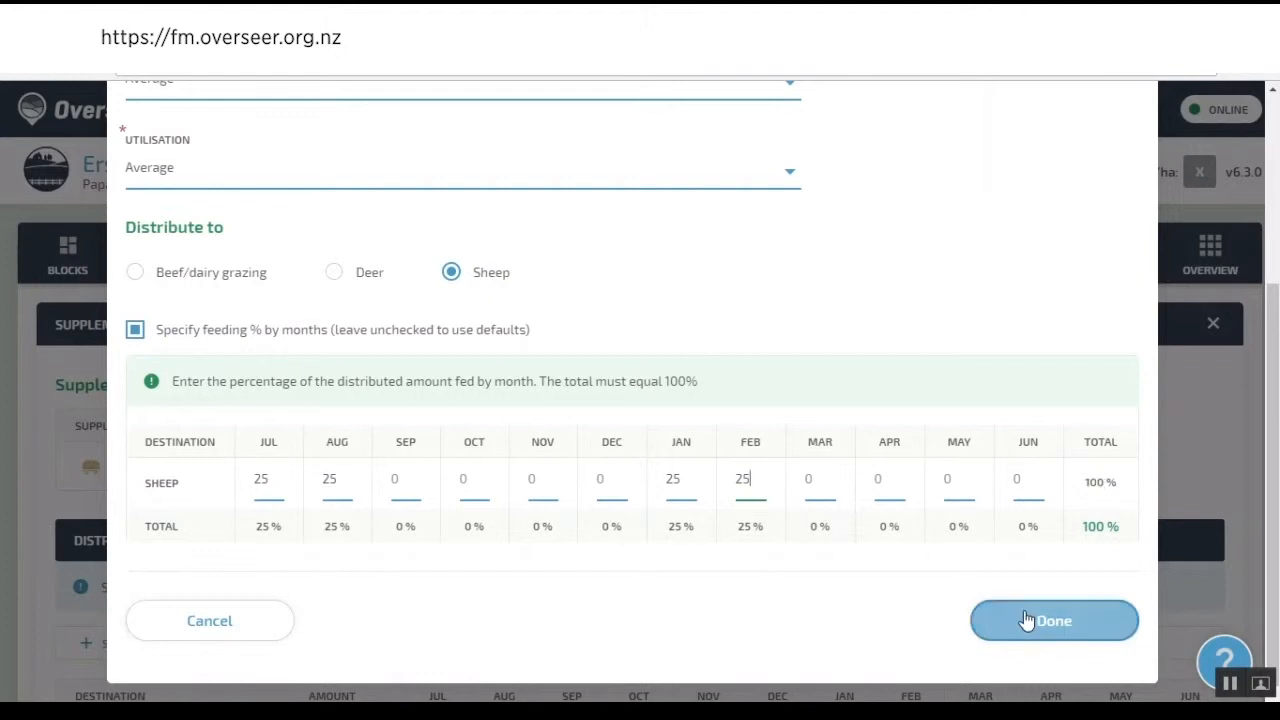
- Confirm the sheep hay distribution and save the Supplement Distribution page
{"action": "left_click", "coordinate": [1053, 620]}
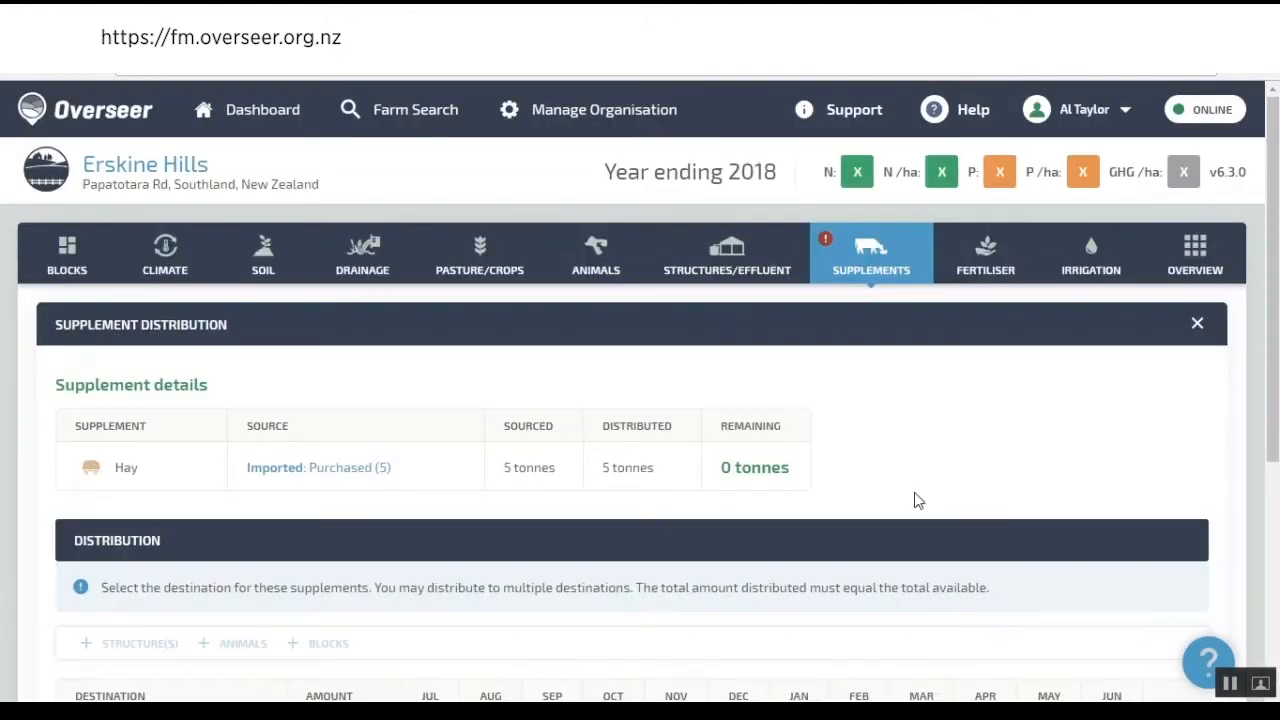
{"action": "scroll", "scroll_direction": "down", "scroll_amount": 3}
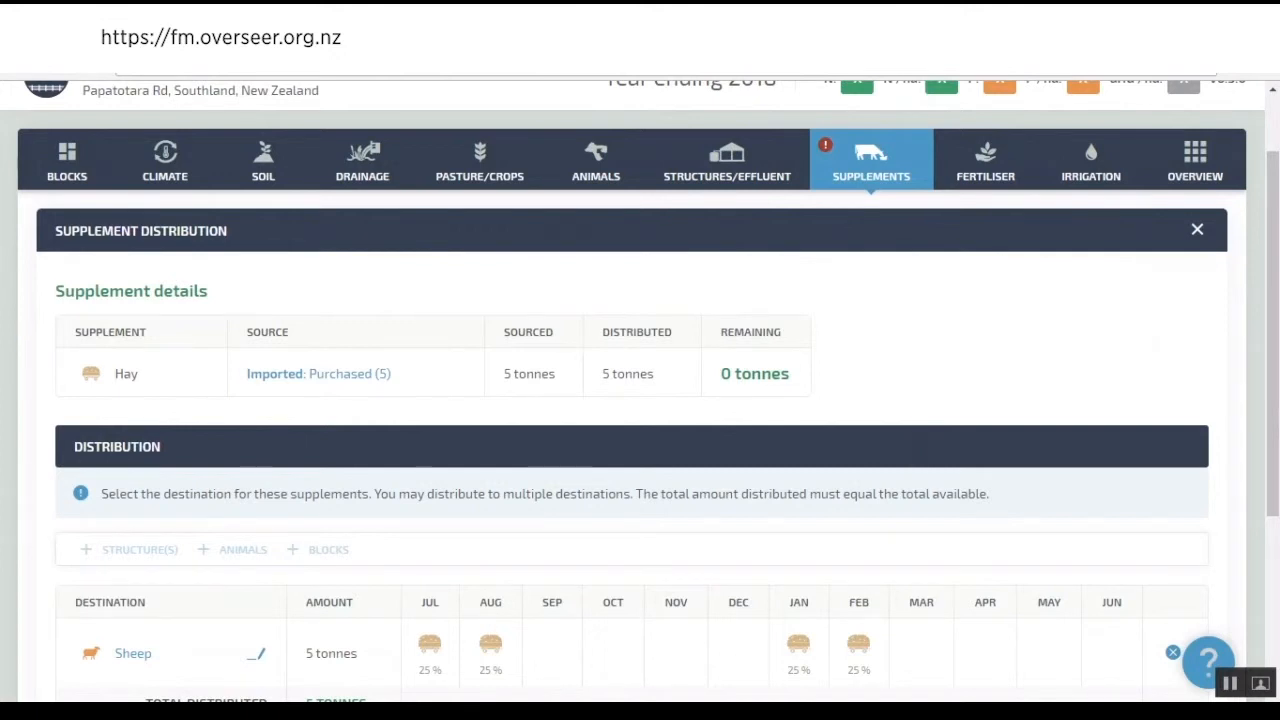
{"action": "scroll", "scroll_direction": "down", "scroll_amount": 3}
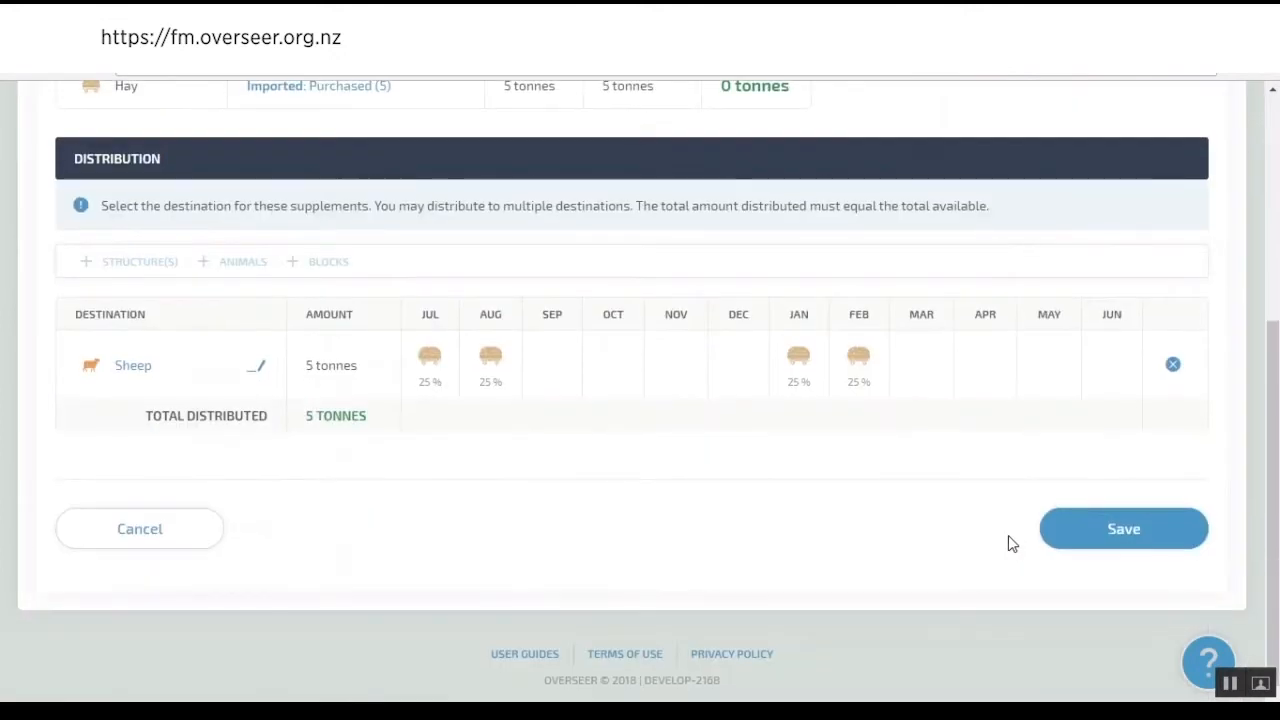
{"action": "left_click", "coordinate": [1123, 528]}
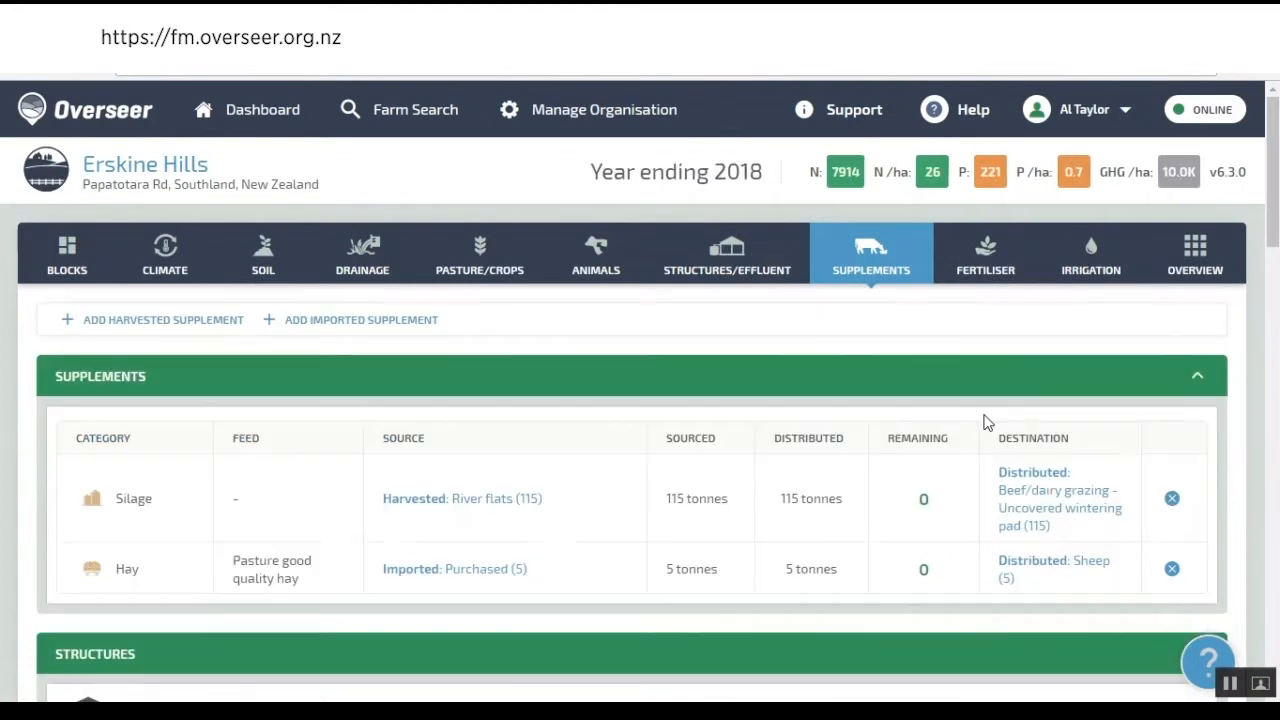
{"action": "mouse_move", "coordinate": [944, 345]}
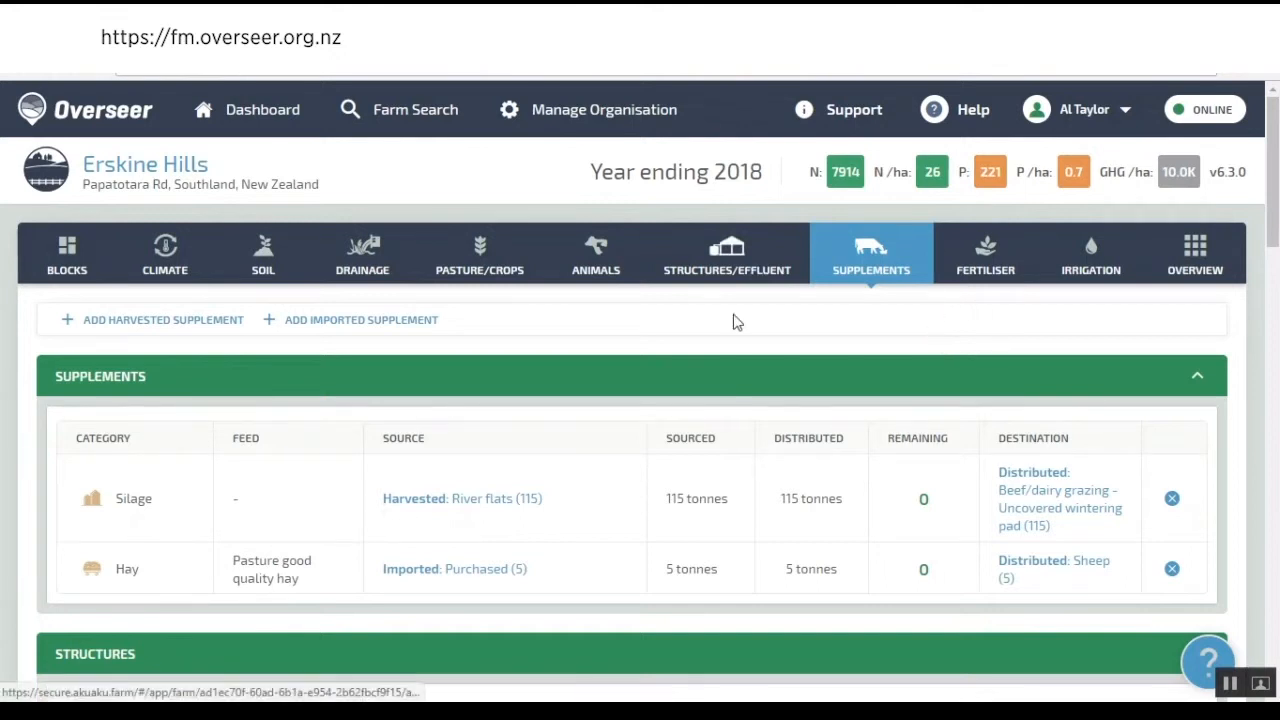
{"action": "scroll", "scroll_direction": "down", "scroll_amount": 3}
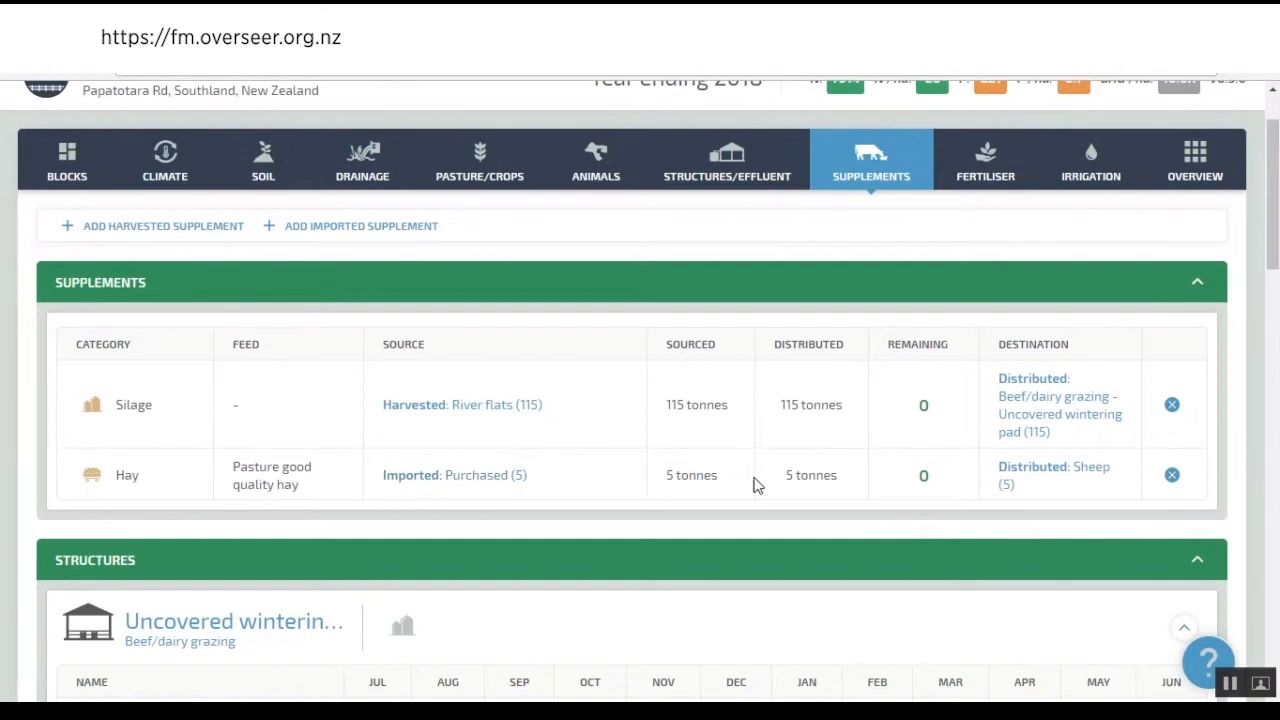
{"action": "scroll", "scroll_direction": "down", "scroll_amount": 3}
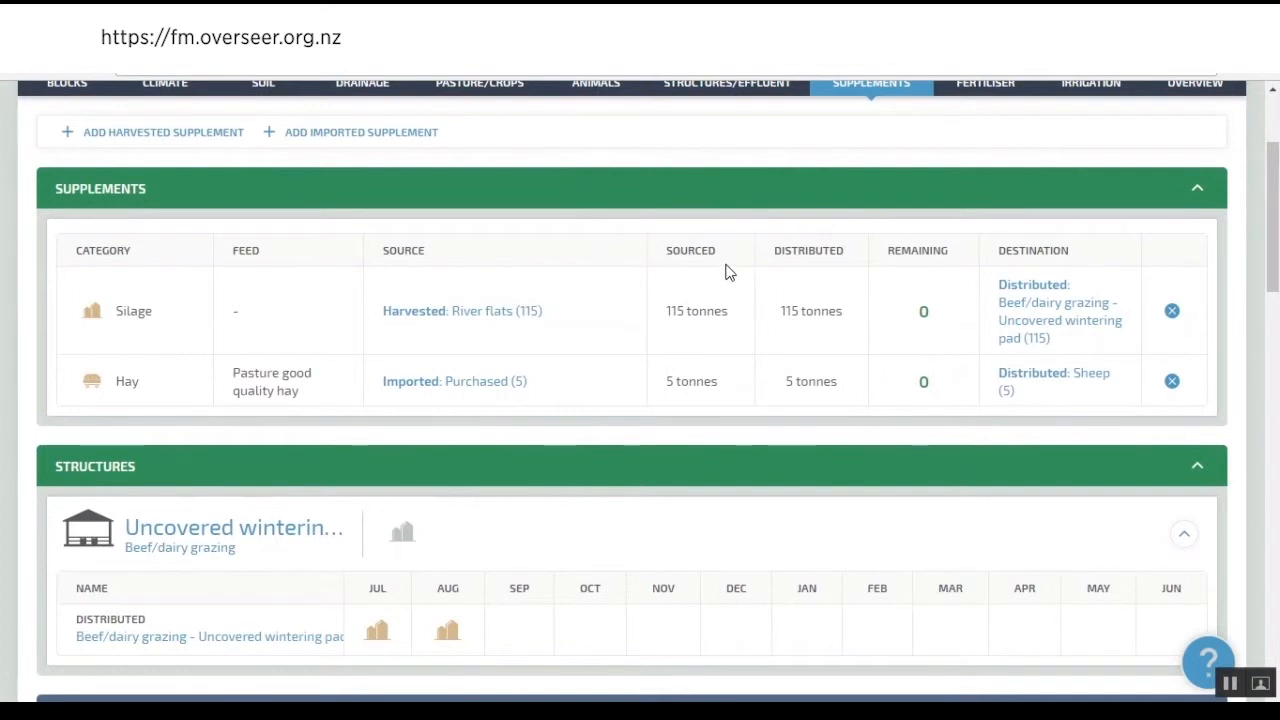
{"action": "scroll", "scroll_direction": "down", "scroll_amount": 3}
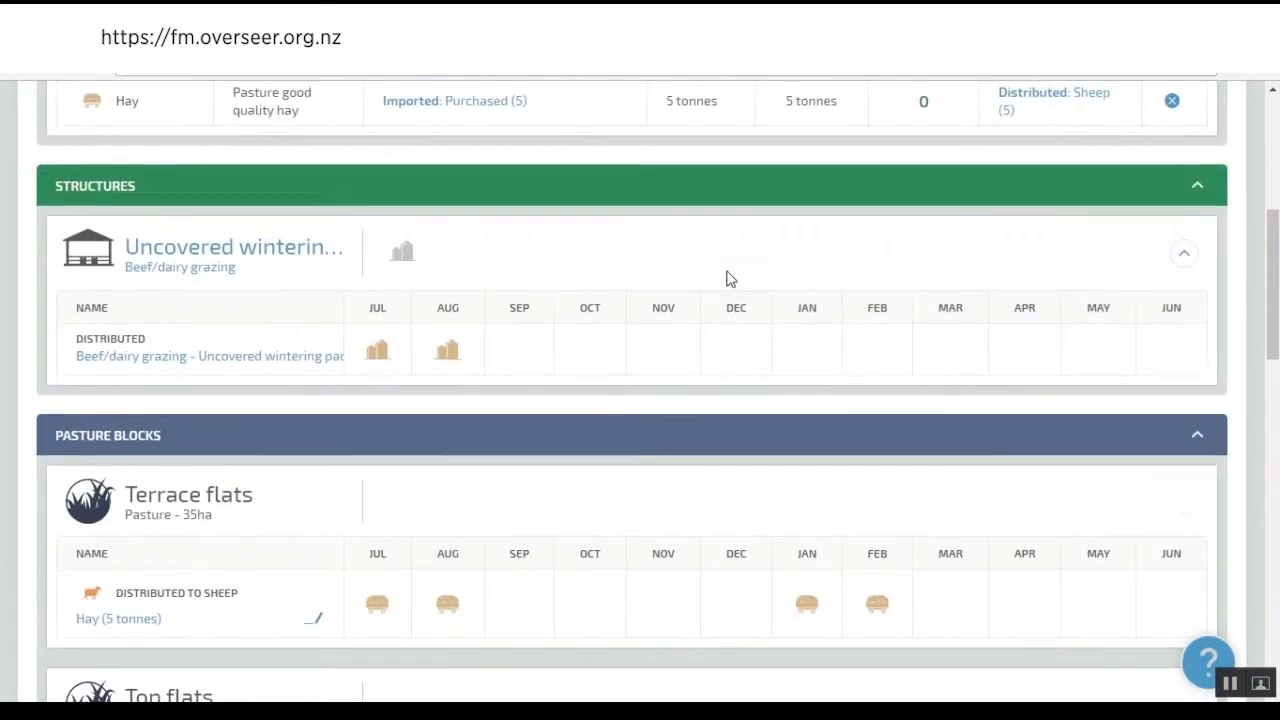
{"action": "scroll", "scroll_direction": "down", "scroll_amount": 3}
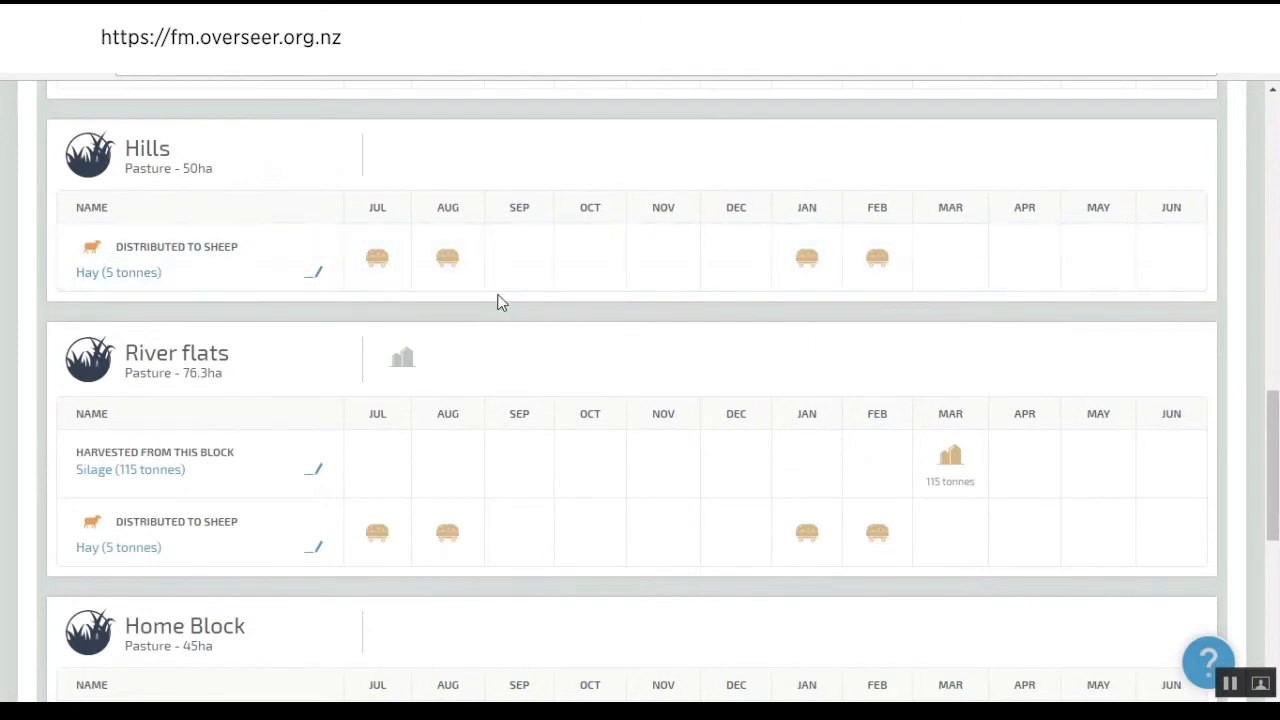
{"action": "scroll", "scroll_direction": "down", "scroll_amount": 3}
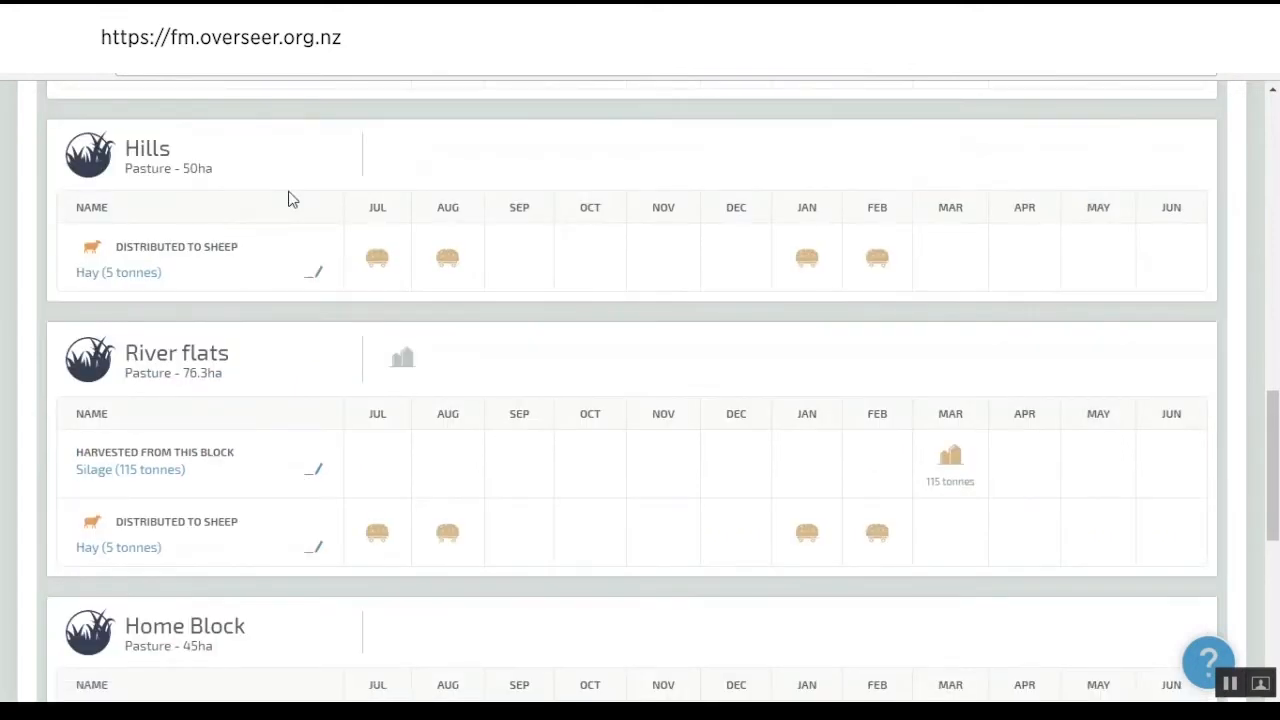
{"action": "scroll", "scroll_direction": "down", "scroll_amount": 3}
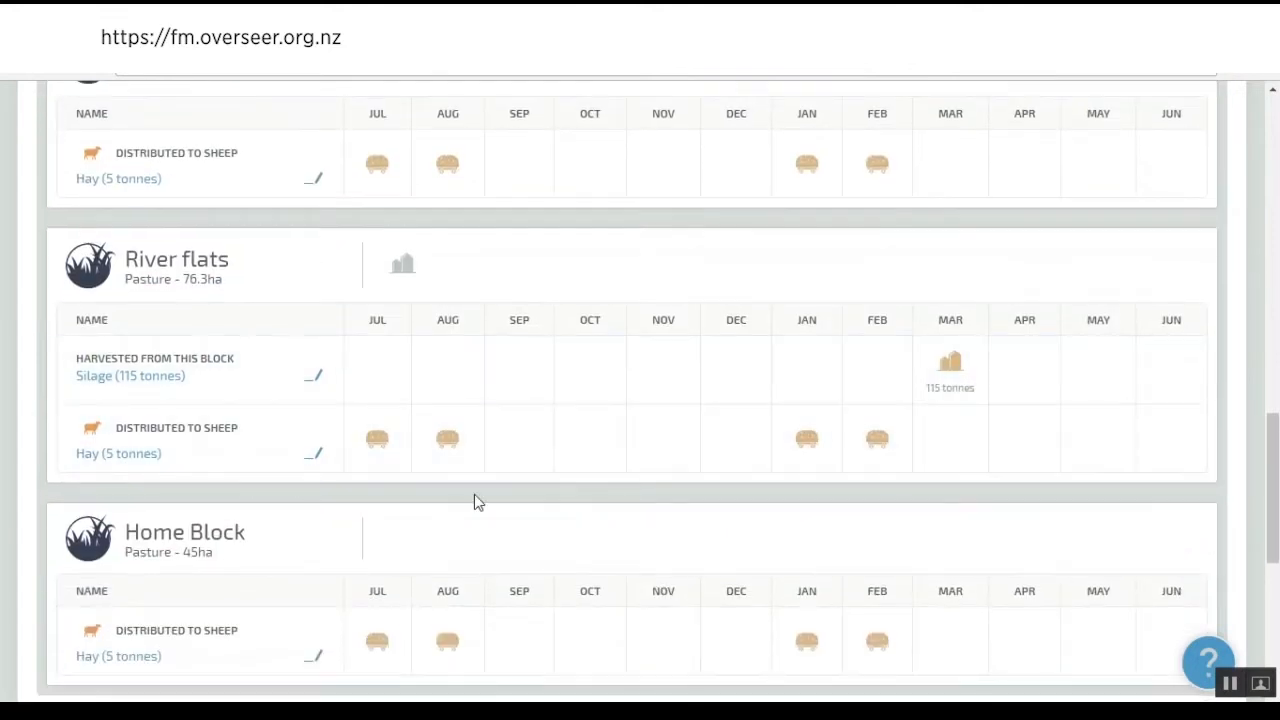
{"action": "mouse_move", "coordinate": [420, 459]}
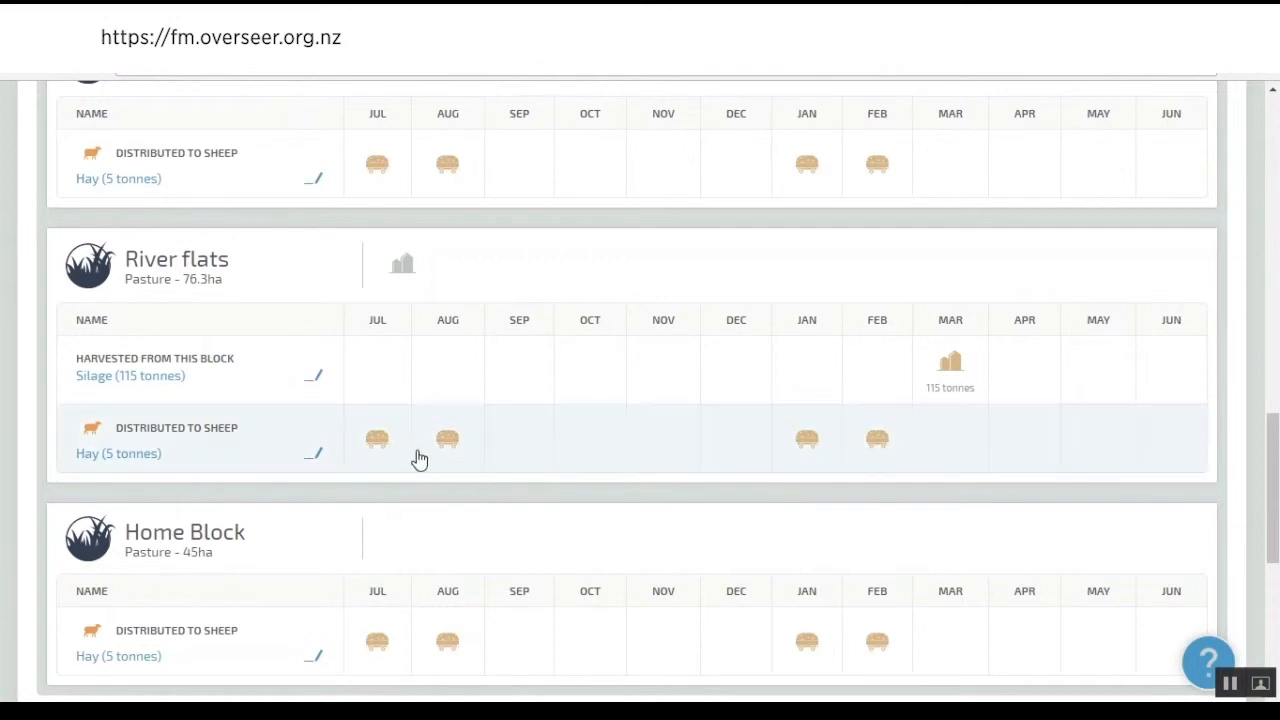
{"action": "mouse_move", "coordinate": [505, 448]}
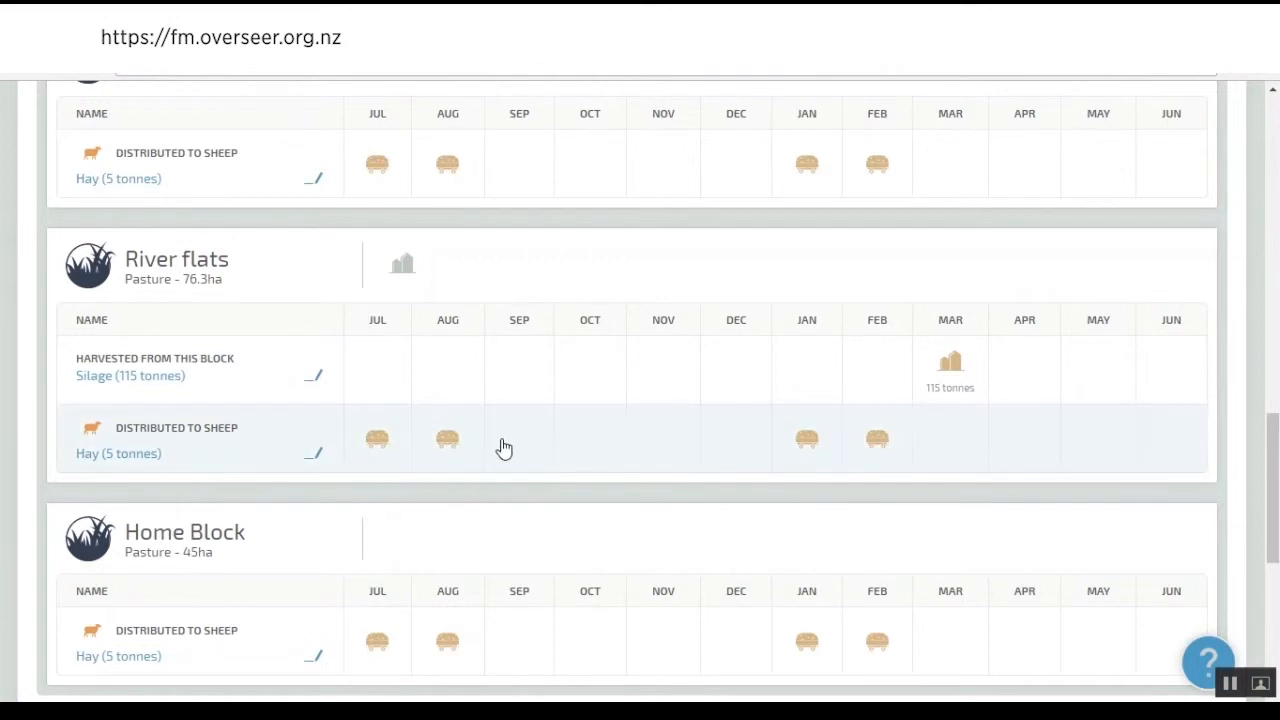
{"action": "scroll", "scroll_direction": "down", "scroll_amount": 3}
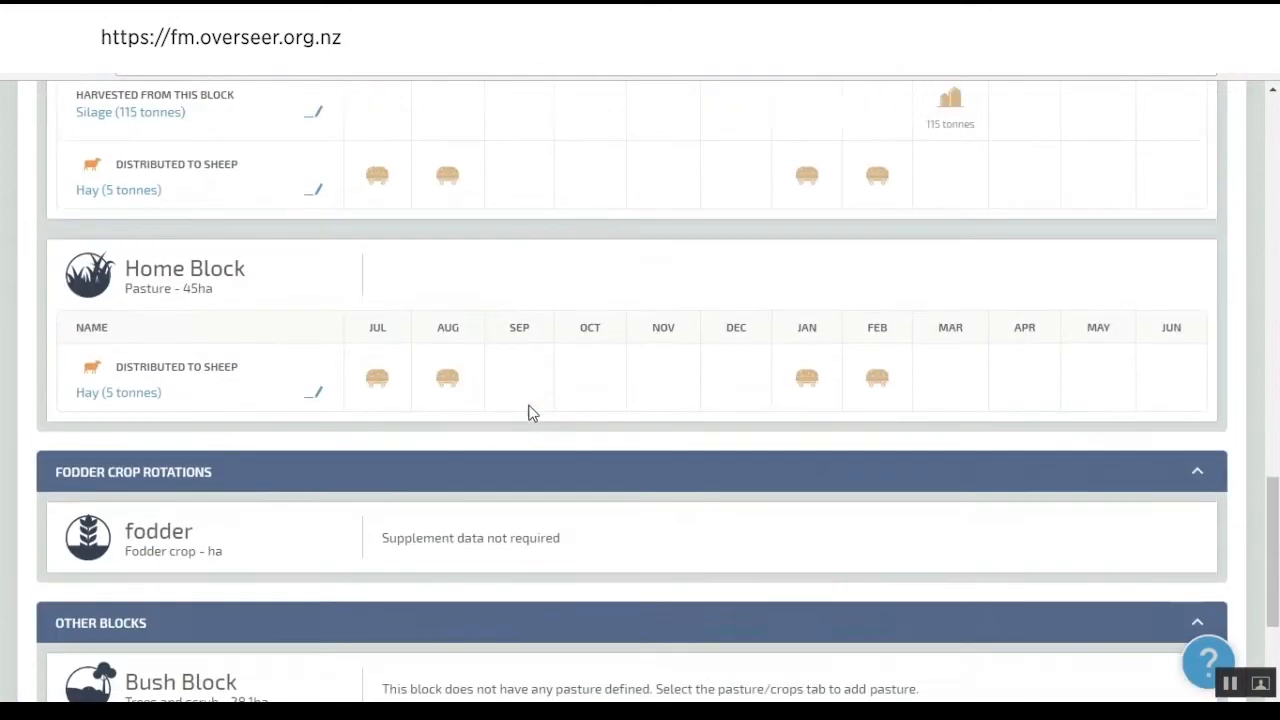
{"action": "scroll", "scroll_direction": "down", "scroll_amount": 3}
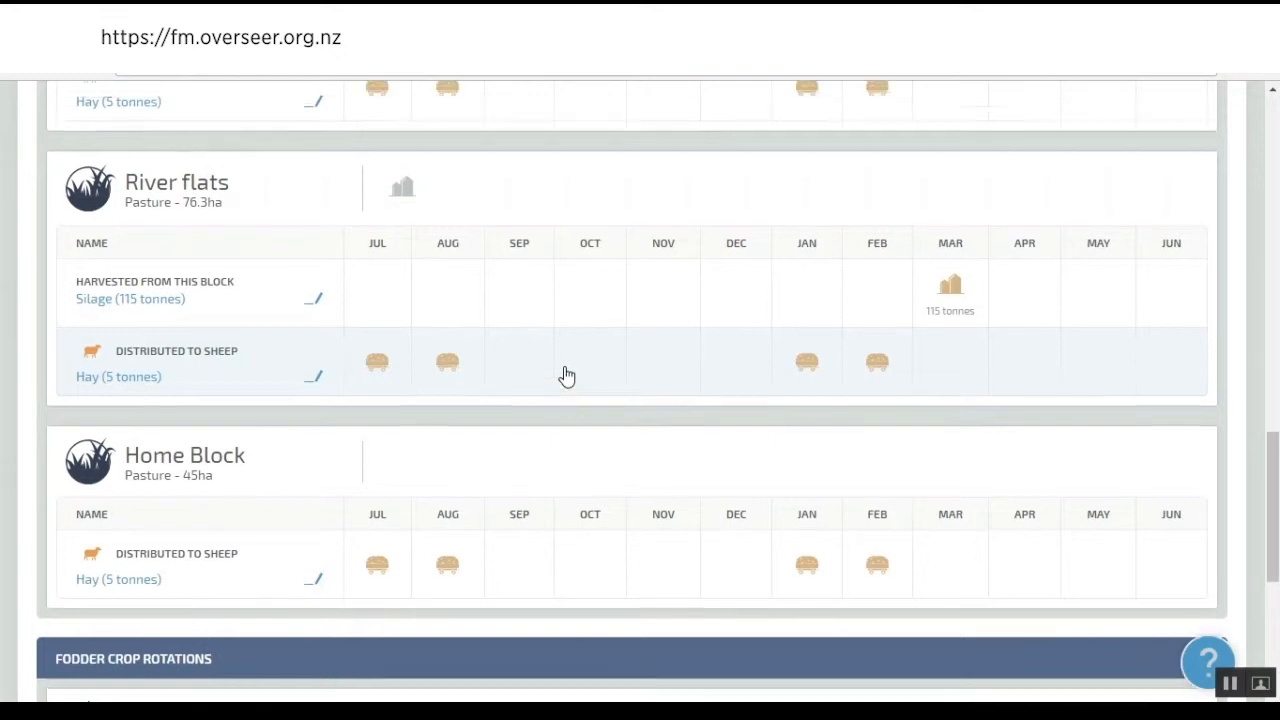
{"action": "left_click", "coordinate": [870, 198]}
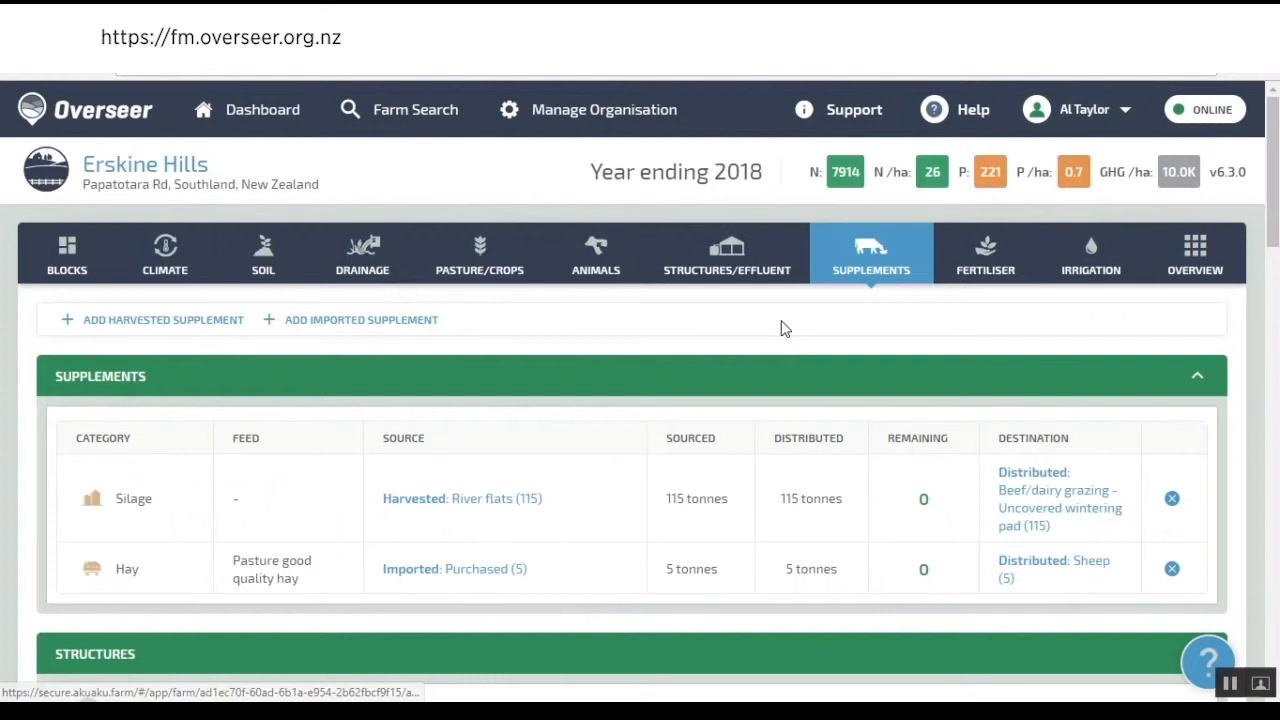
{"action": "mouse_move", "coordinate": [648, 340]}
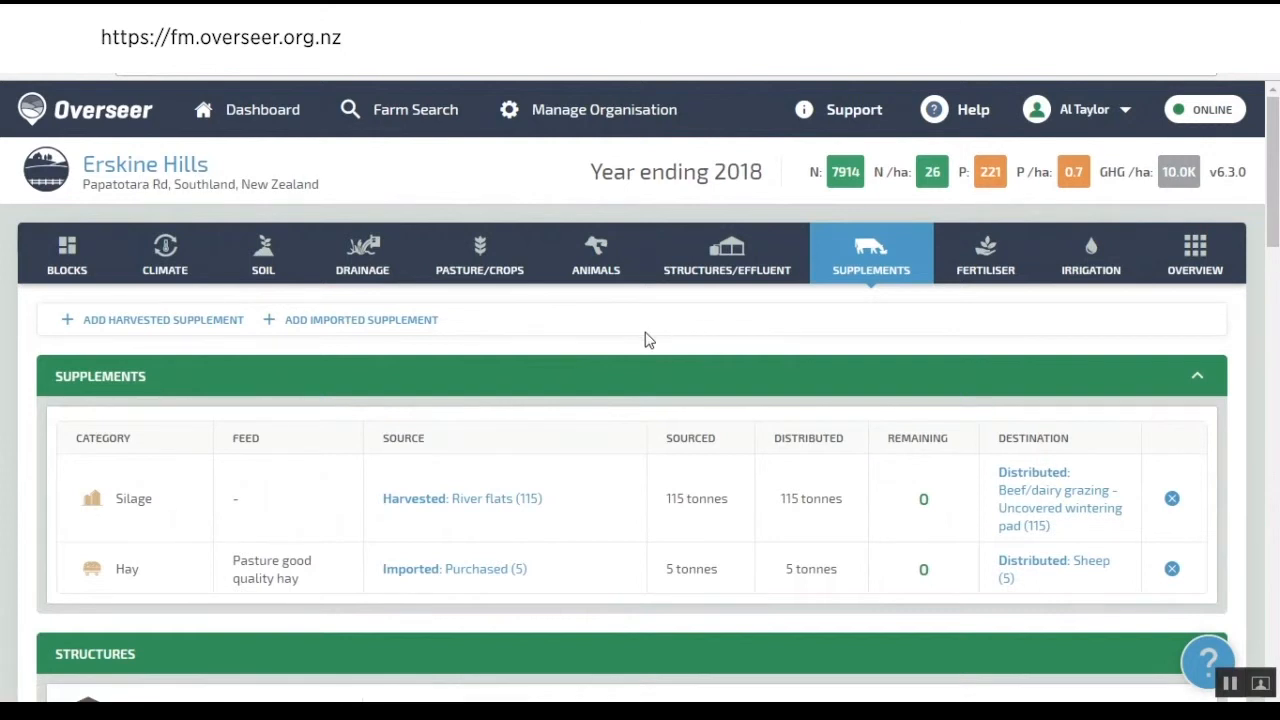
- Show the Drainage page with River flats' 55 ha grass filter strip catchment
{"action": "left_click", "coordinate": [362, 253]}
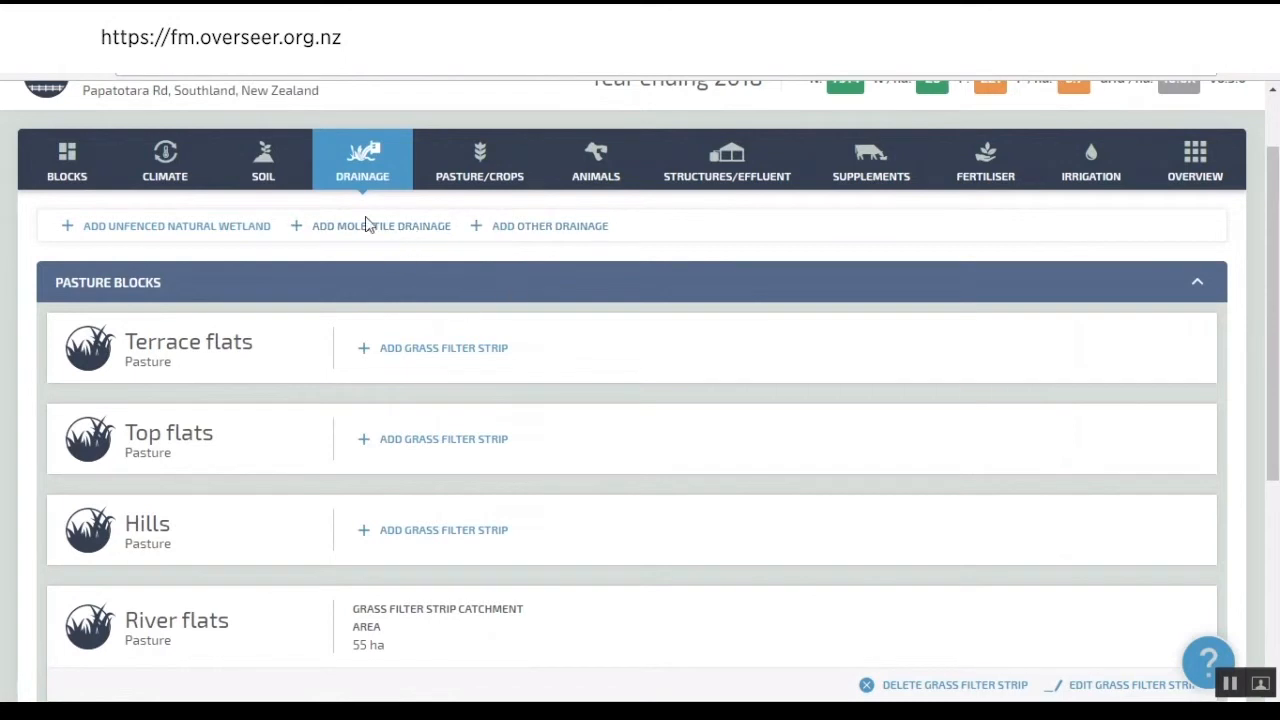
{"action": "mouse_move", "coordinate": [660, 341]}
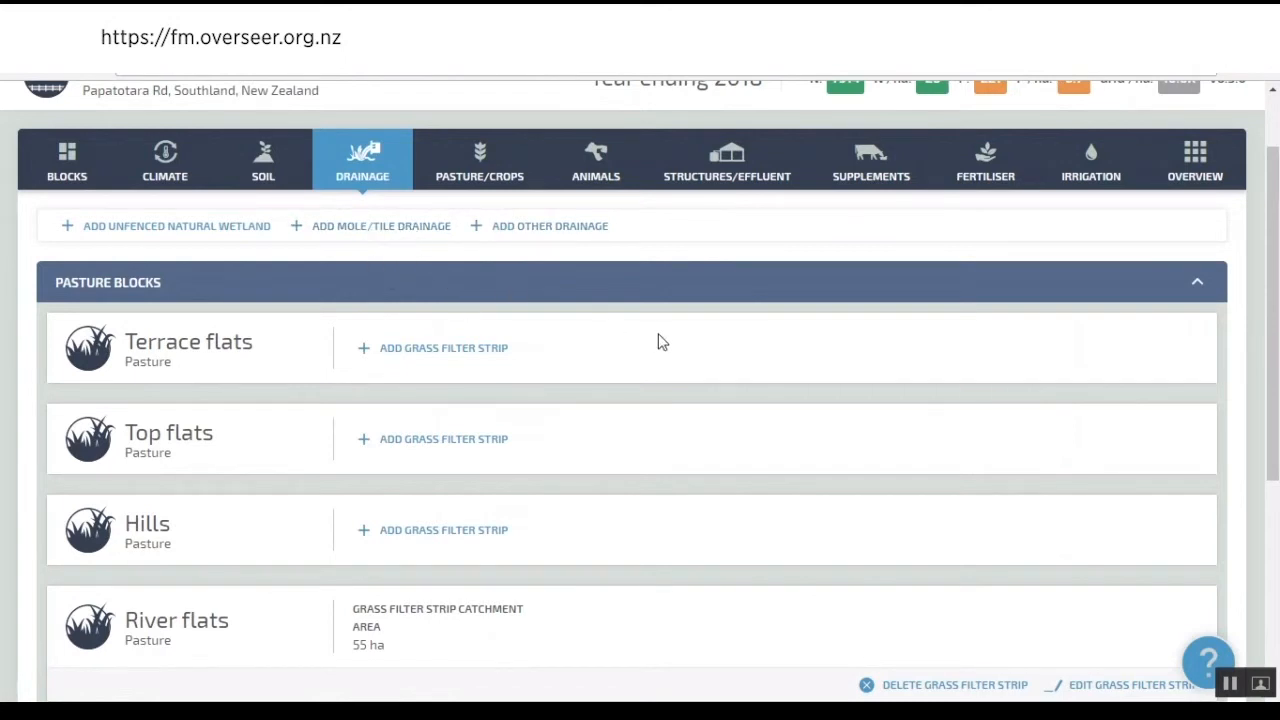
{"action": "mouse_move", "coordinate": [655, 323]}
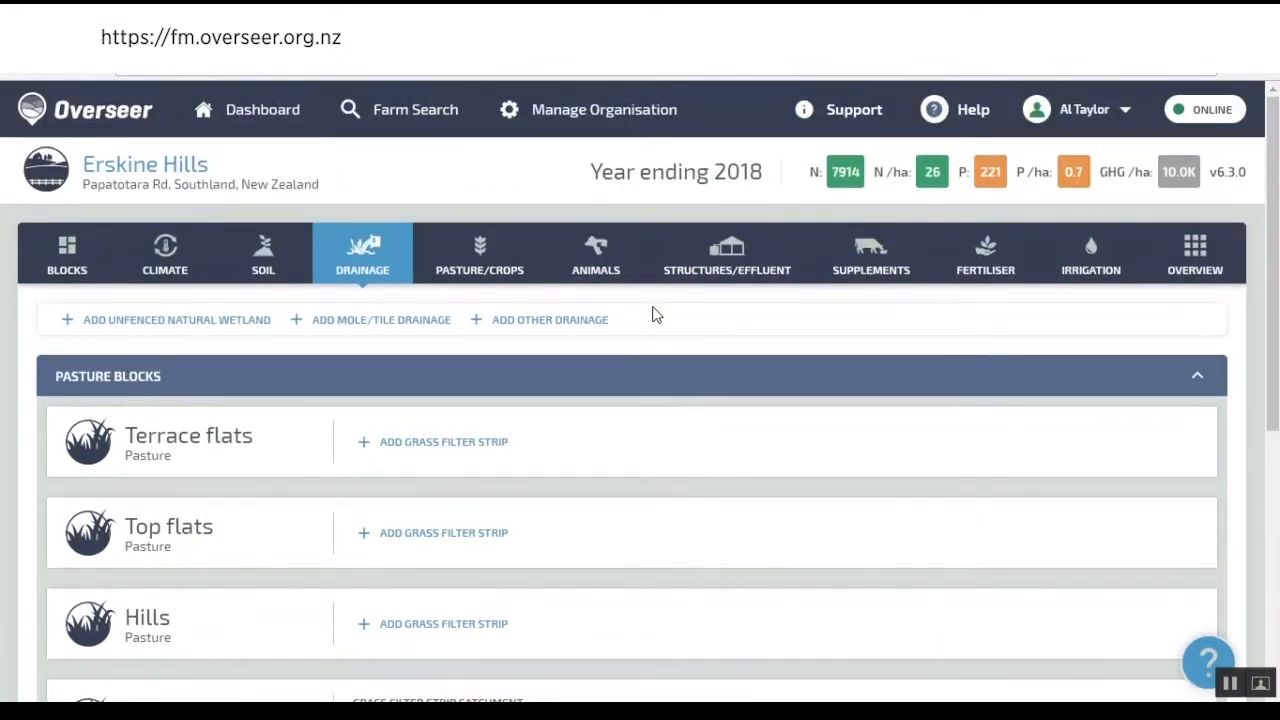
{"action": "mouse_move", "coordinate": [358, 353]}
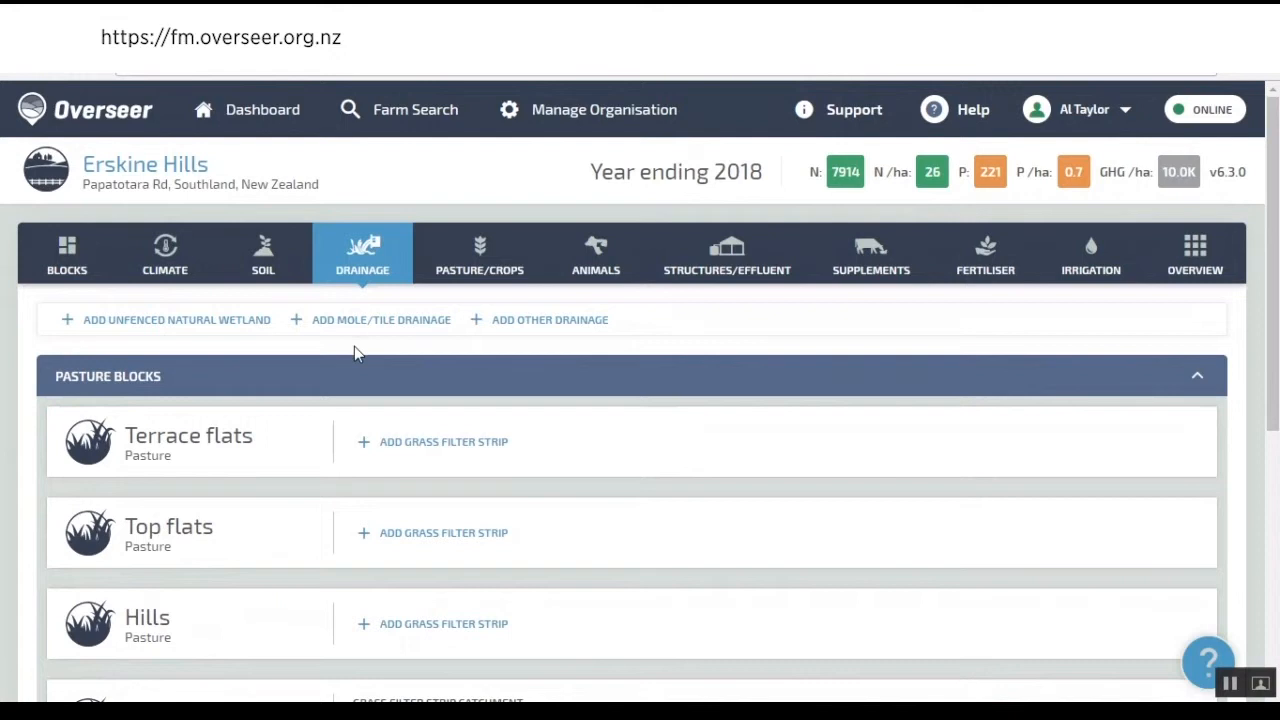
{"action": "mouse_move", "coordinate": [678, 384]}
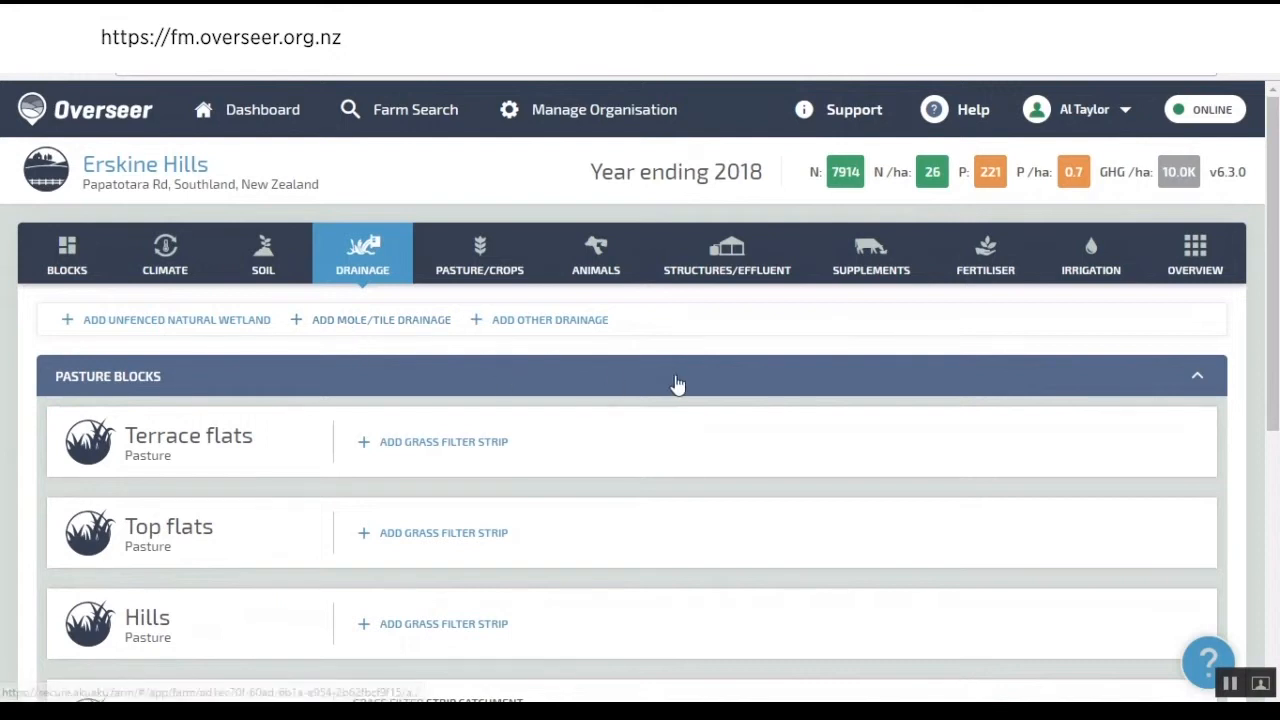
{"action": "mouse_move", "coordinate": [695, 378]}
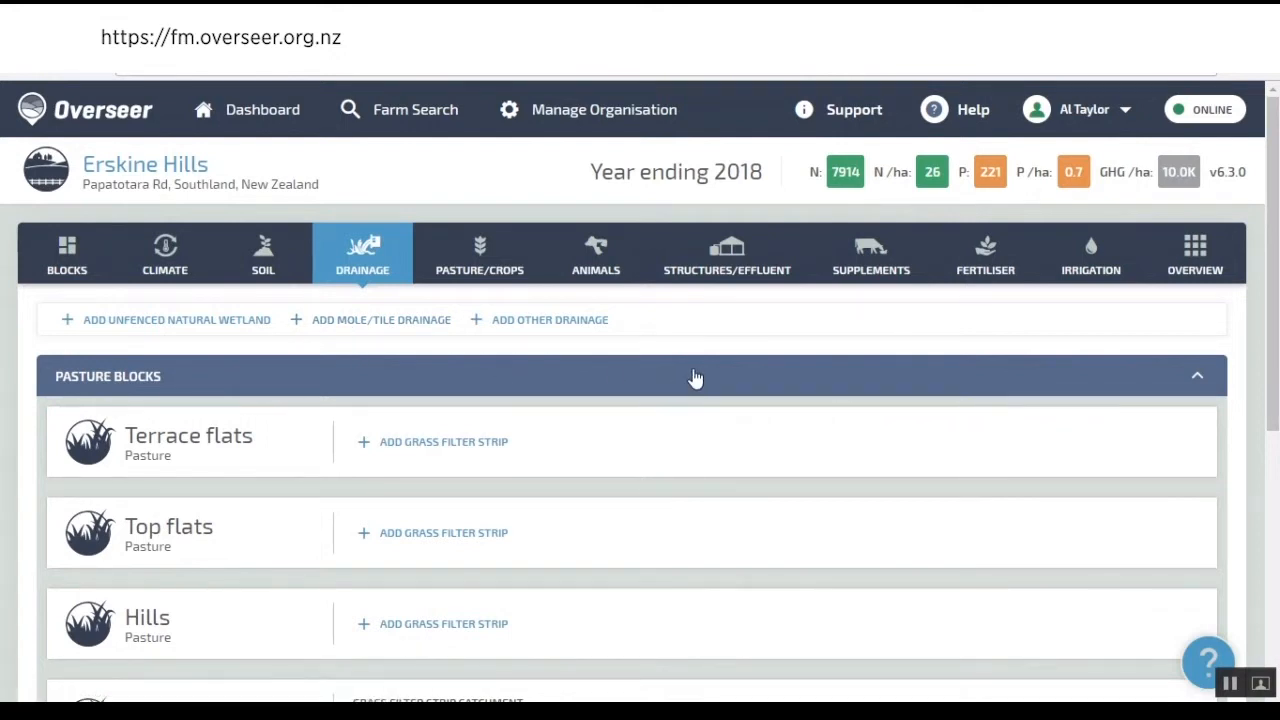
{"action": "mouse_move", "coordinate": [696, 347]}
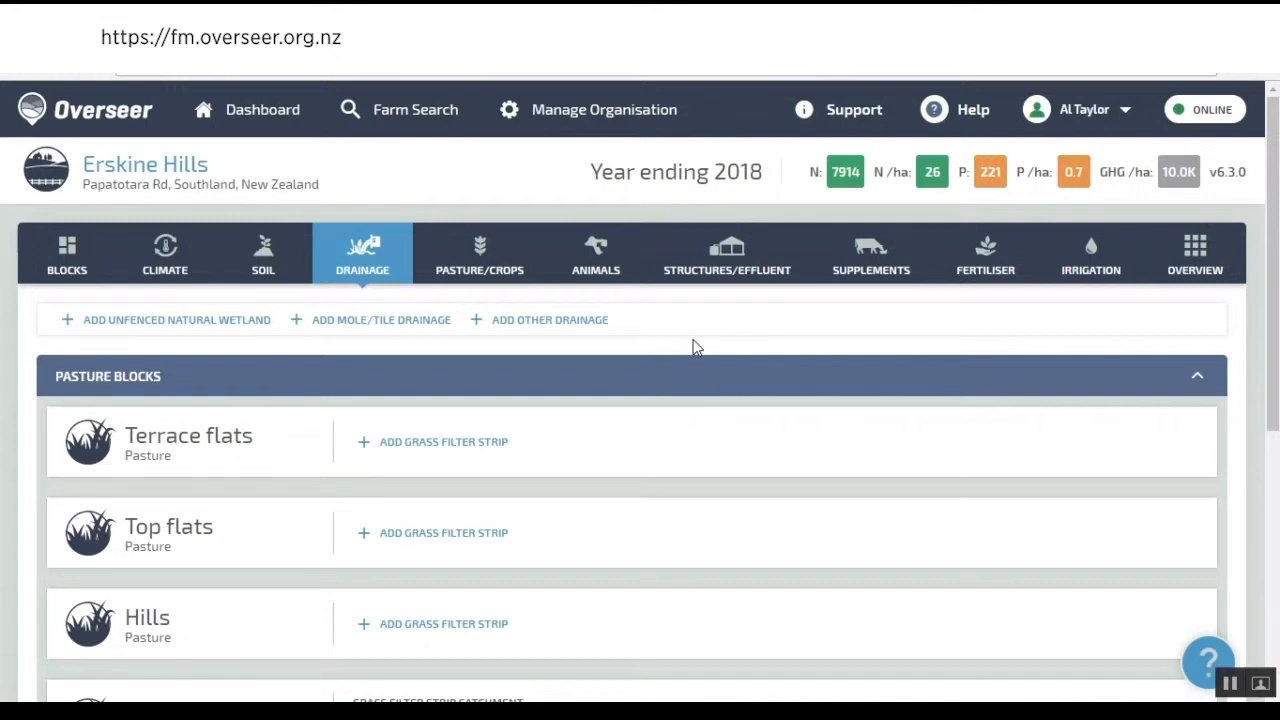
{"action": "mouse_move", "coordinate": [395, 390]}
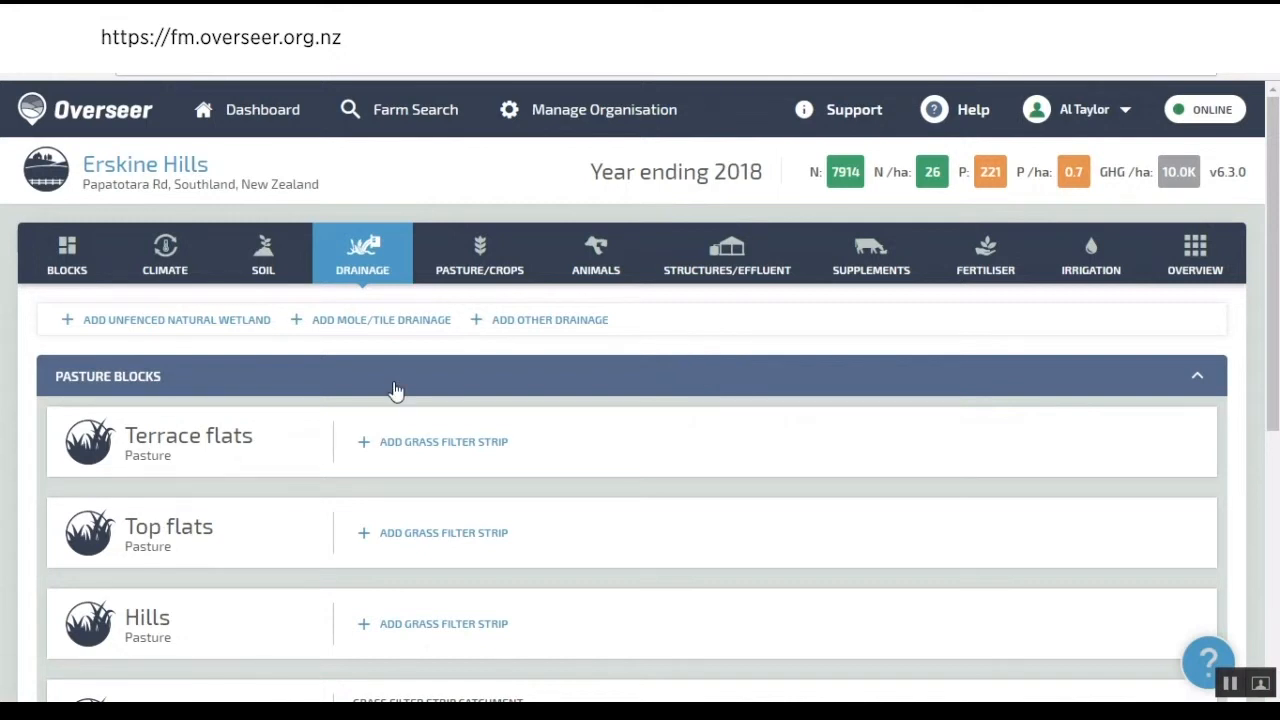
{"action": "mouse_move", "coordinate": [970, 355]}
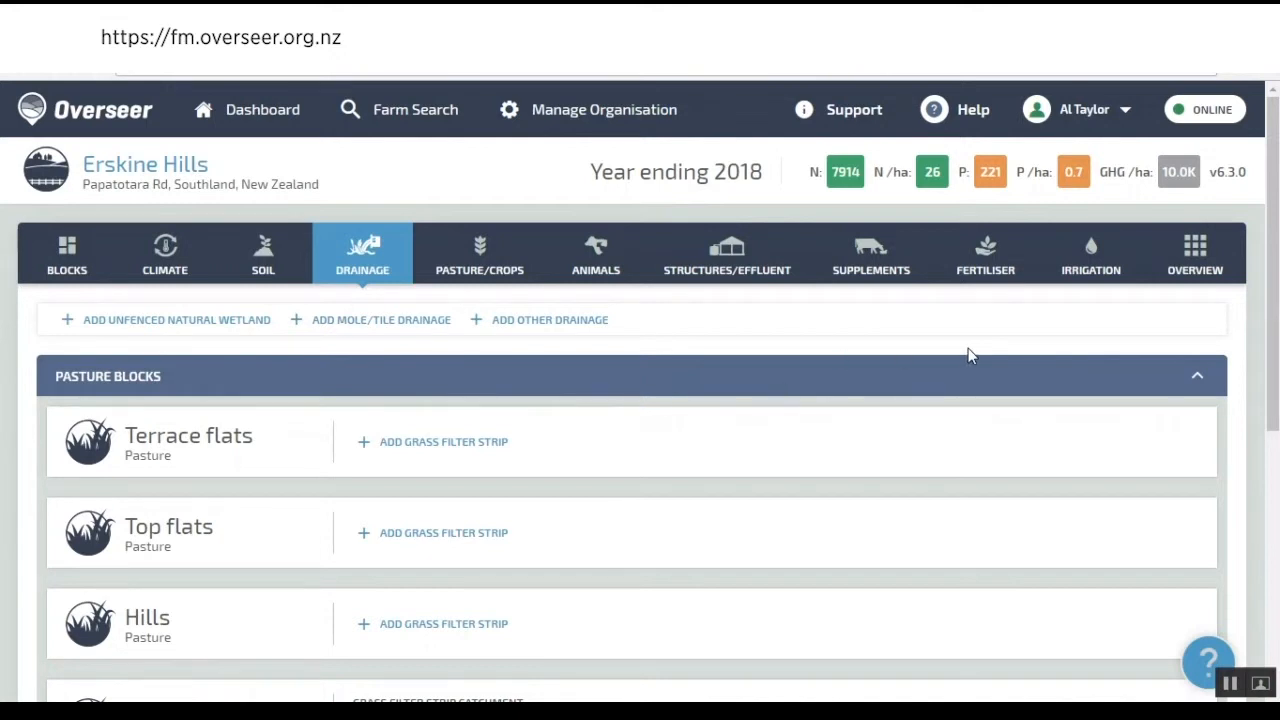
- Show the Fertiliser page listing 15% potash serpentine super, PhaSed N Quick Start and SustaiN
{"action": "left_click", "coordinate": [985, 253]}
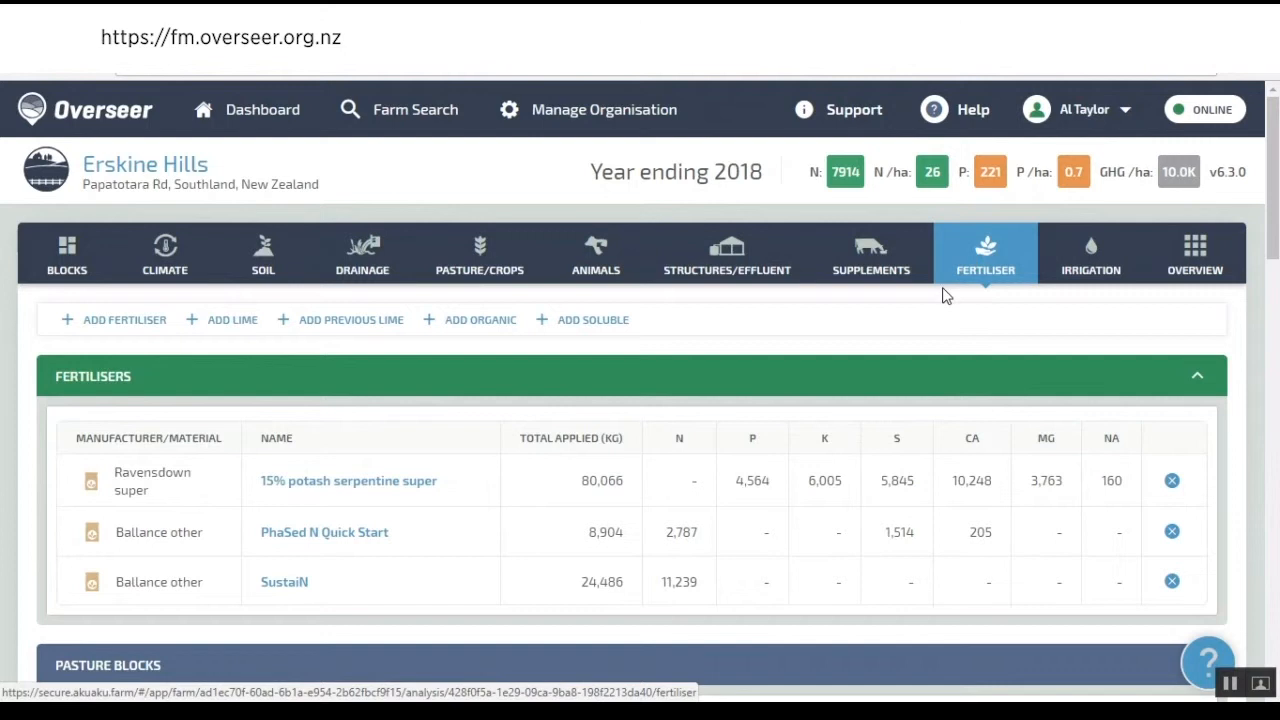
{"action": "scroll", "scroll_direction": "down", "scroll_amount": 3}
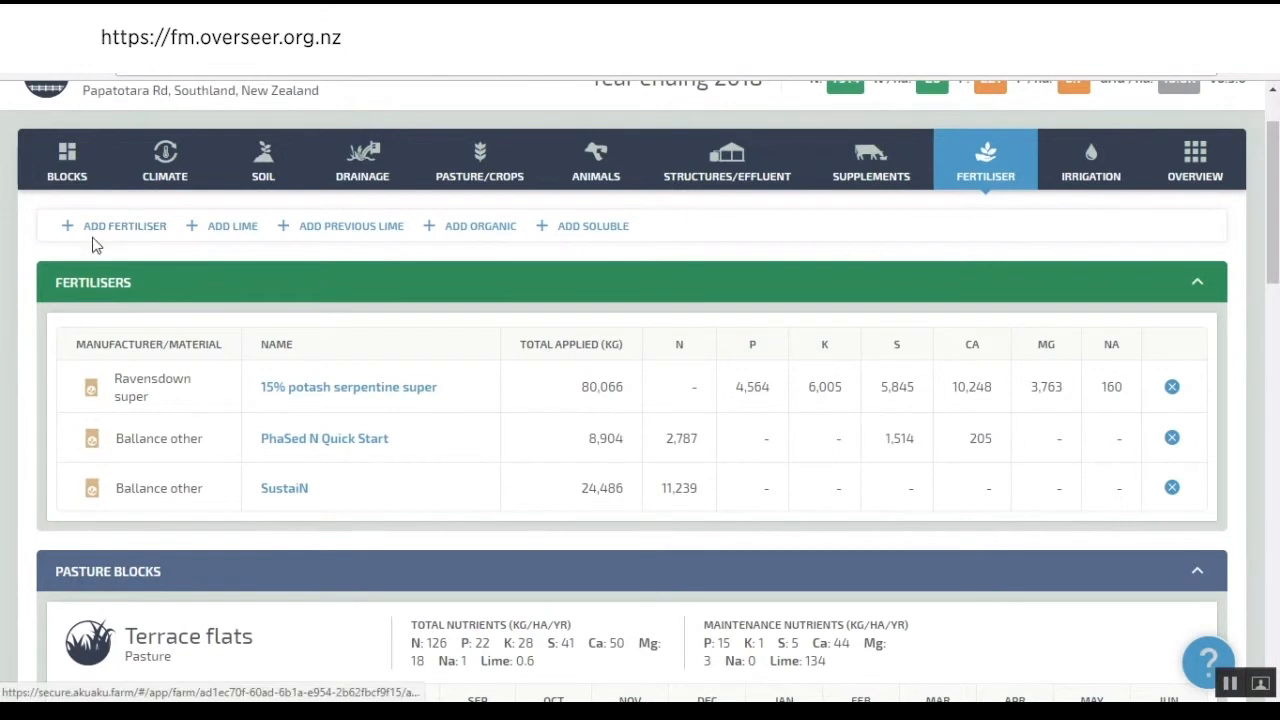
{"action": "mouse_move", "coordinate": [517, 260]}
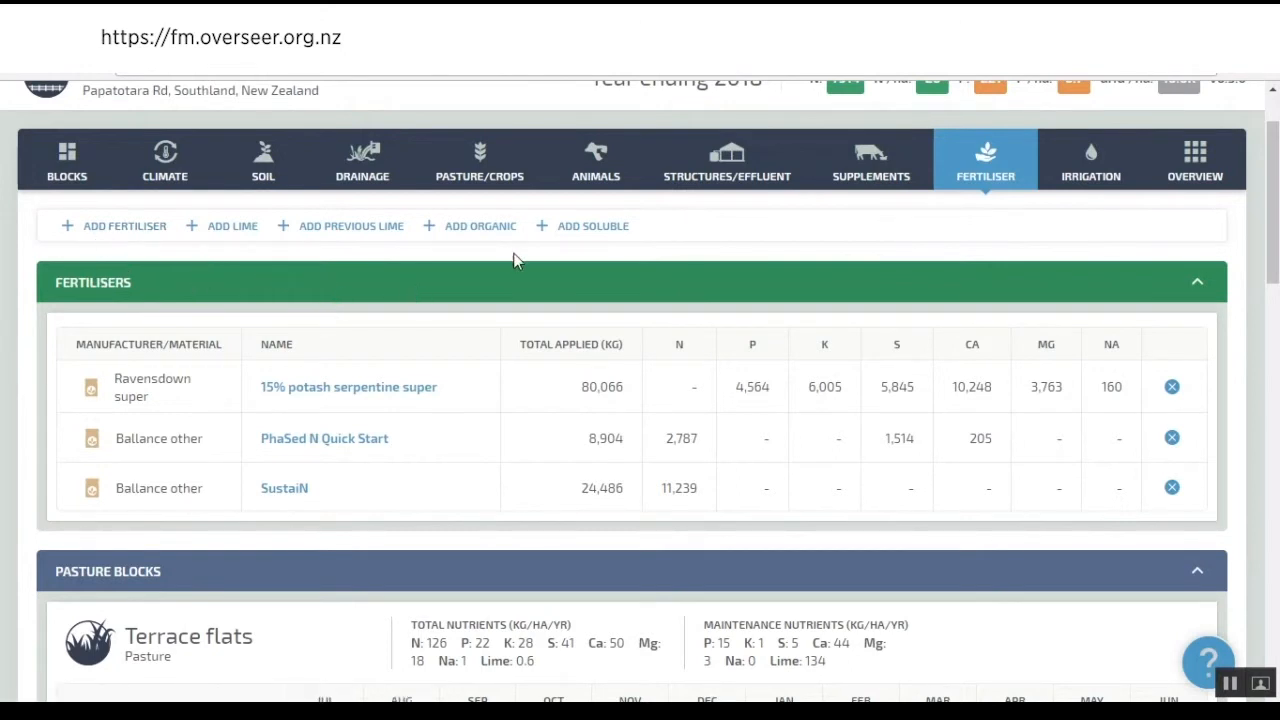
{"action": "mouse_move", "coordinate": [478, 246]}
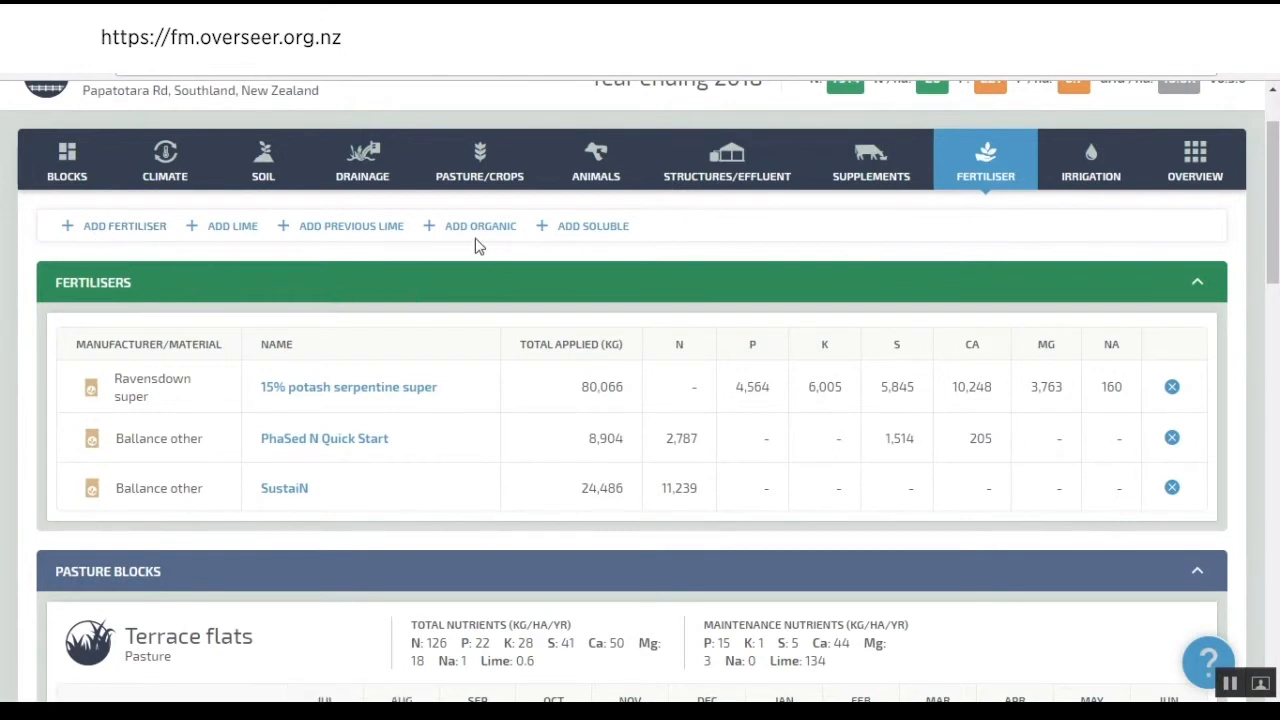
{"action": "mouse_move", "coordinate": [615, 258]}
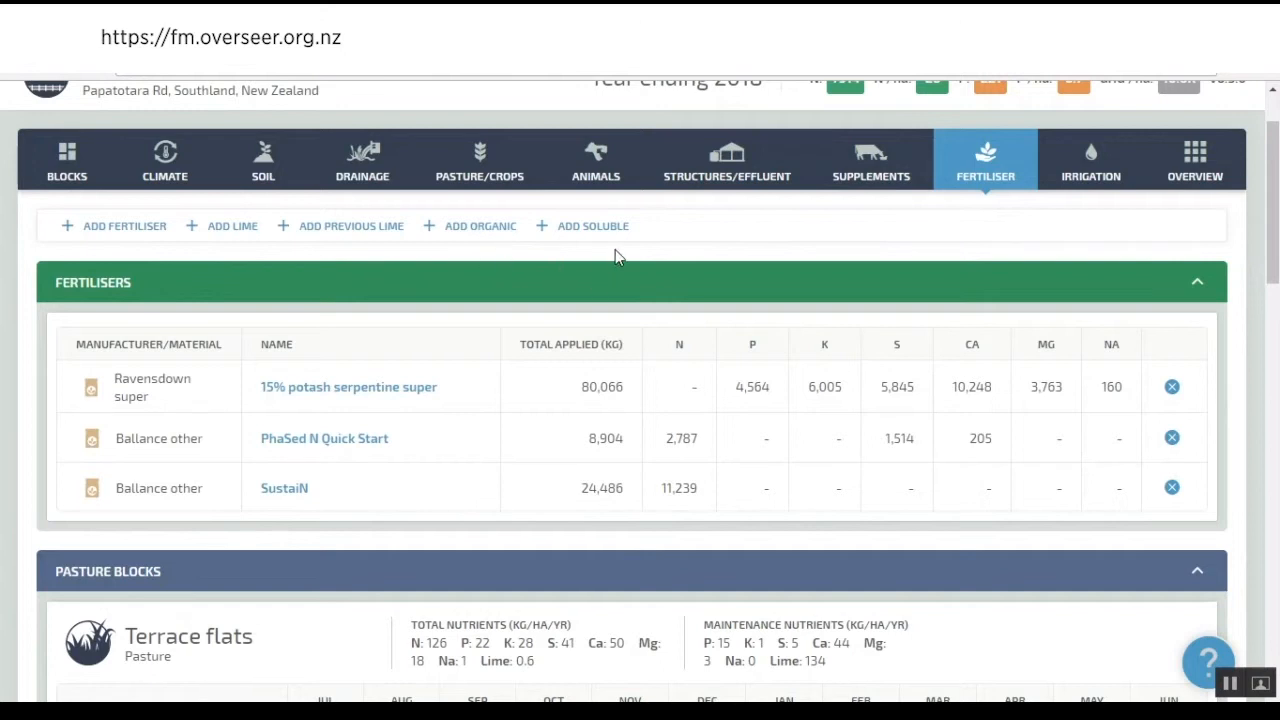
{"action": "mouse_move", "coordinate": [350, 263]}
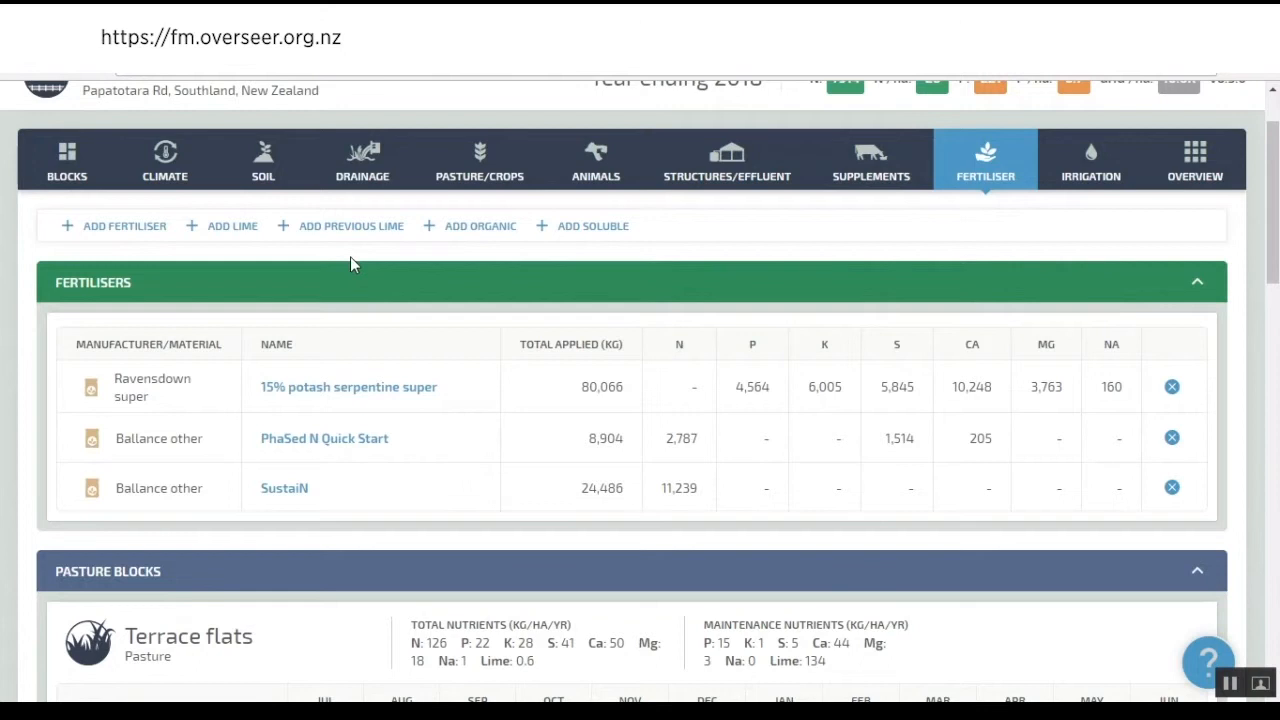
{"action": "mouse_move", "coordinate": [343, 247]}
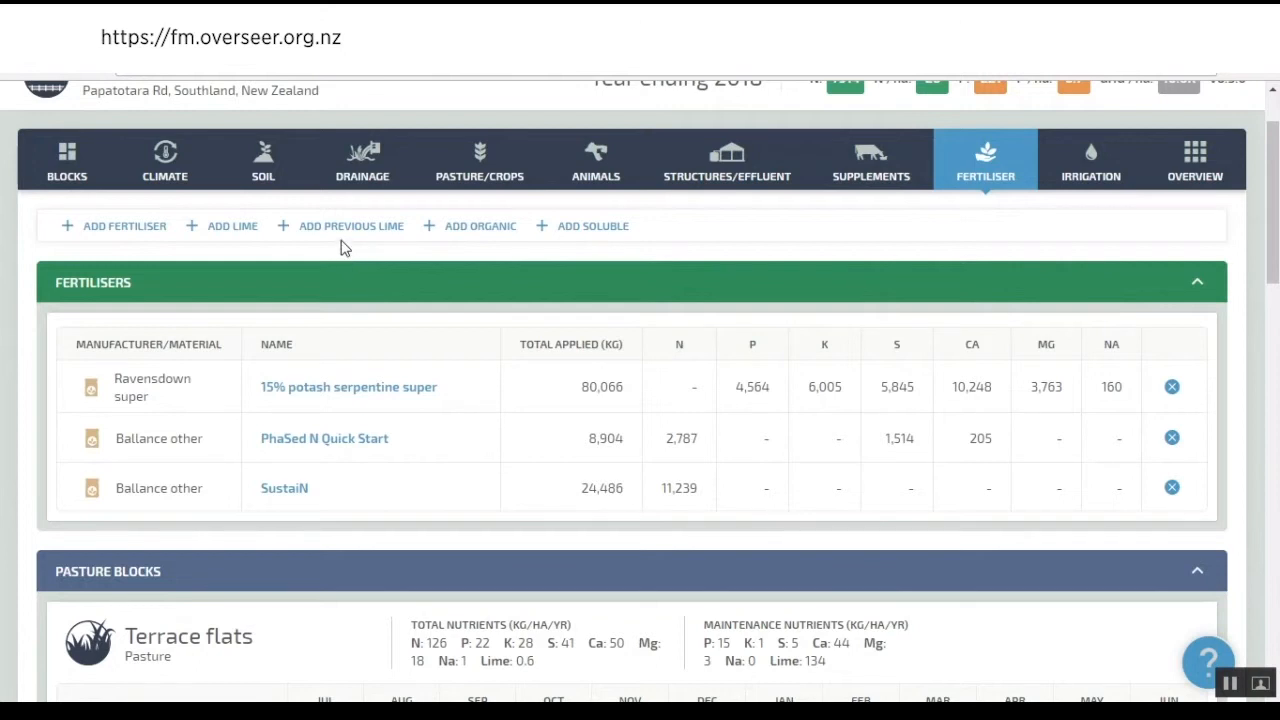
{"action": "scroll", "scroll_direction": "down", "scroll_amount": 3}
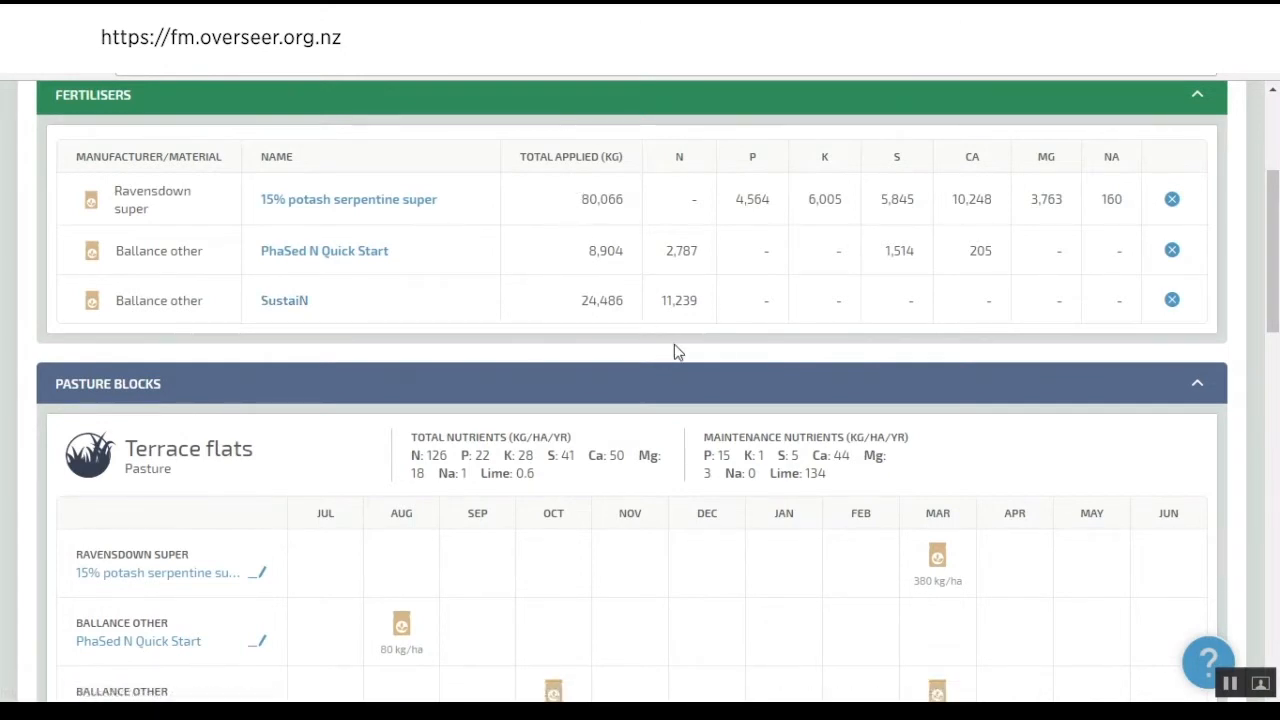
{"action": "mouse_move", "coordinate": [613, 351]}
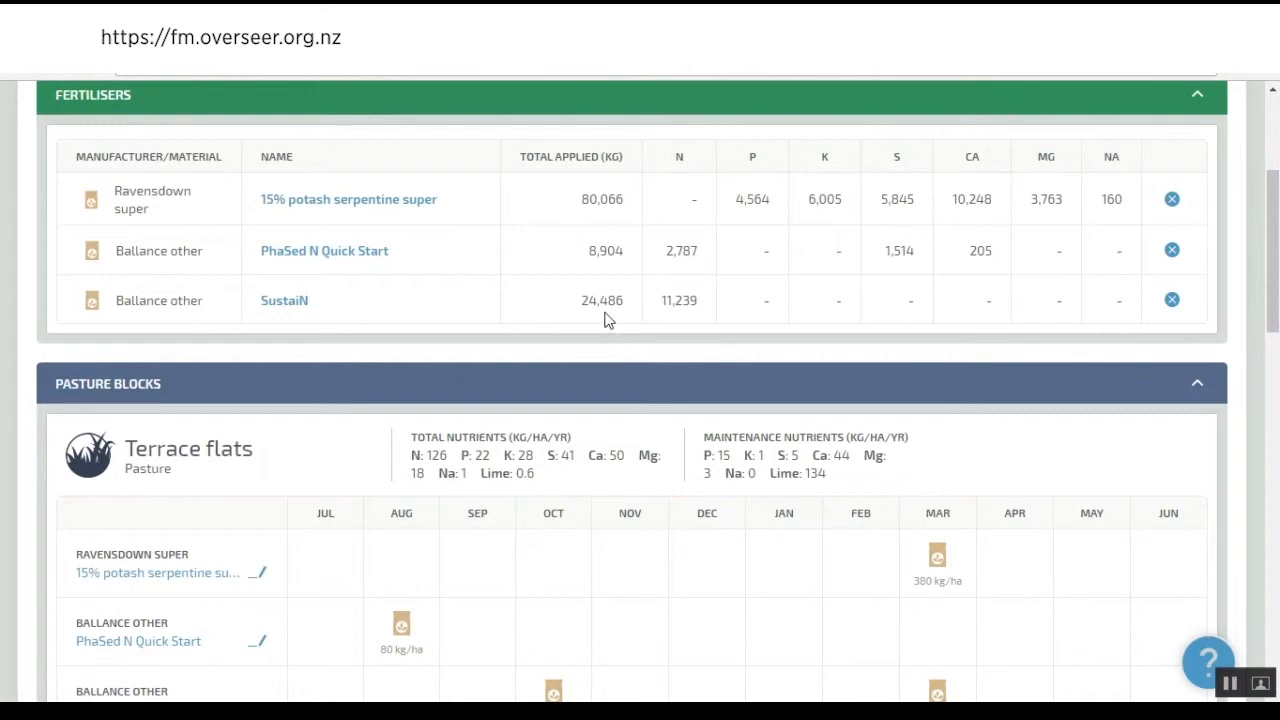
{"action": "mouse_move", "coordinate": [590, 308]}
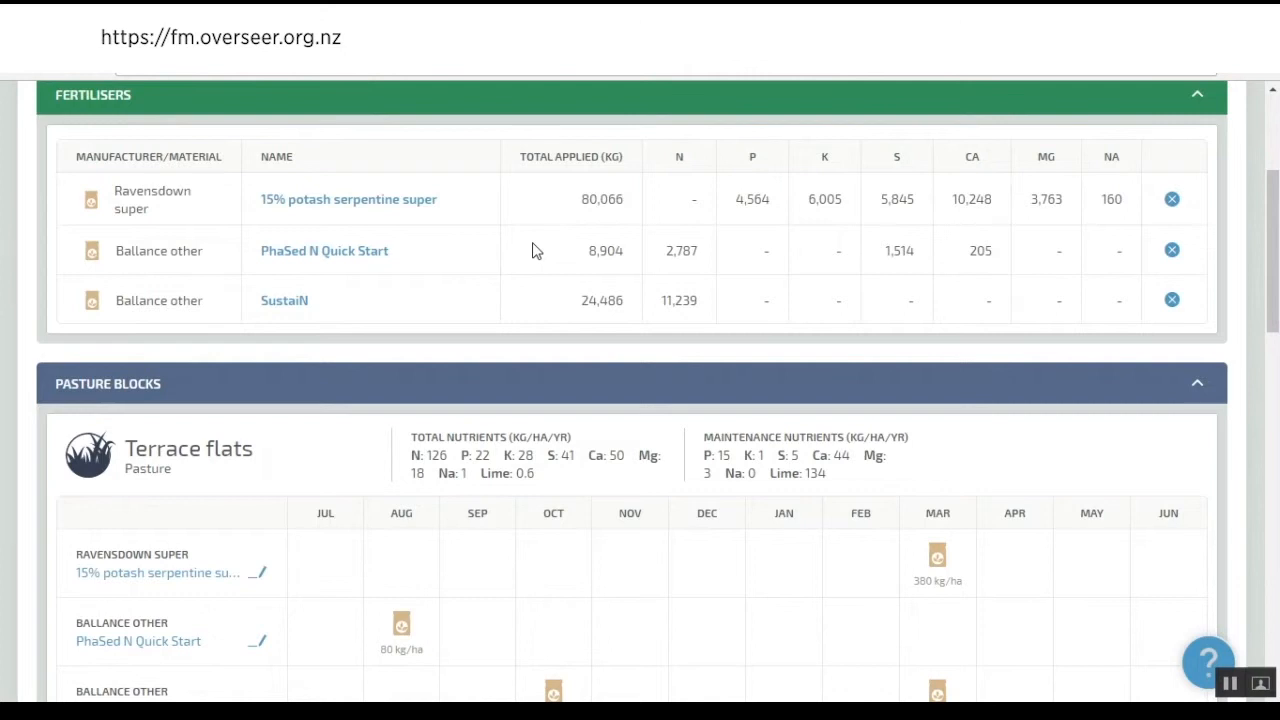
{"action": "scroll", "scroll_direction": "down", "scroll_amount": 3}
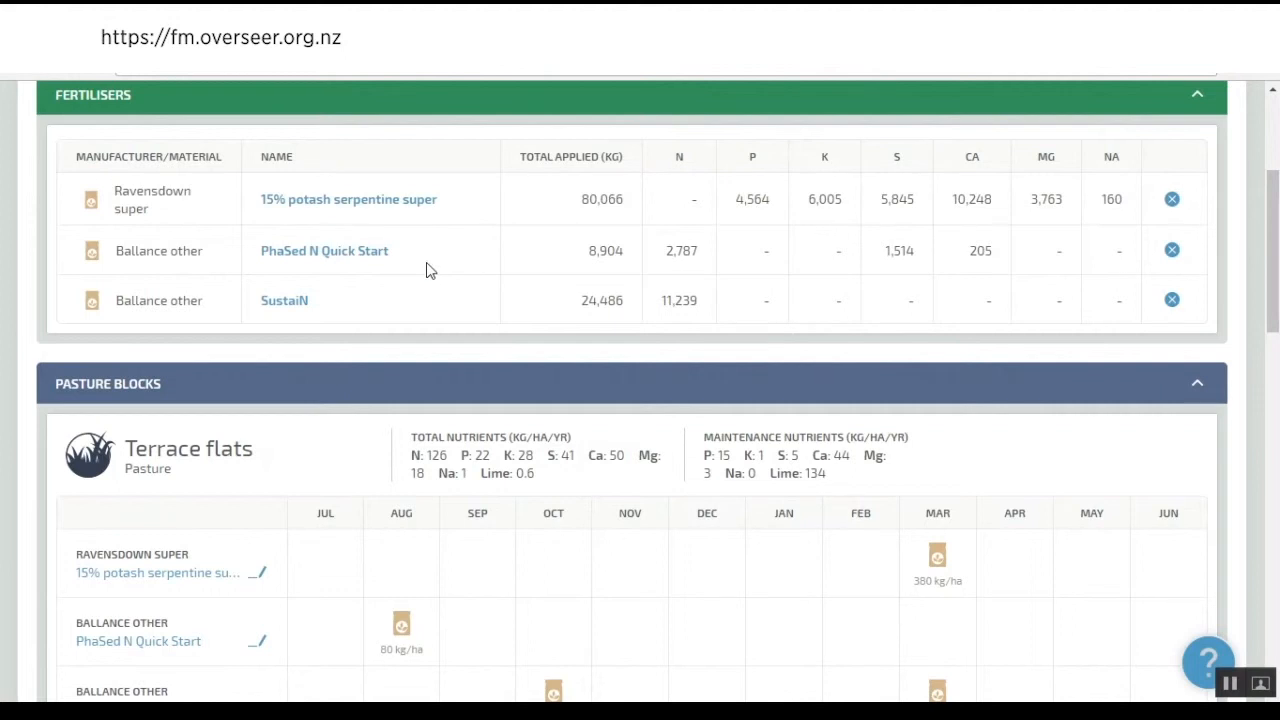
{"action": "mouse_move", "coordinate": [168, 407]}
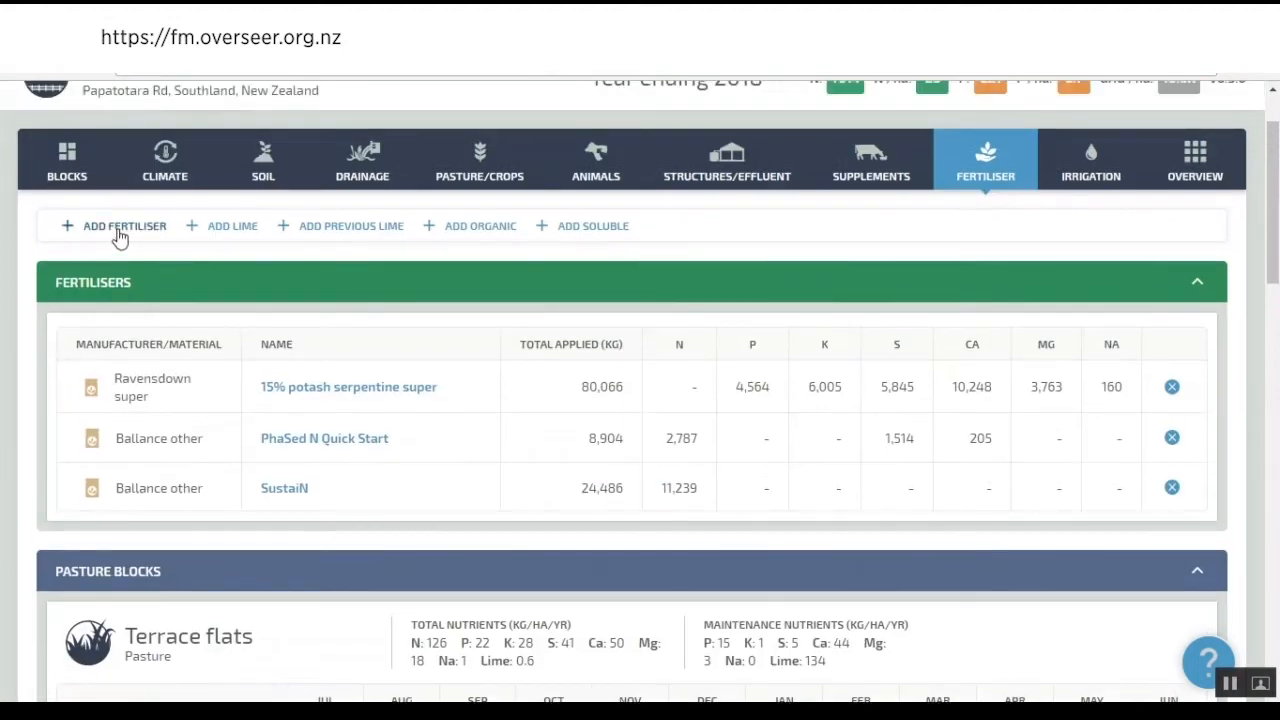
- Open a blank Add Fertiliser product form
{"action": "left_click", "coordinate": [124, 225]}
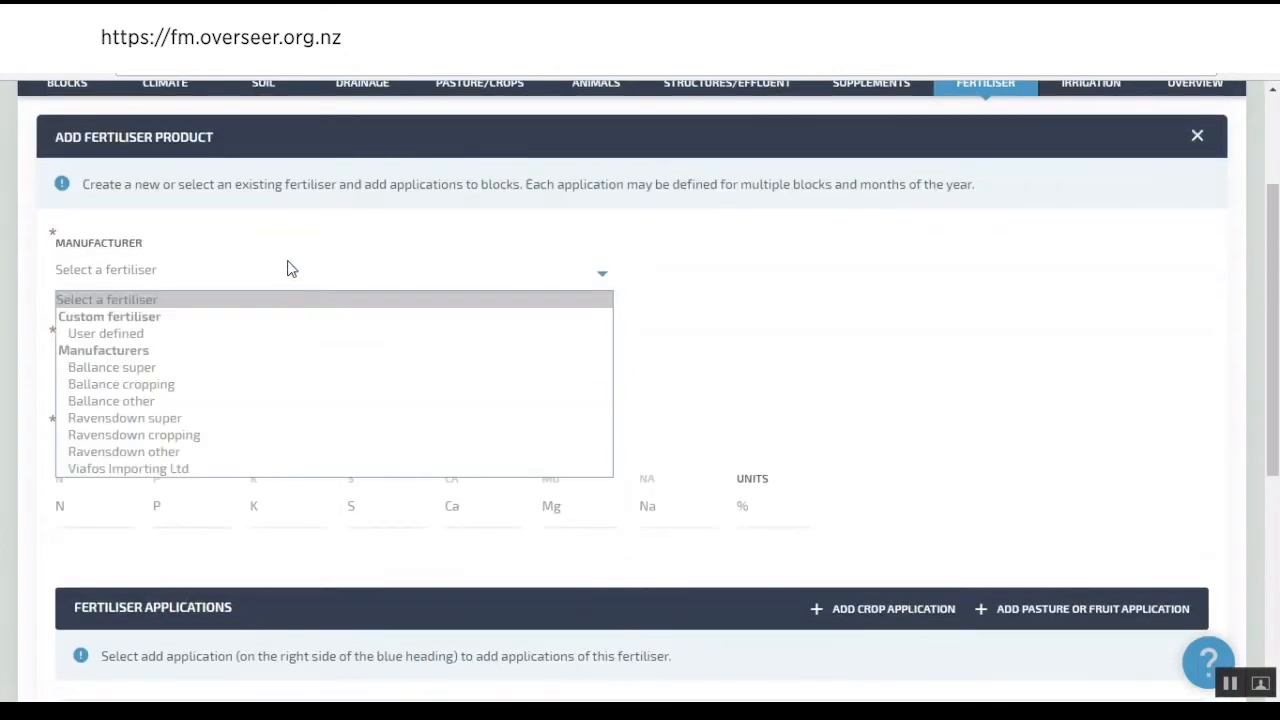
{"action": "mouse_move", "coordinate": [300, 304]}
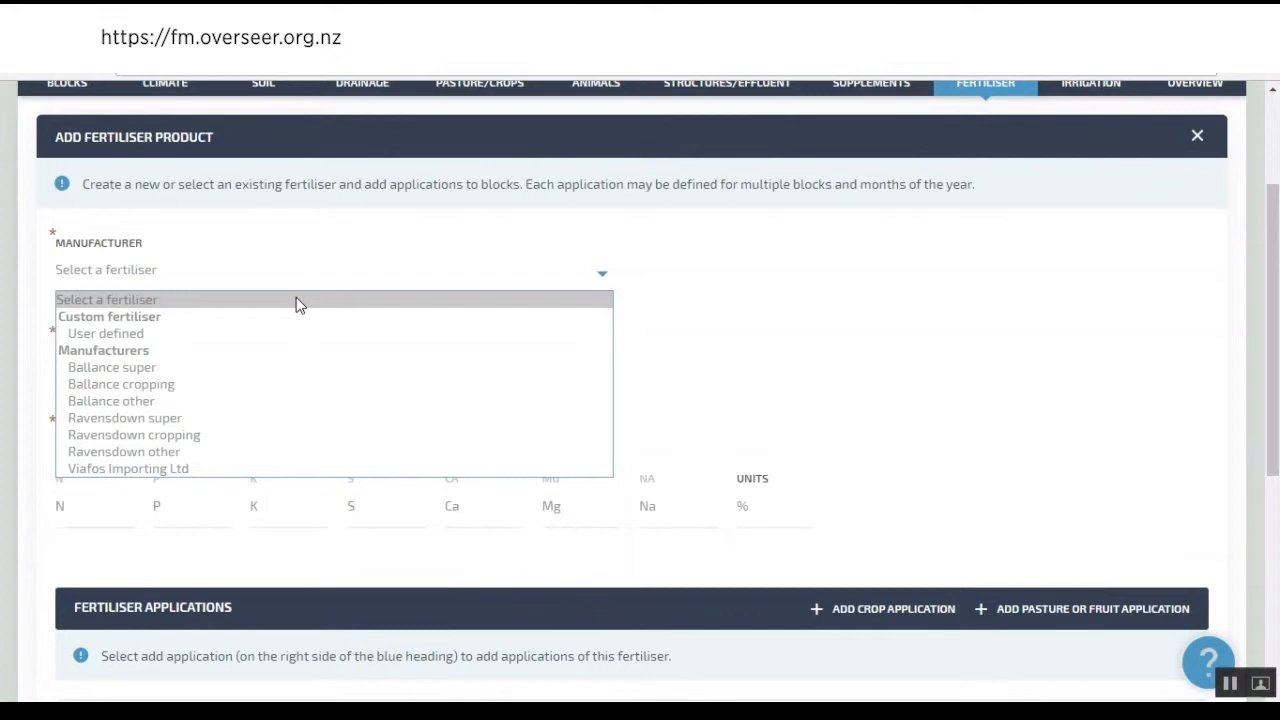
{"action": "mouse_move", "coordinate": [303, 367]}
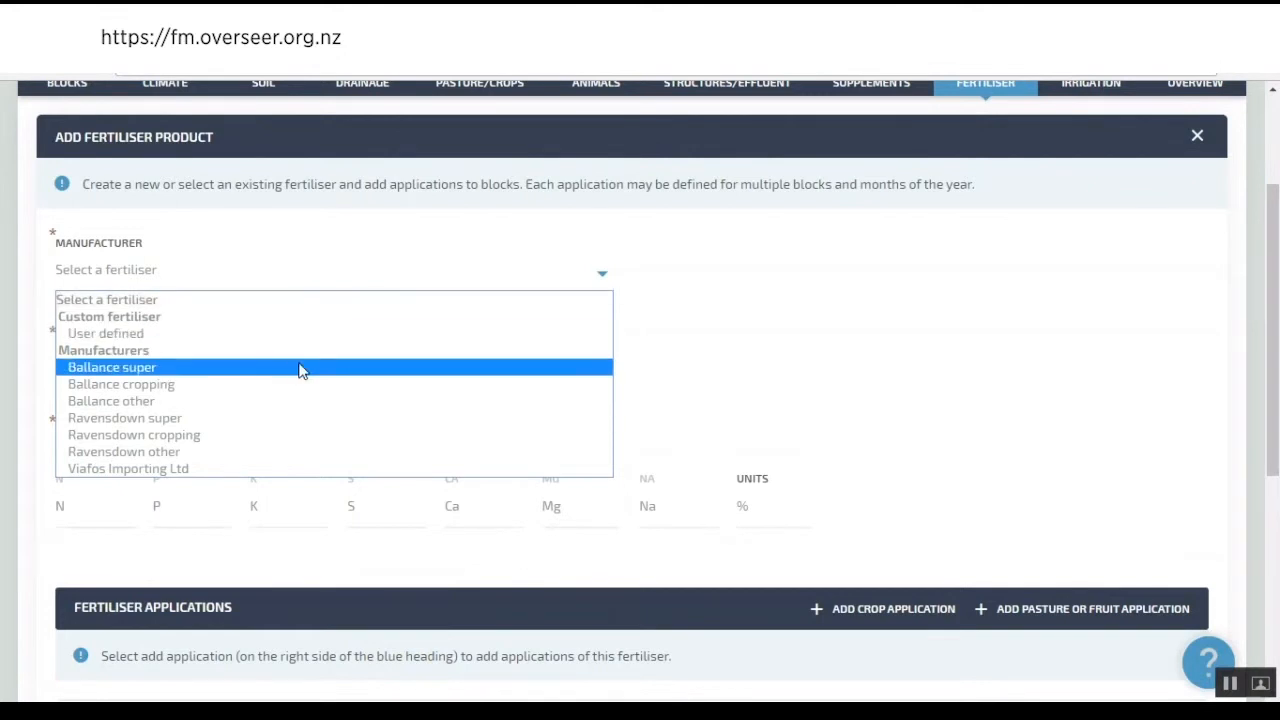
{"action": "mouse_move", "coordinate": [290, 383]}
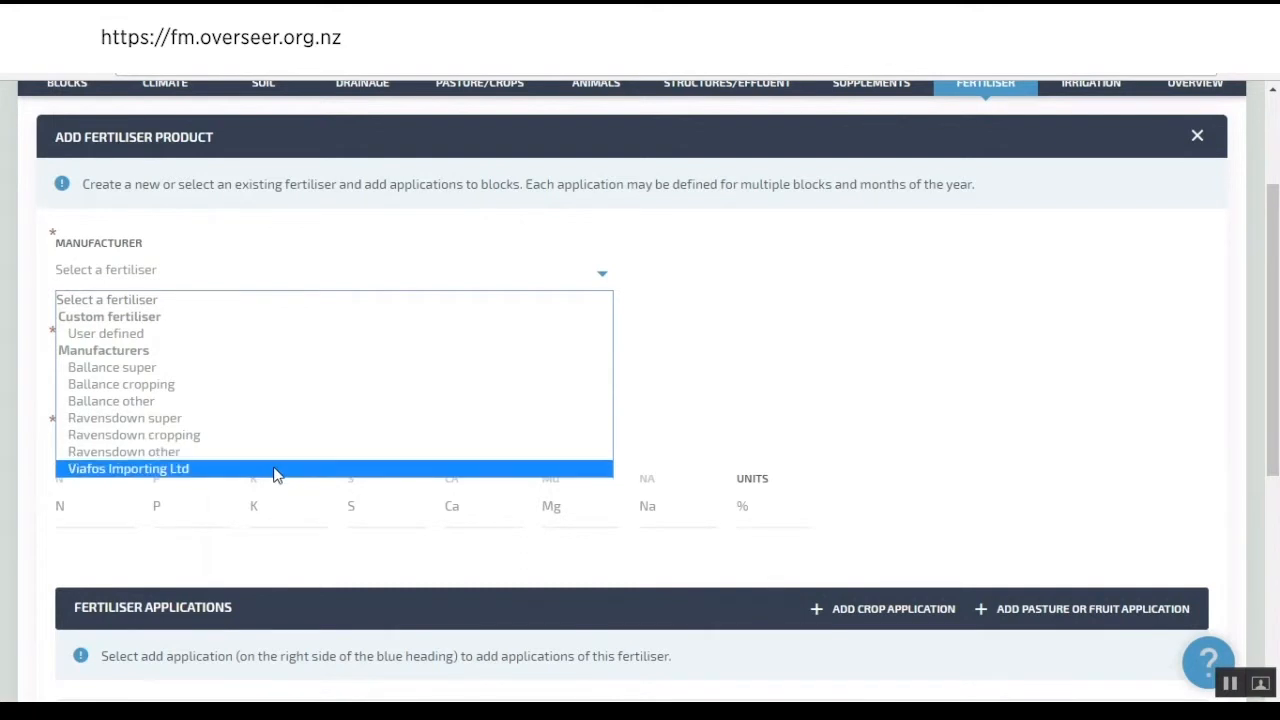
{"action": "mouse_move", "coordinate": [285, 435]}
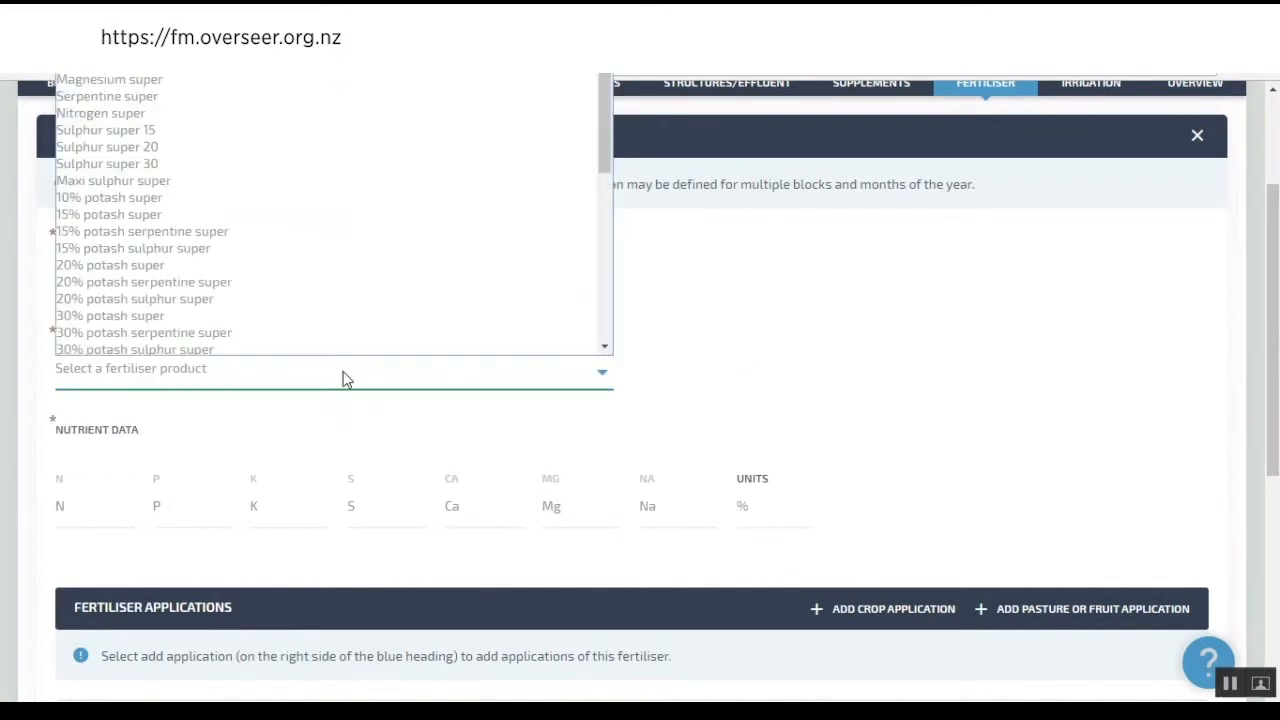
{"action": "mouse_move", "coordinate": [320, 127]}
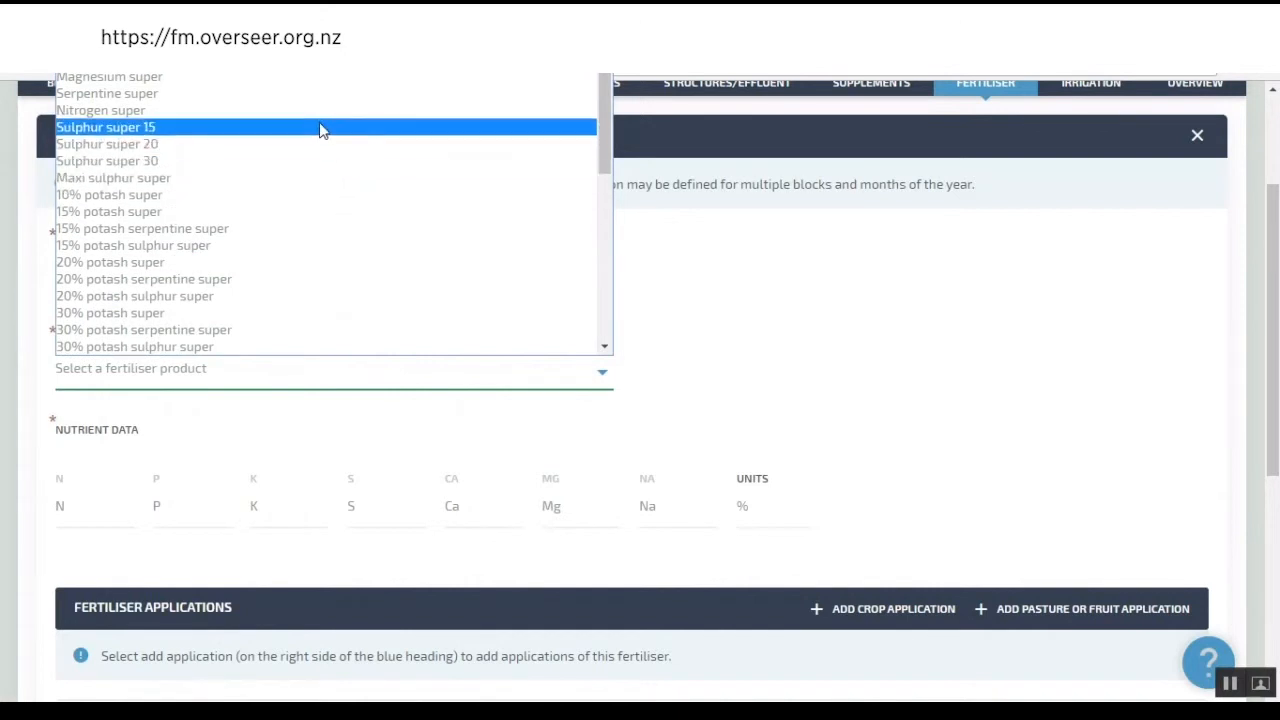
- Select Ravensdown Sulphur super 15, filling in P 8.6, S 14.8 and Ca 19.2
{"action": "left_click", "coordinate": [105, 127]}
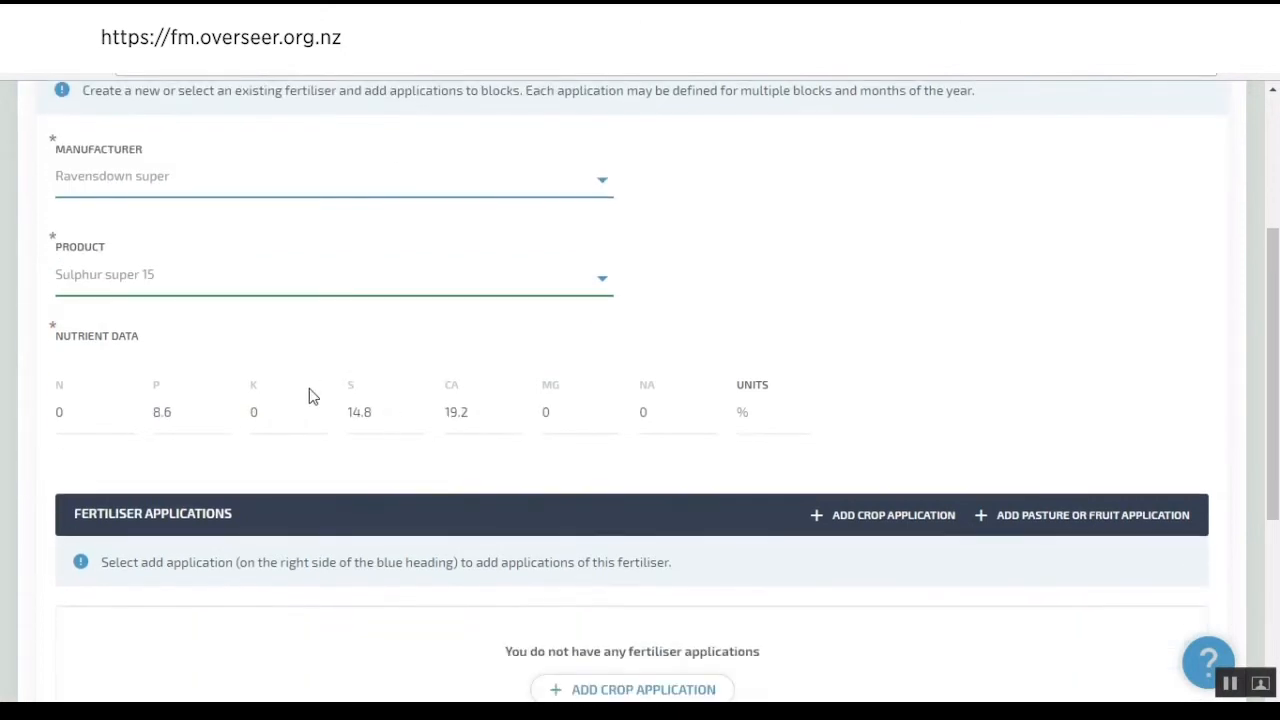
{"action": "scroll", "scroll_direction": "down", "scroll_amount": 3}
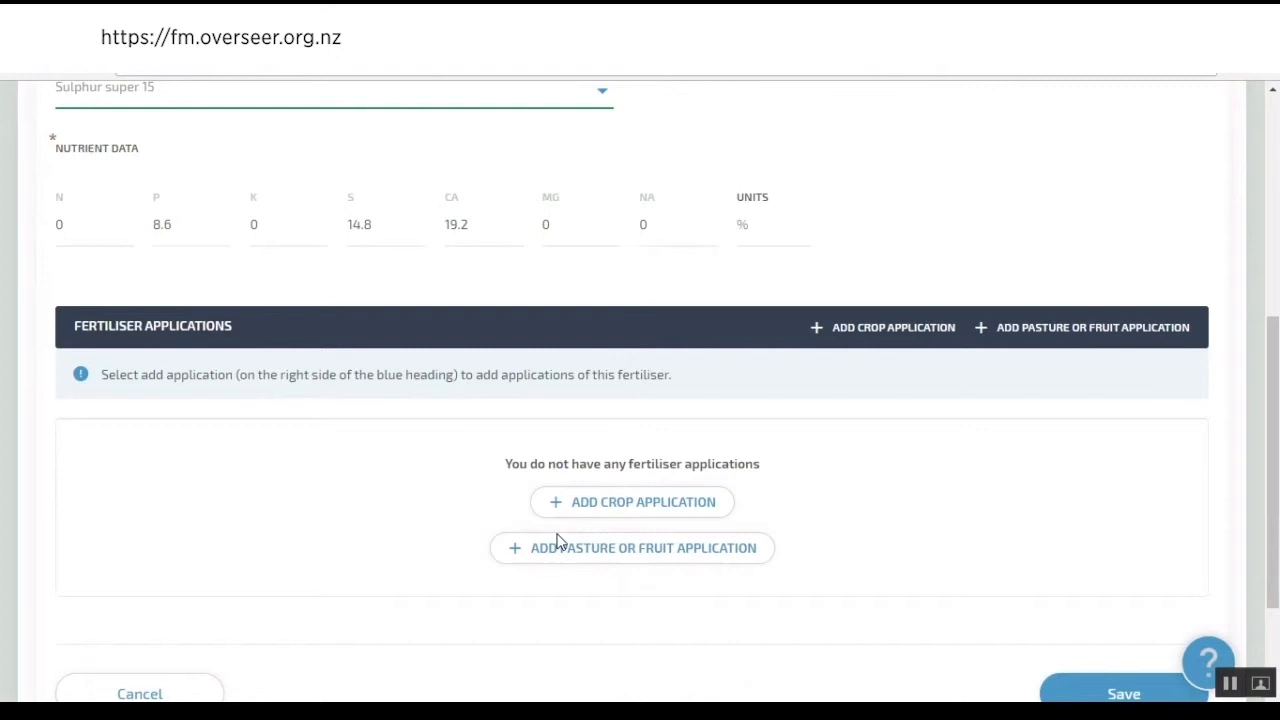
{"action": "mouse_move", "coordinate": [463, 463]}
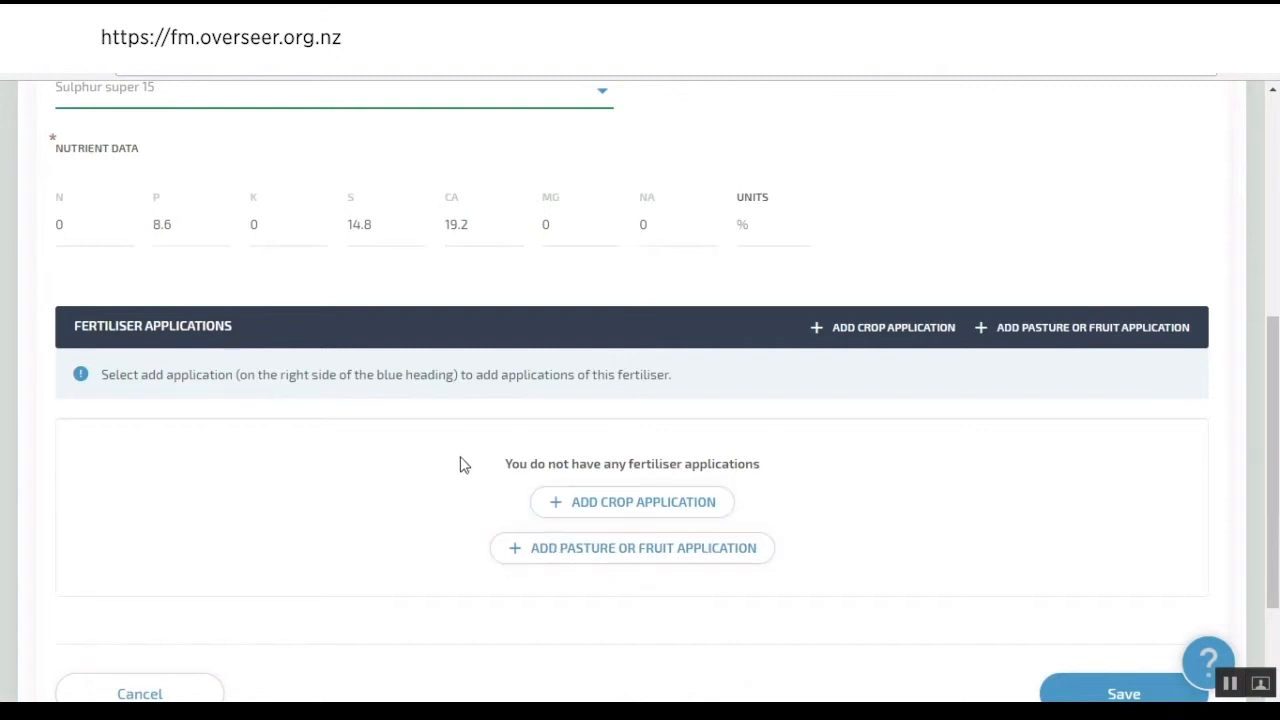
{"action": "mouse_move", "coordinate": [445, 499]}
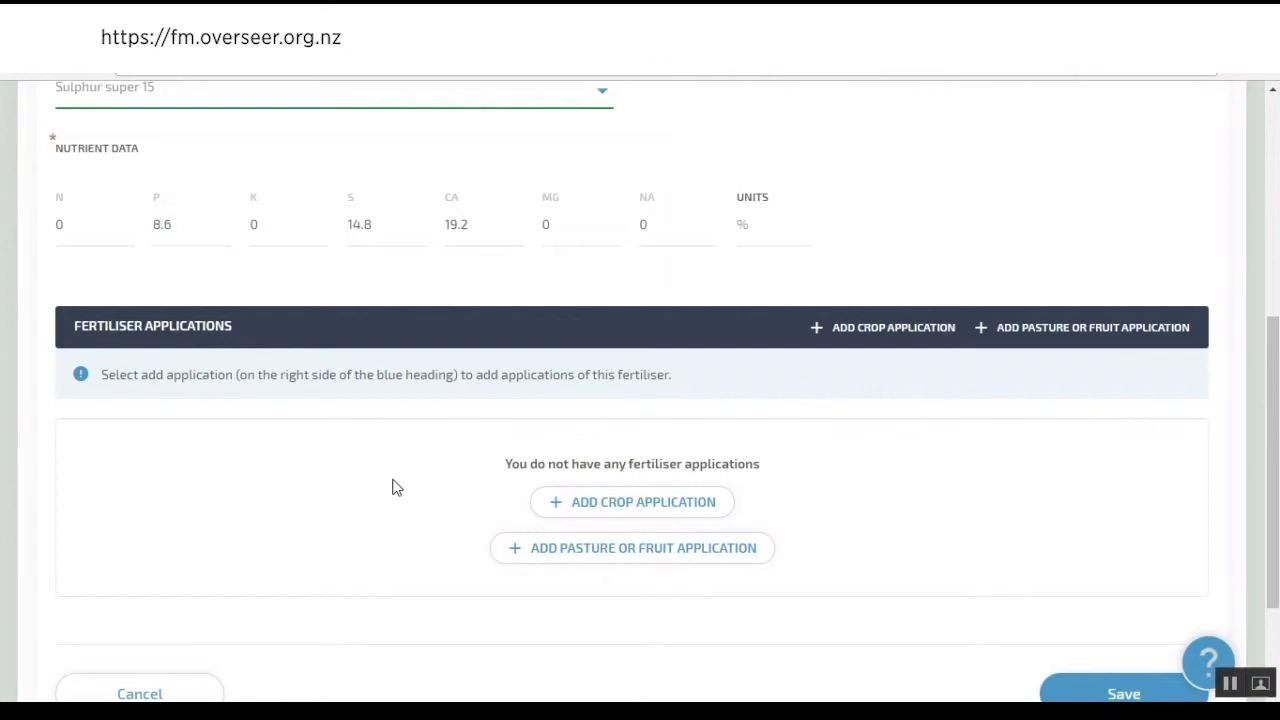
- Add a fodder block application of Sulphur super 15 at 100 kgs/ha/month
{"action": "left_click", "coordinate": [643, 502]}
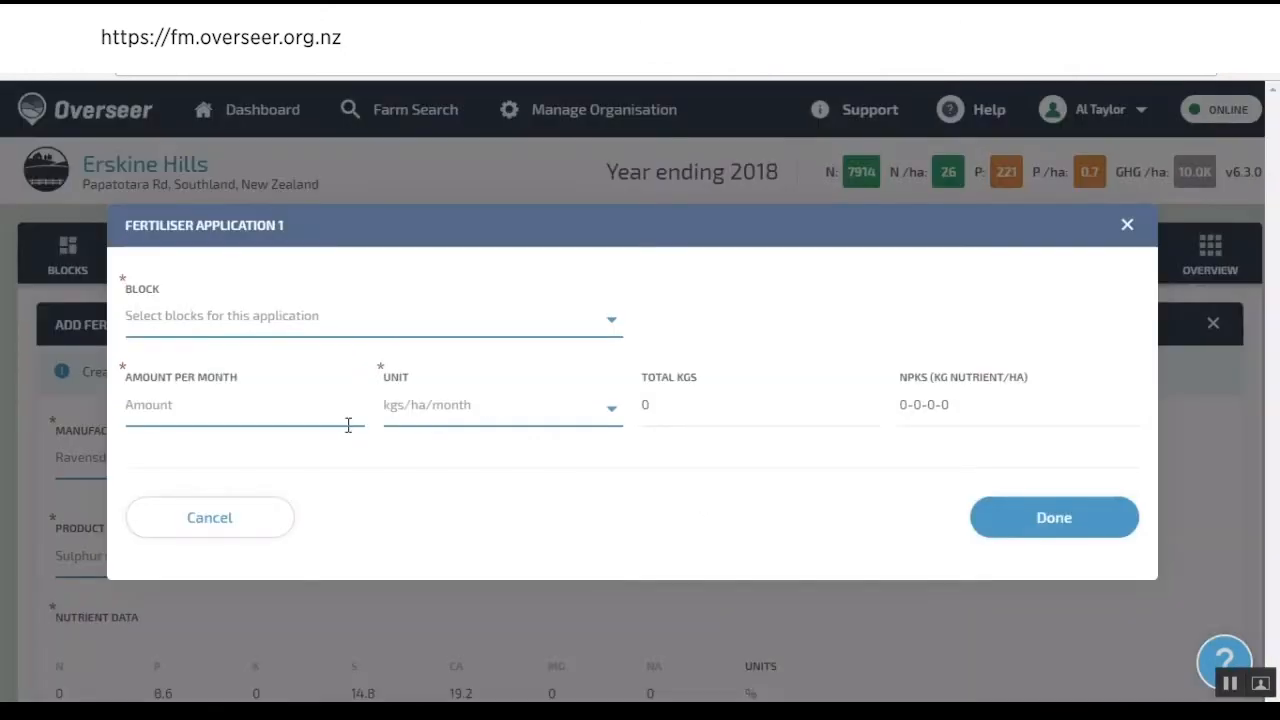
{"action": "left_click", "coordinate": [500, 405]}
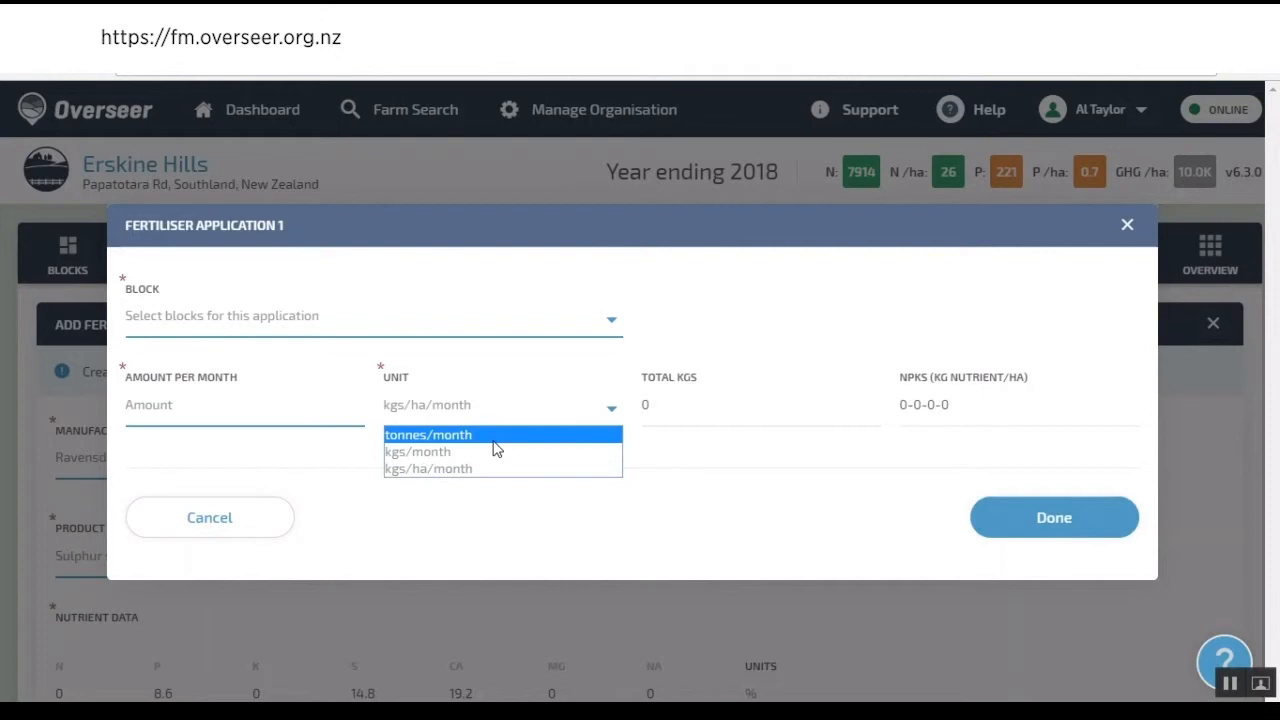
{"action": "left_click", "coordinate": [428, 468]}
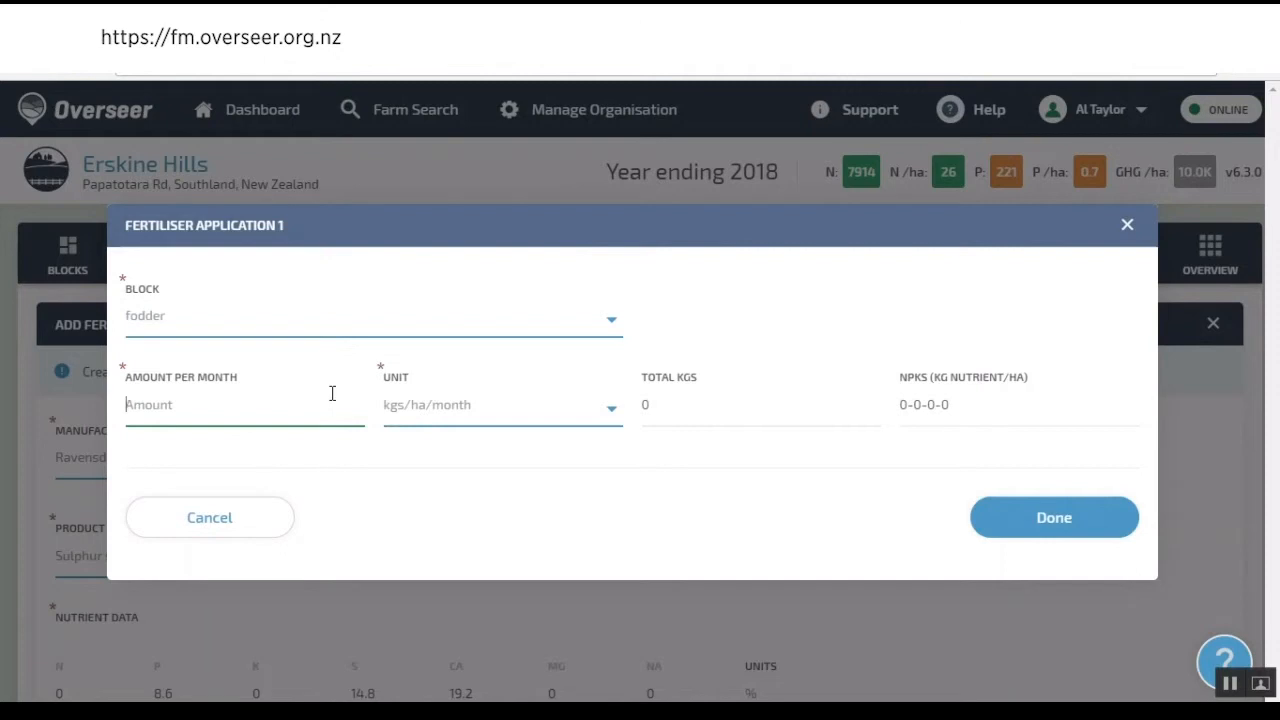
{"action": "type", "text": "100"}
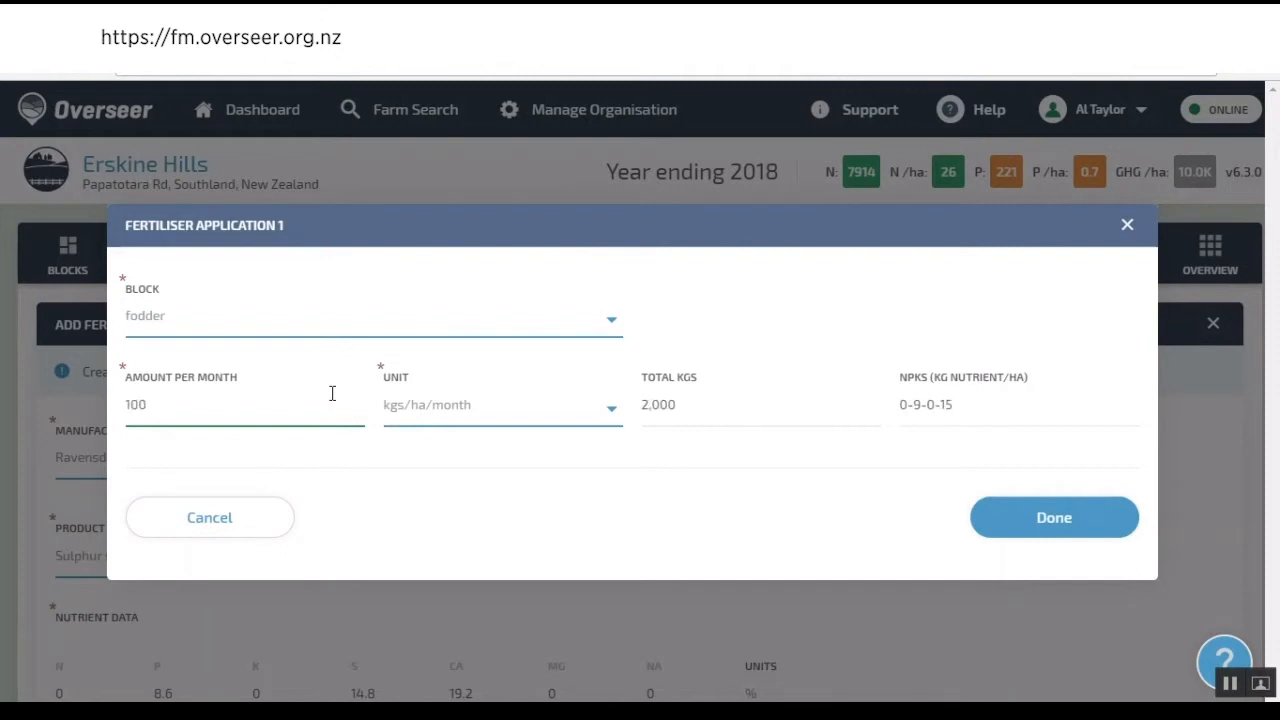
{"action": "mouse_move", "coordinate": [1025, 393]}
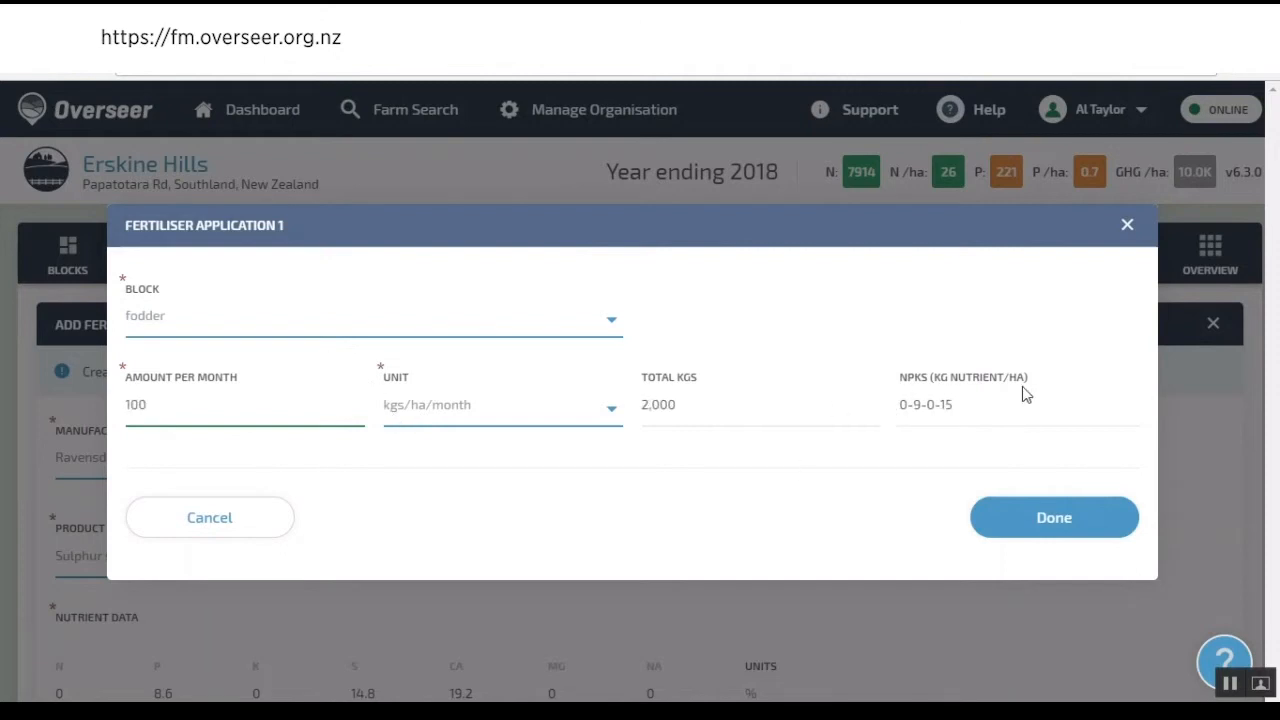
{"action": "mouse_move", "coordinate": [700, 468]}
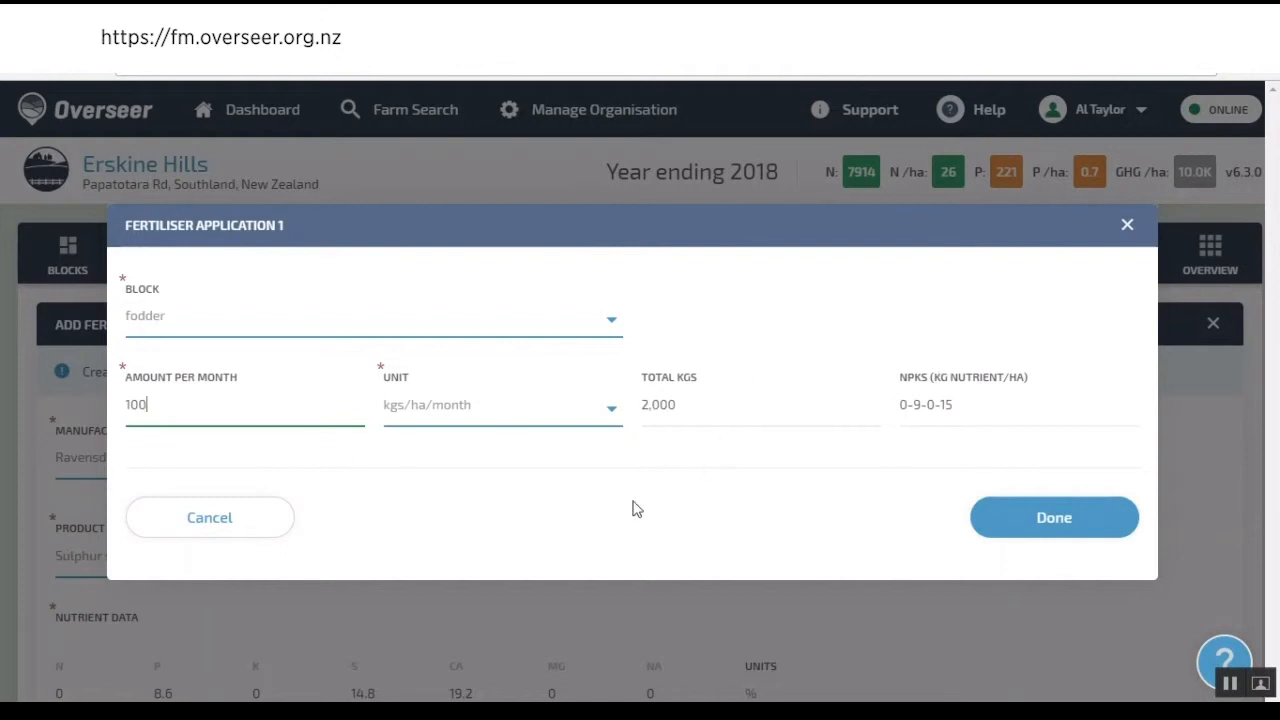
{"action": "mouse_move", "coordinate": [700, 414]}
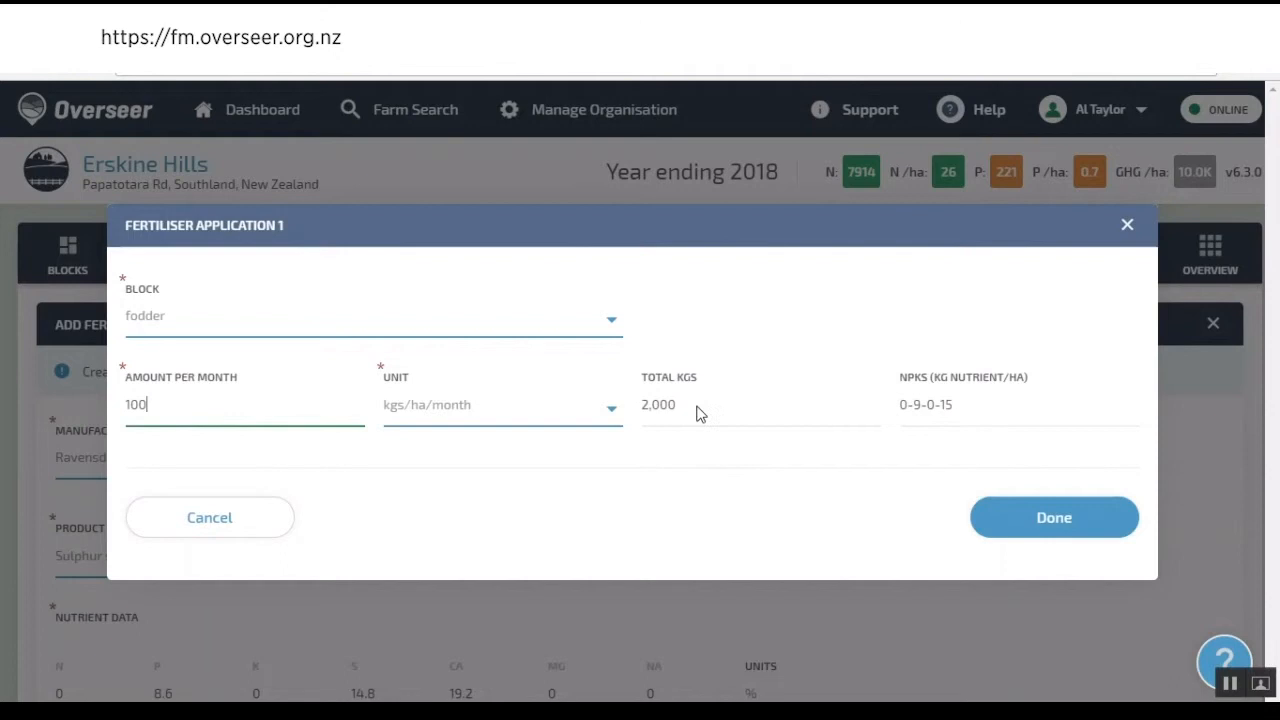
{"action": "mouse_move", "coordinate": [645, 473]}
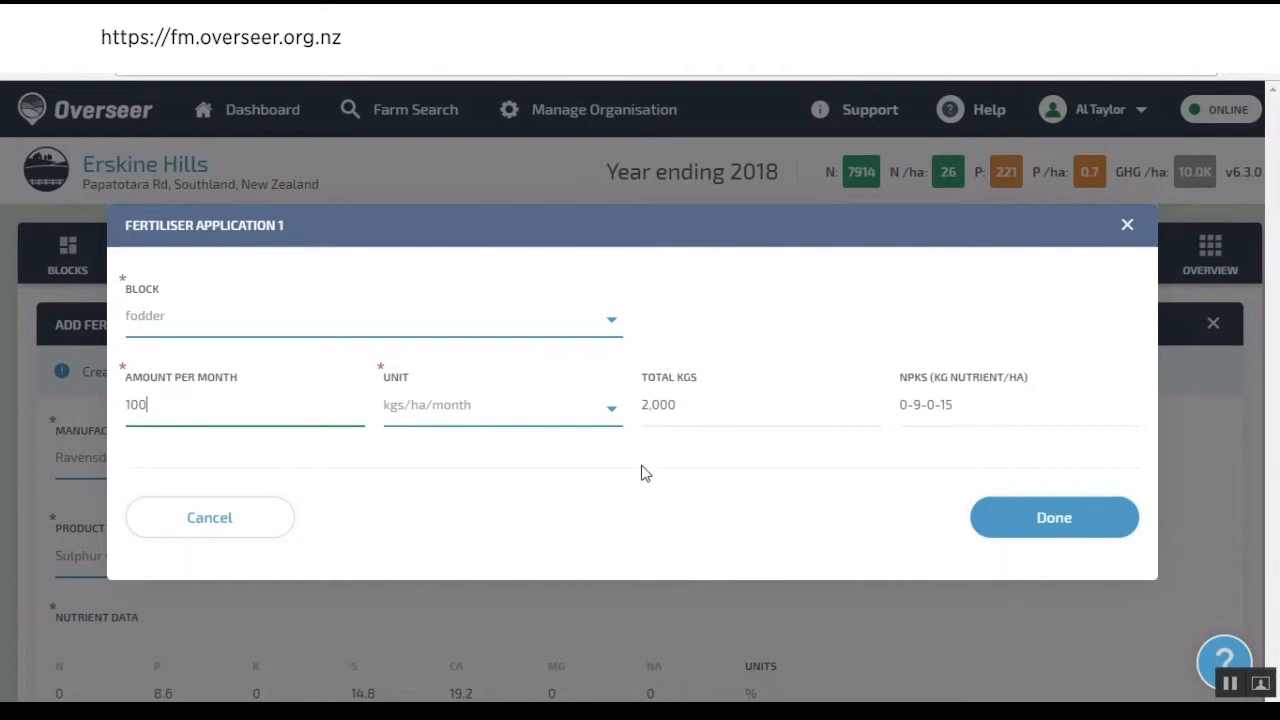
{"action": "left_click", "coordinate": [1053, 517]}
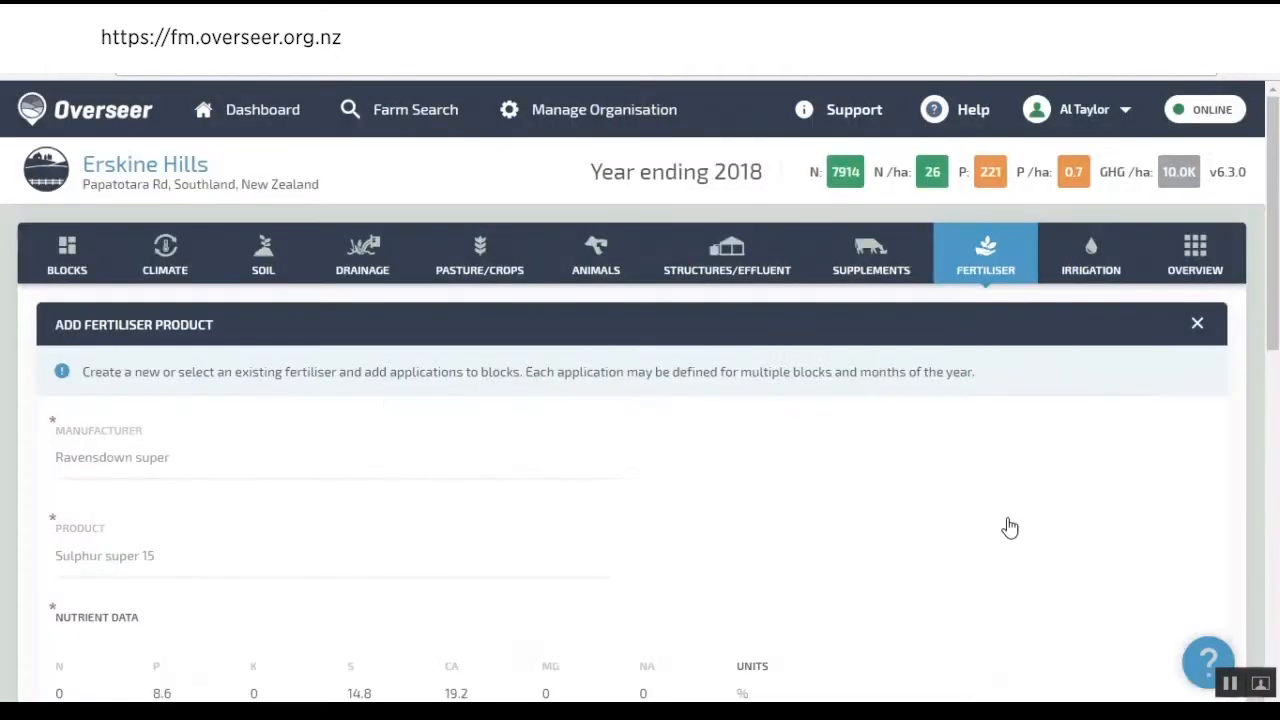
- Scroll down the Sulphur super 15 form to the April month row and Save
{"action": "scroll", "scroll_direction": "down", "scroll_amount": 3}
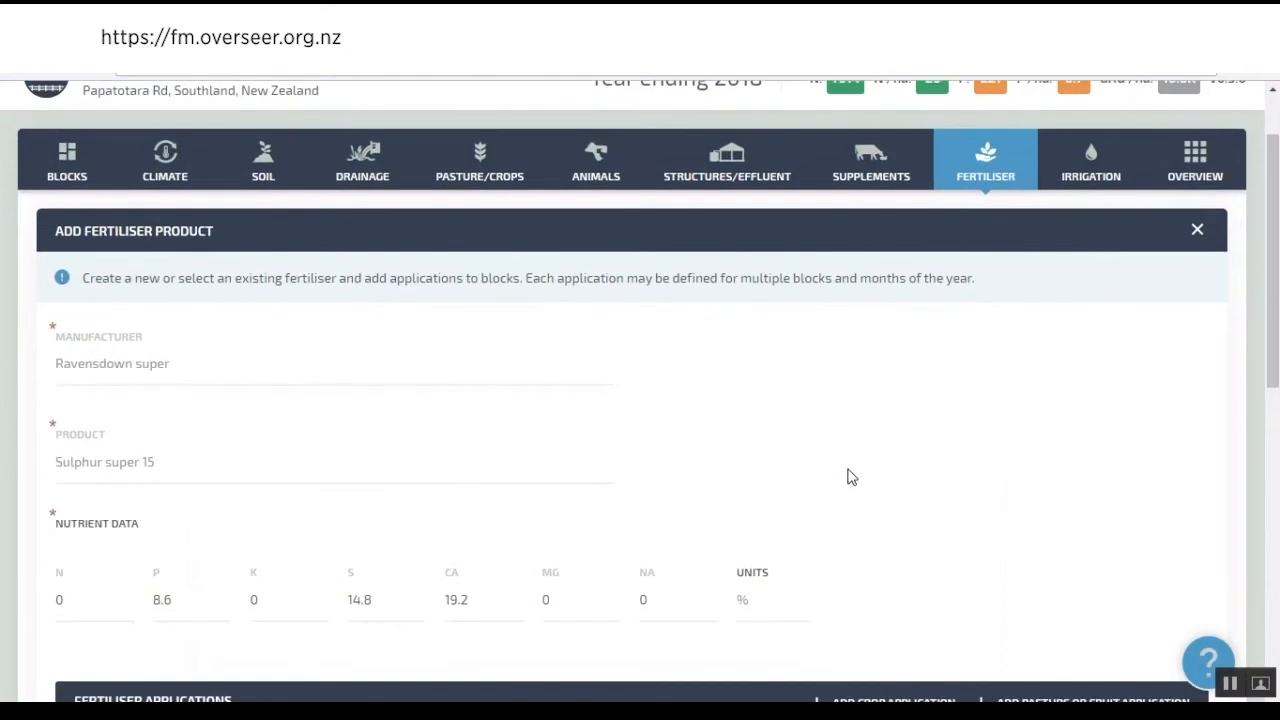
{"action": "scroll", "scroll_direction": "down", "scroll_amount": 3}
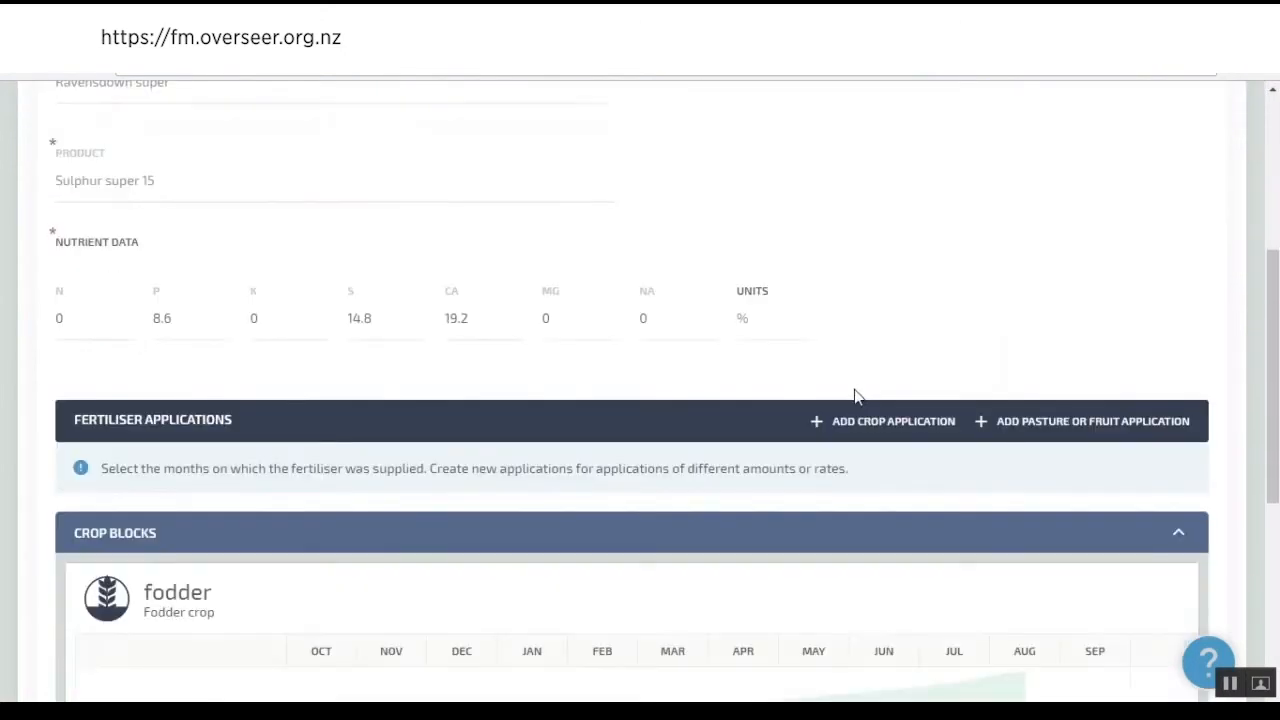
{"action": "scroll", "scroll_direction": "down", "scroll_amount": 3}
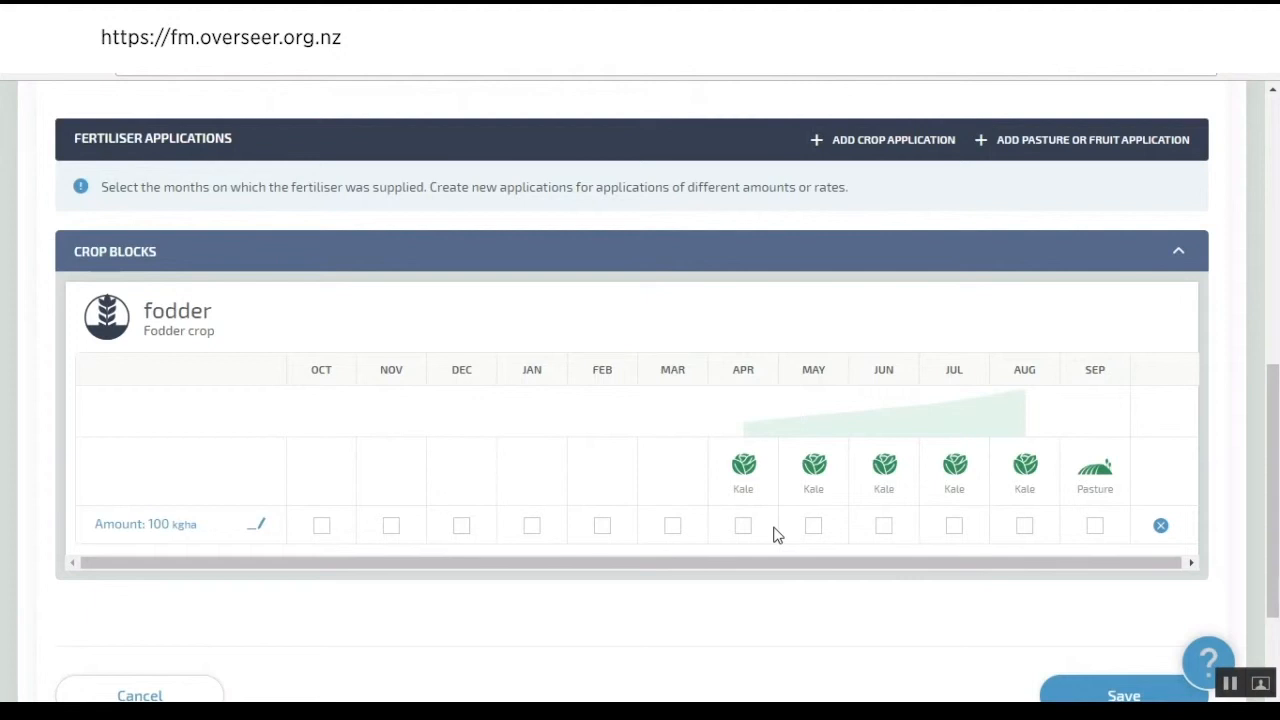
{"action": "mouse_move", "coordinate": [800, 557]}
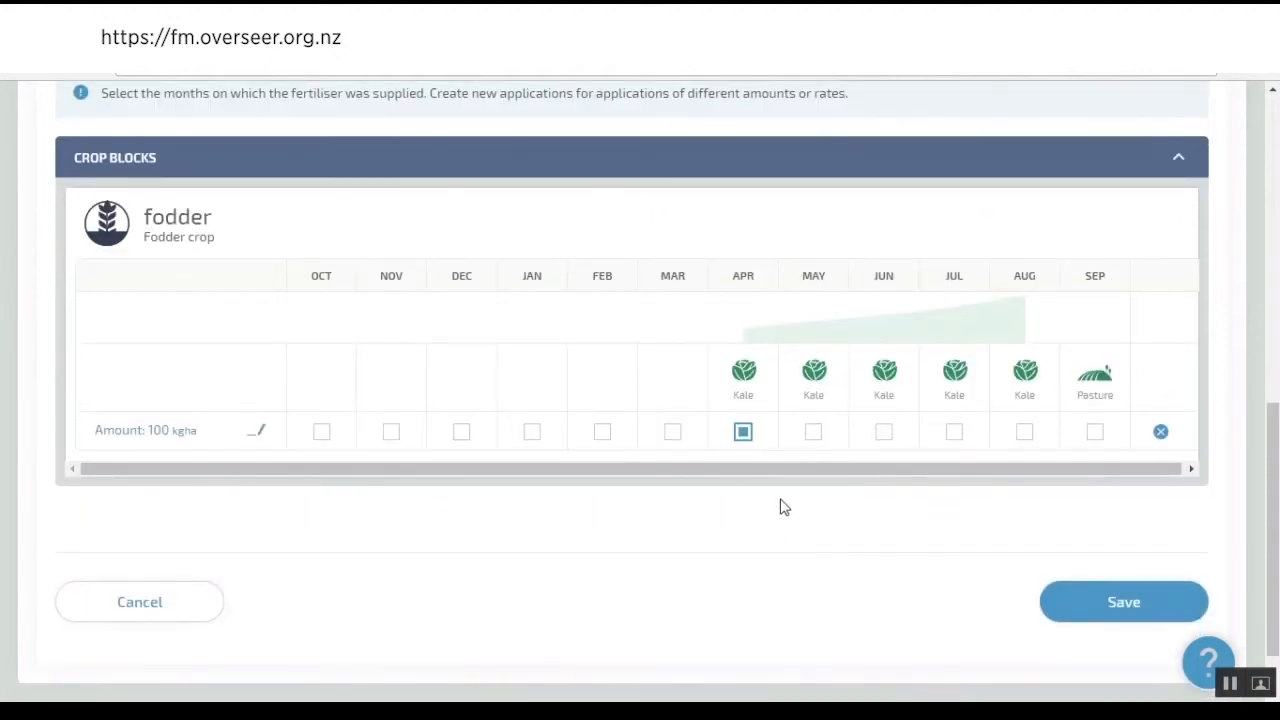
{"action": "scroll", "scroll_direction": "down", "scroll_amount": 3}
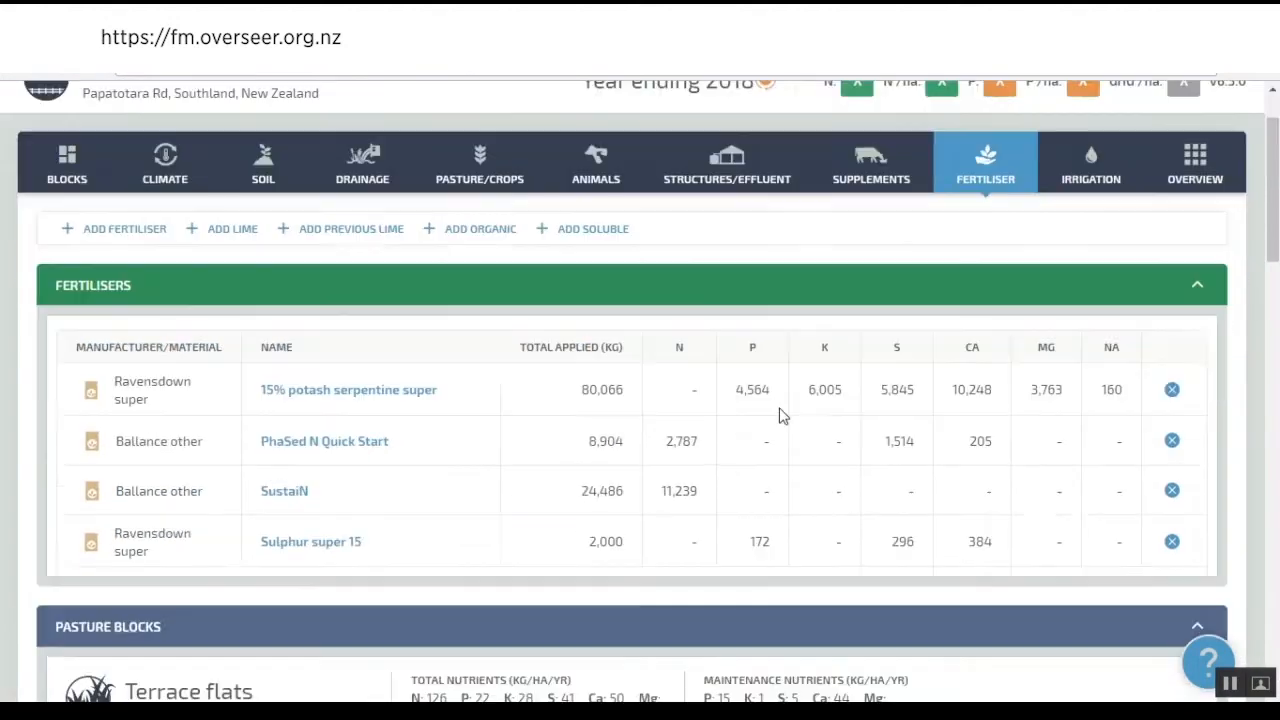
{"action": "scroll", "scroll_direction": "down", "scroll_amount": 3}
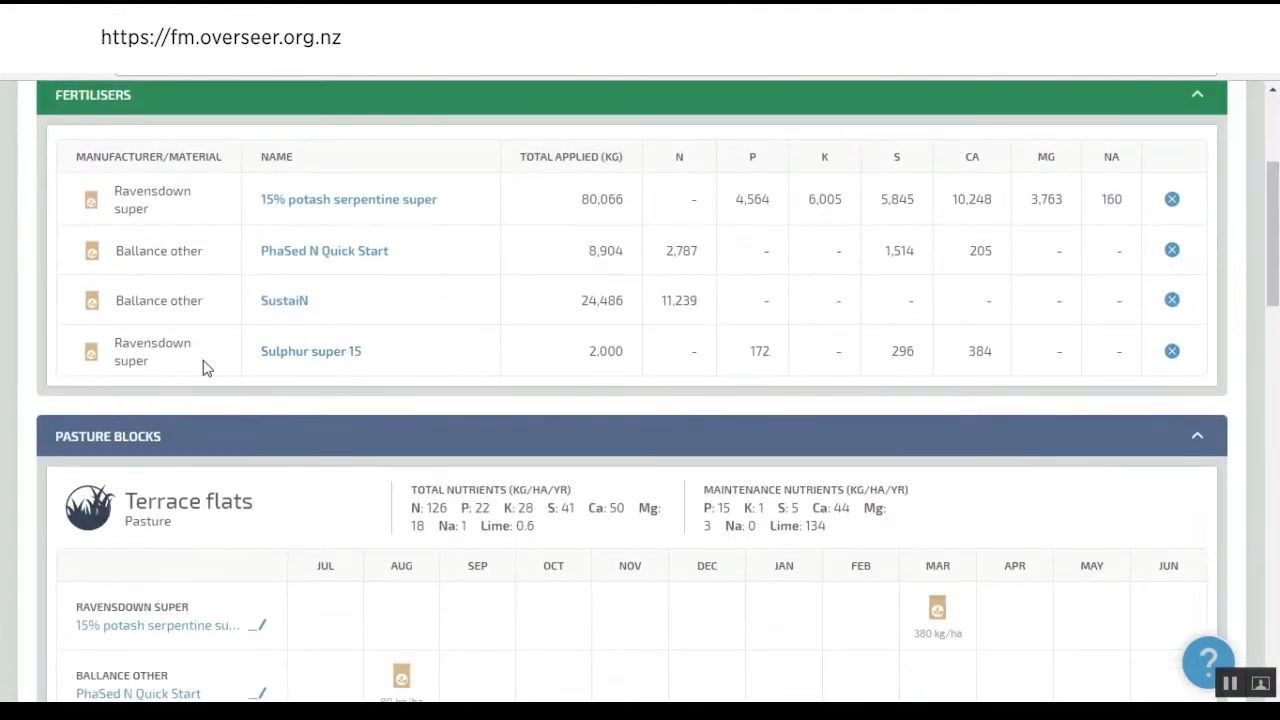
{"action": "scroll", "scroll_direction": "down", "scroll_amount": 3}
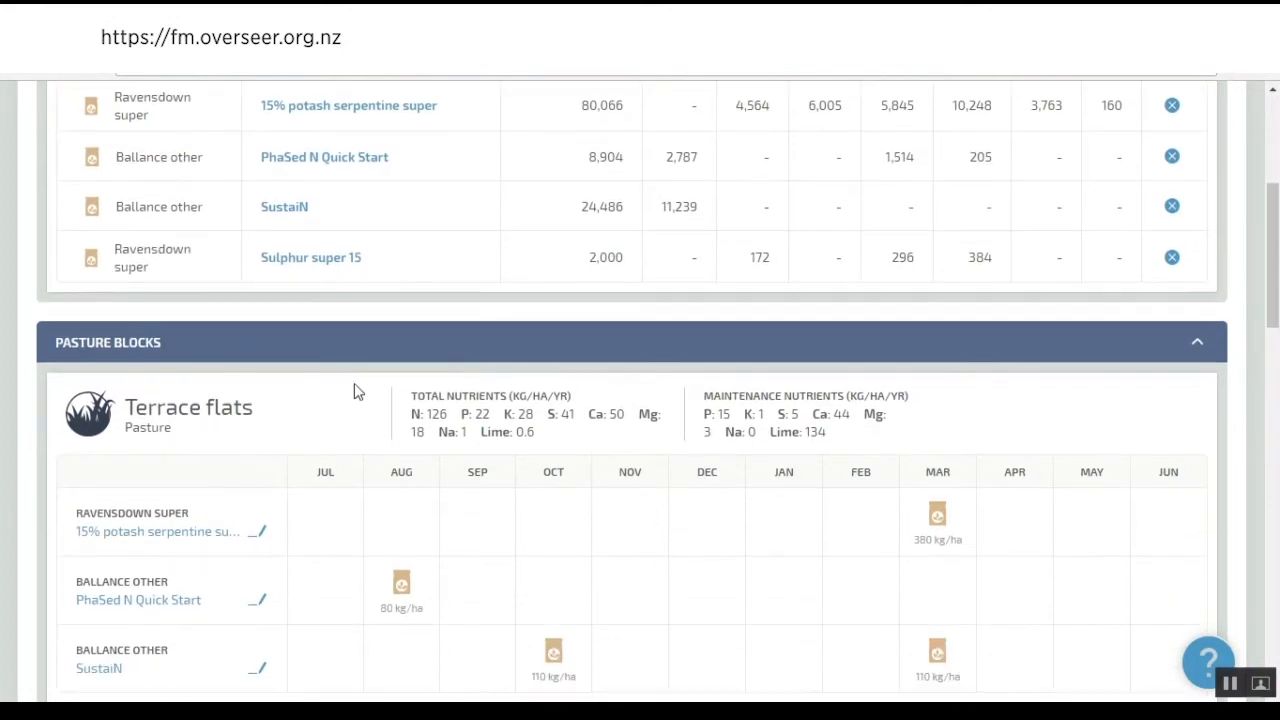
{"action": "mouse_move", "coordinate": [420, 389]}
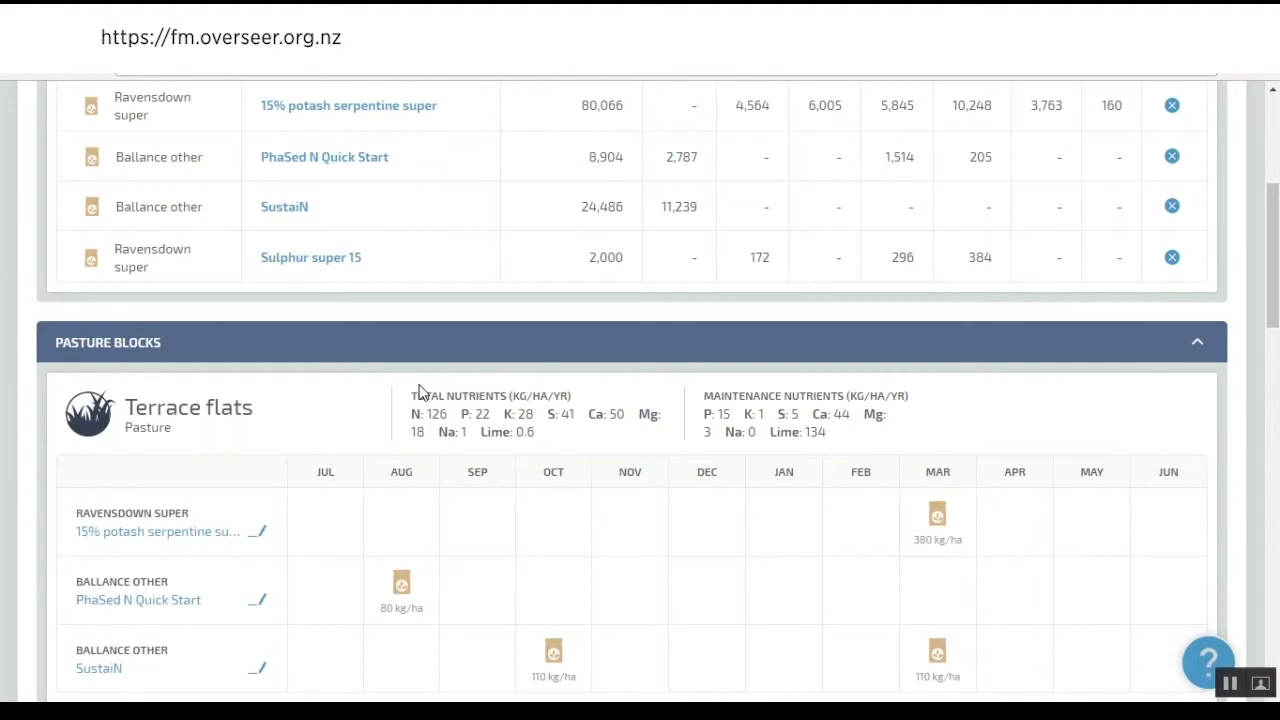
{"action": "mouse_move", "coordinate": [540, 433]}
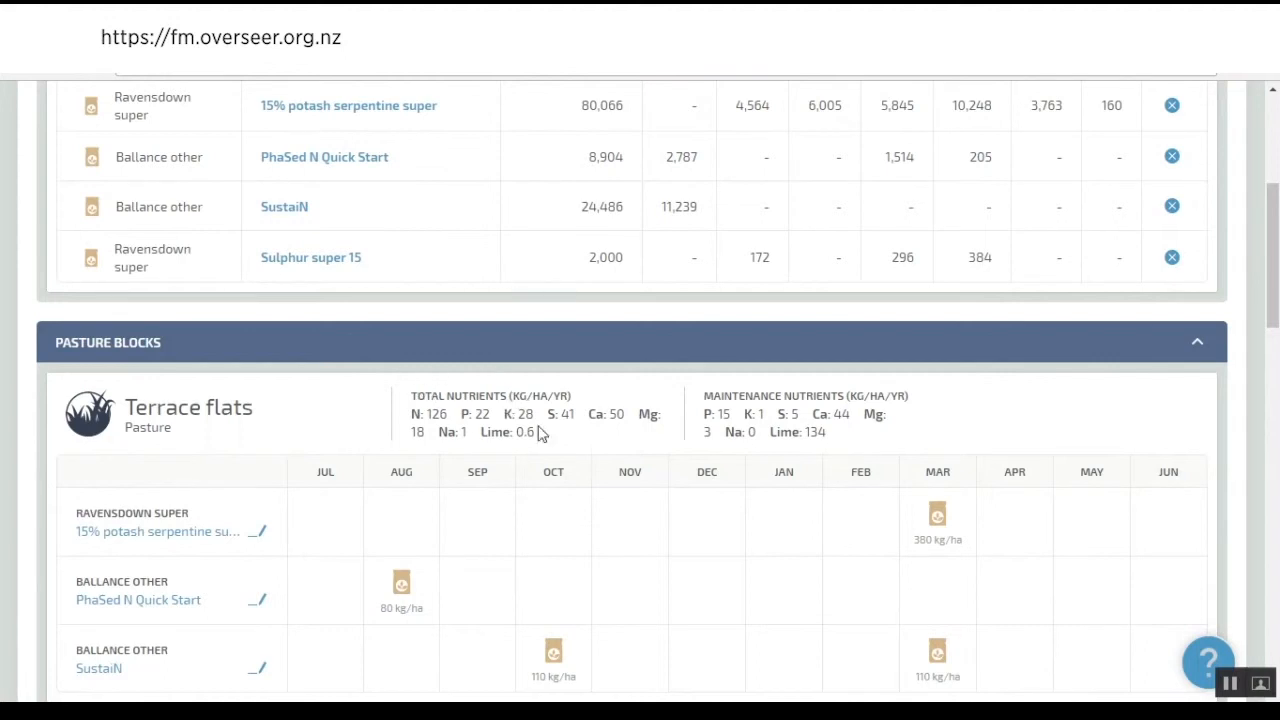
{"action": "mouse_move", "coordinate": [503, 400]}
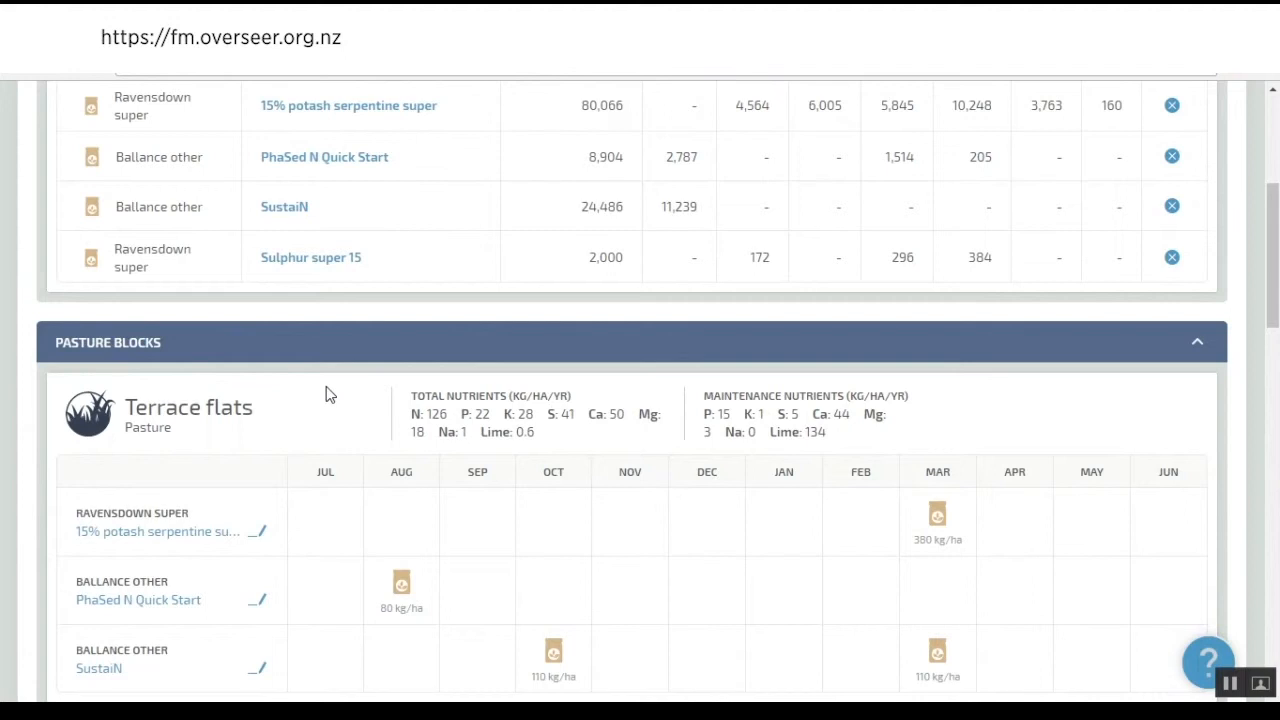
{"action": "scroll", "scroll_direction": "down", "scroll_amount": 3}
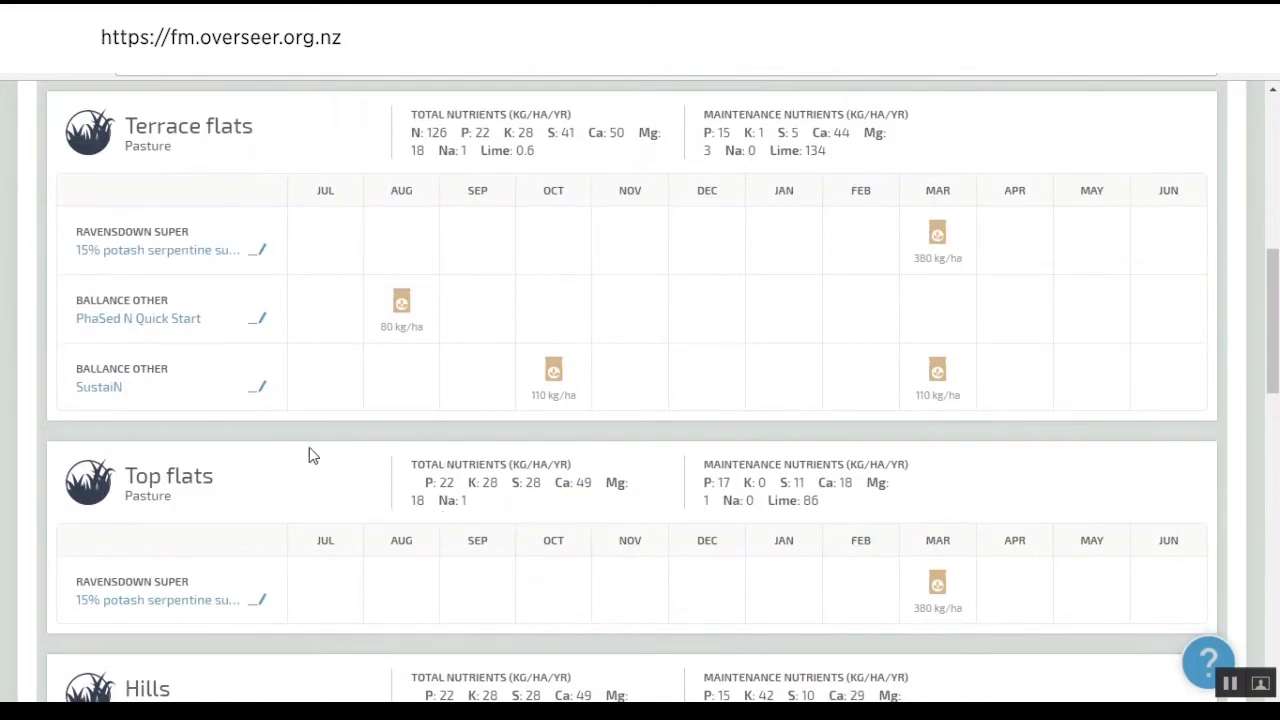
{"action": "scroll", "scroll_direction": "down", "scroll_amount": 3}
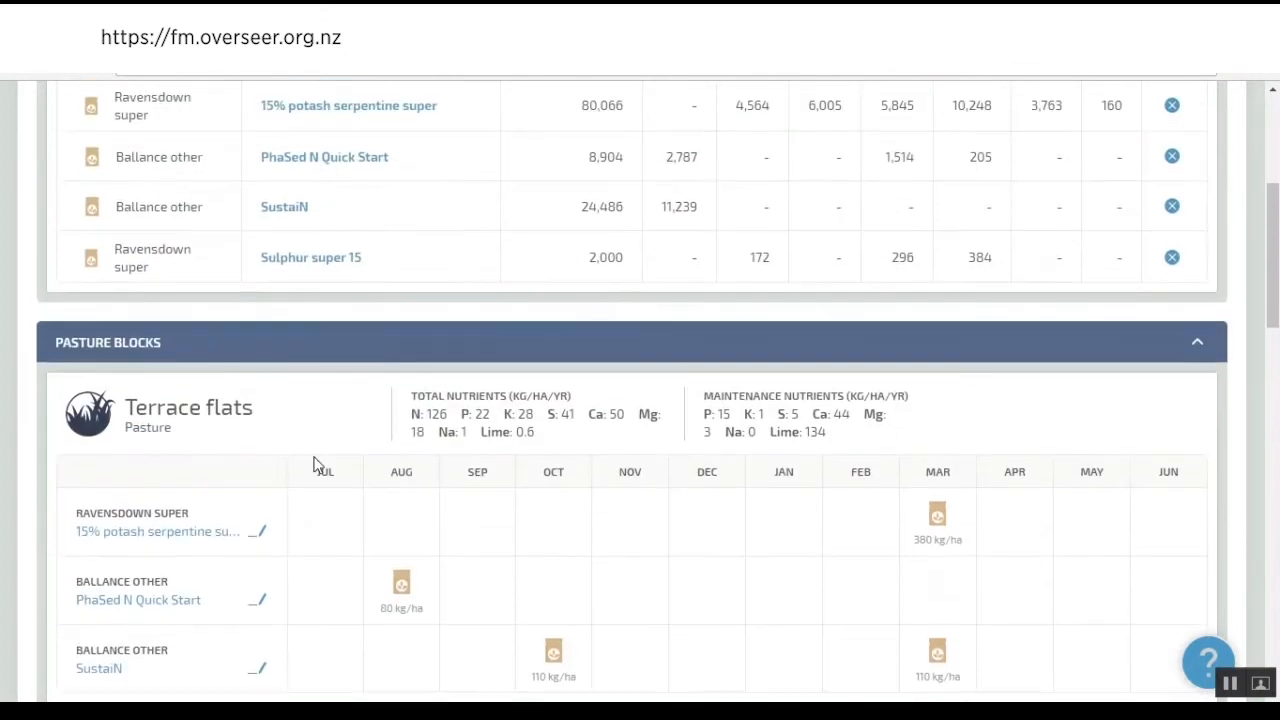
{"action": "mouse_move", "coordinate": [448, 422]}
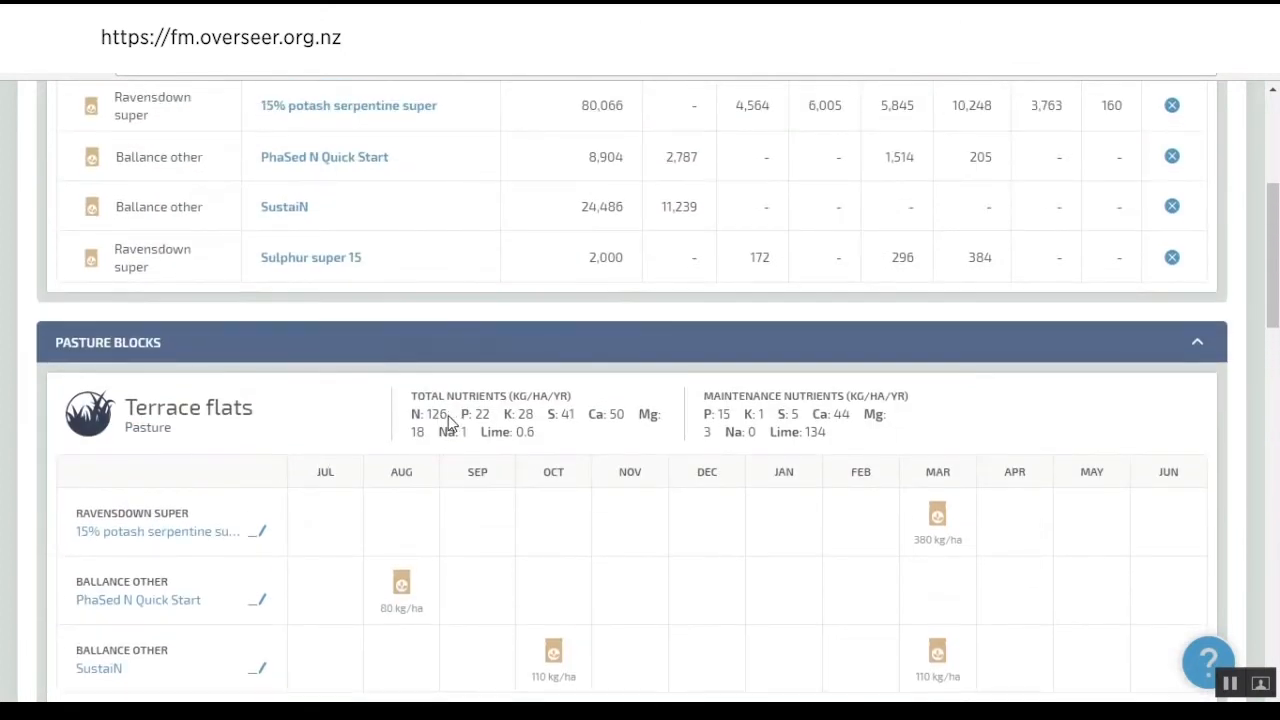
{"action": "mouse_move", "coordinate": [611, 431]}
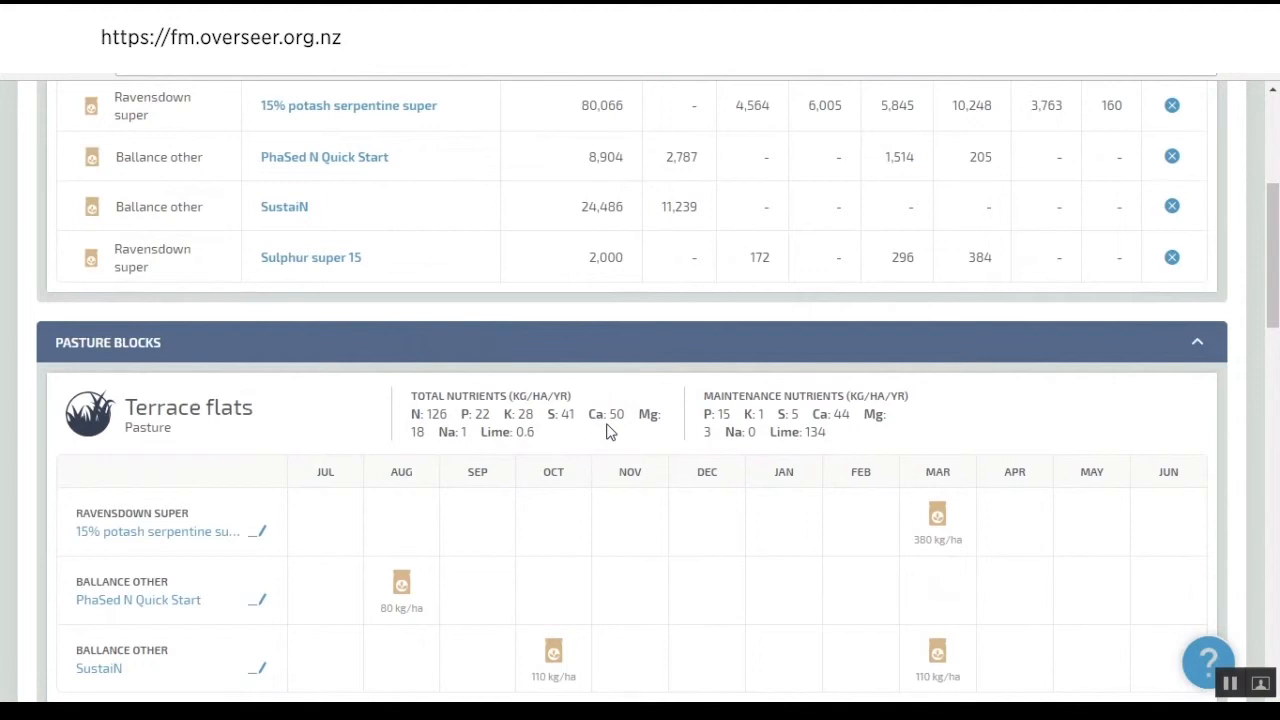
{"action": "mouse_move", "coordinate": [698, 410]}
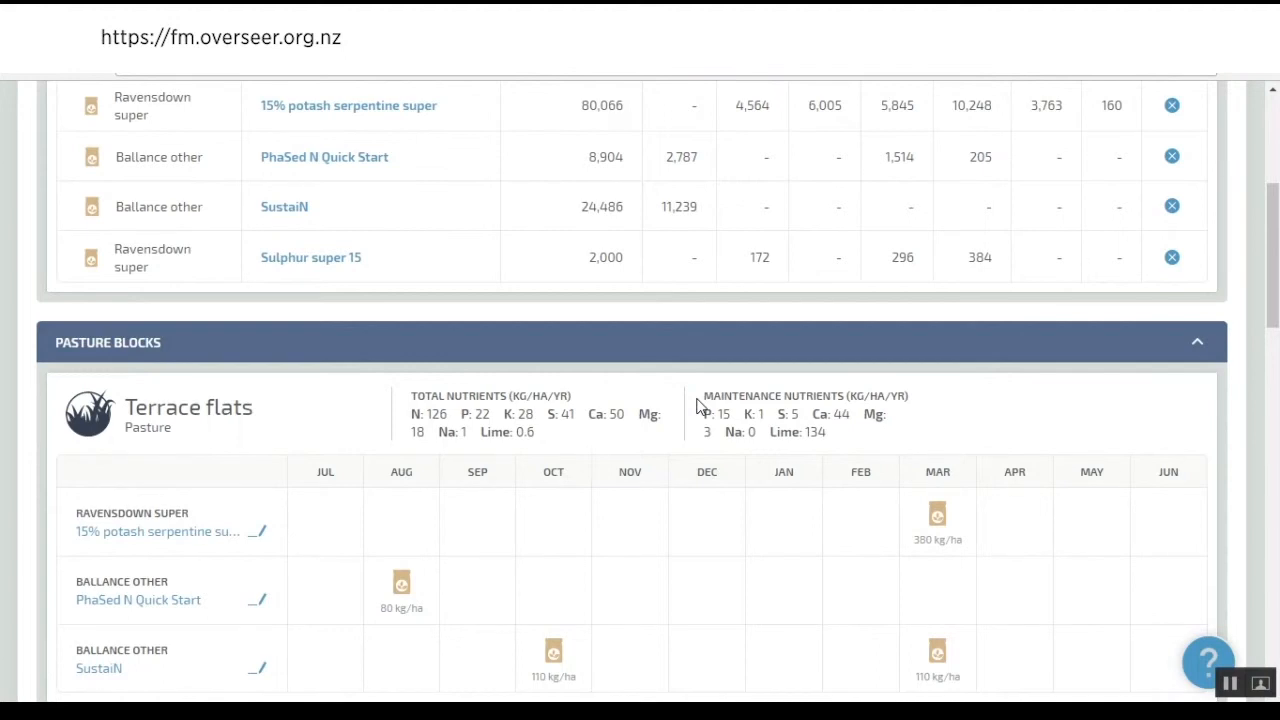
{"action": "mouse_move", "coordinate": [670, 408]}
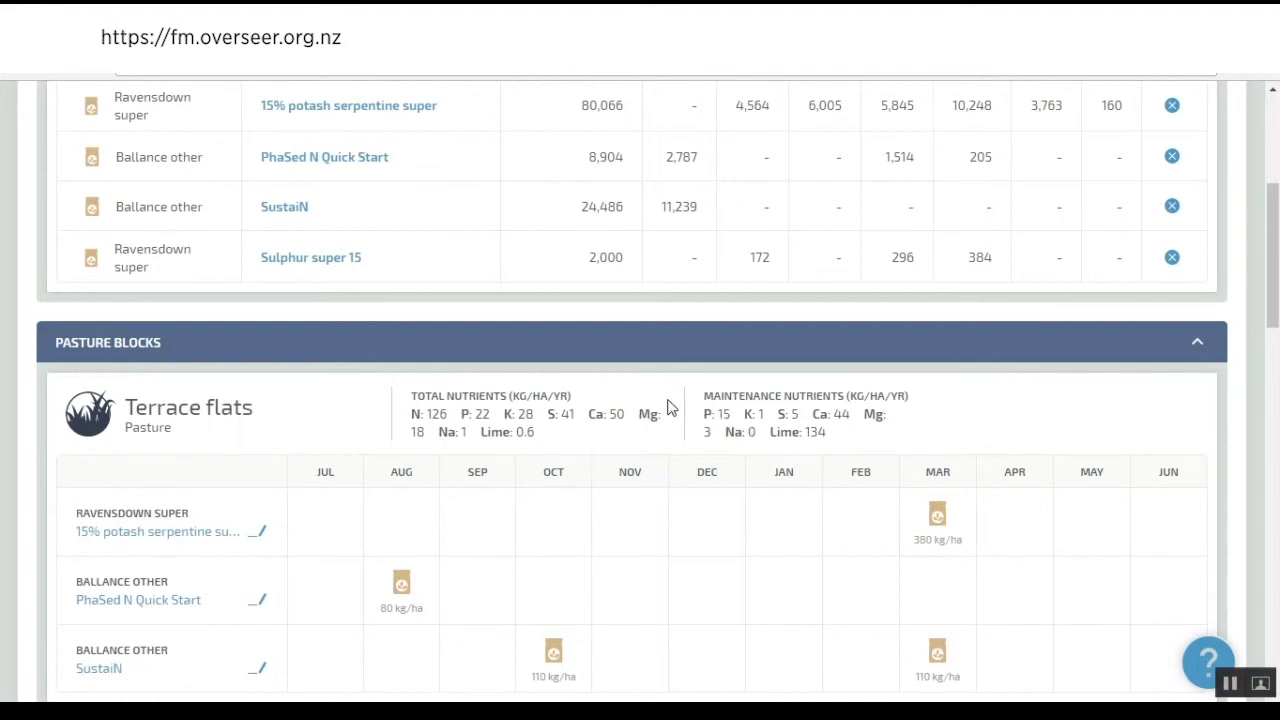
{"action": "scroll", "scroll_direction": "down", "scroll_amount": 3}
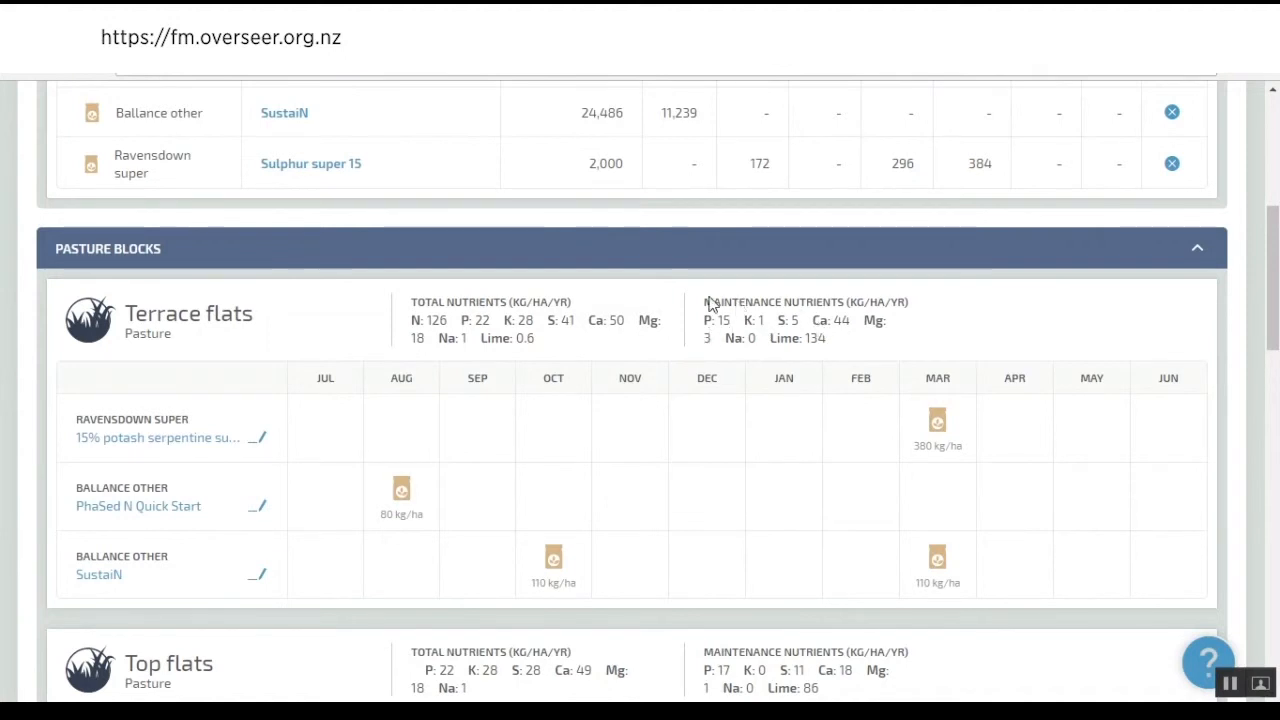
{"action": "mouse_move", "coordinate": [707, 320]}
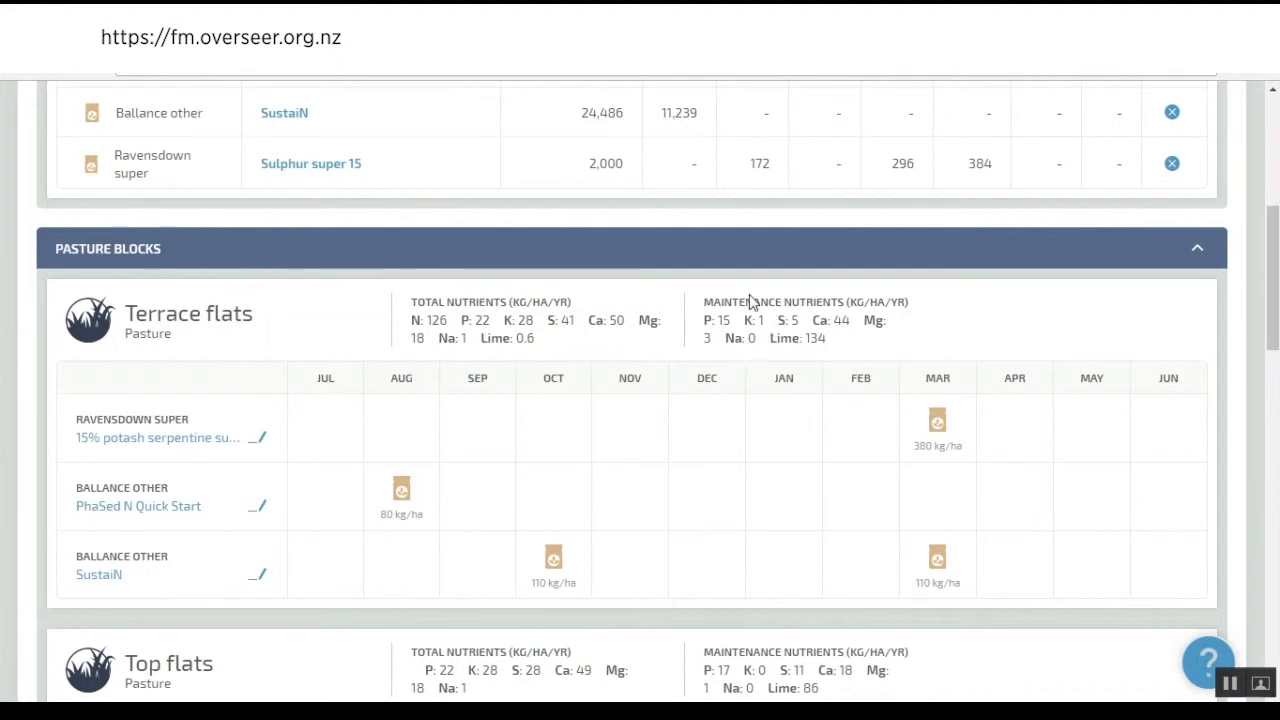
{"action": "mouse_move", "coordinate": [700, 330]}
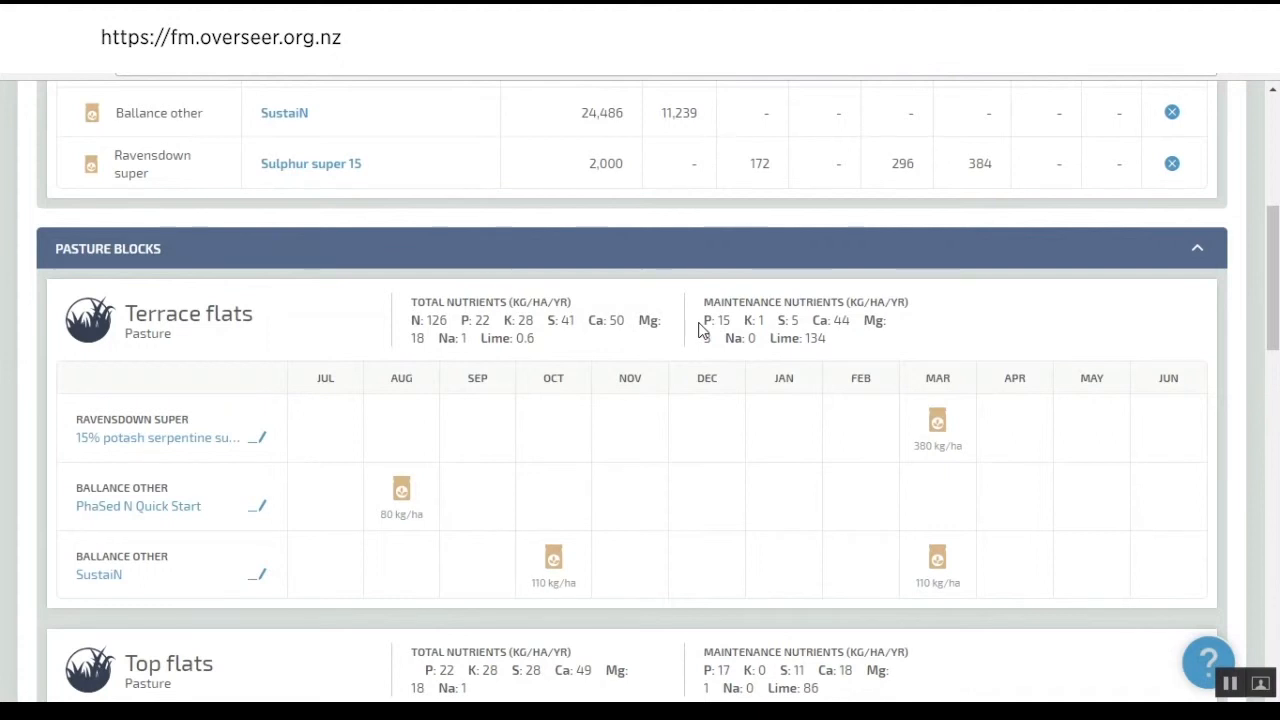
{"action": "mouse_move", "coordinate": [740, 337]}
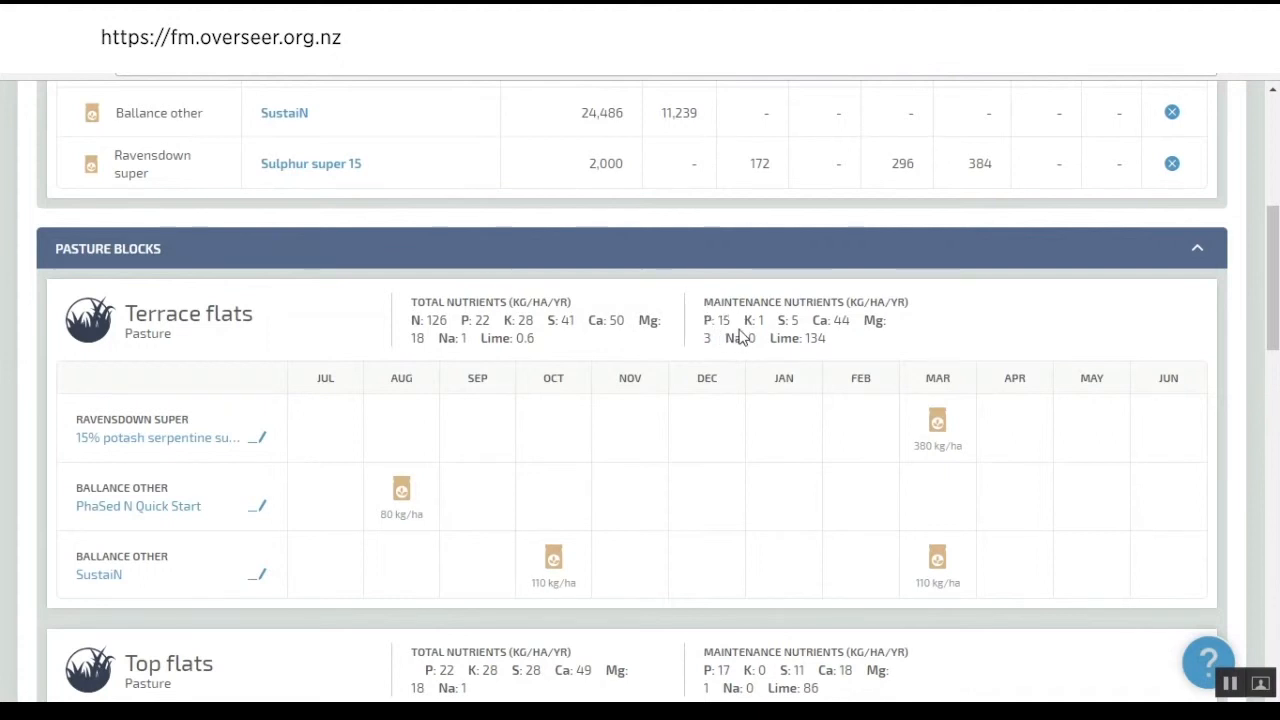
{"action": "mouse_move", "coordinate": [735, 330]}
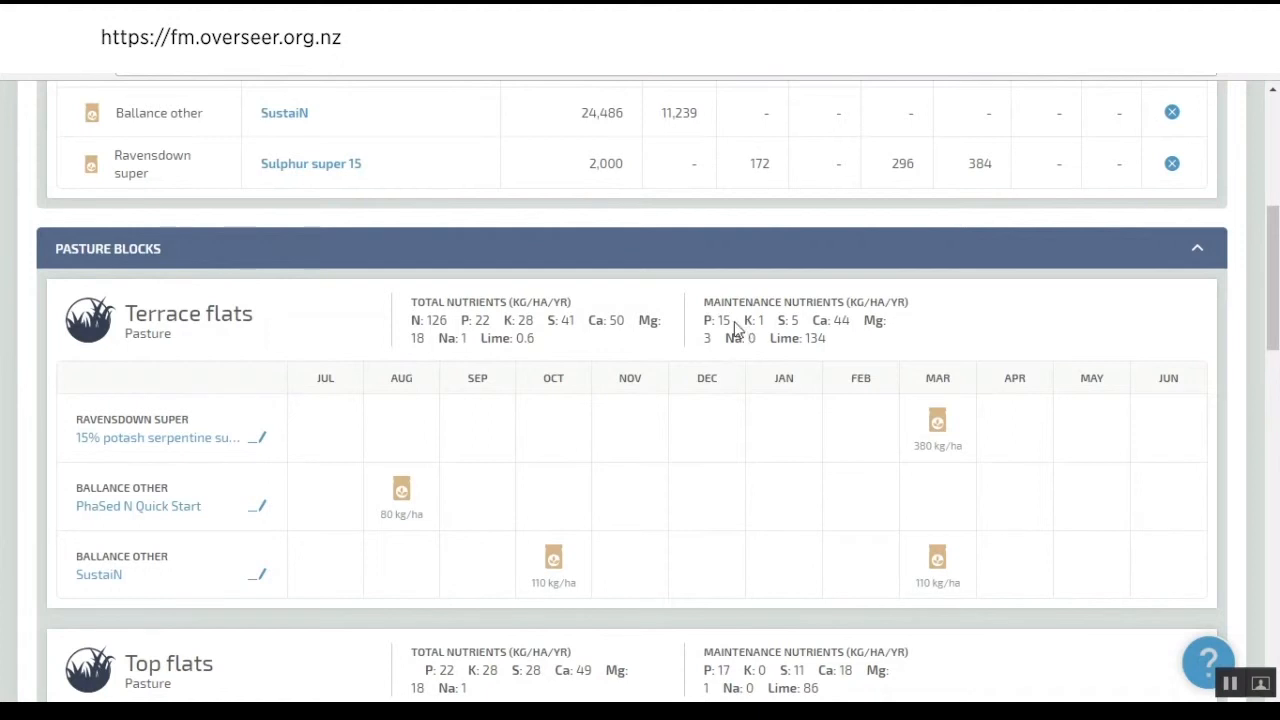
{"action": "mouse_move", "coordinate": [670, 318]}
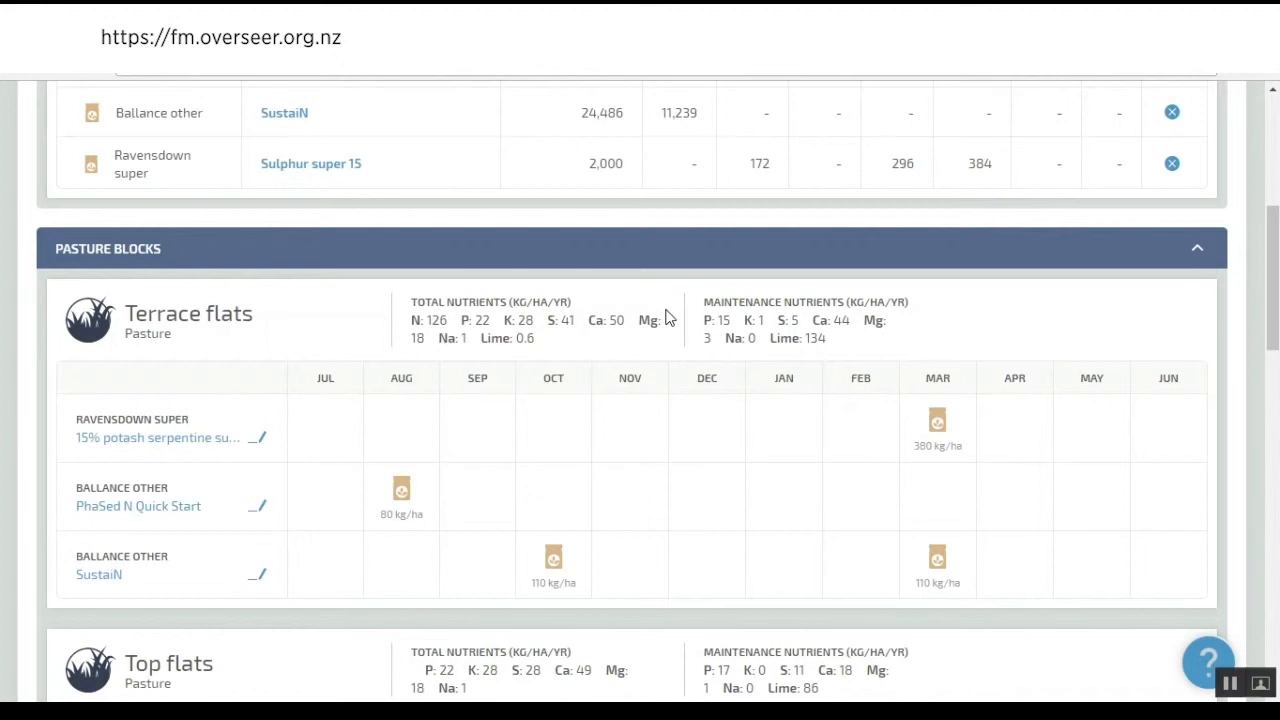
{"action": "mouse_move", "coordinate": [700, 315]}
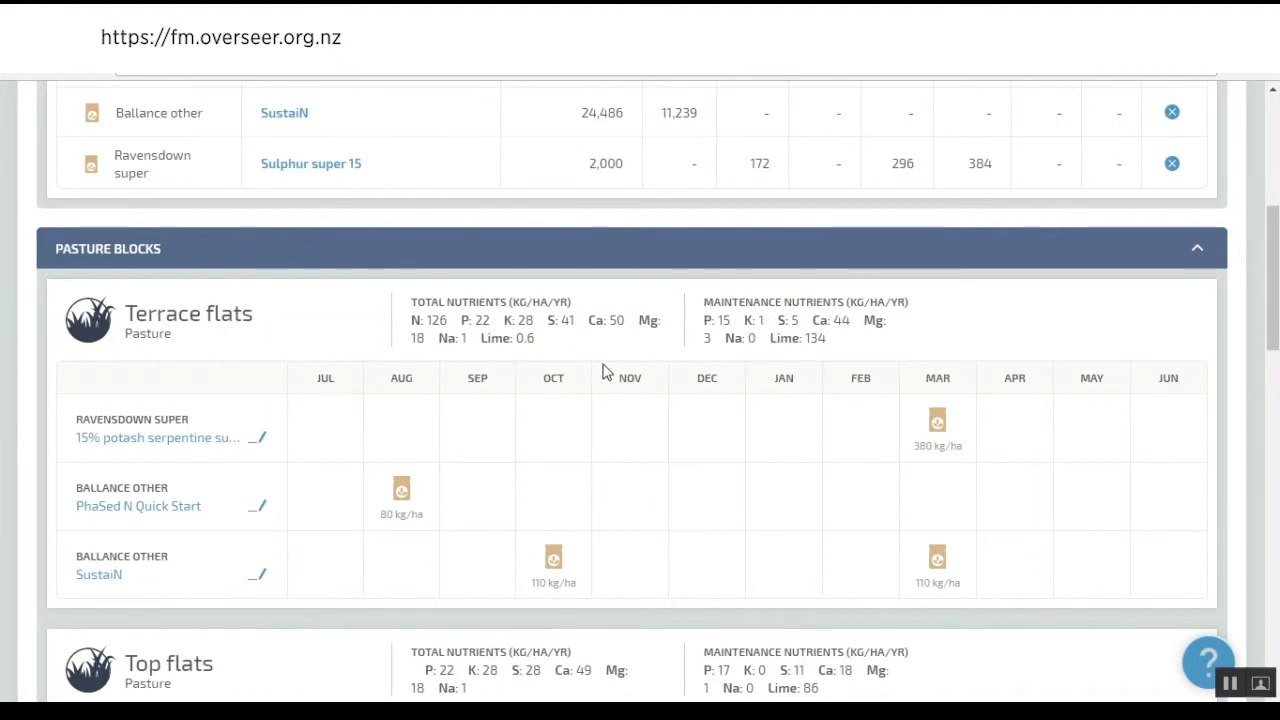
{"action": "mouse_move", "coordinate": [800, 330]}
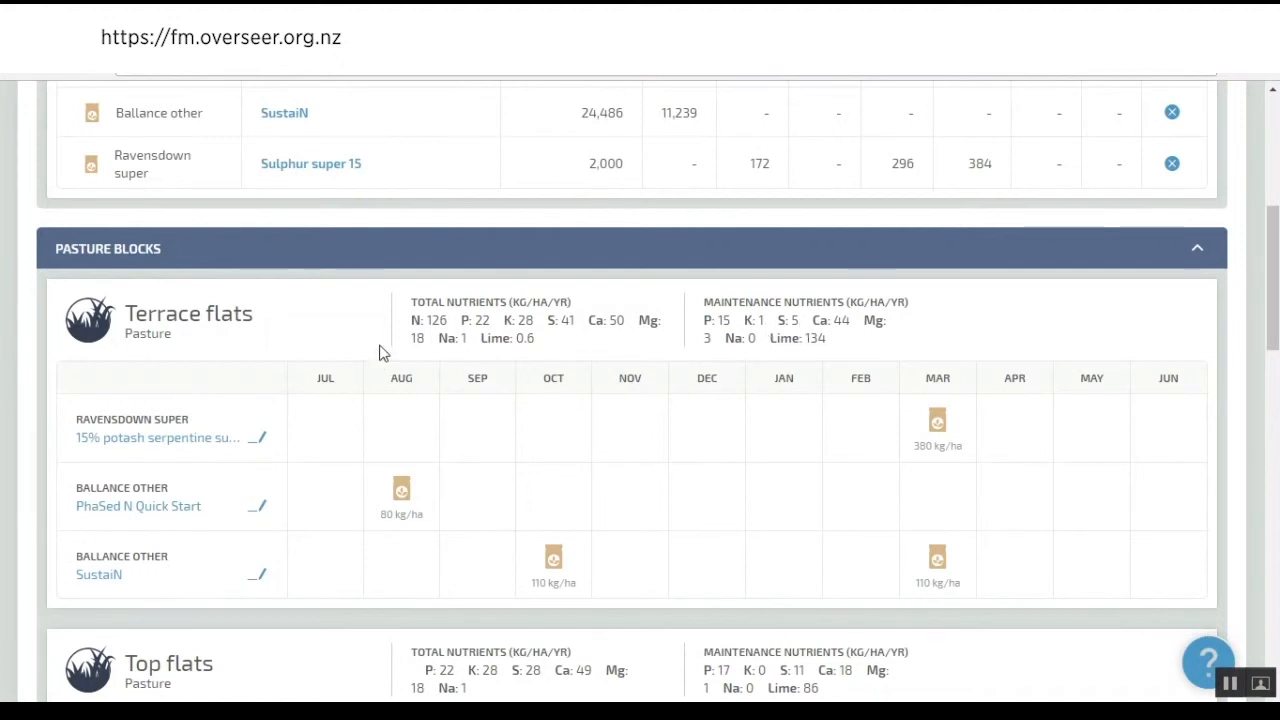
{"action": "mouse_move", "coordinate": [387, 340]}
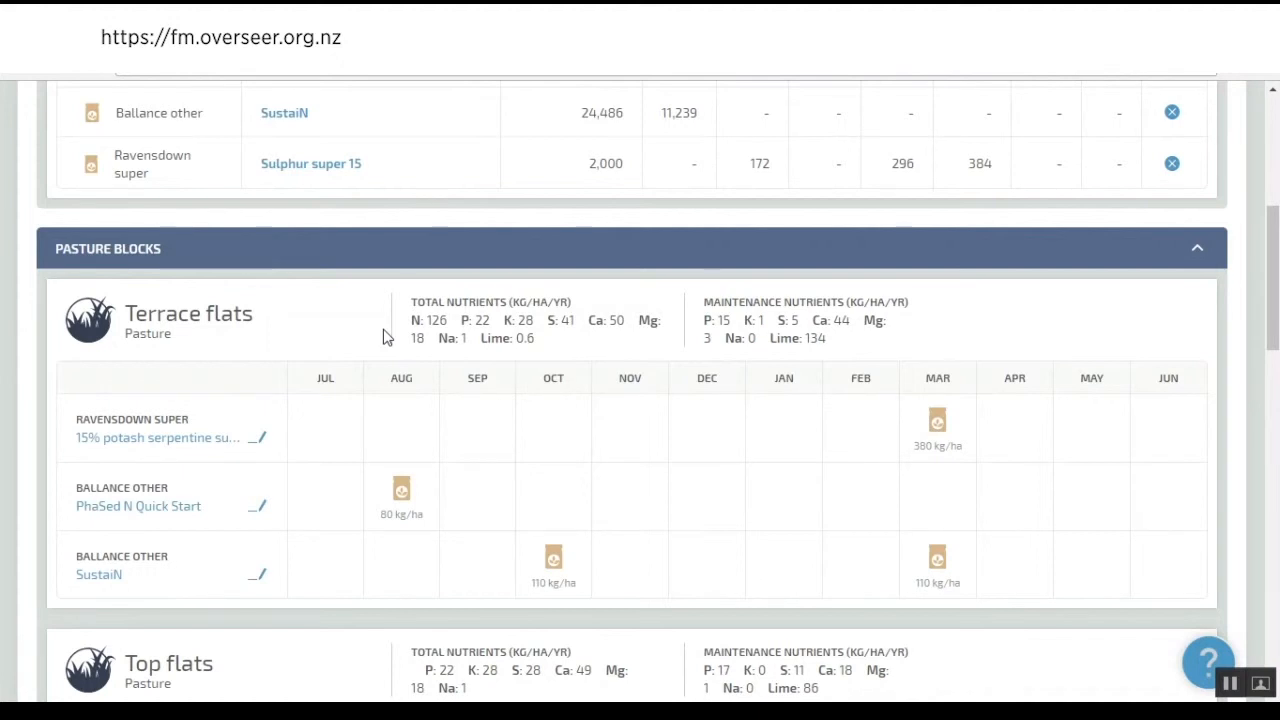
{"action": "mouse_move", "coordinate": [396, 571]}
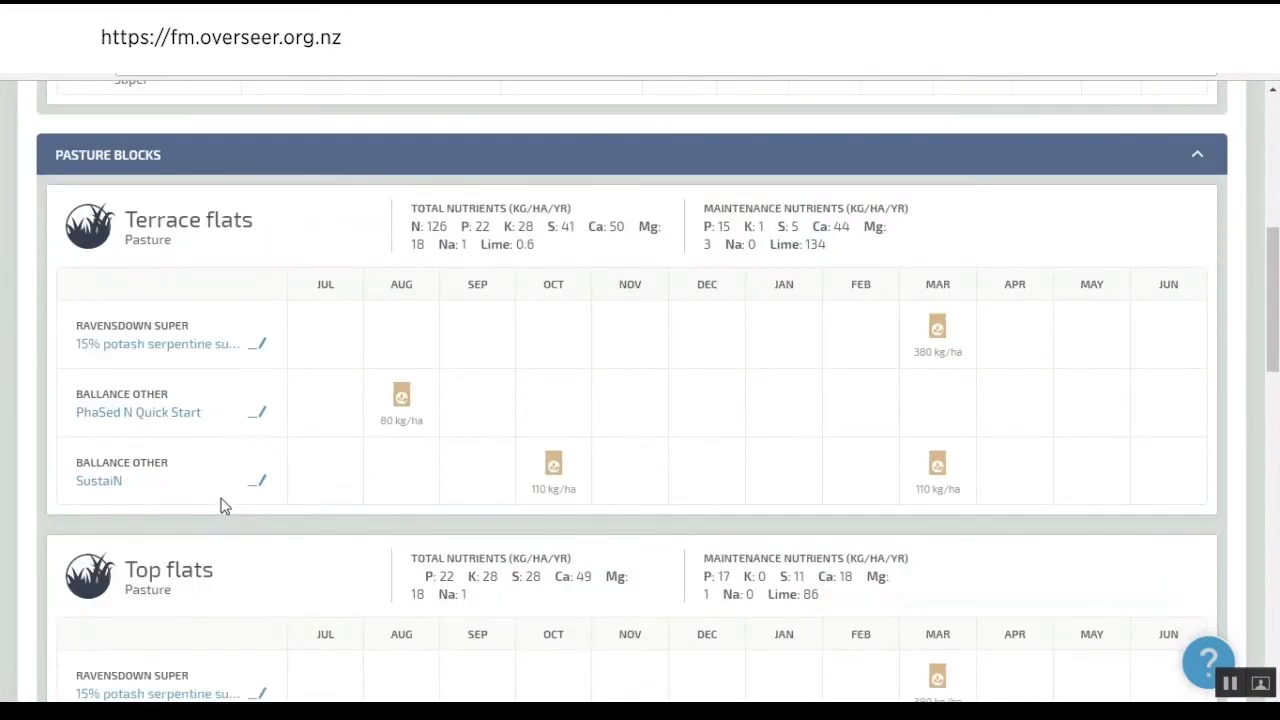
{"action": "mouse_move", "coordinate": [420, 337]}
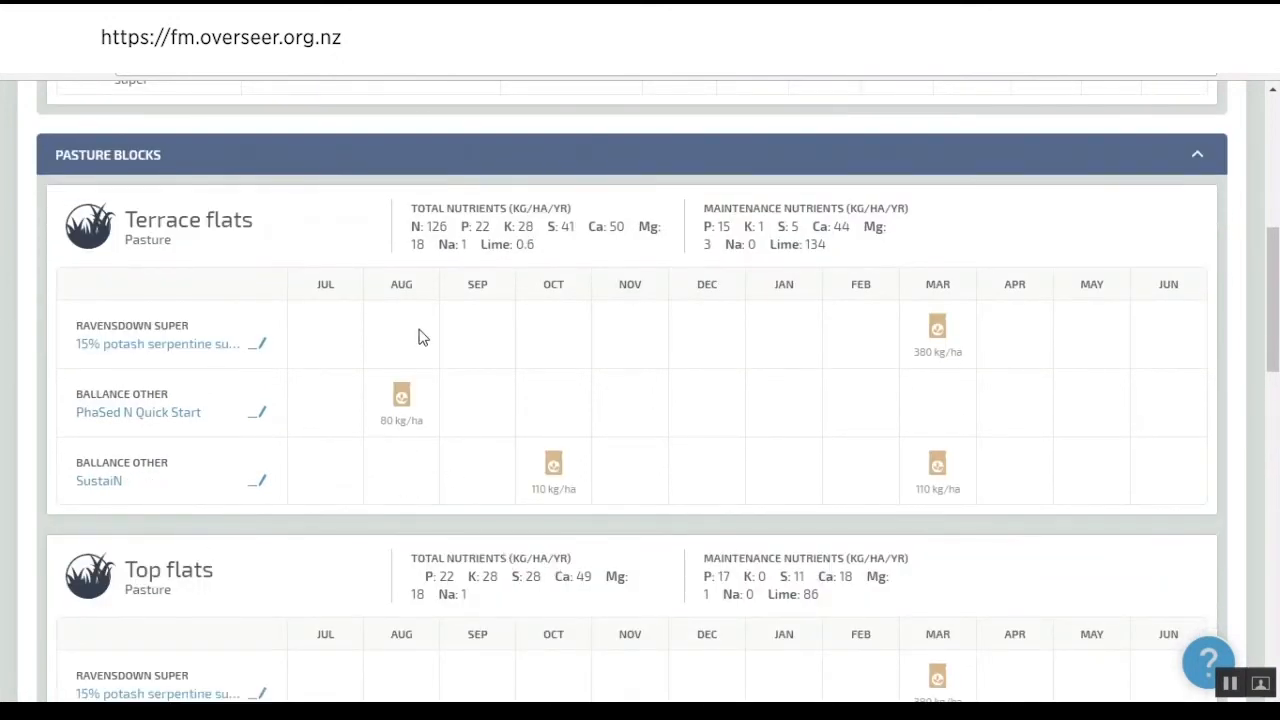
{"action": "mouse_move", "coordinate": [323, 238]}
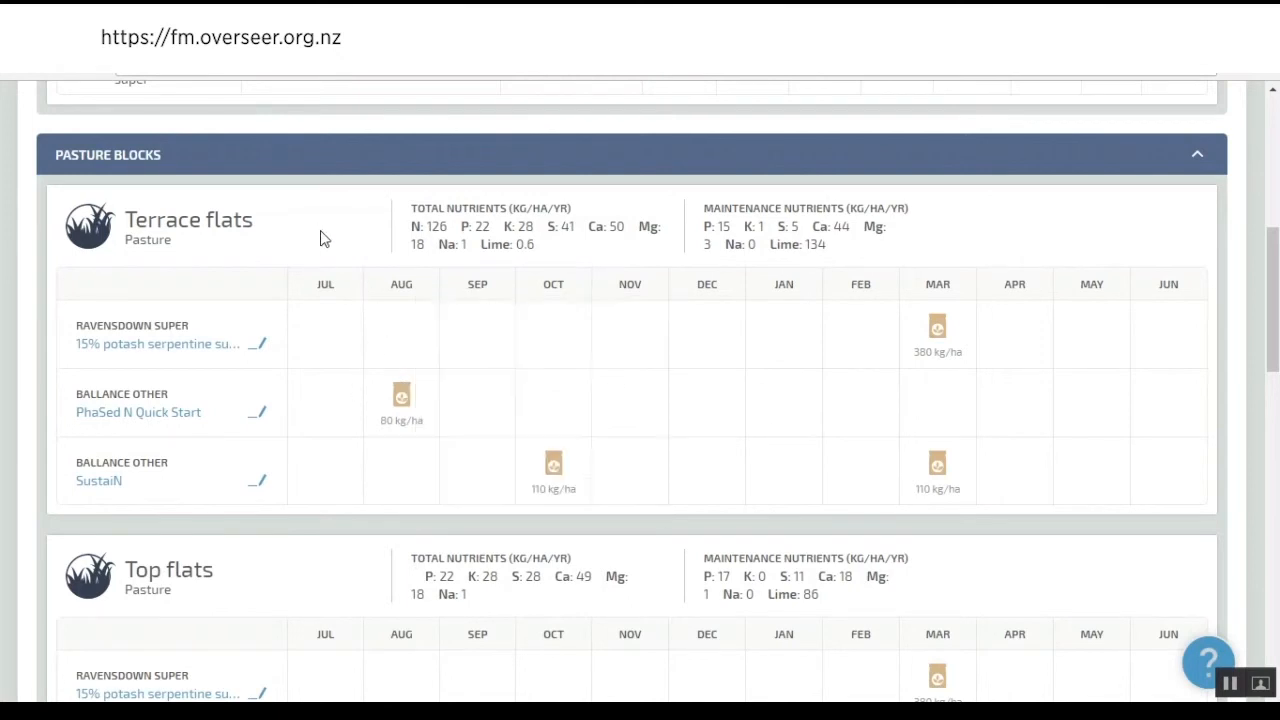
{"action": "mouse_move", "coordinate": [437, 243]}
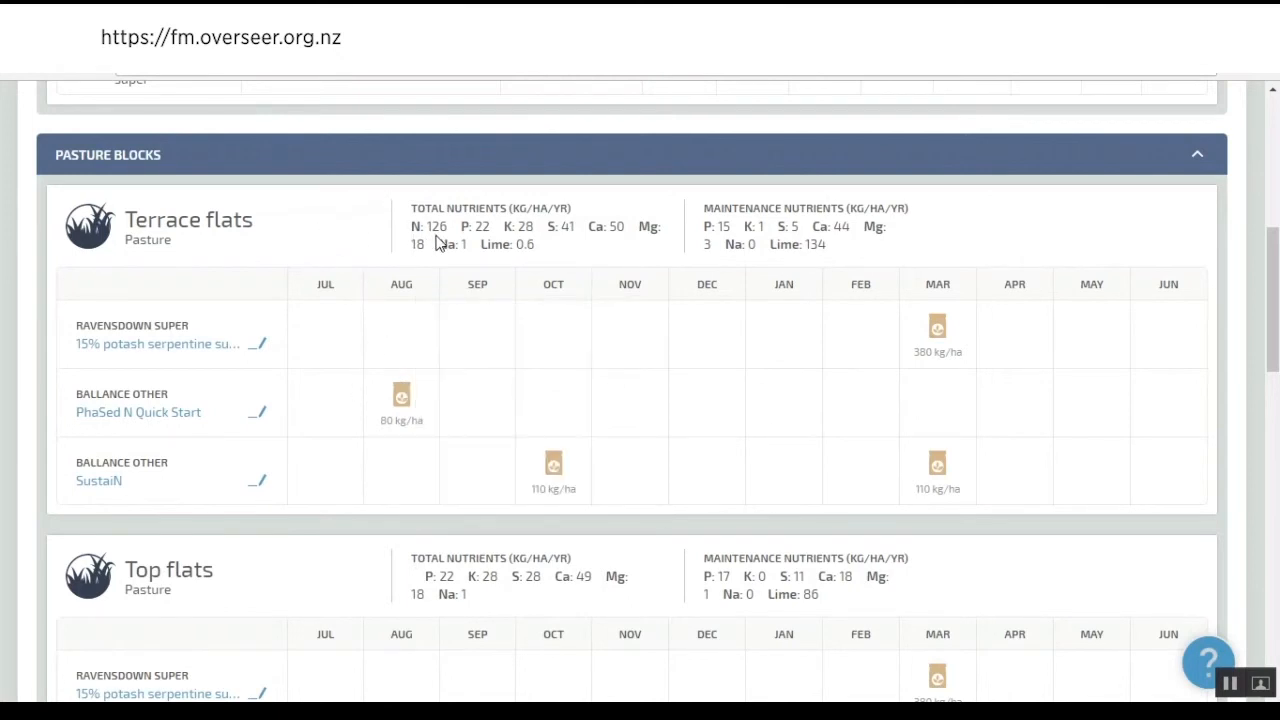
{"action": "mouse_move", "coordinate": [425, 230]}
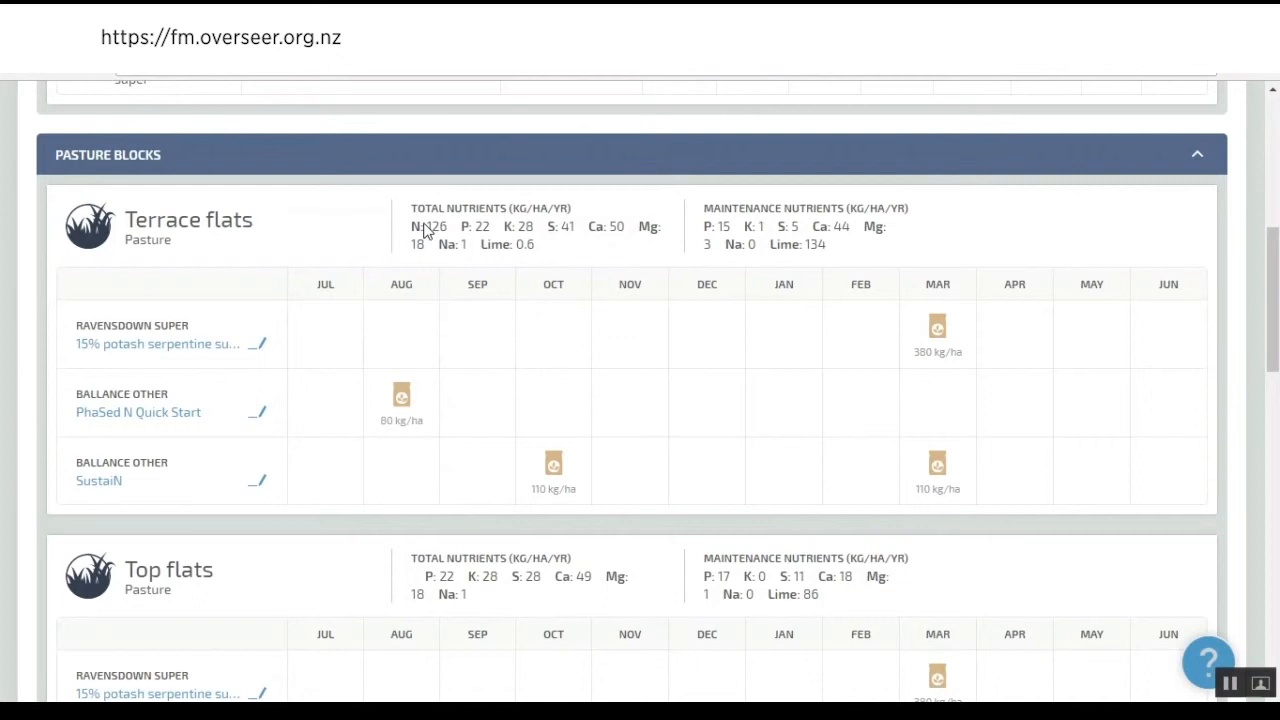
{"action": "mouse_move", "coordinate": [593, 502]}
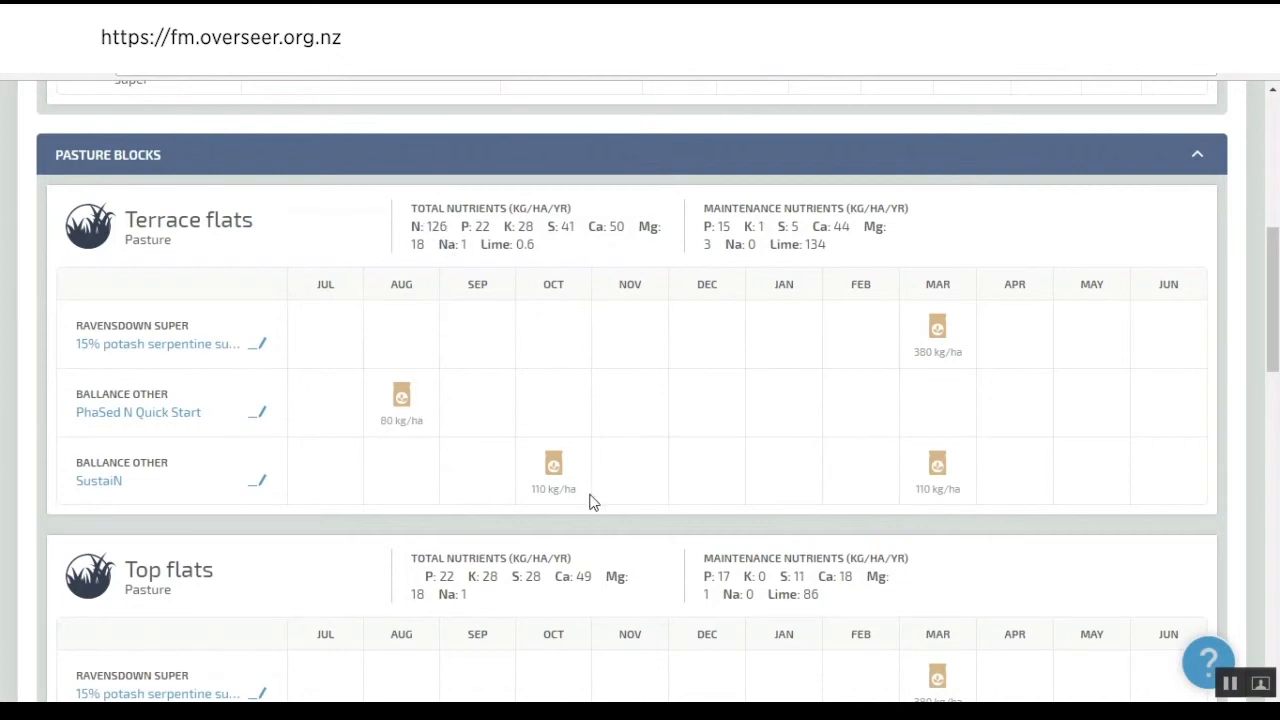
{"action": "mouse_move", "coordinate": [409, 505]}
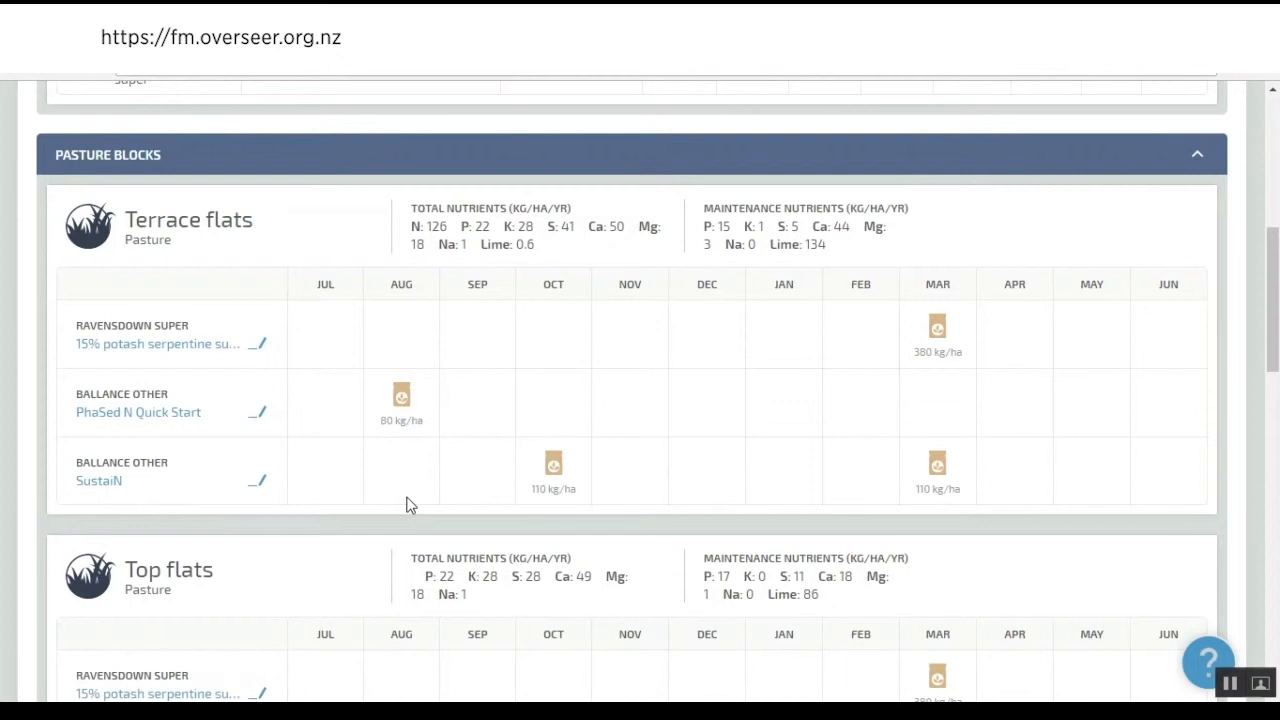
{"action": "mouse_move", "coordinate": [407, 440]}
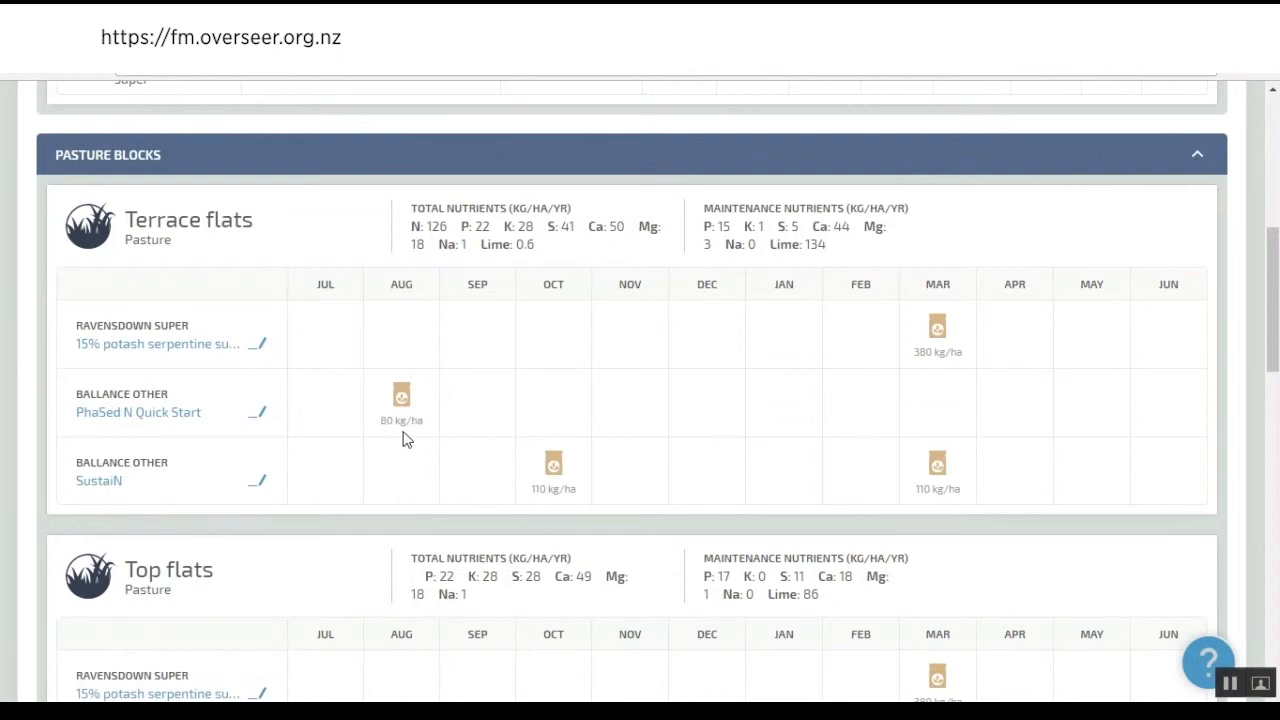
{"action": "mouse_move", "coordinate": [541, 517]}
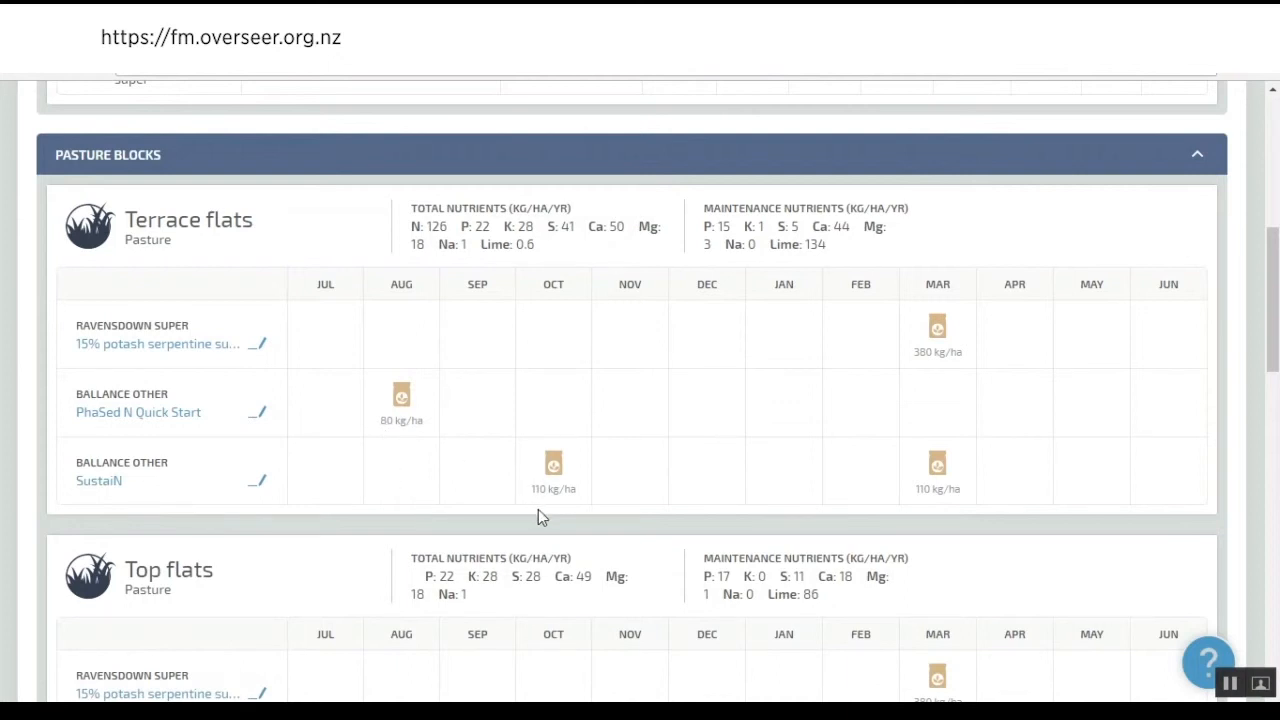
{"action": "mouse_move", "coordinate": [430, 431]}
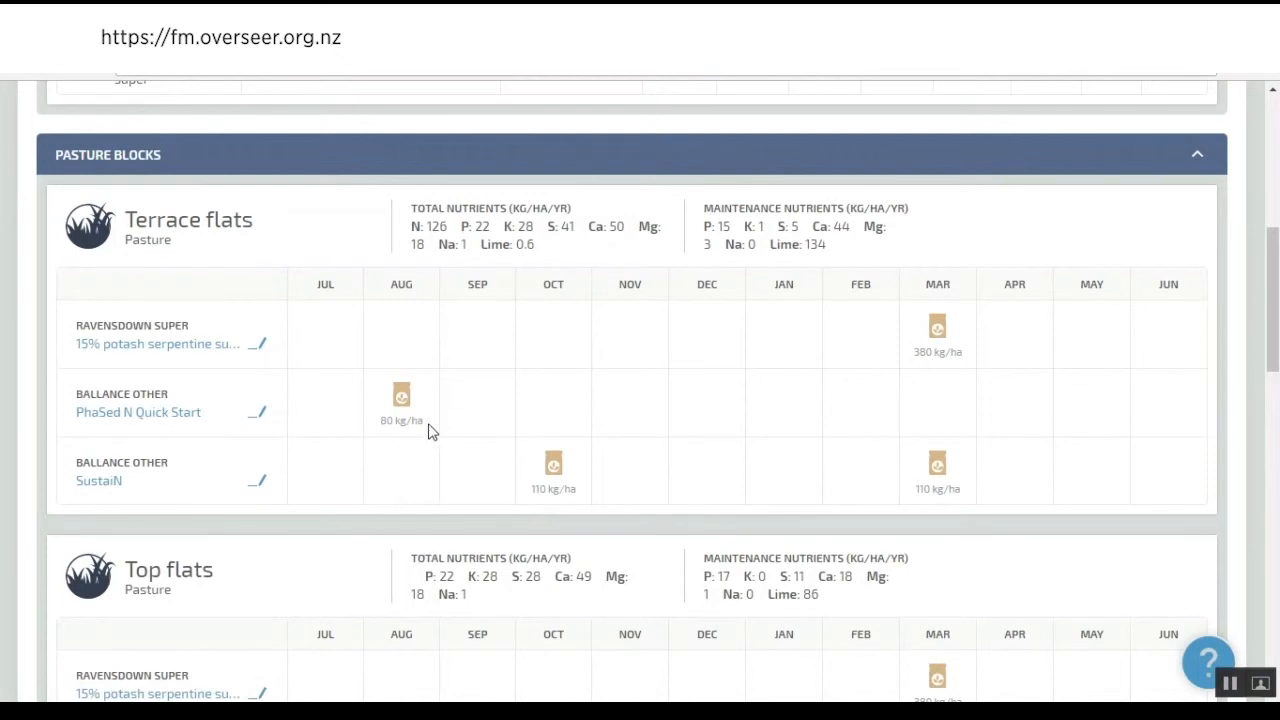
{"action": "scroll", "scroll_direction": "down", "scroll_amount": 3}
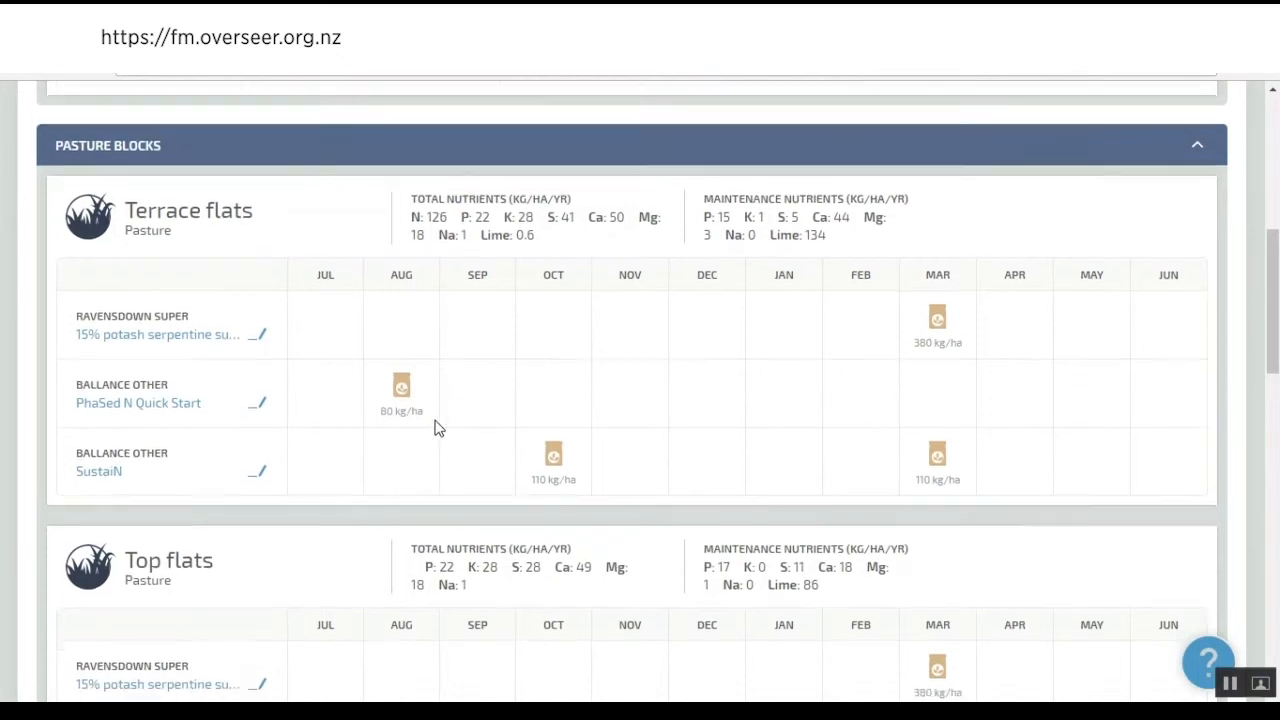
{"action": "scroll", "scroll_direction": "down", "scroll_amount": 3}
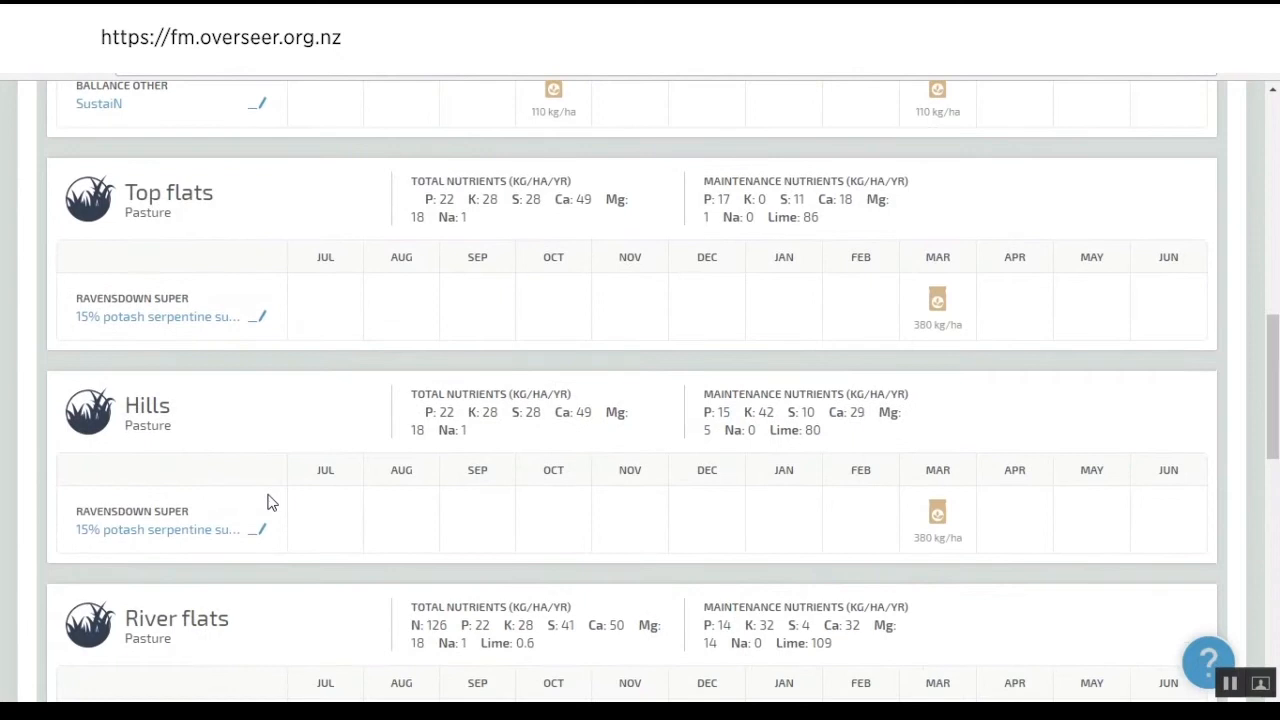
{"action": "scroll", "scroll_direction": "down", "scroll_amount": 3}
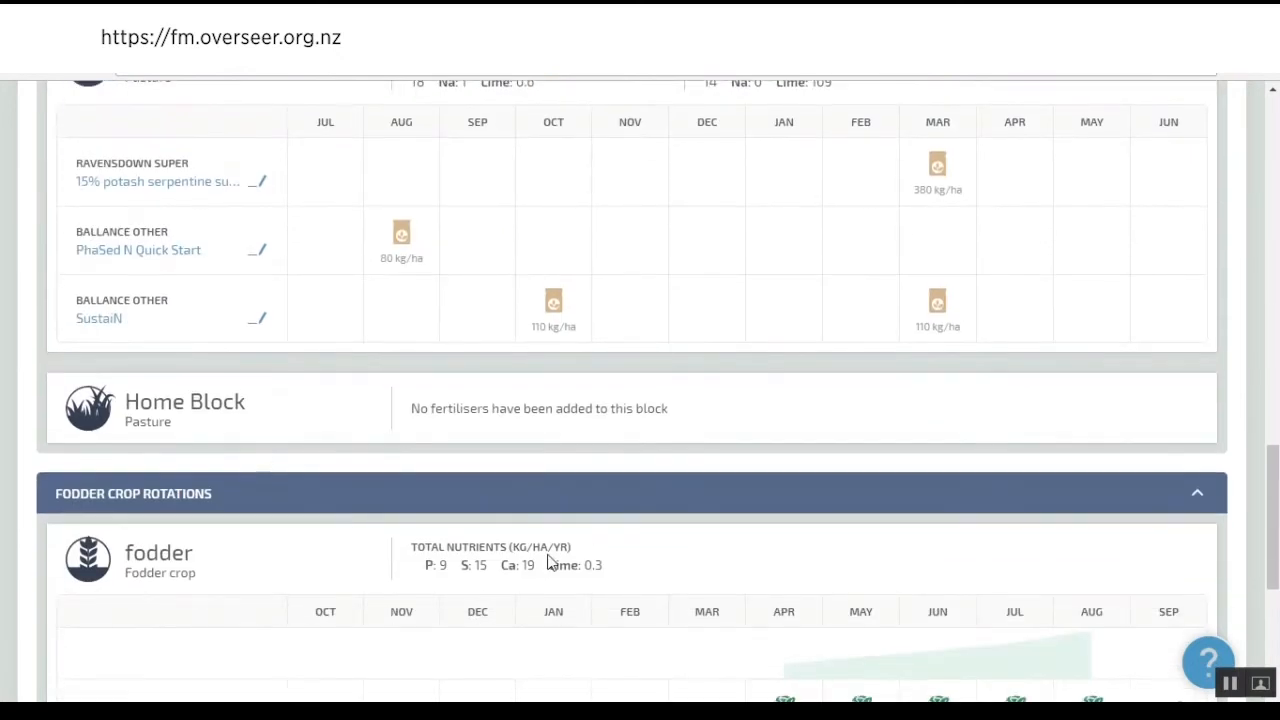
{"action": "mouse_move", "coordinate": [780, 558]}
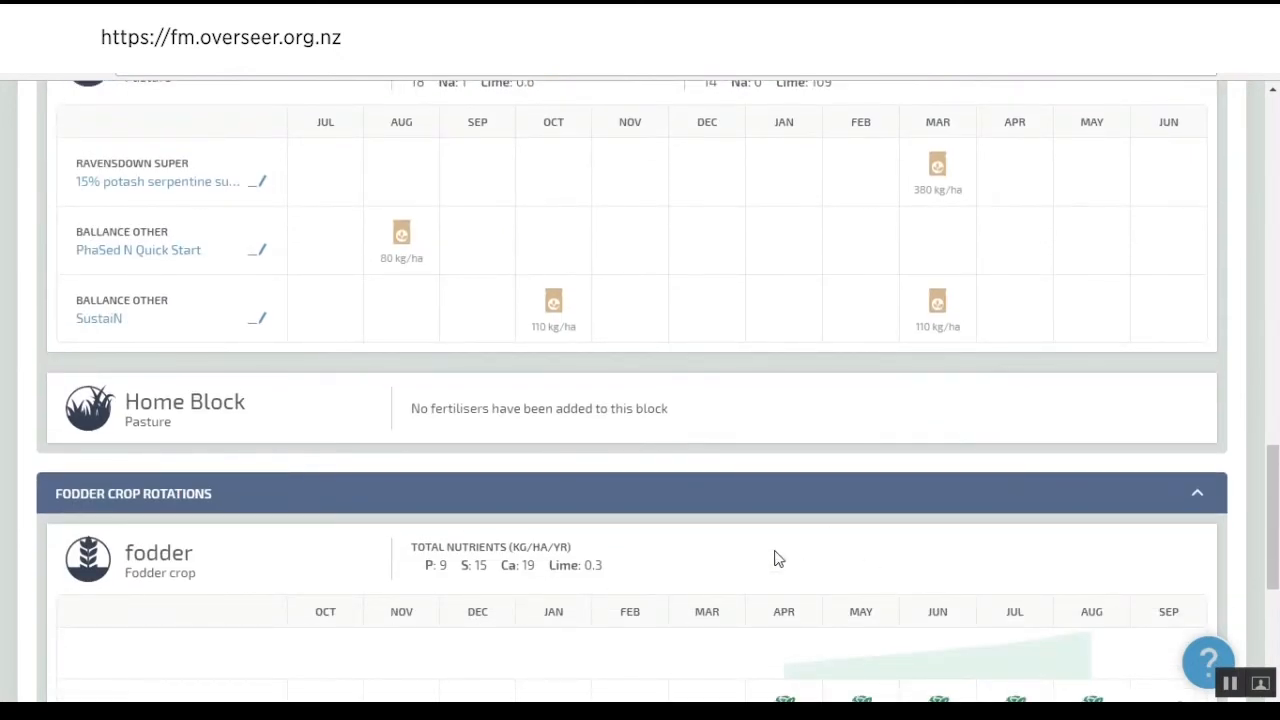
{"action": "mouse_move", "coordinate": [765, 579]}
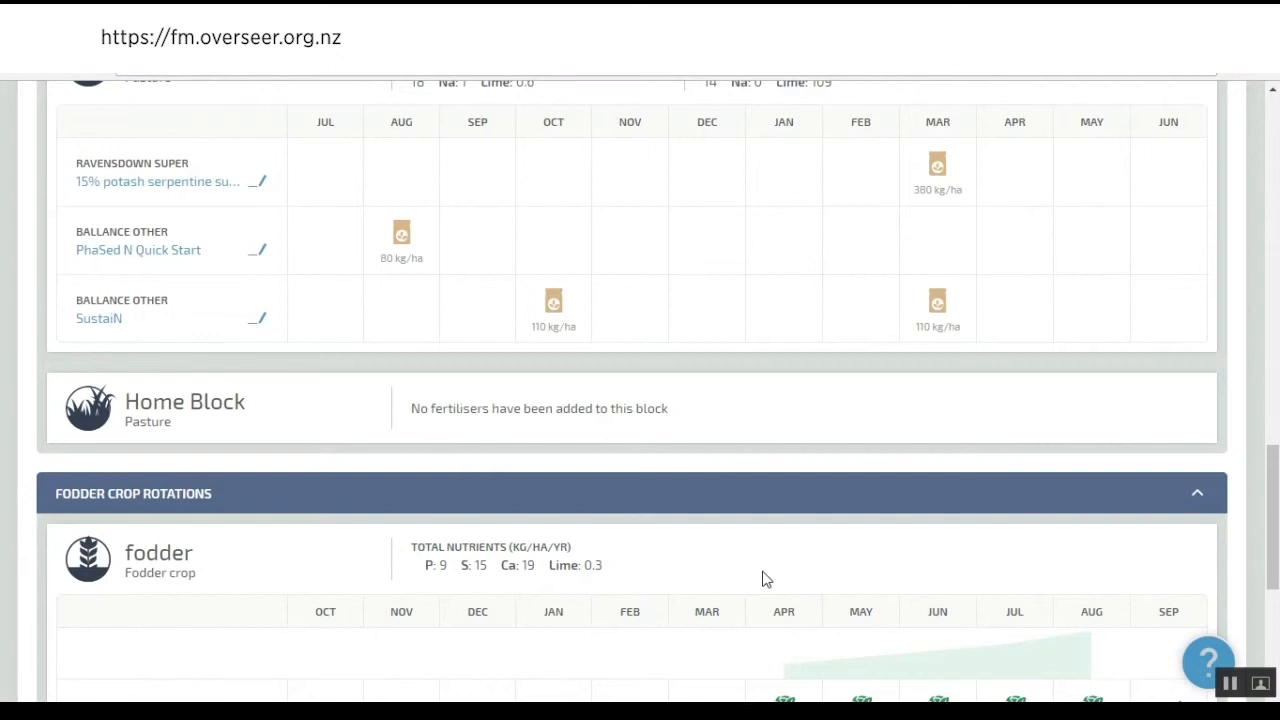
{"action": "mouse_move", "coordinate": [285, 556]}
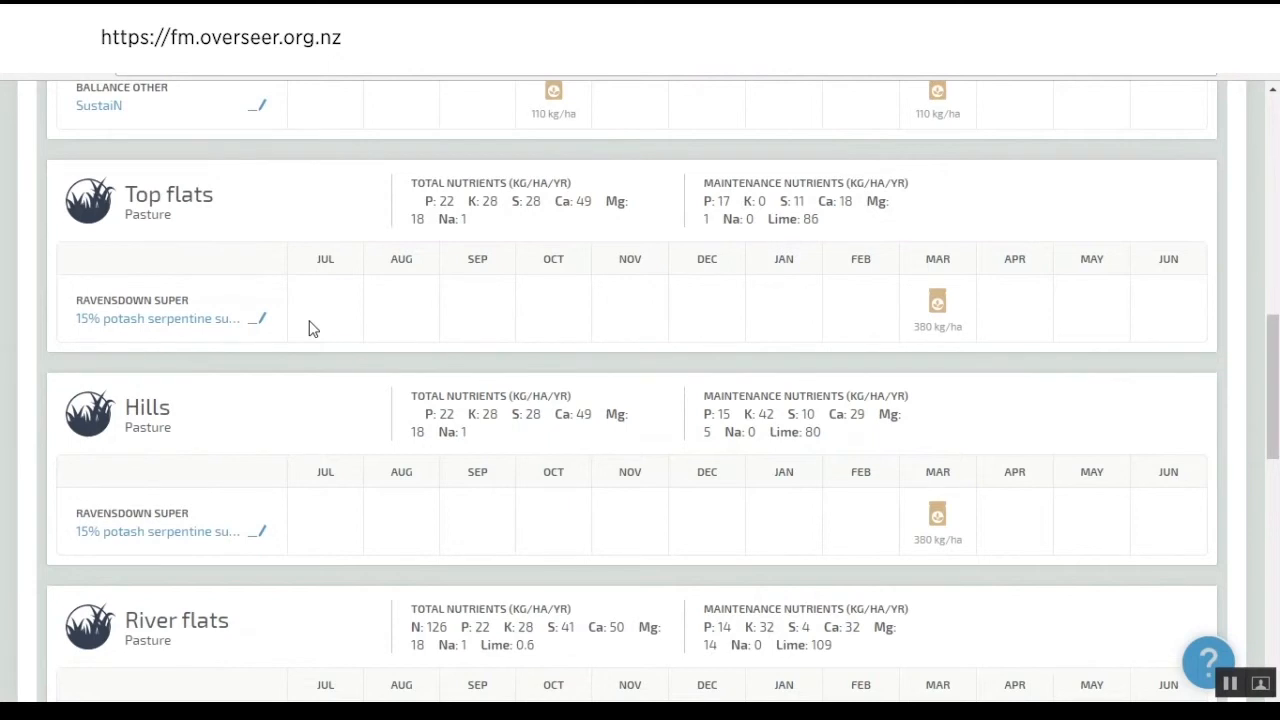
{"action": "scroll", "scroll_direction": "down", "scroll_amount": 3}
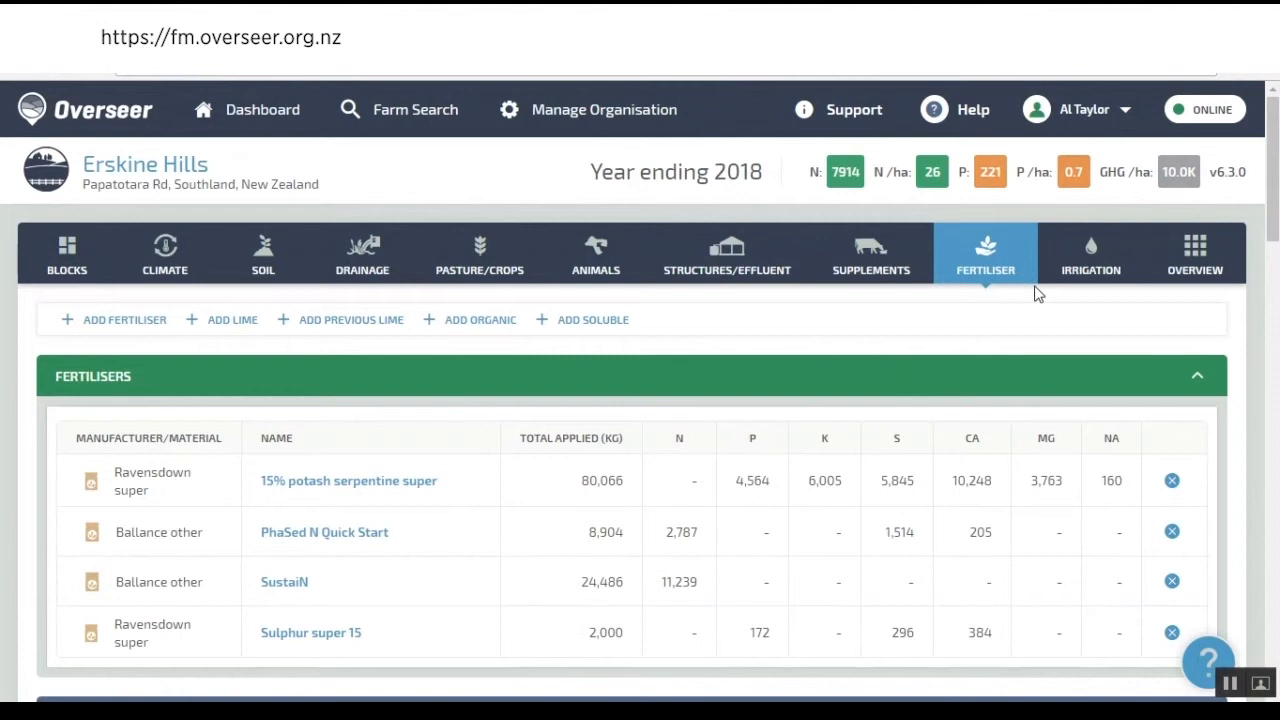
{"action": "left_click", "coordinate": [1090, 253]}
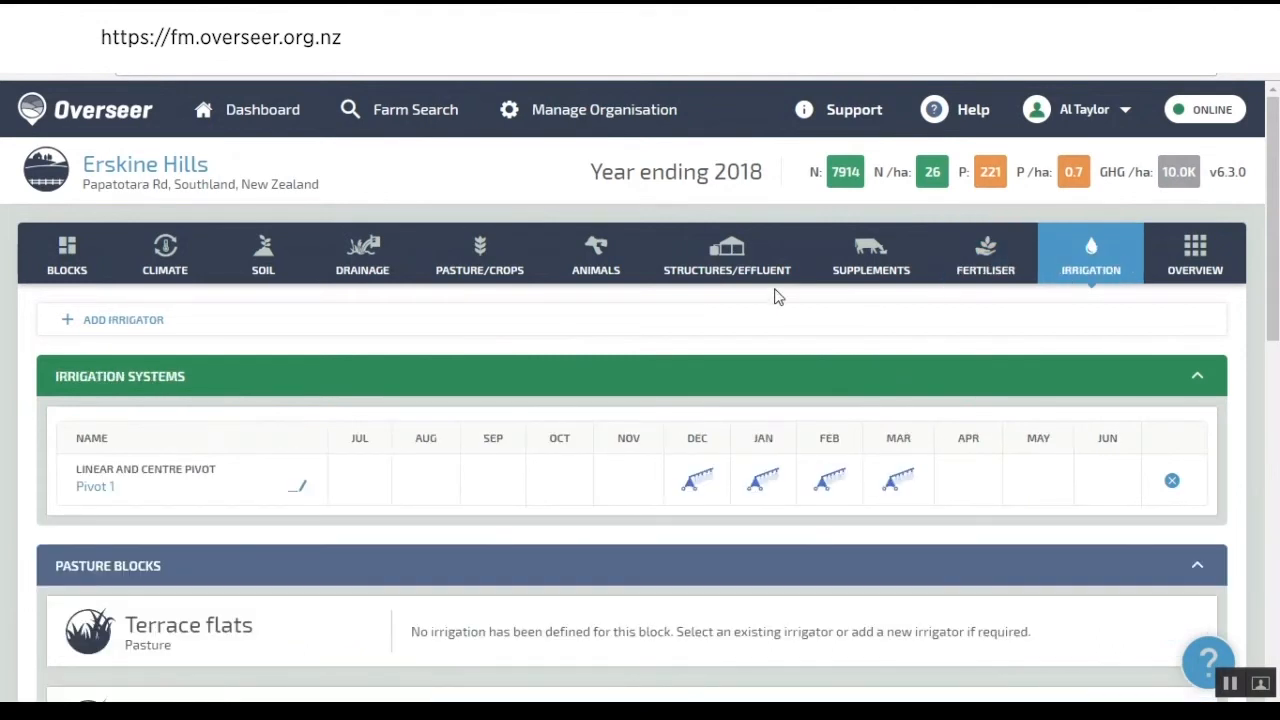
{"action": "scroll", "scroll_direction": "down", "scroll_amount": 3}
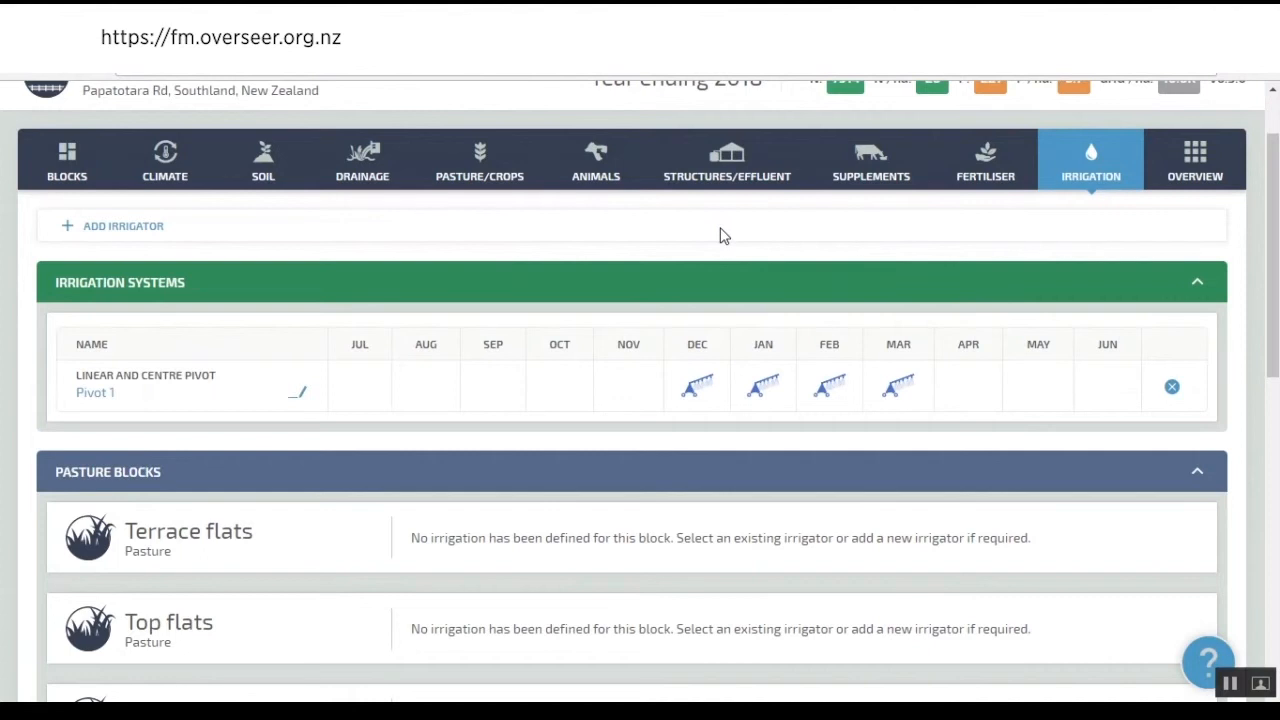
{"action": "mouse_move", "coordinate": [714, 231]}
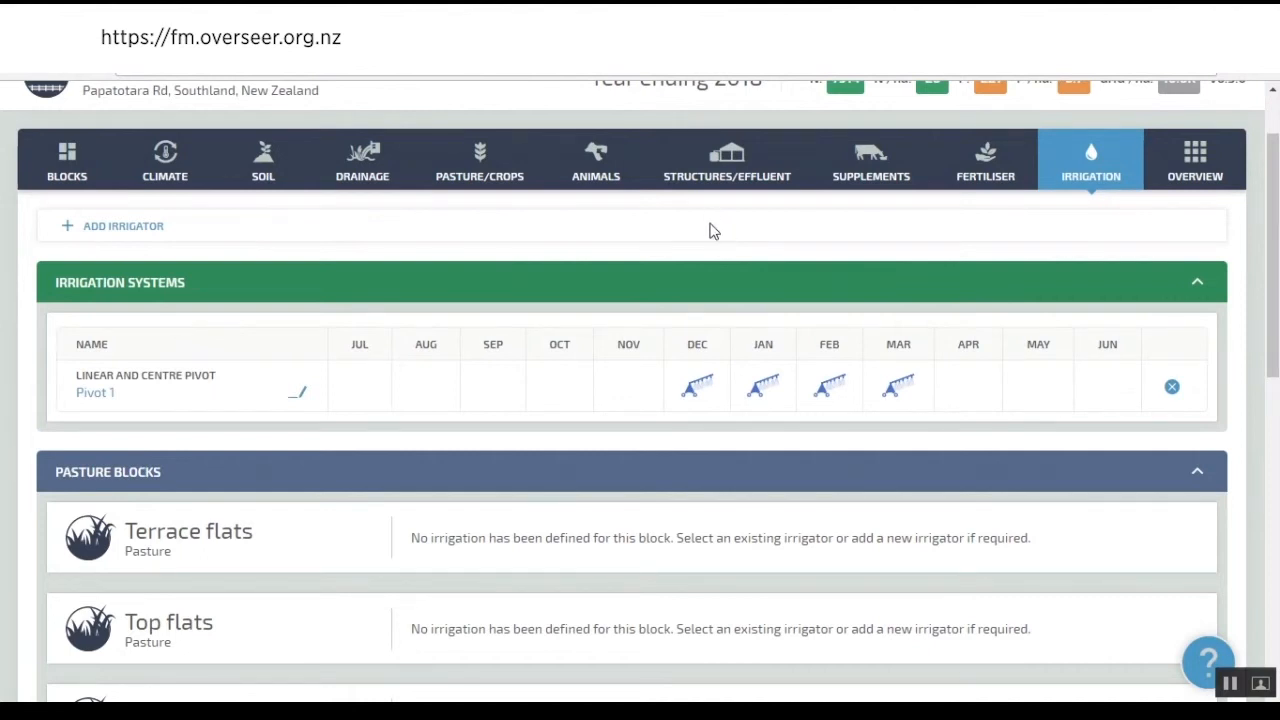
{"action": "scroll", "scroll_direction": "down", "scroll_amount": 3}
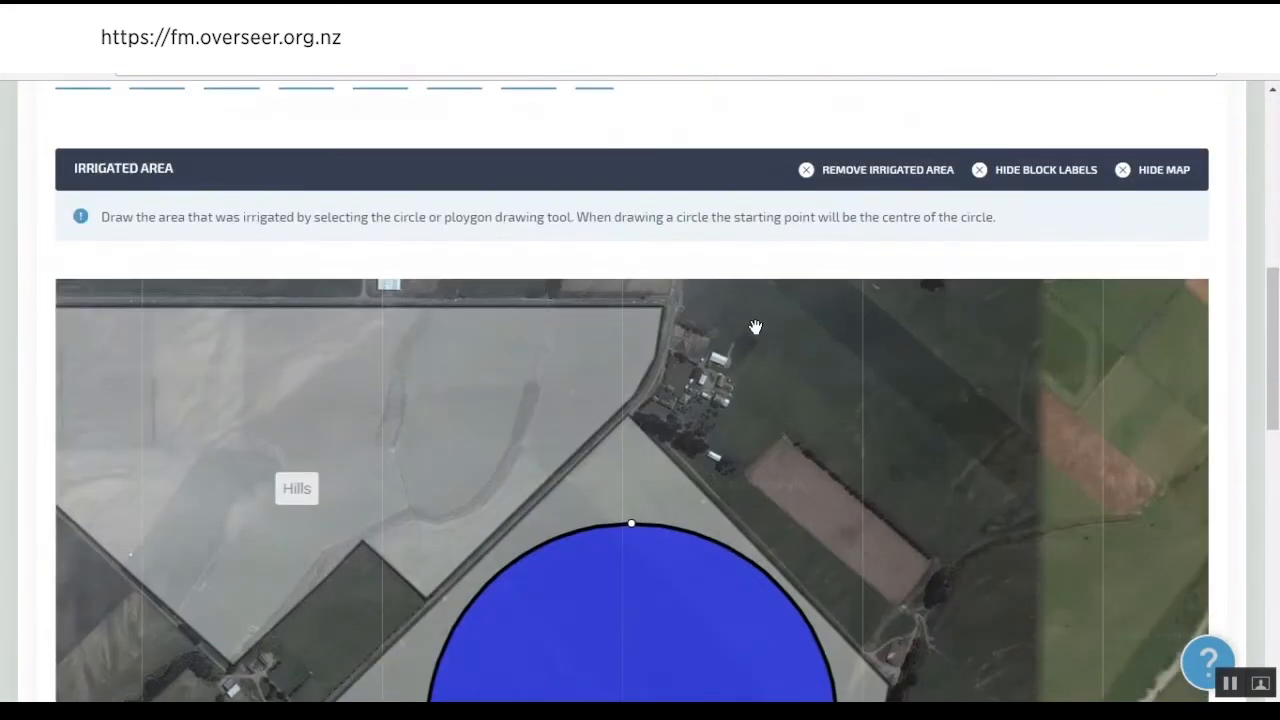
- Scroll through Pivot 1's Irrigated Area map to inspect the circle over River flats
{"action": "scroll", "scroll_direction": "down", "scroll_amount": 3}
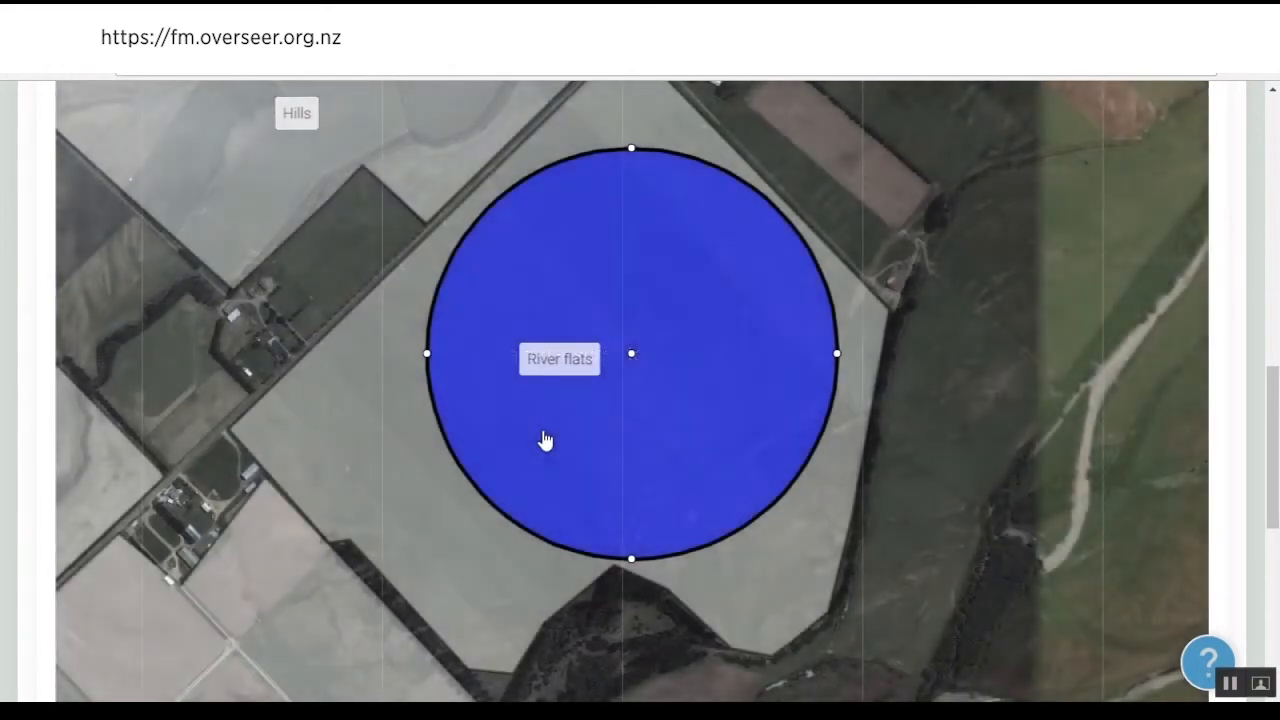
{"action": "mouse_move", "coordinate": [670, 255]}
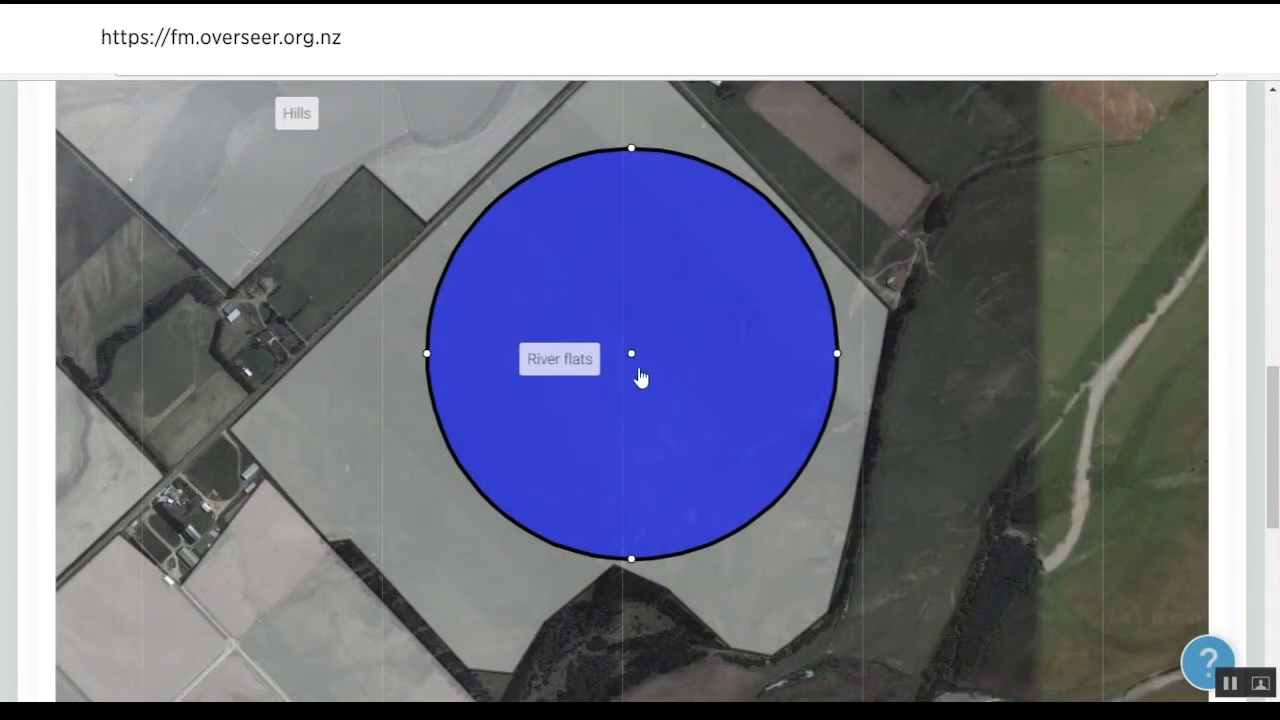
{"action": "mouse_move", "coordinate": [585, 245]}
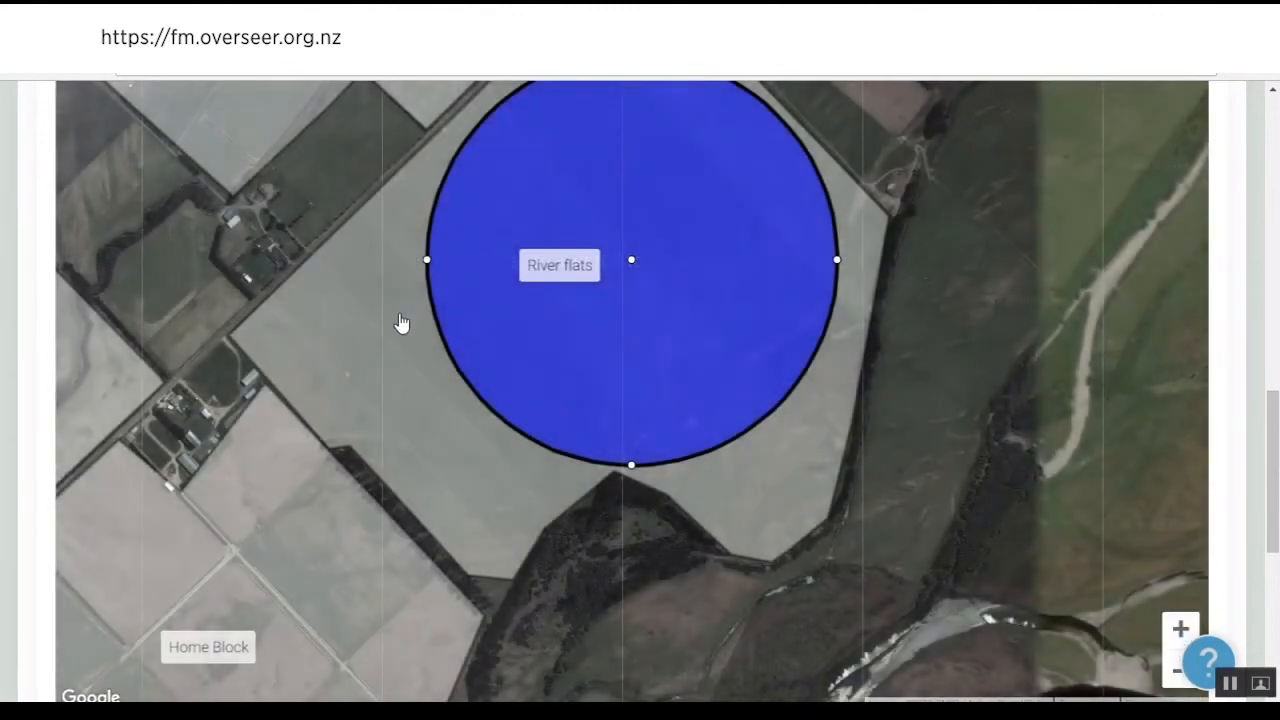
{"action": "mouse_move", "coordinate": [798, 490]}
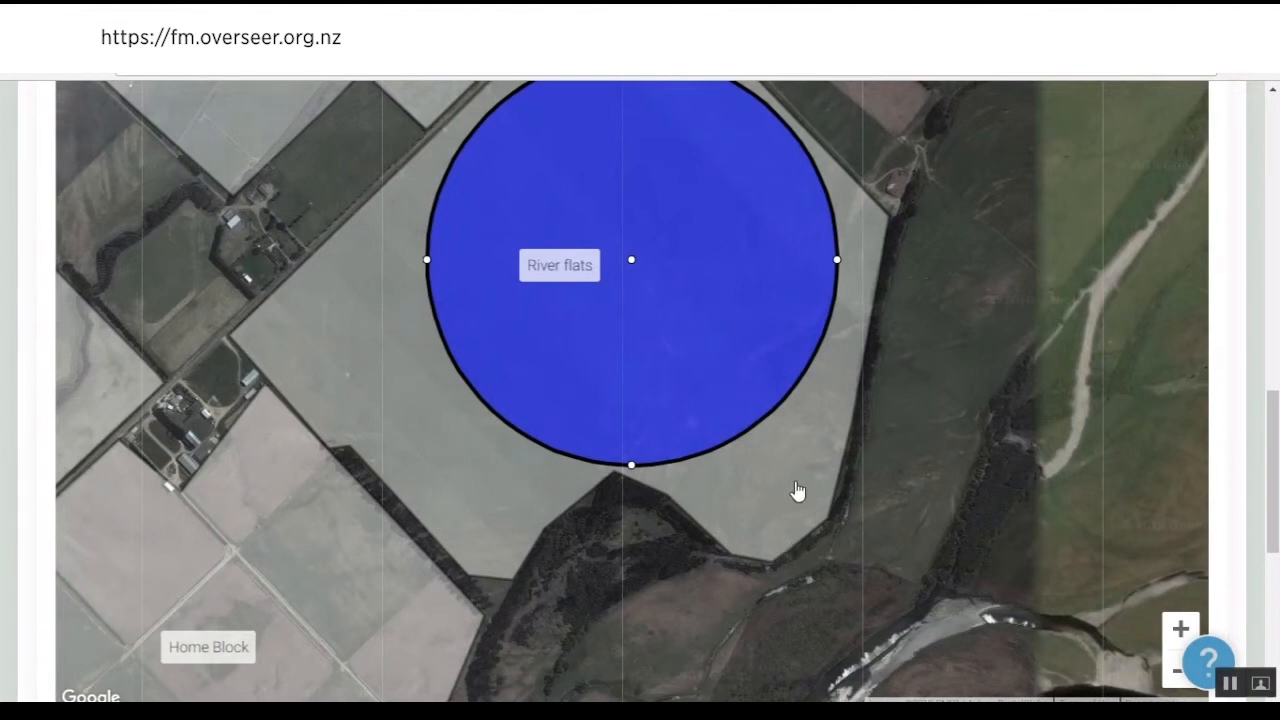
{"action": "scroll", "scroll_direction": "down", "scroll_amount": 3}
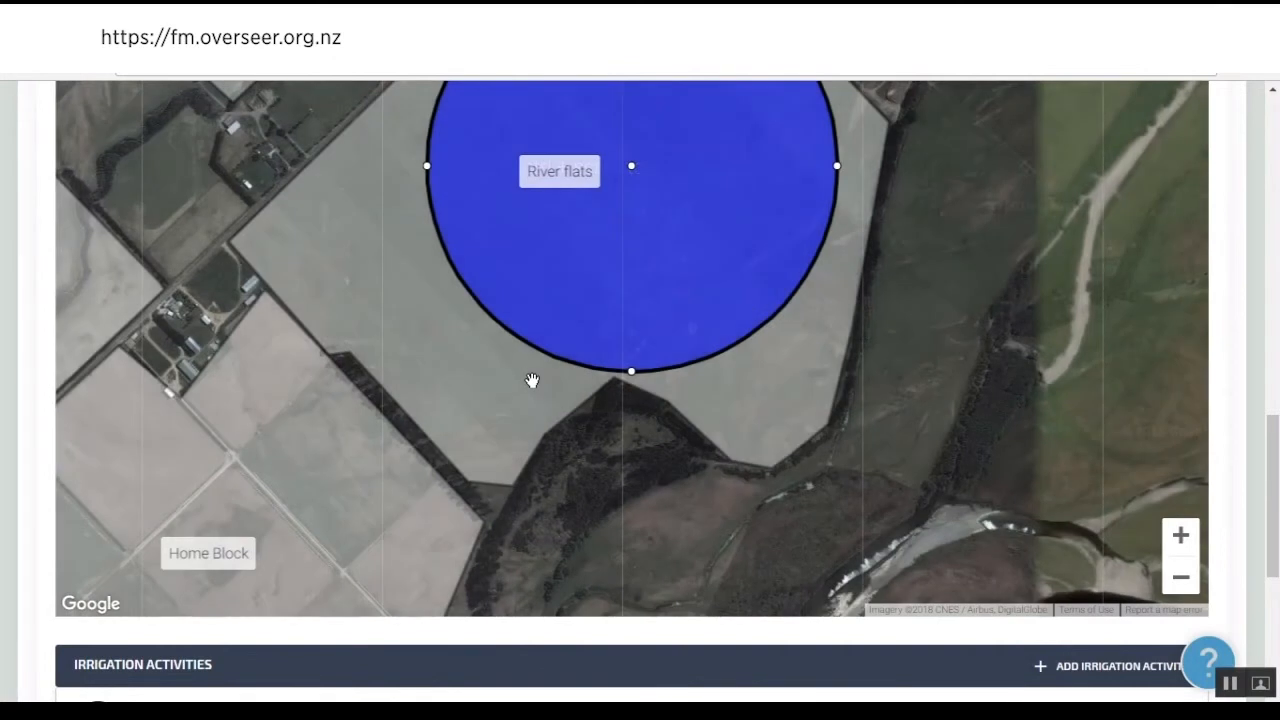
{"action": "mouse_move", "coordinate": [533, 388]}
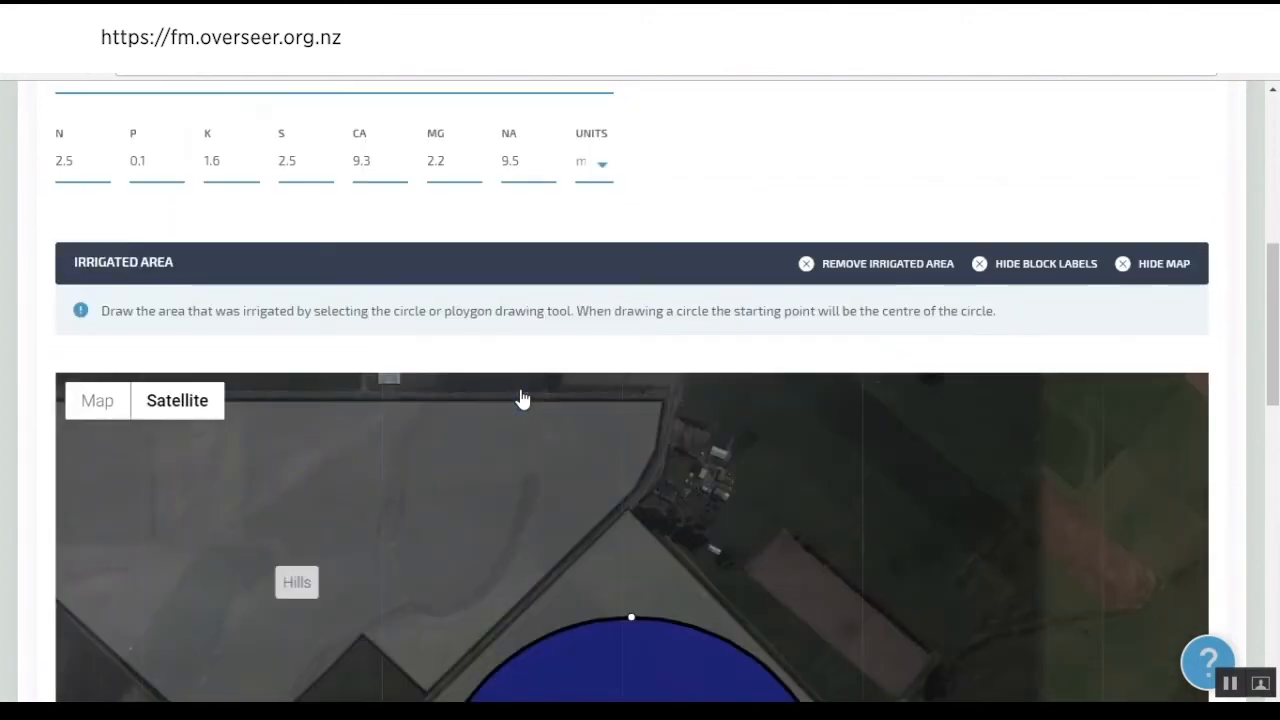
{"action": "scroll", "scroll_direction": "down", "scroll_amount": 3}
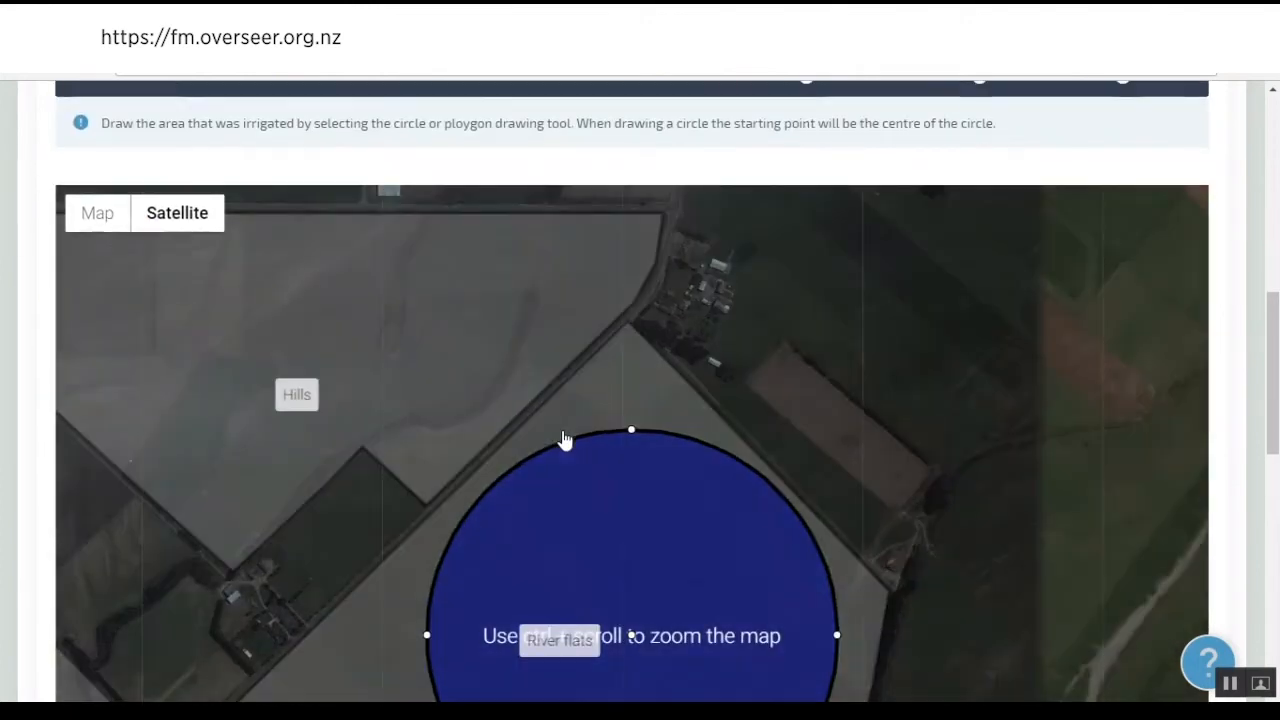
{"action": "scroll", "scroll_direction": "down", "scroll_amount": 3}
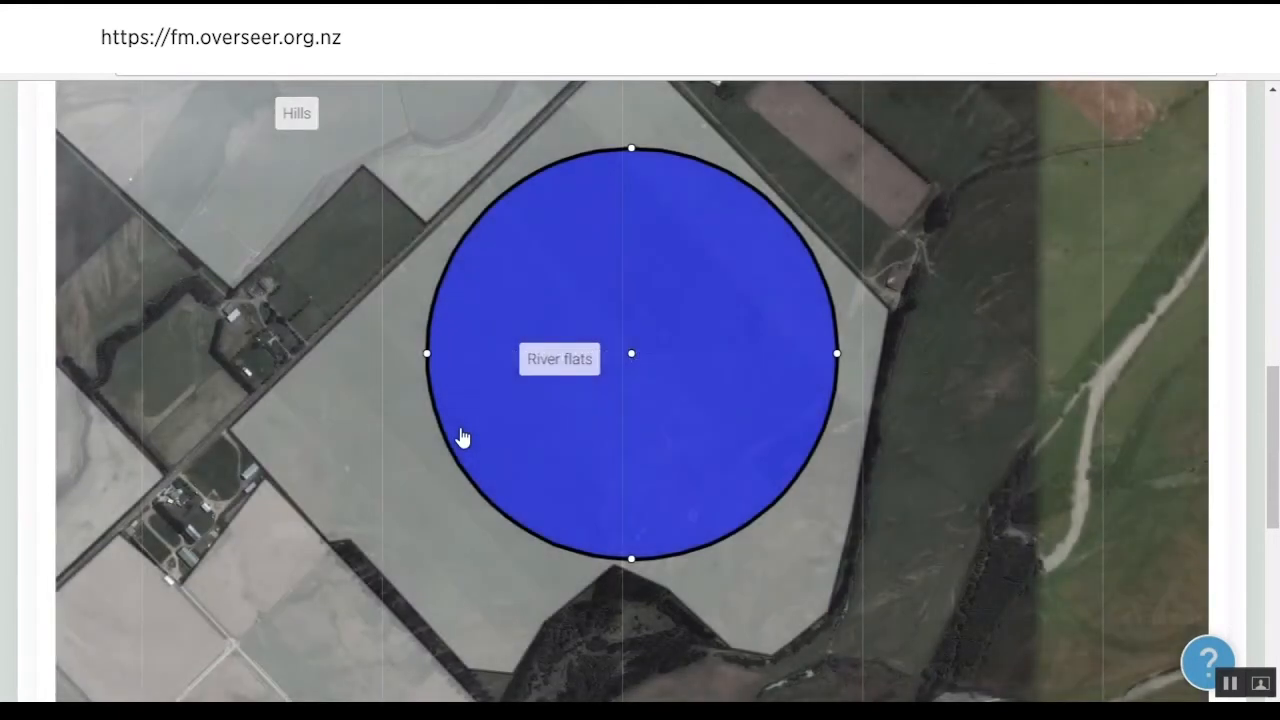
{"action": "mouse_move", "coordinate": [398, 408]}
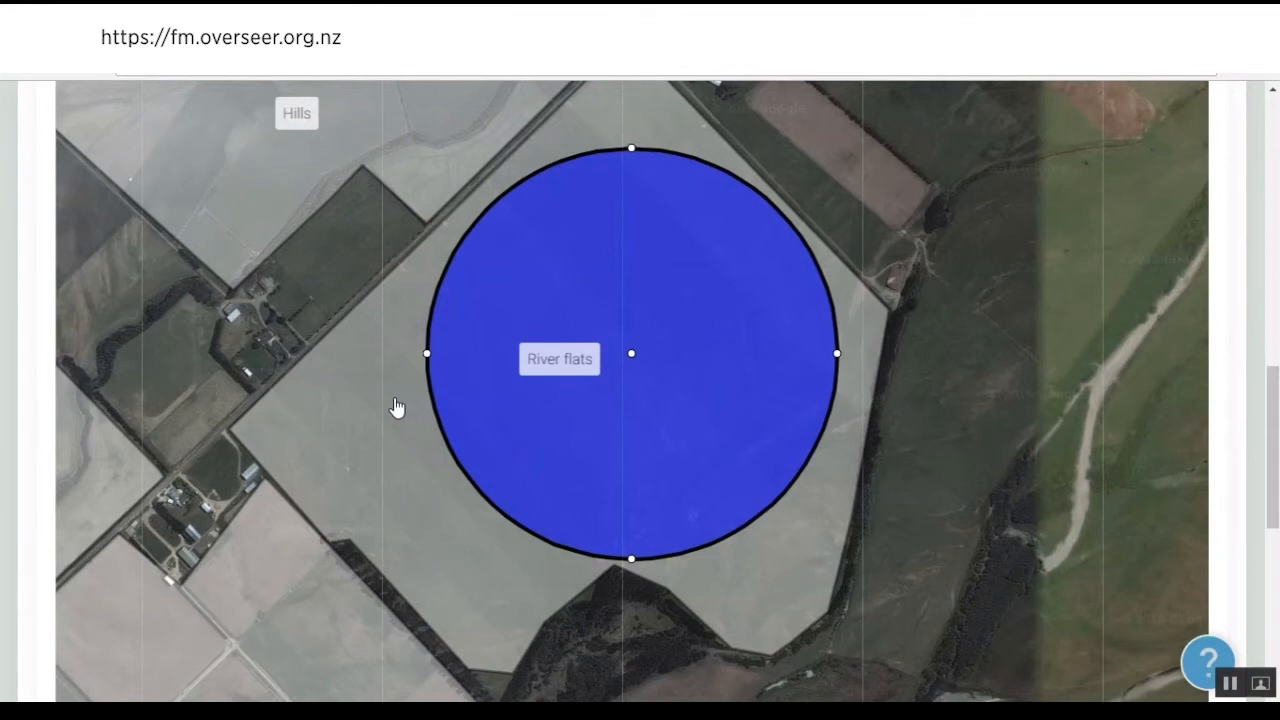
{"action": "scroll", "scroll_direction": "down", "scroll_amount": 3}
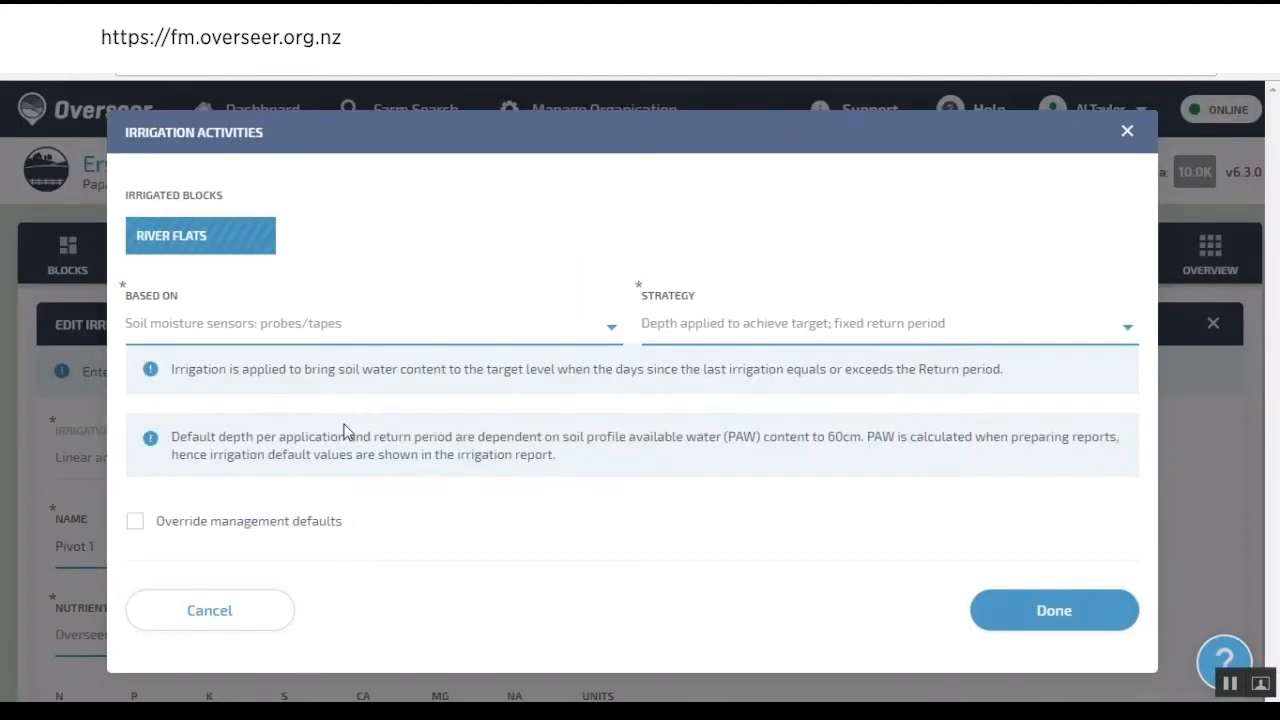
{"action": "mouse_move", "coordinate": [510, 340]}
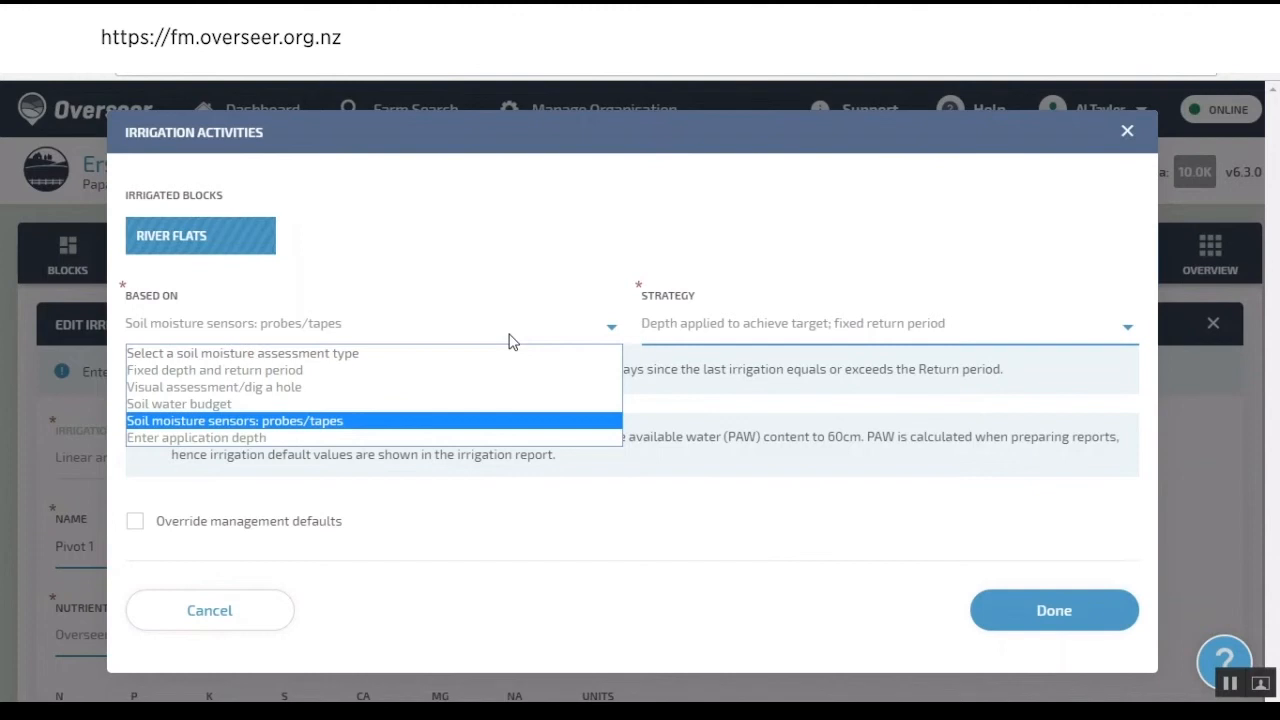
{"action": "mouse_move", "coordinate": [400, 370]}
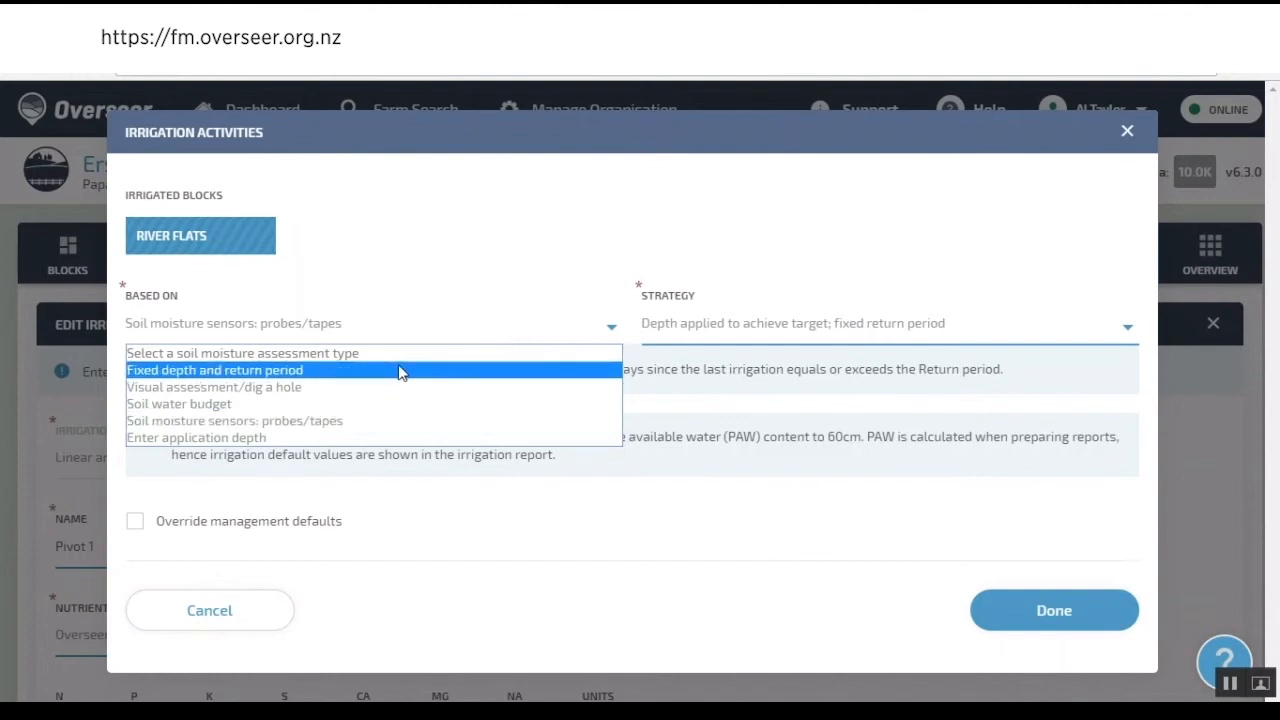
{"action": "mouse_move", "coordinate": [418, 420]}
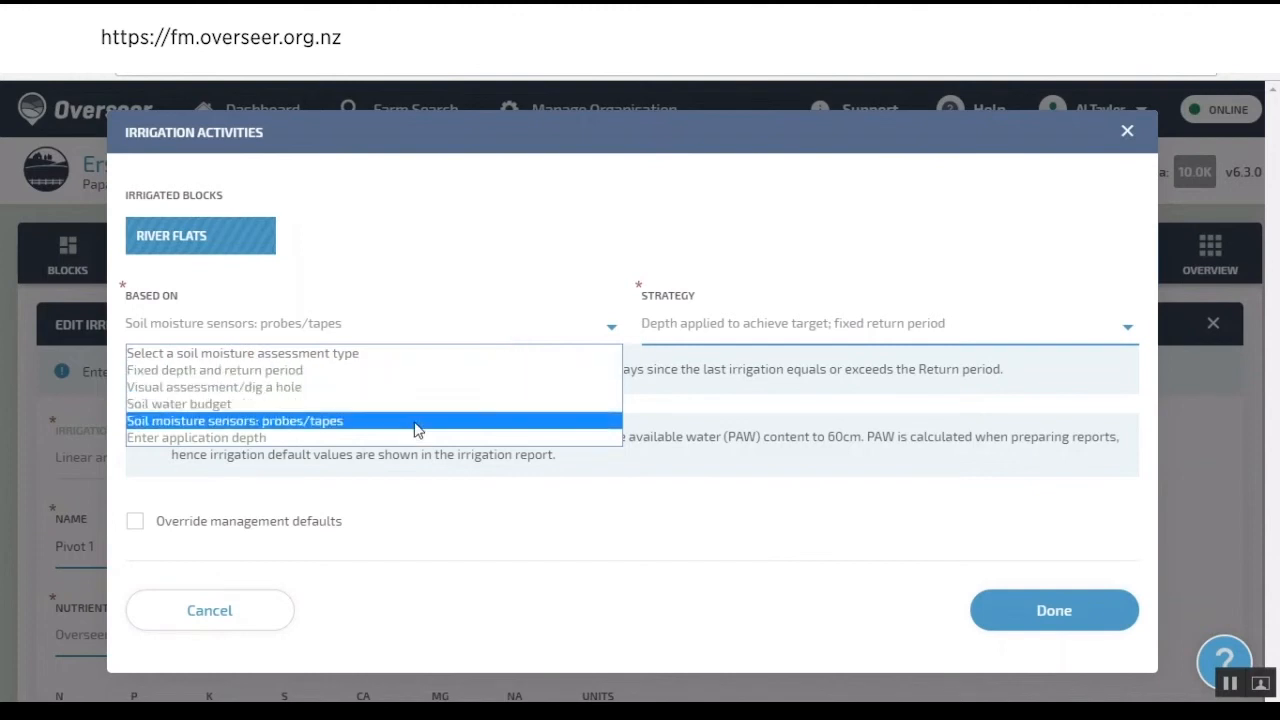
{"action": "mouse_move", "coordinate": [419, 438]}
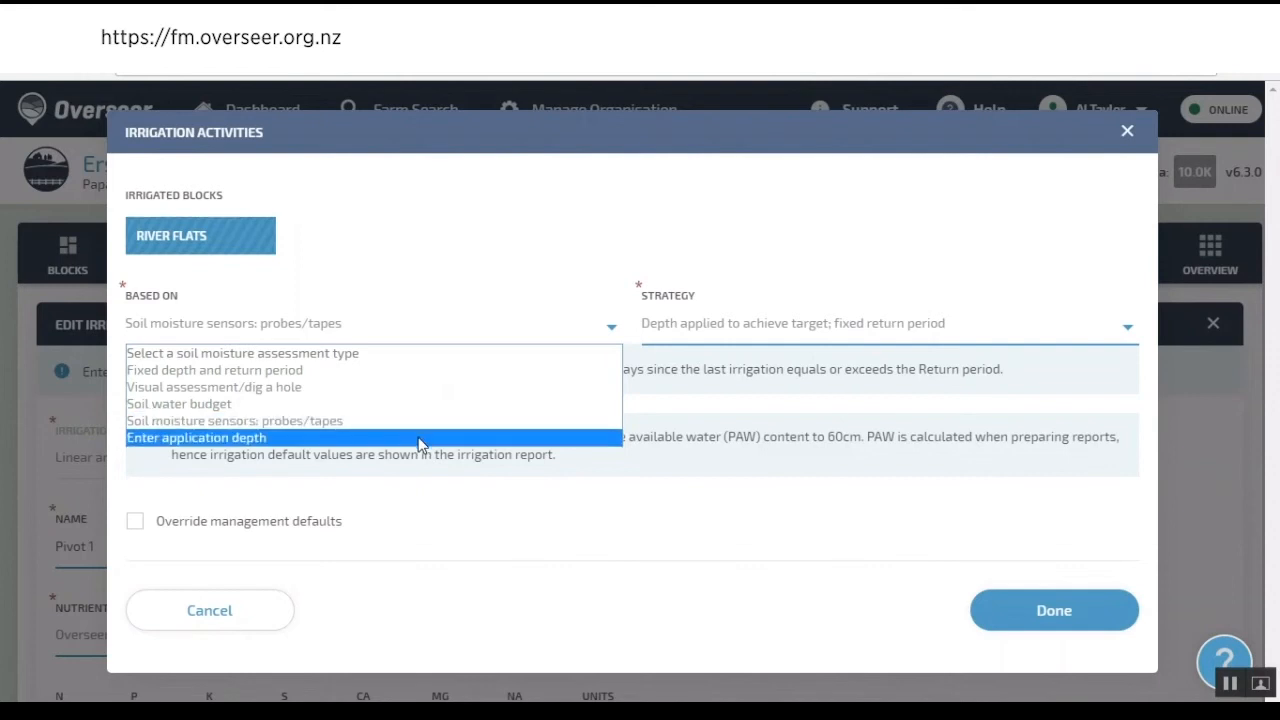
{"action": "mouse_move", "coordinate": [400, 387]}
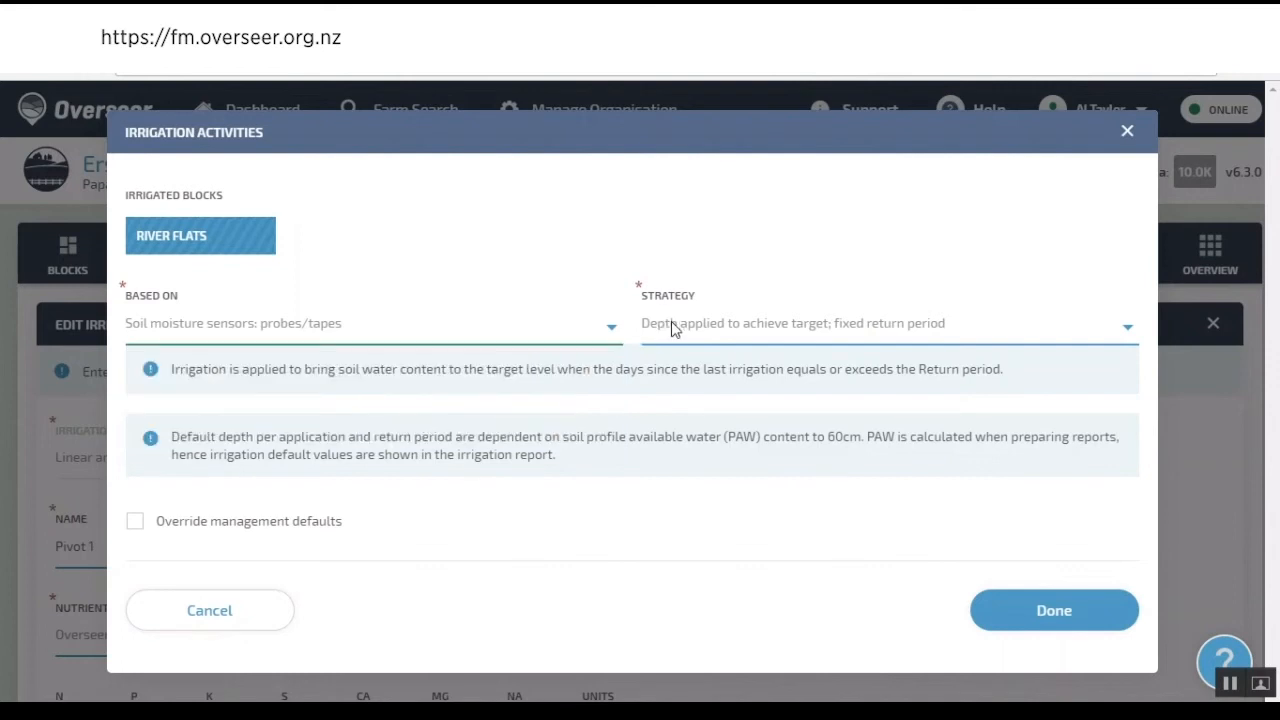
- Review the irrigation Strategy options and keep depth-to-target with a fixed return period
{"action": "left_click", "coordinate": [885, 323]}
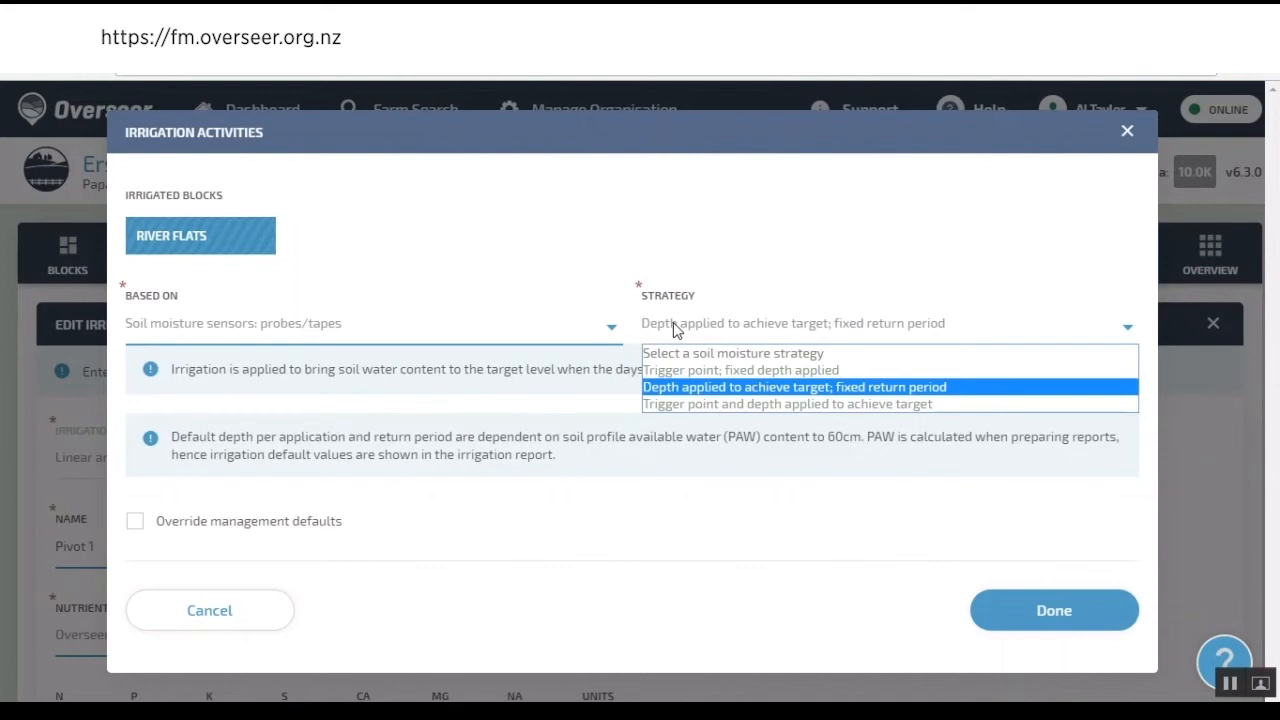
{"action": "left_click", "coordinate": [793, 387]}
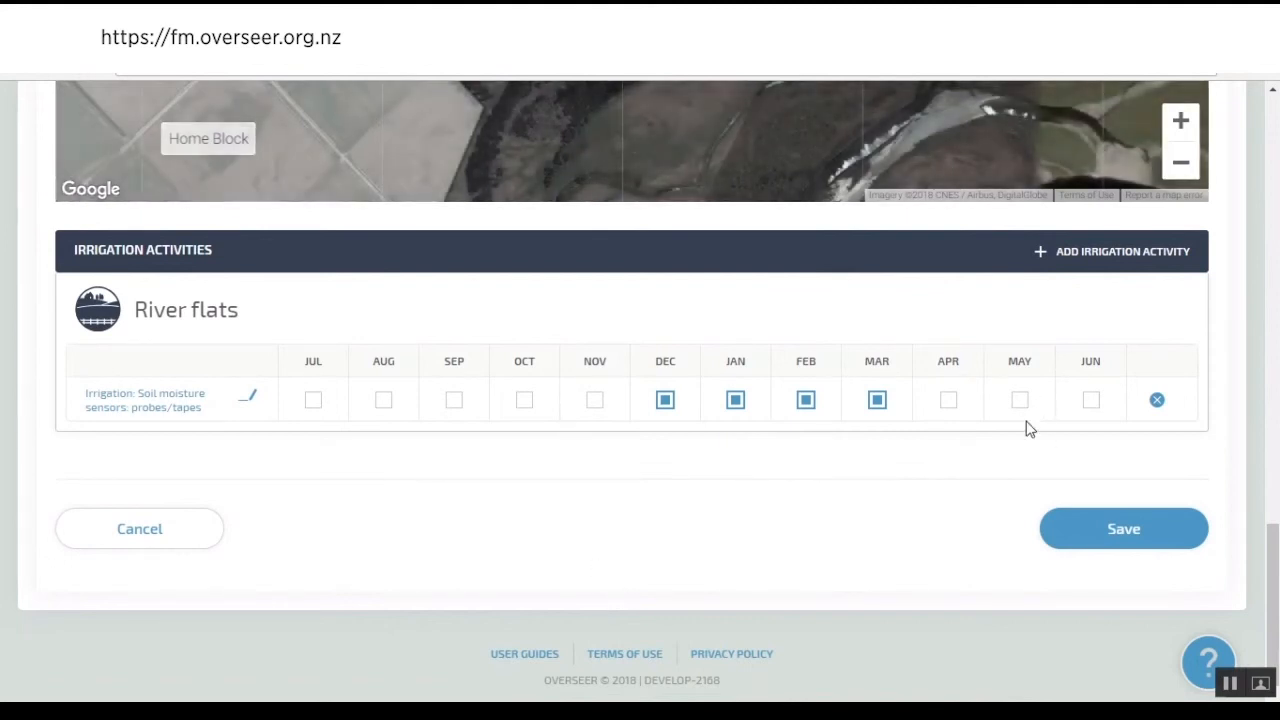
{"action": "mouse_move", "coordinate": [1031, 422]}
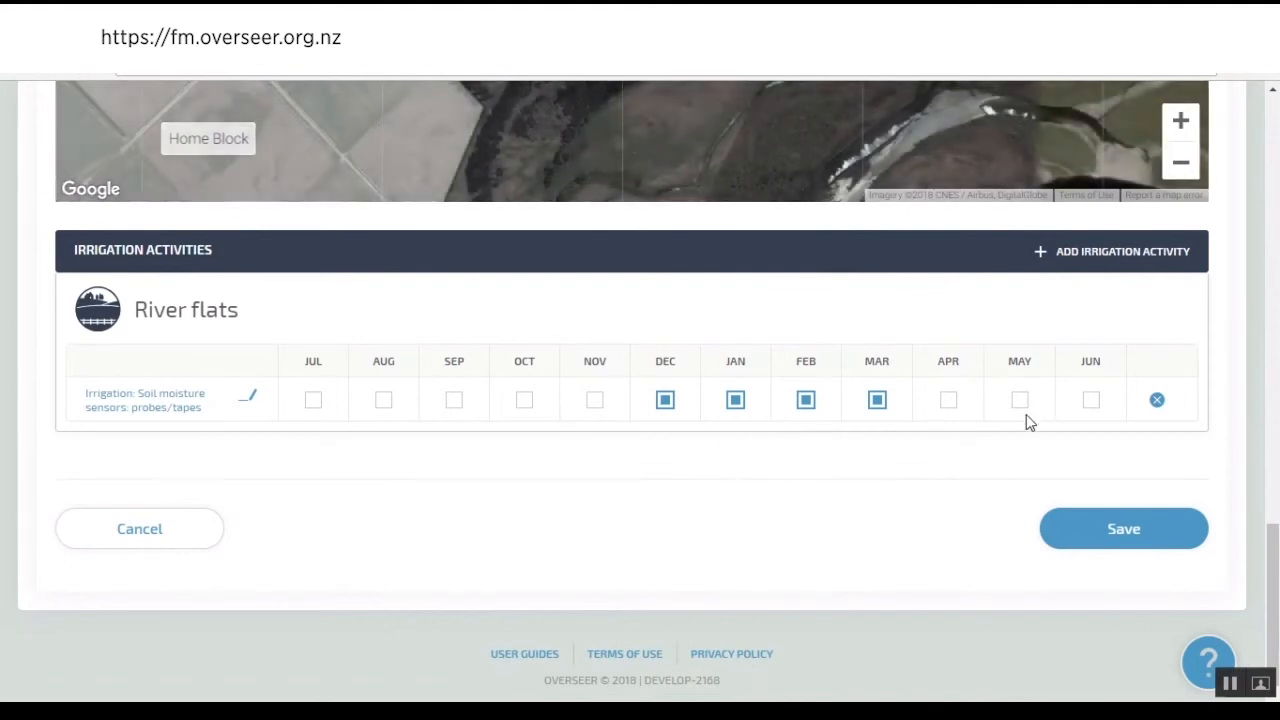
{"action": "mouse_move", "coordinate": [700, 510]}
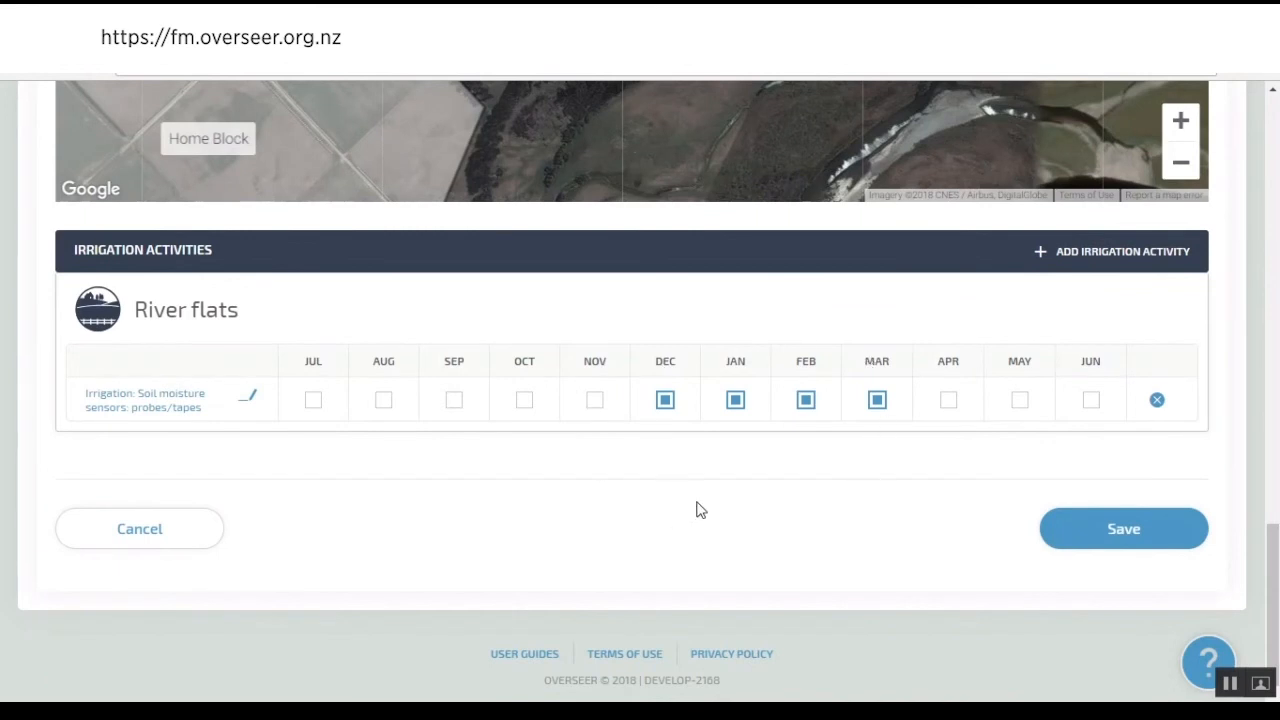
{"action": "mouse_move", "coordinate": [472, 536]}
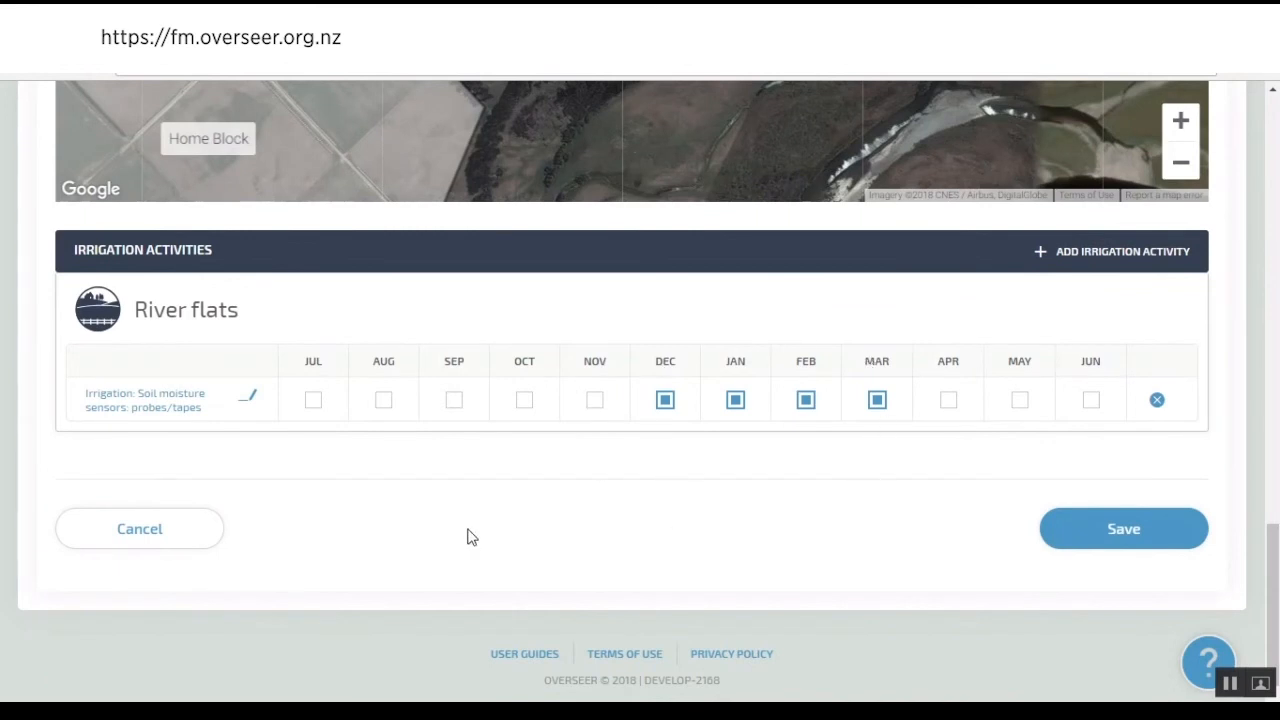
{"action": "mouse_move", "coordinate": [474, 530]}
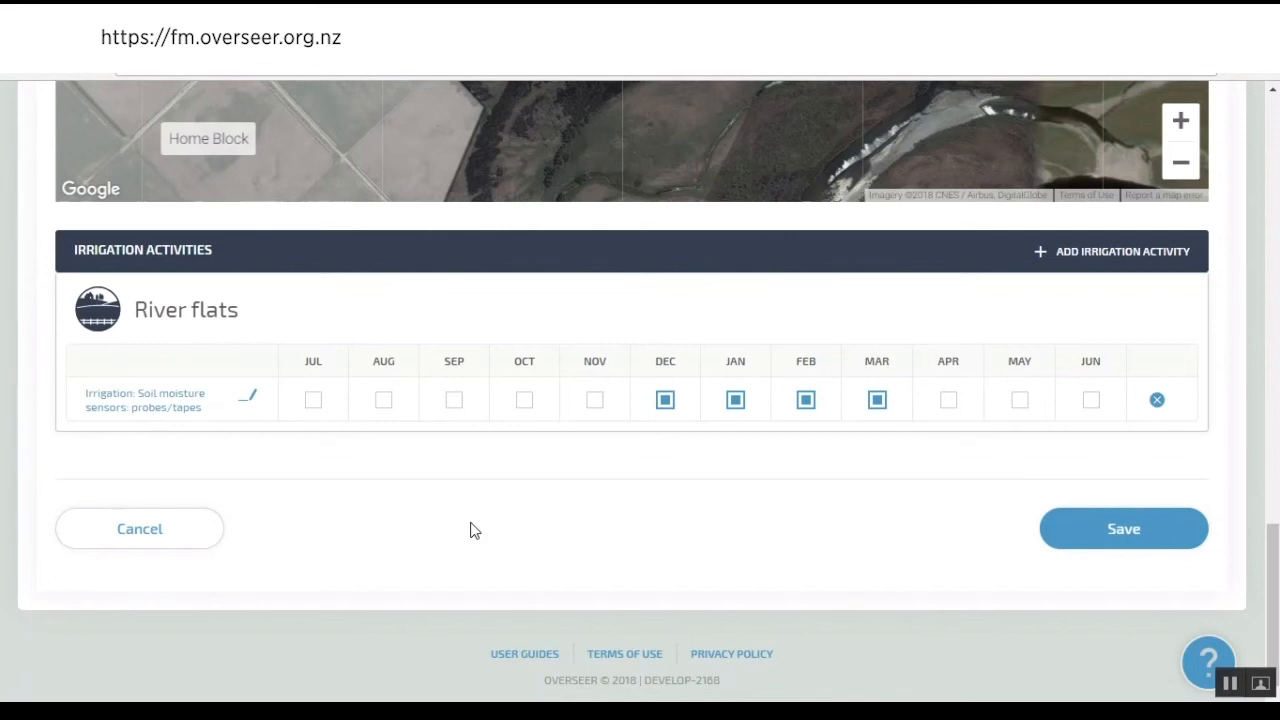
{"action": "mouse_move", "coordinate": [530, 437]}
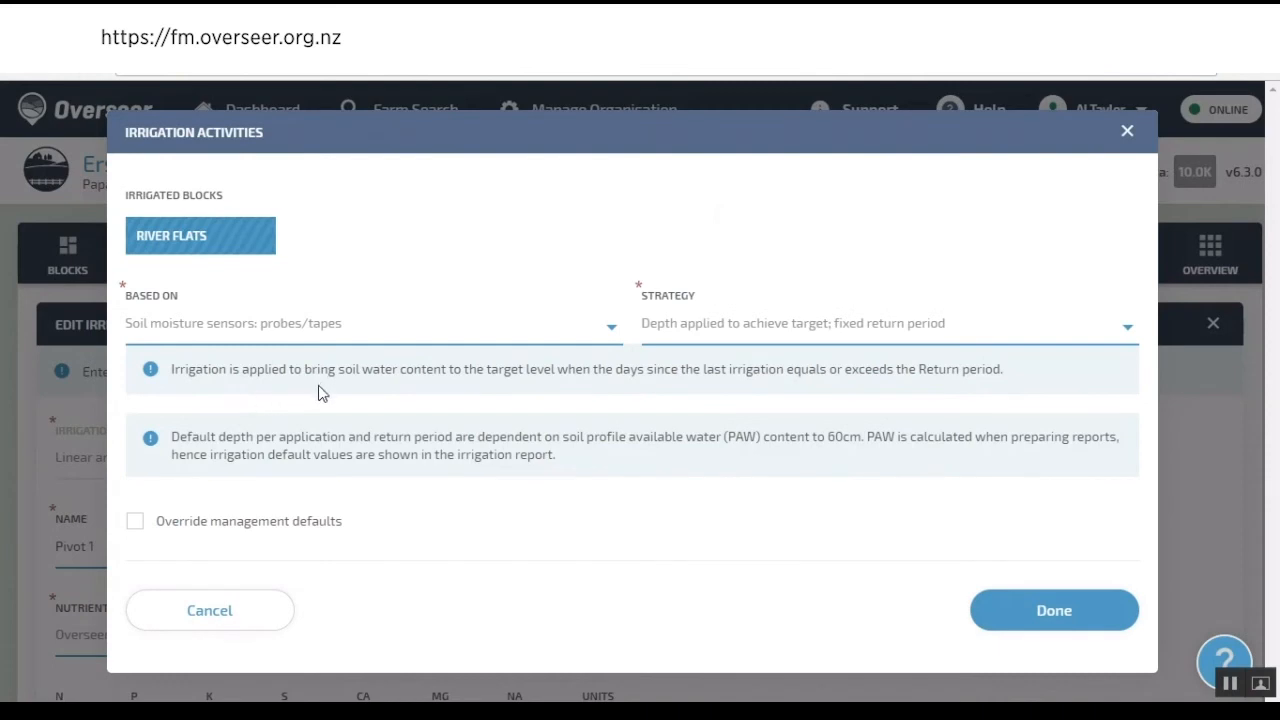
{"action": "mouse_move", "coordinate": [345, 527]}
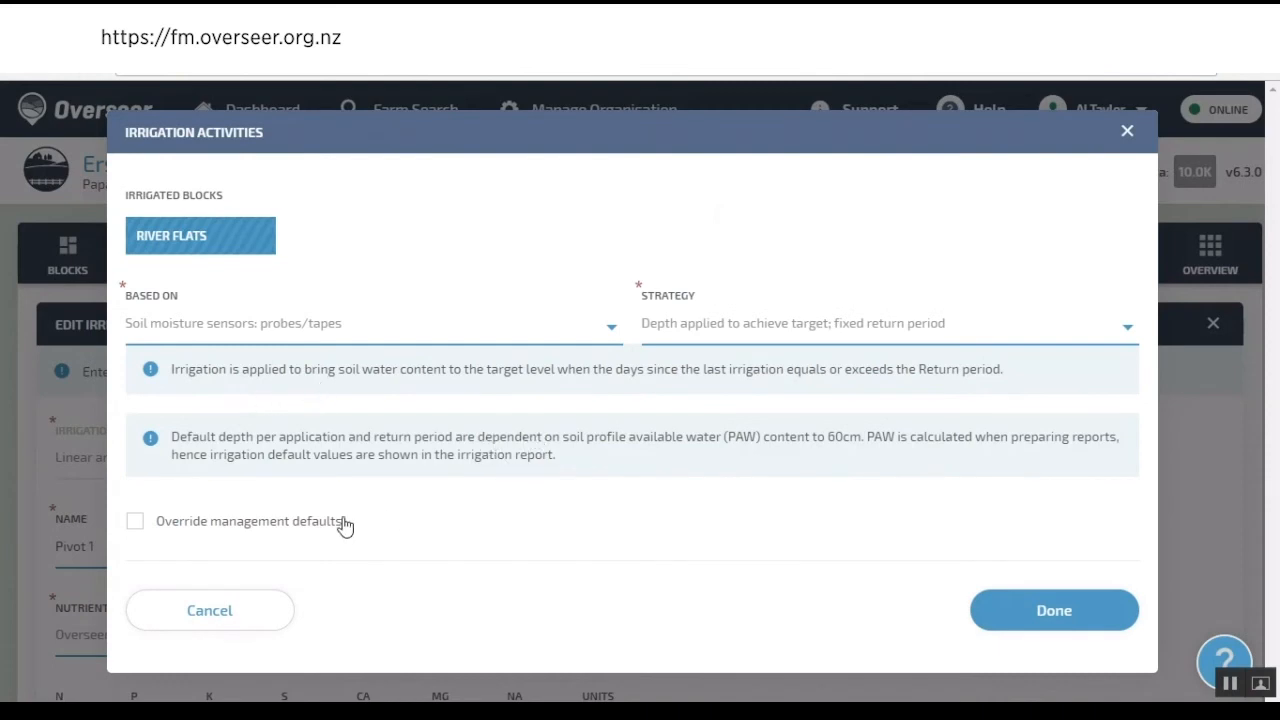
- Override River flats management defaults, exposing required depth, return period, units and target fields
{"action": "left_click", "coordinate": [135, 520]}
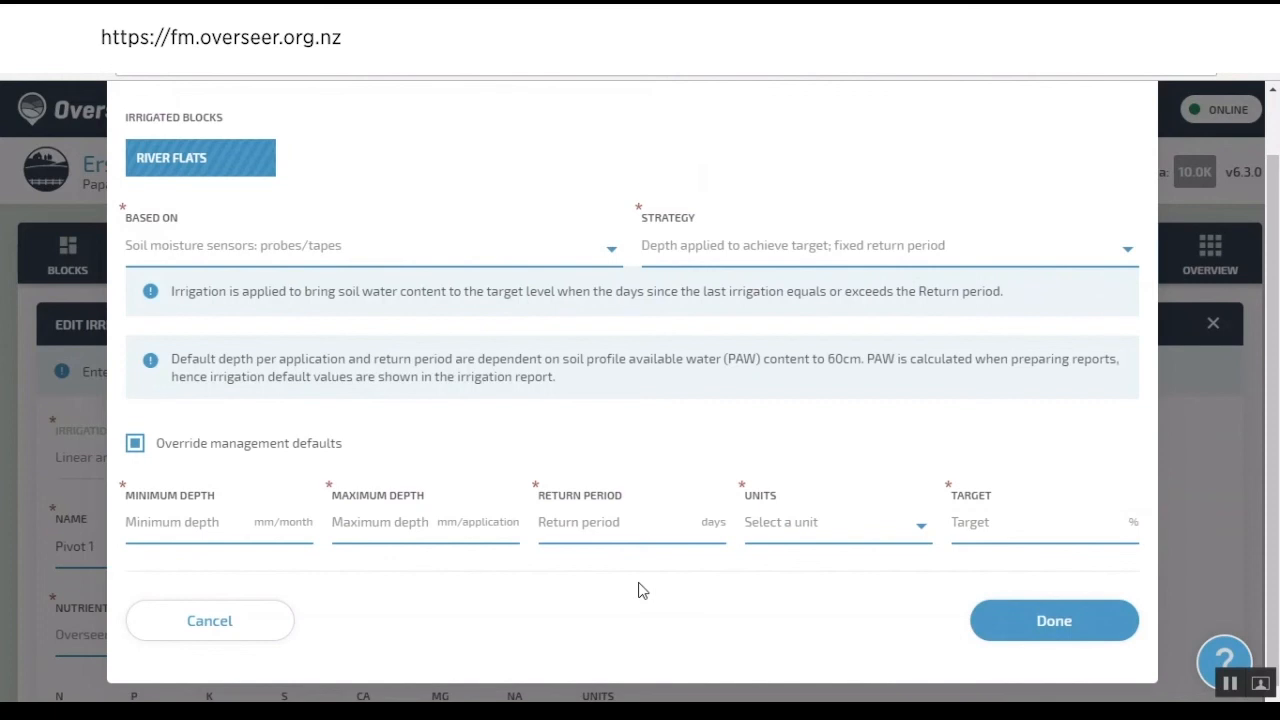
{"action": "mouse_move", "coordinate": [220, 420]}
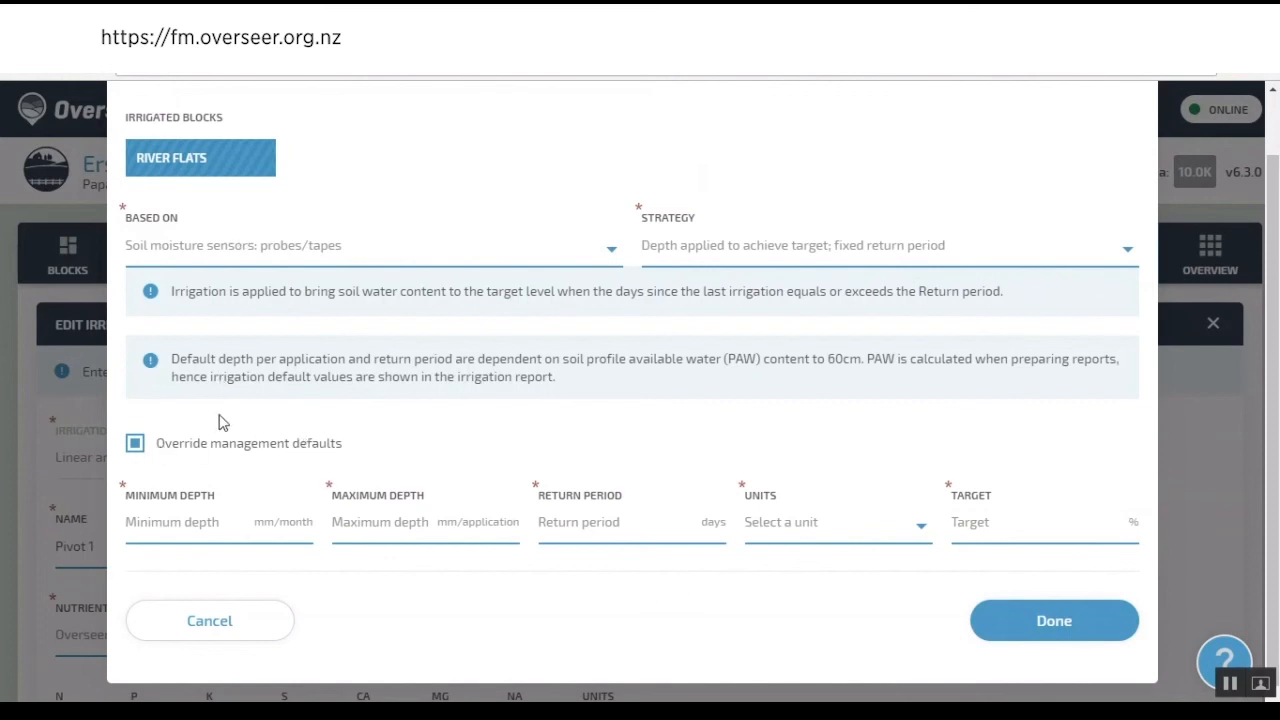
{"action": "mouse_move", "coordinate": [335, 443]}
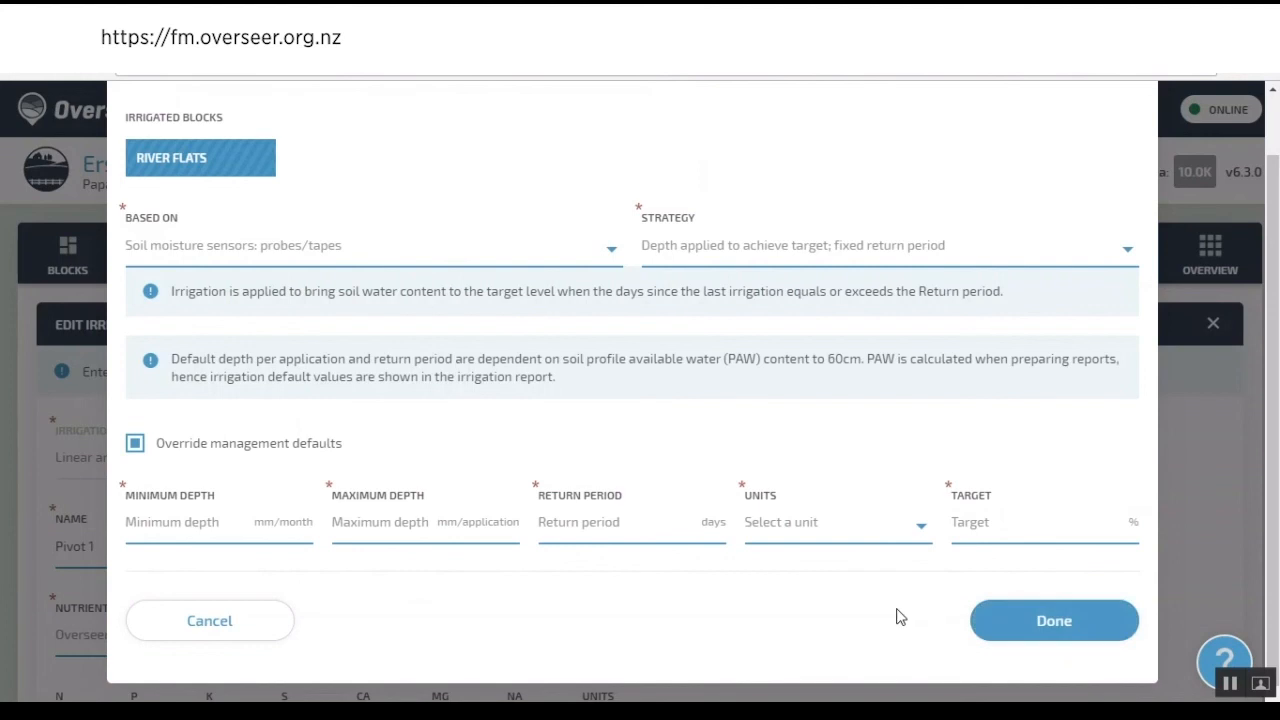
{"action": "mouse_move", "coordinate": [1053, 620]}
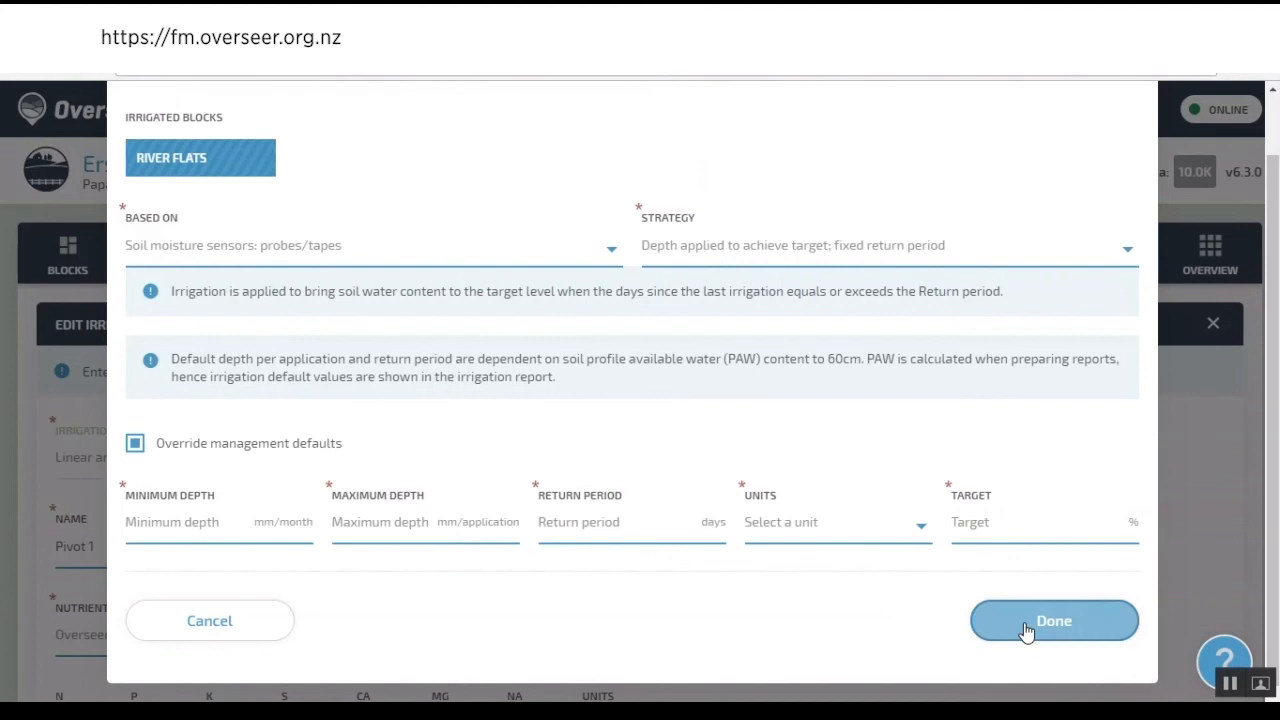
{"action": "mouse_move", "coordinate": [1027, 631]}
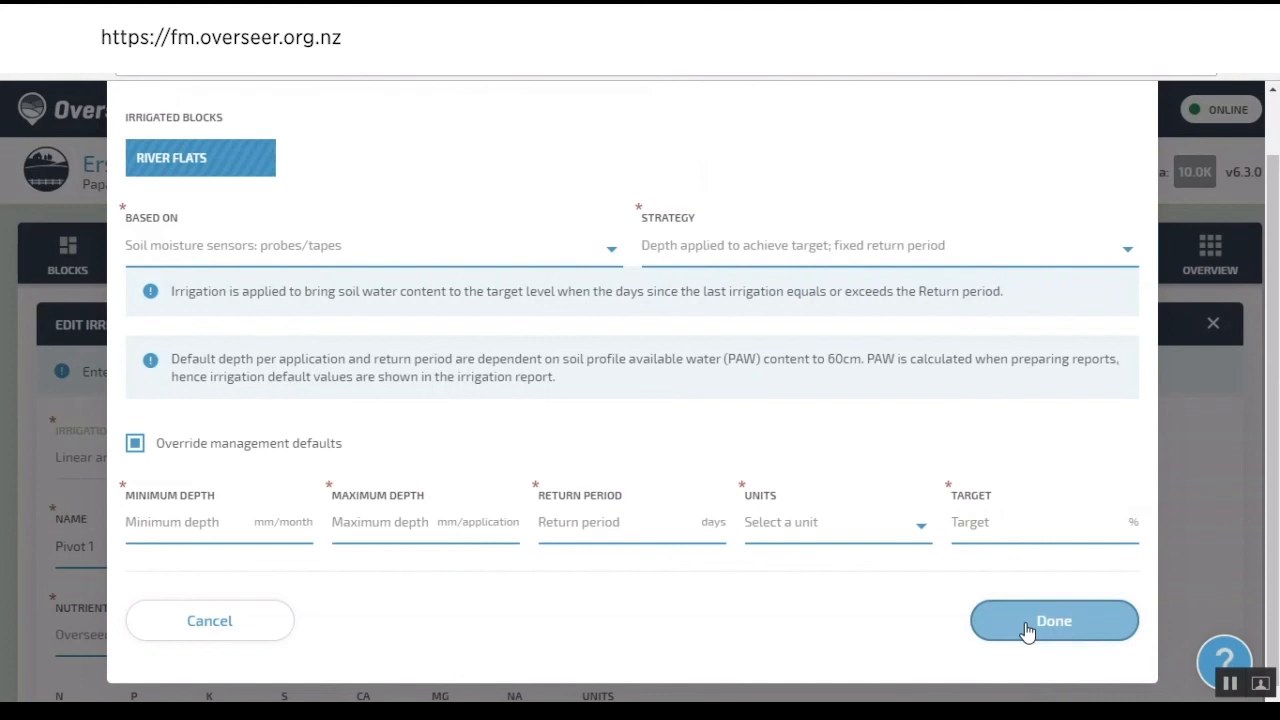
{"action": "left_click", "coordinate": [1053, 620]}
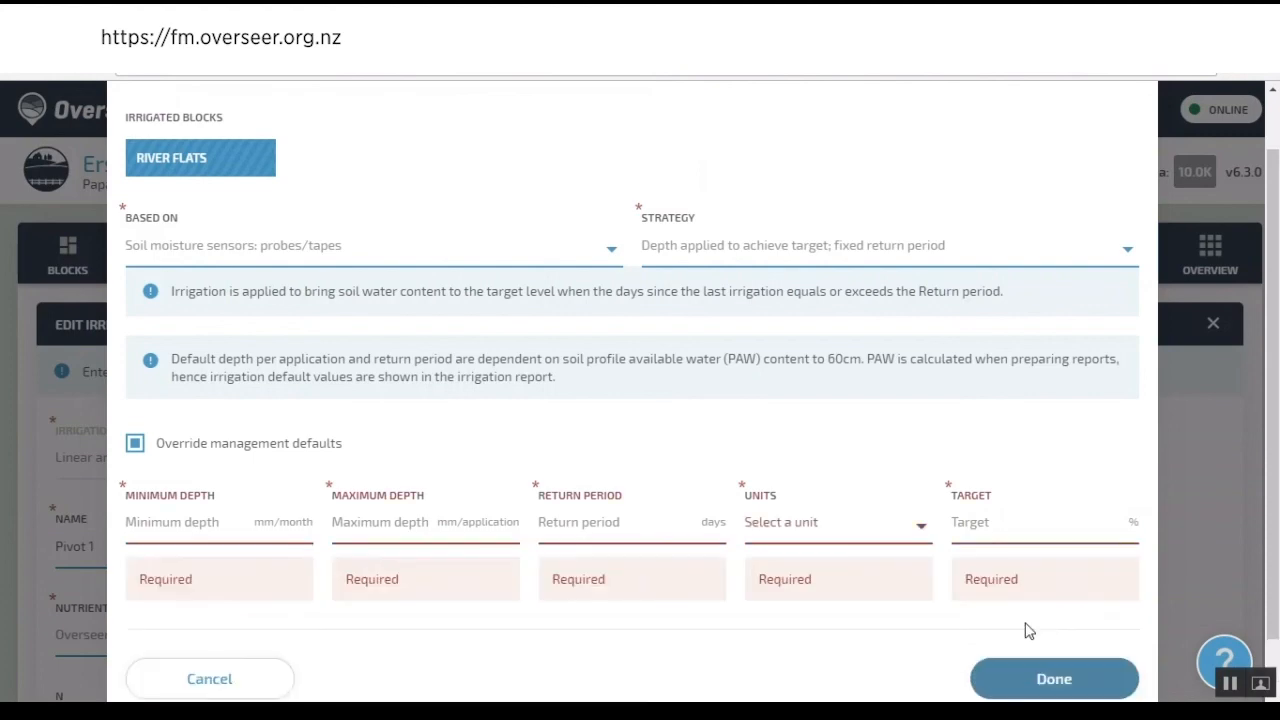